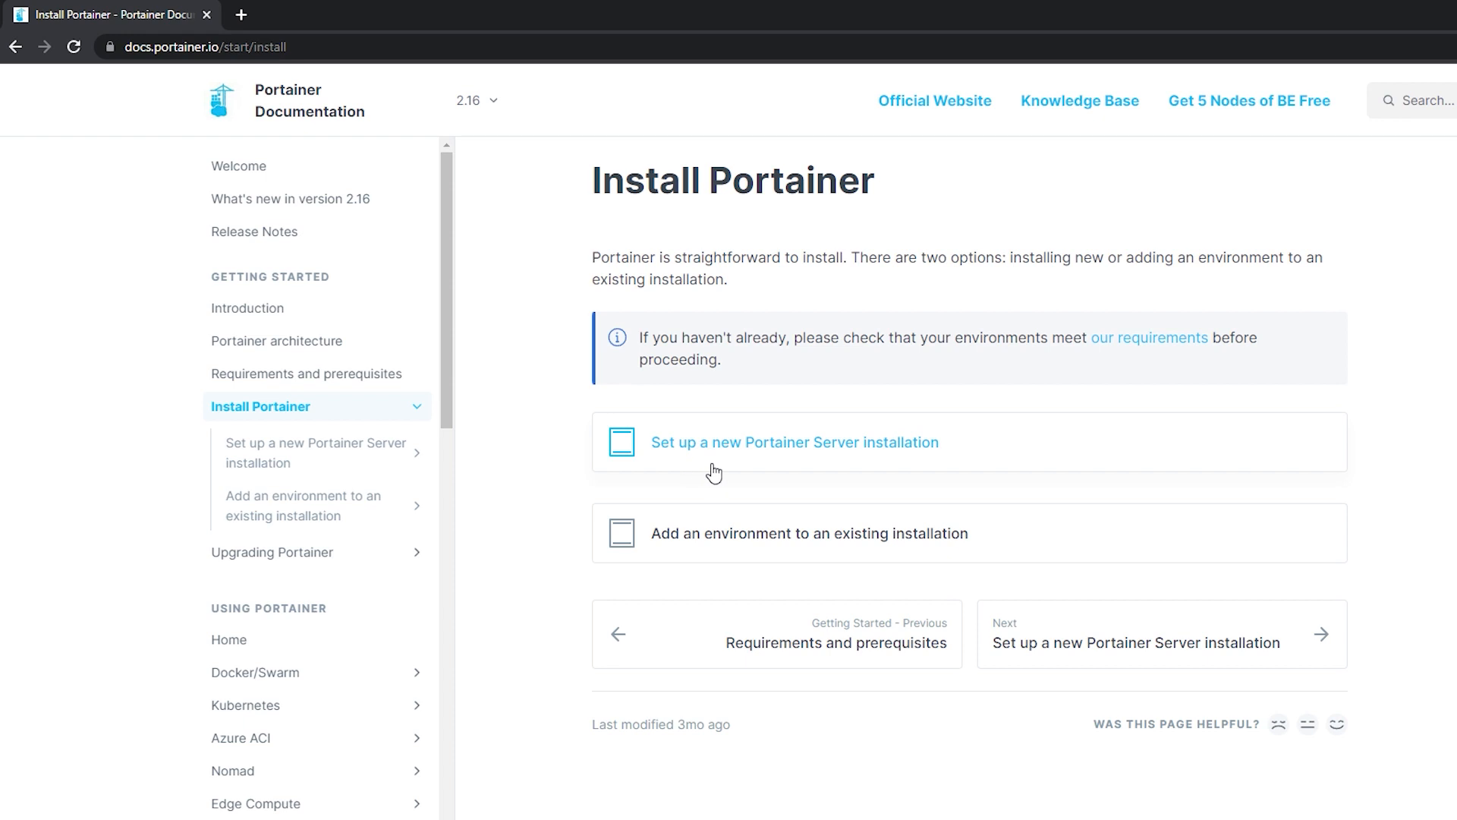
Step: Open the Docker Standalone Linux install guide and scroll to its Deployment commands
click(794, 441)
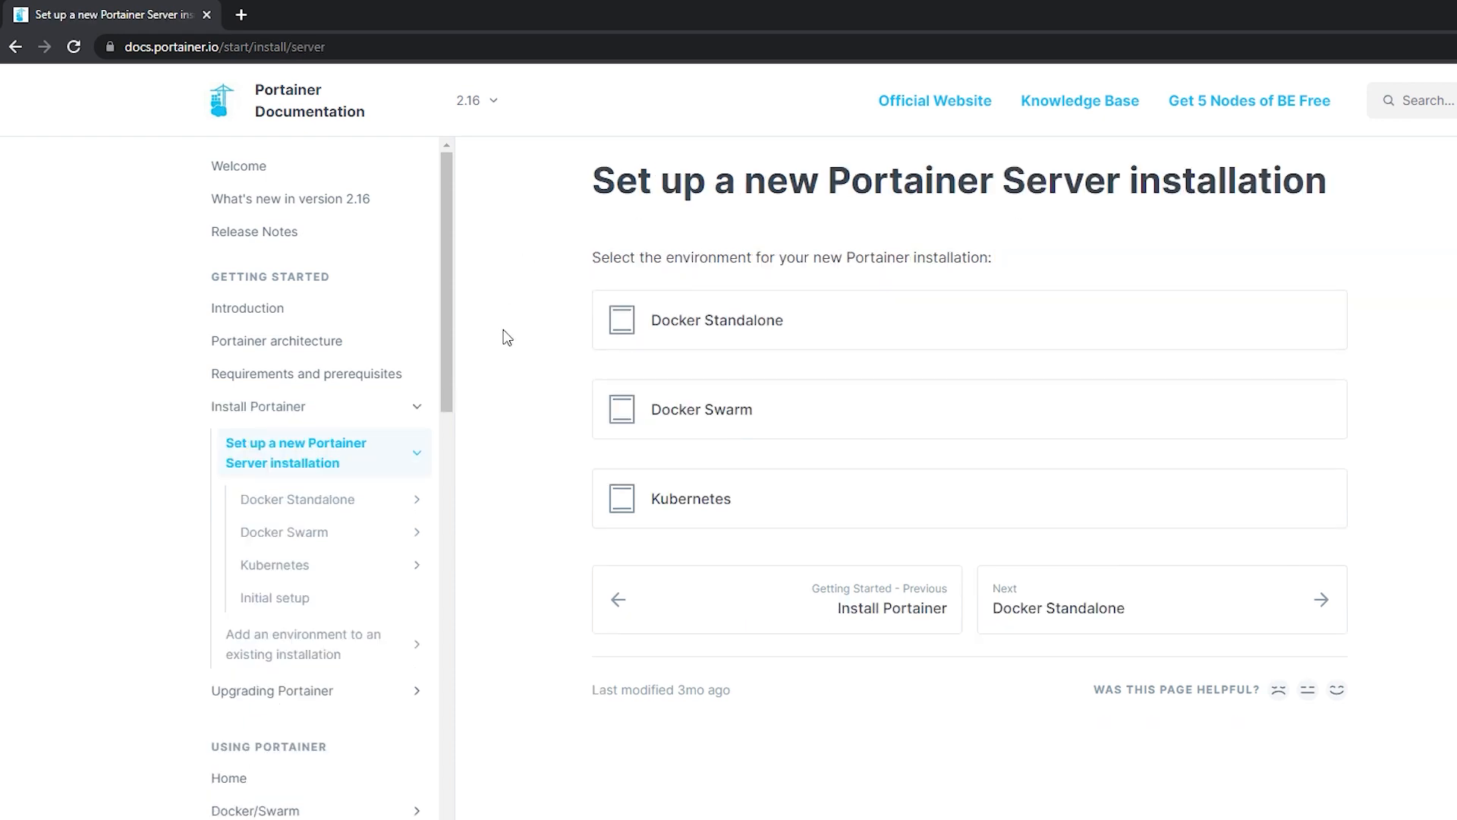
mouse_move(778, 330)
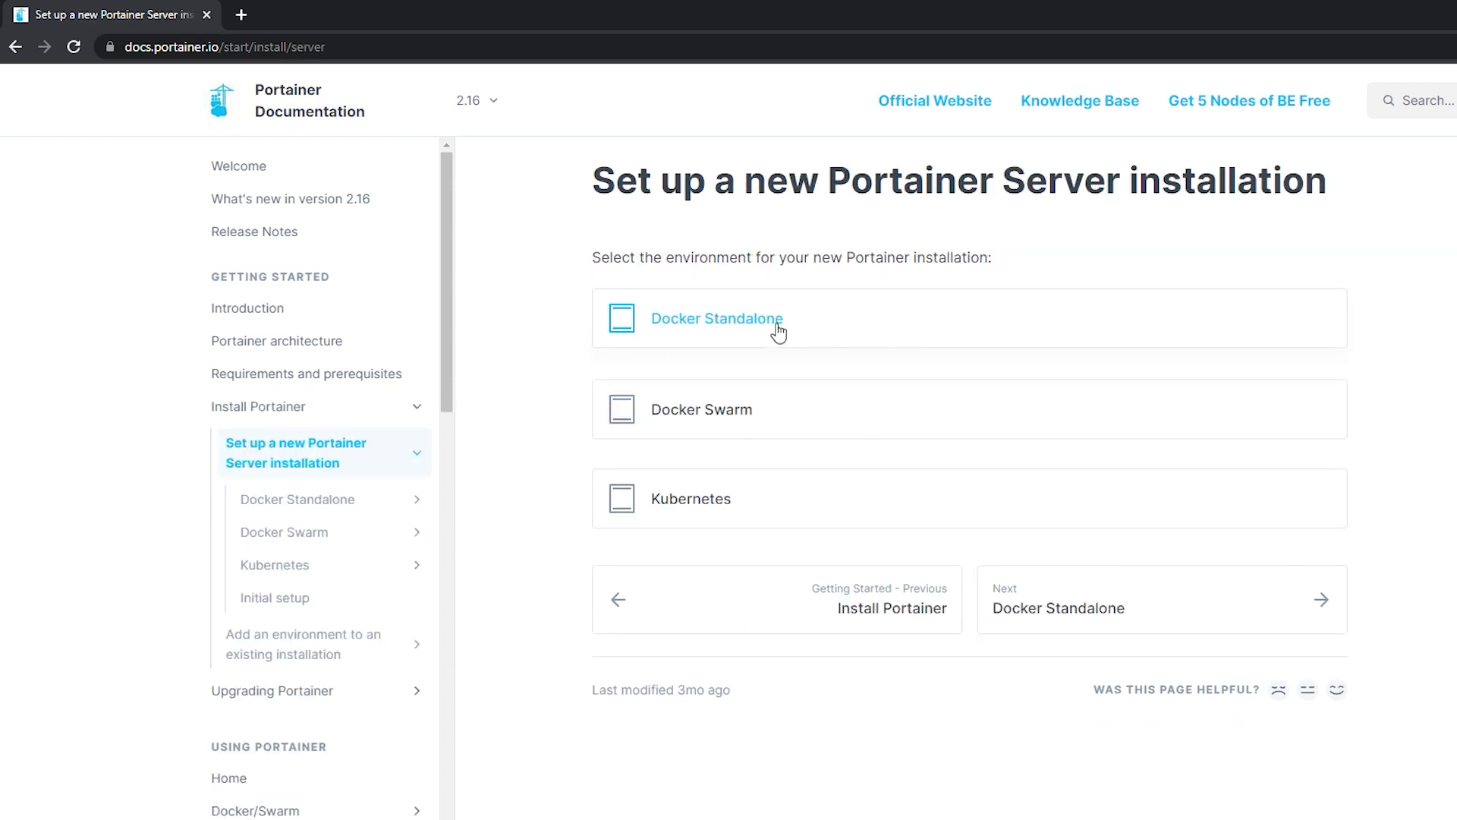
click(717, 318)
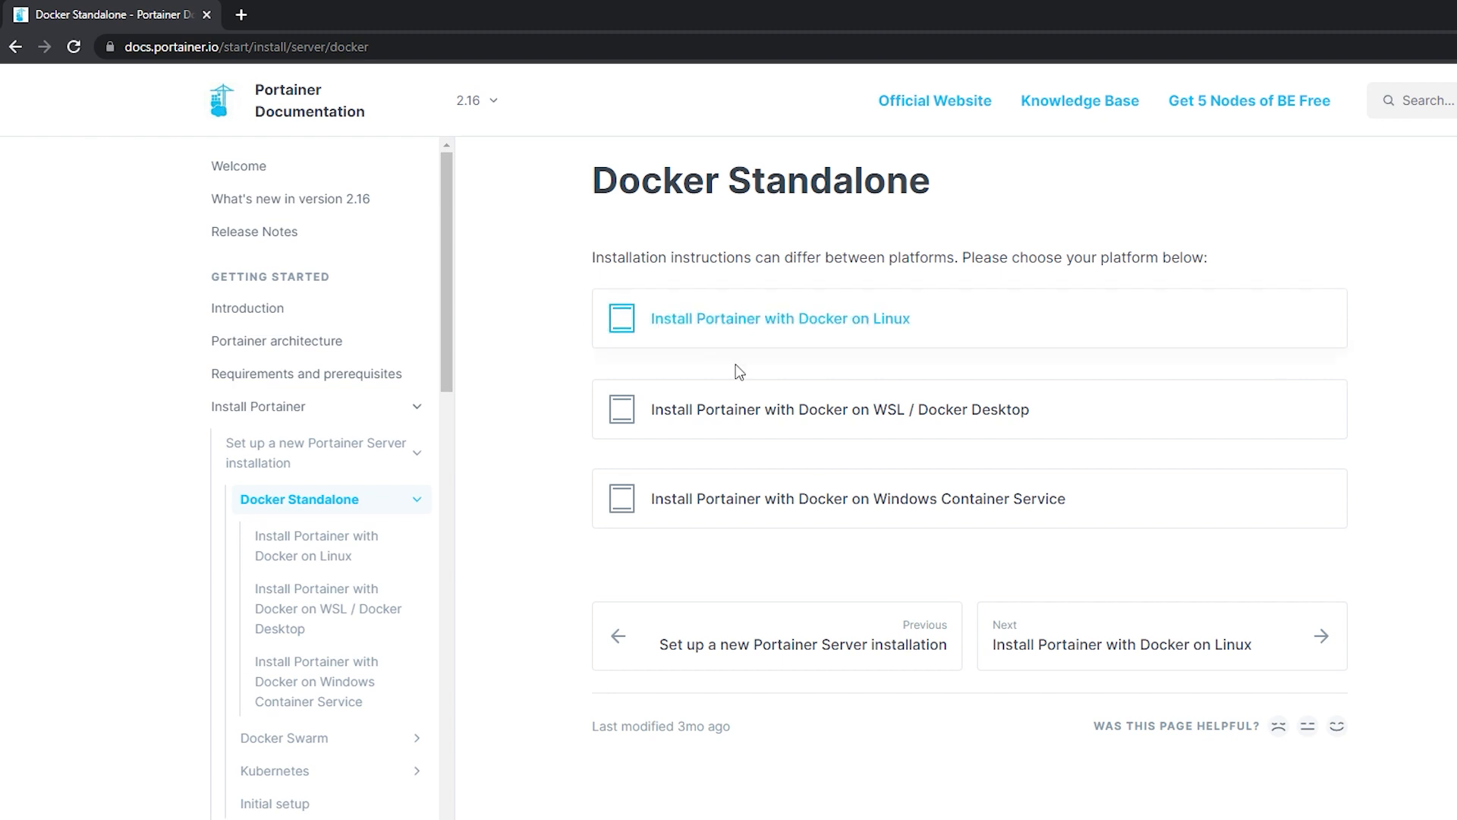
click(779, 318)
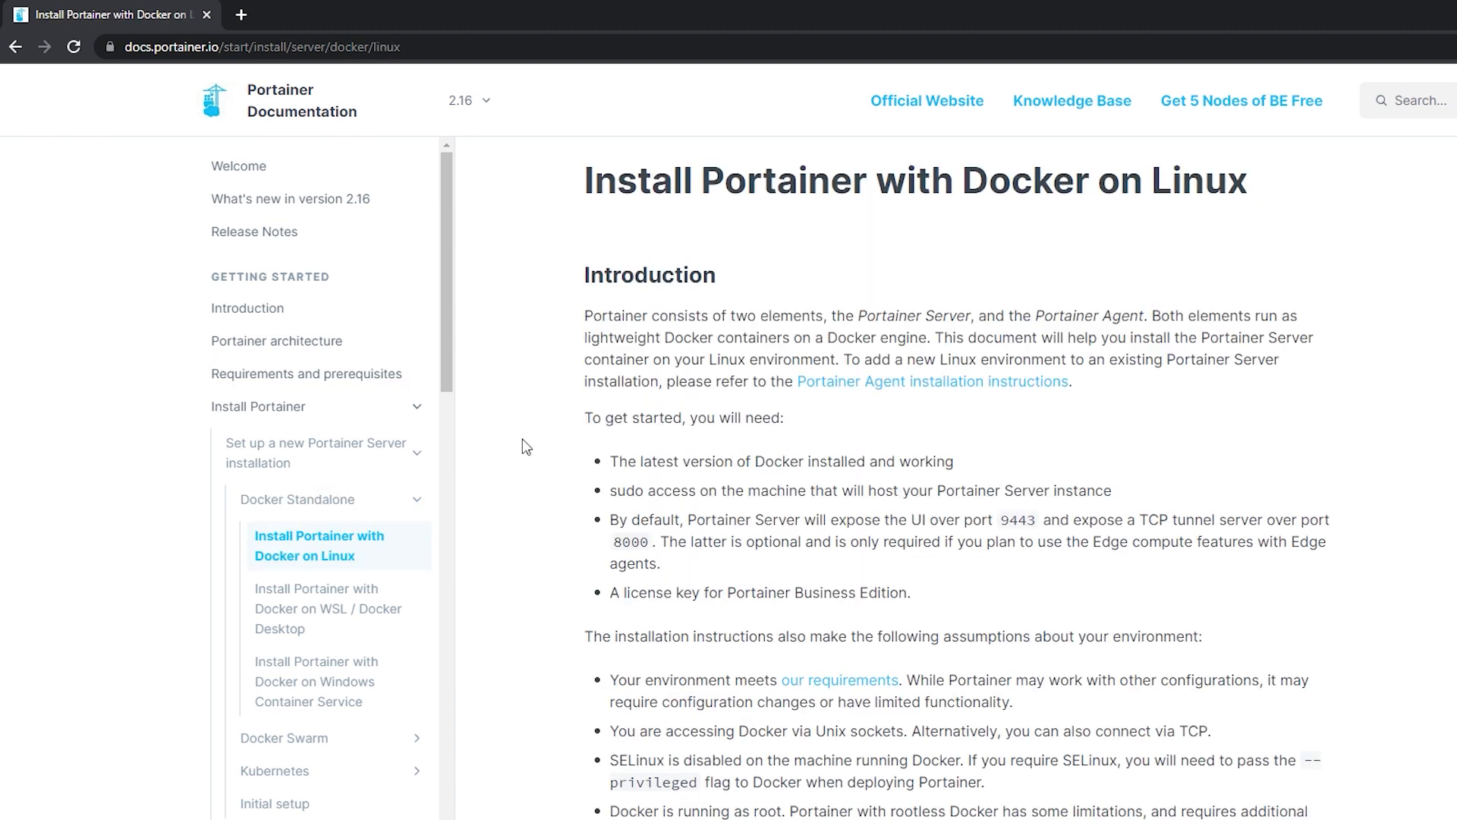
mouse_move(546, 421)
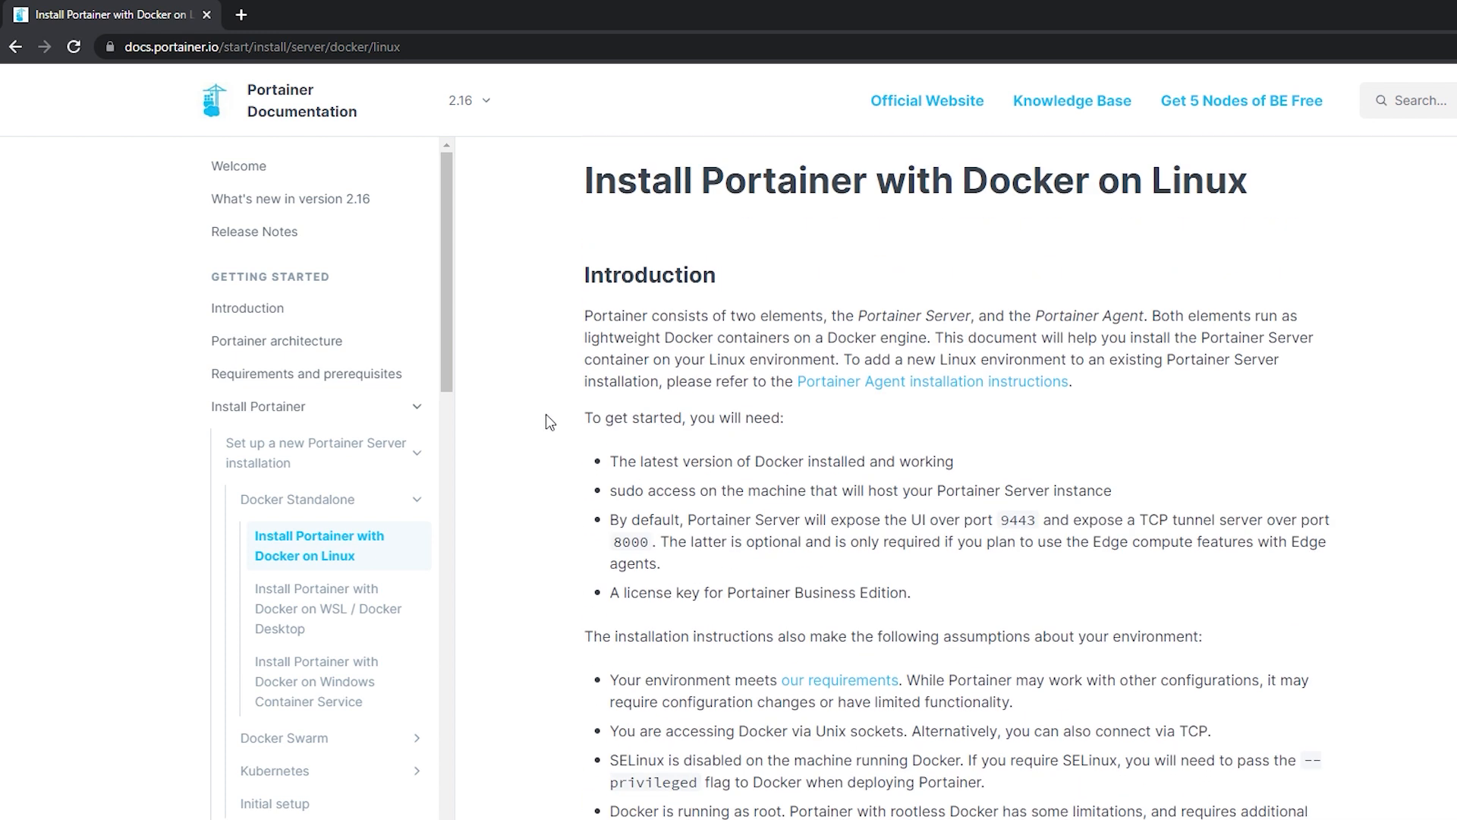
scroll(down, 3)
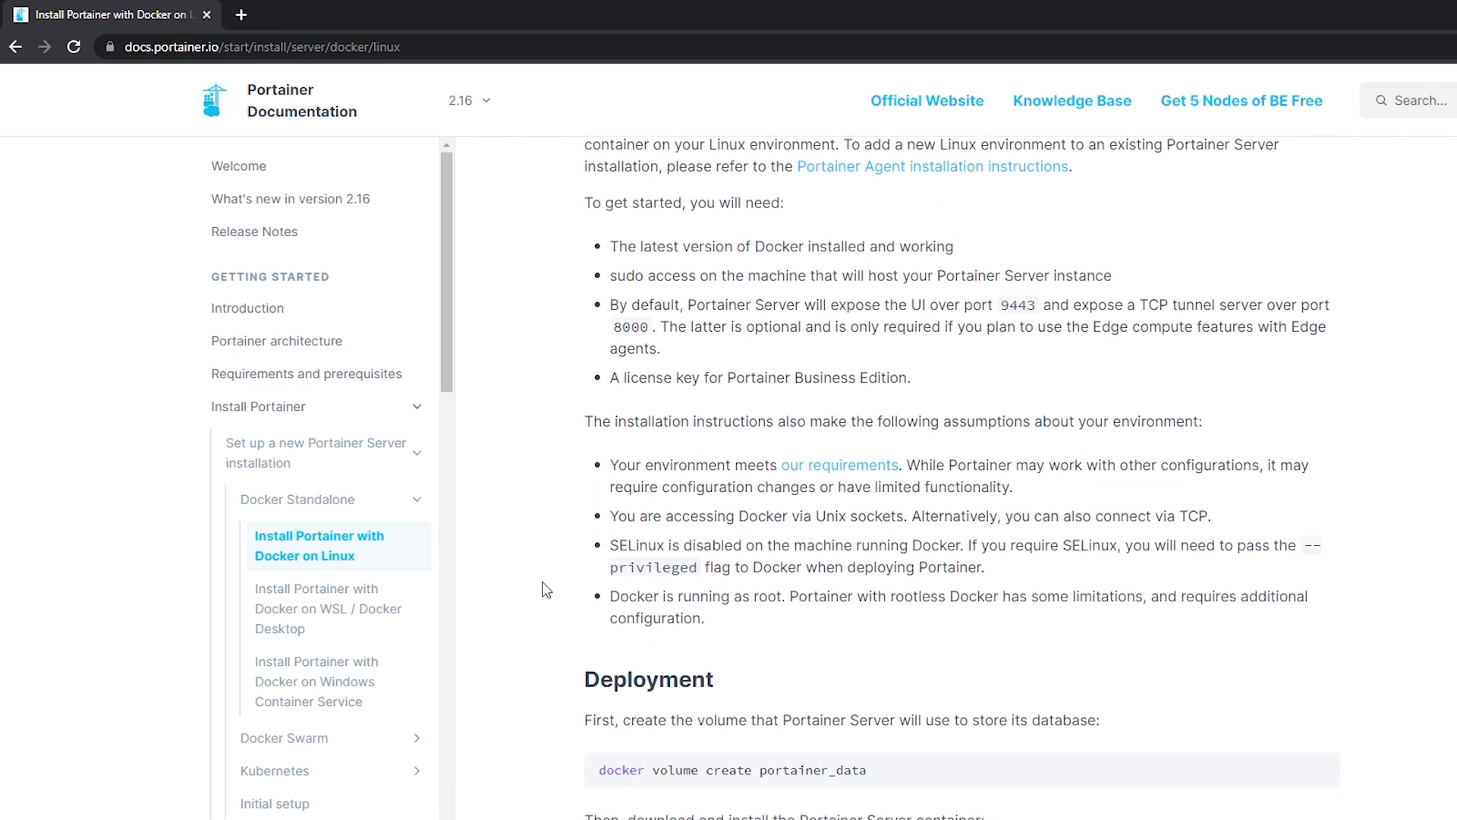
scroll(down, 3)
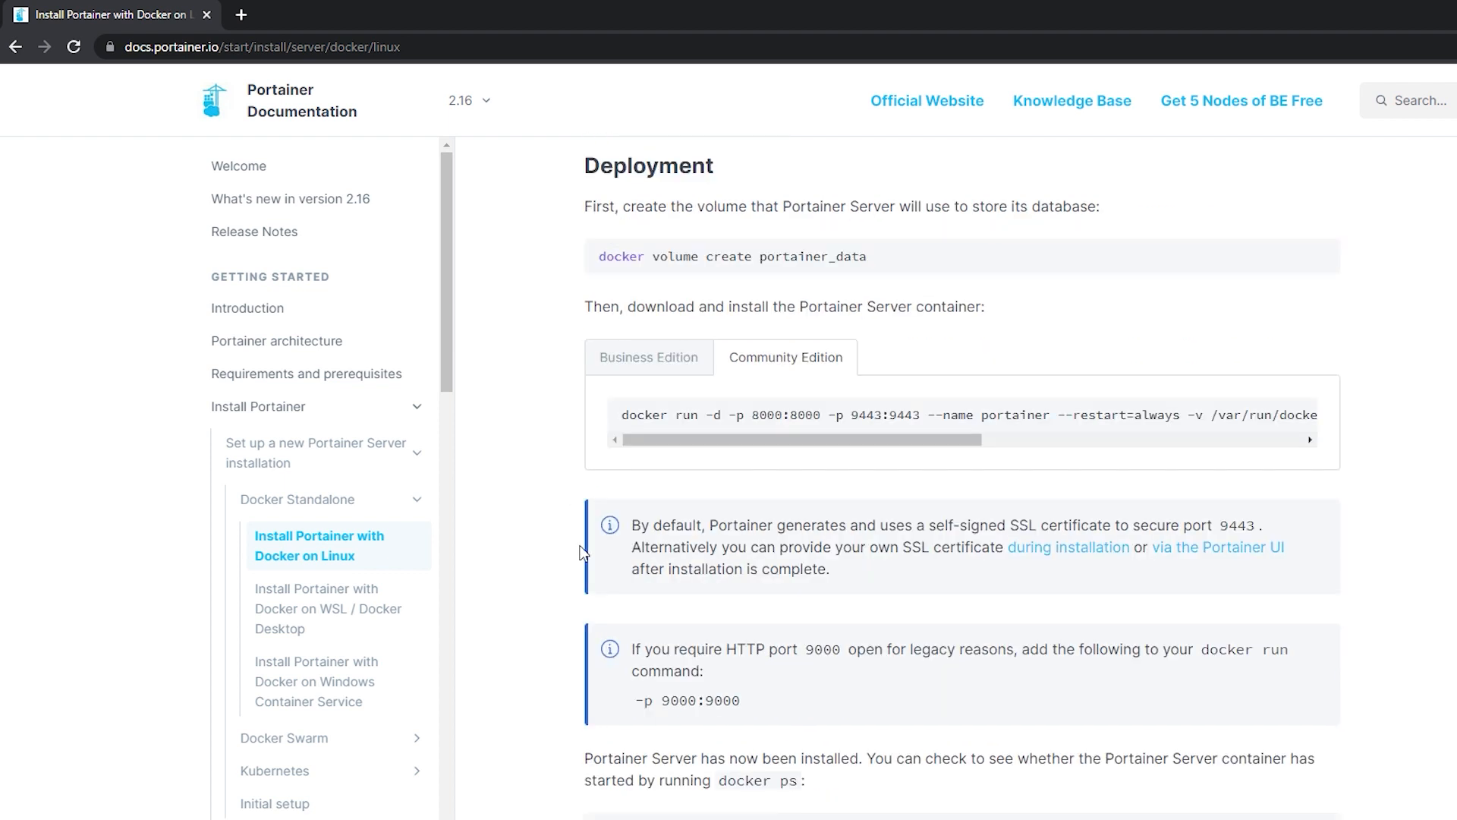
scroll(up, 3)
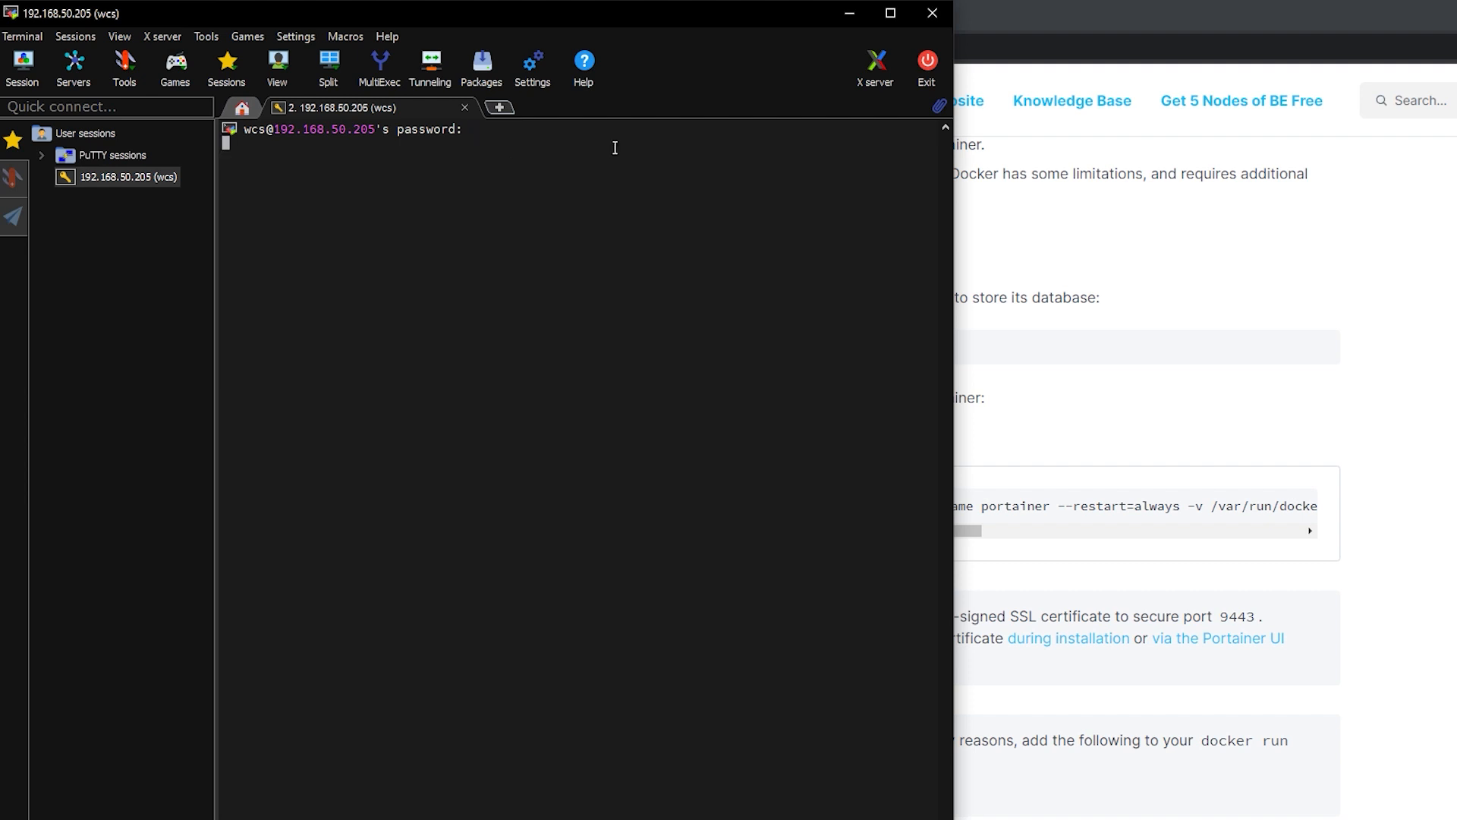
Step: Log in over SSH and refresh the server's package lists with sudo apt update
key(Return)
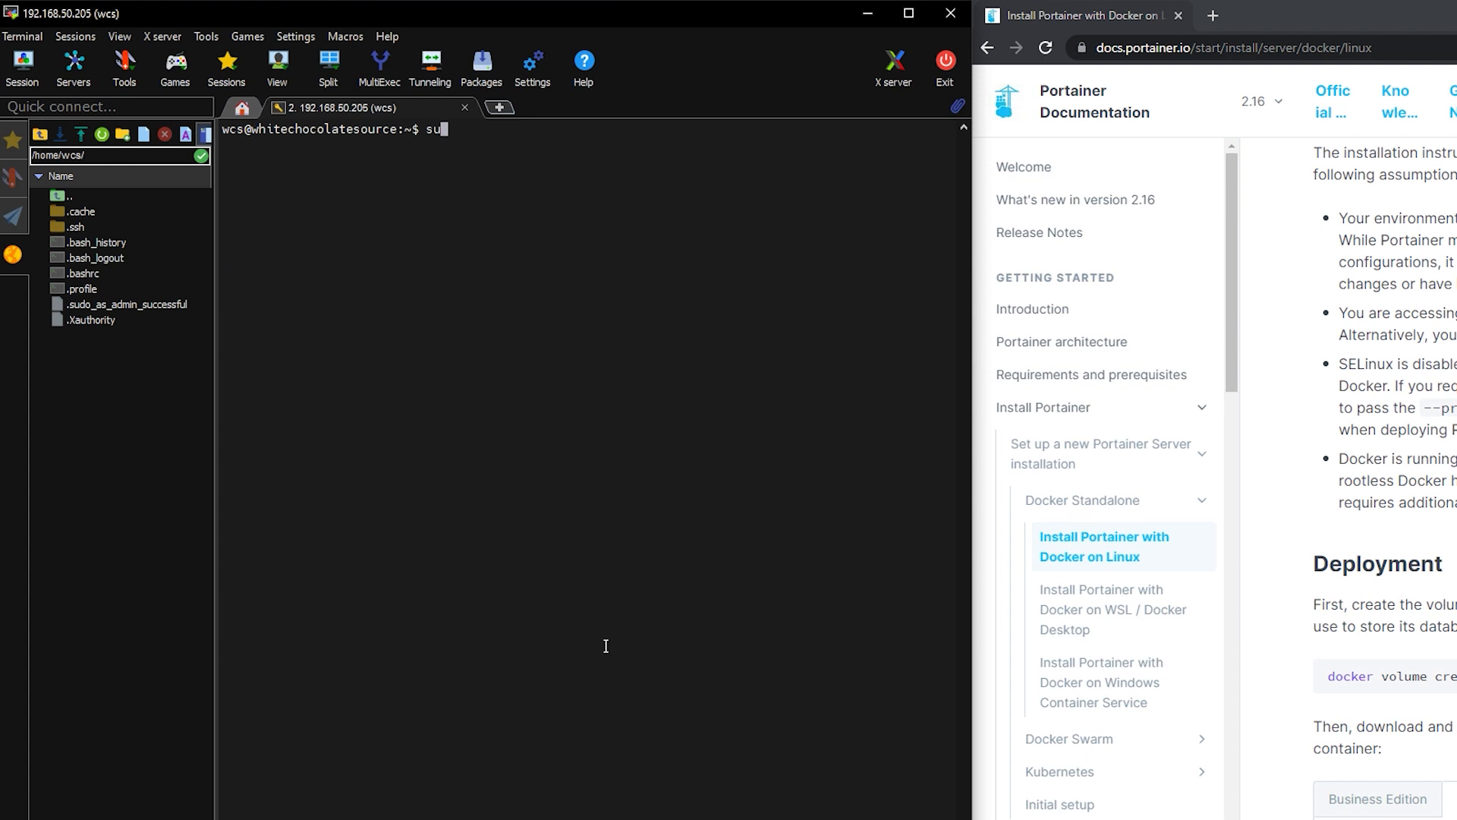
text(do apt update)
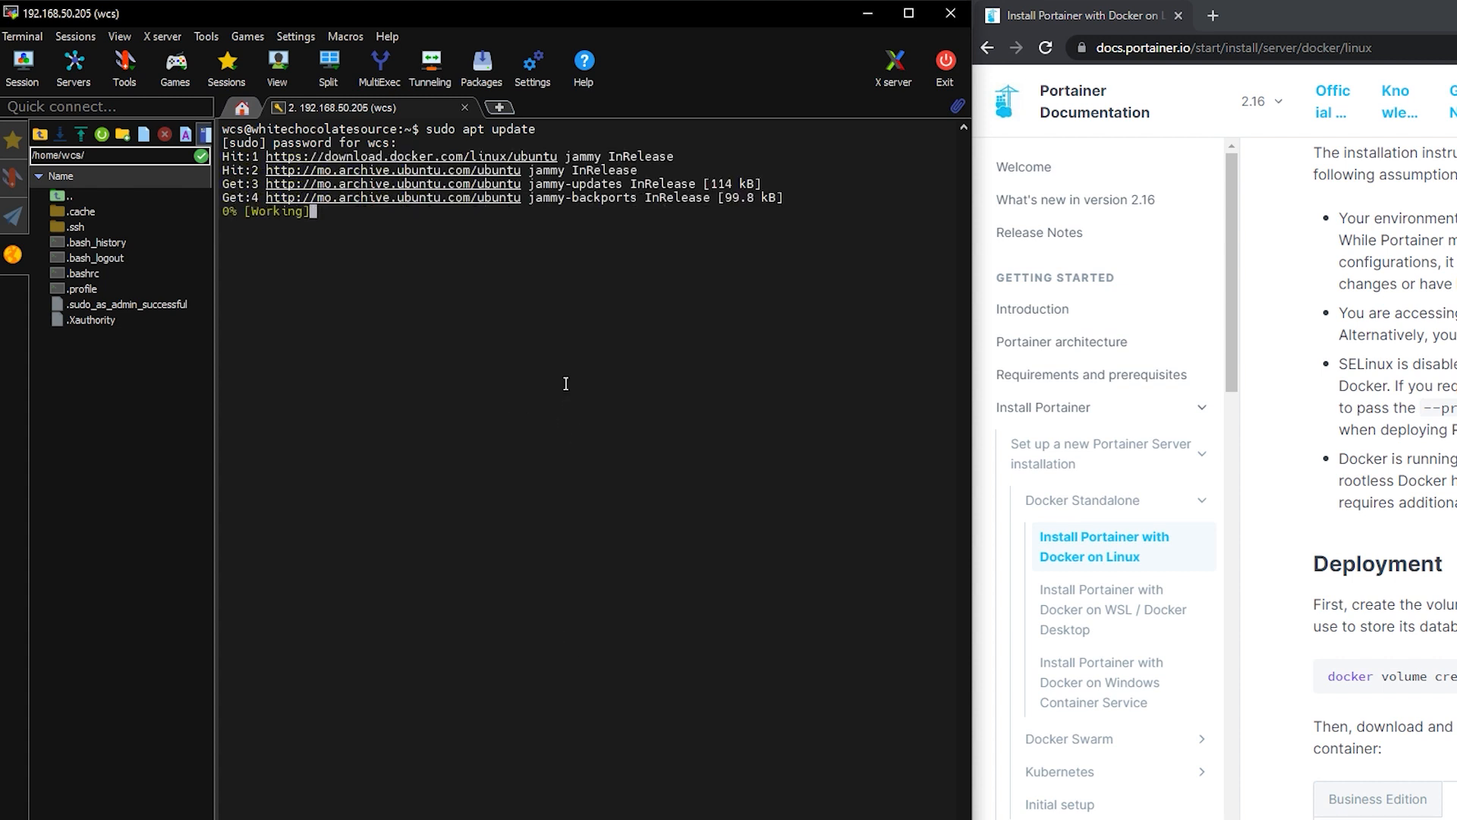
scroll(down, 3)
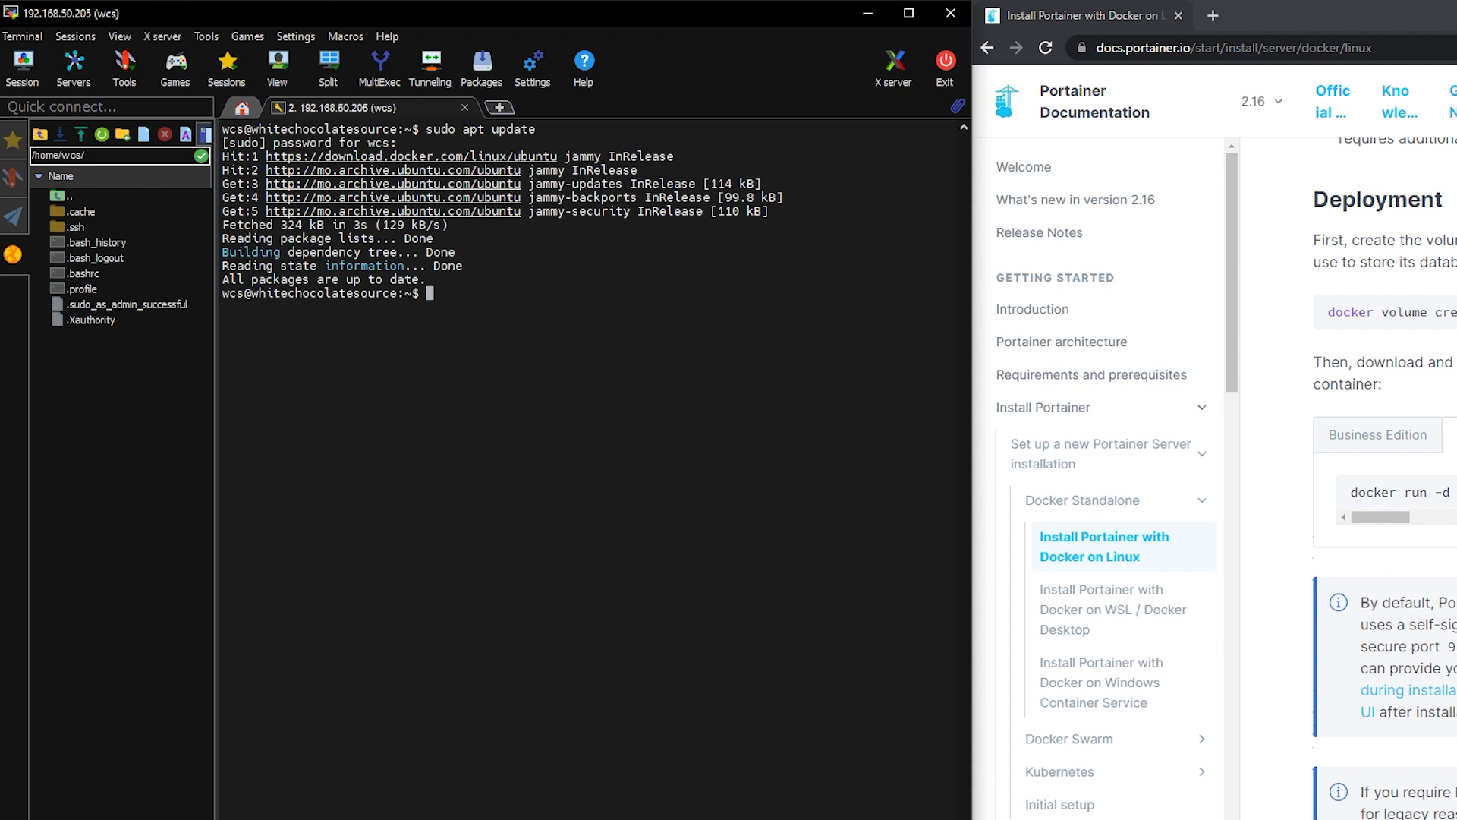
Step: Run sudo docker volume create portainer_data to create the Portainer data volume
text(s)
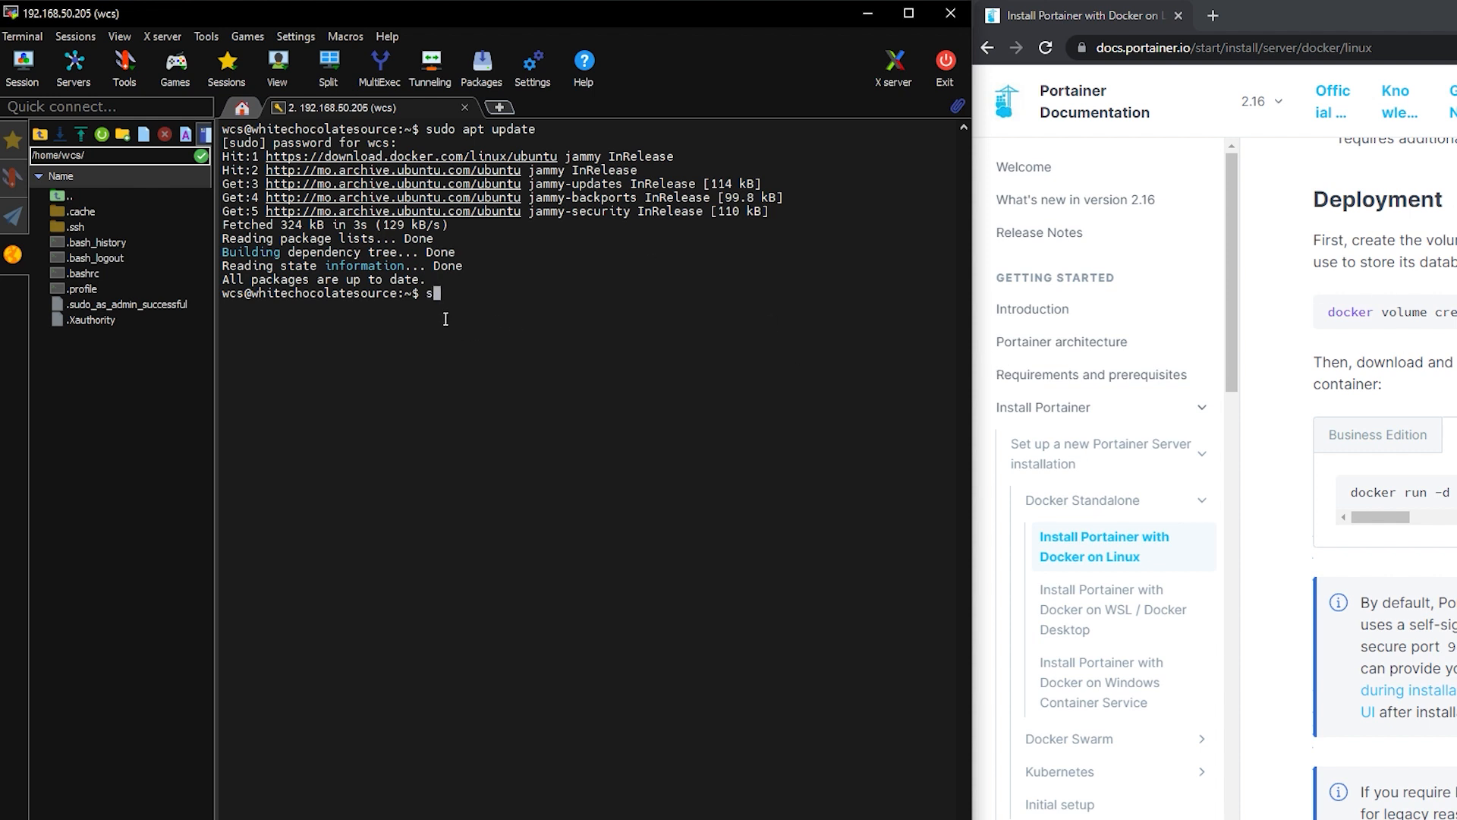
text(udo docker)
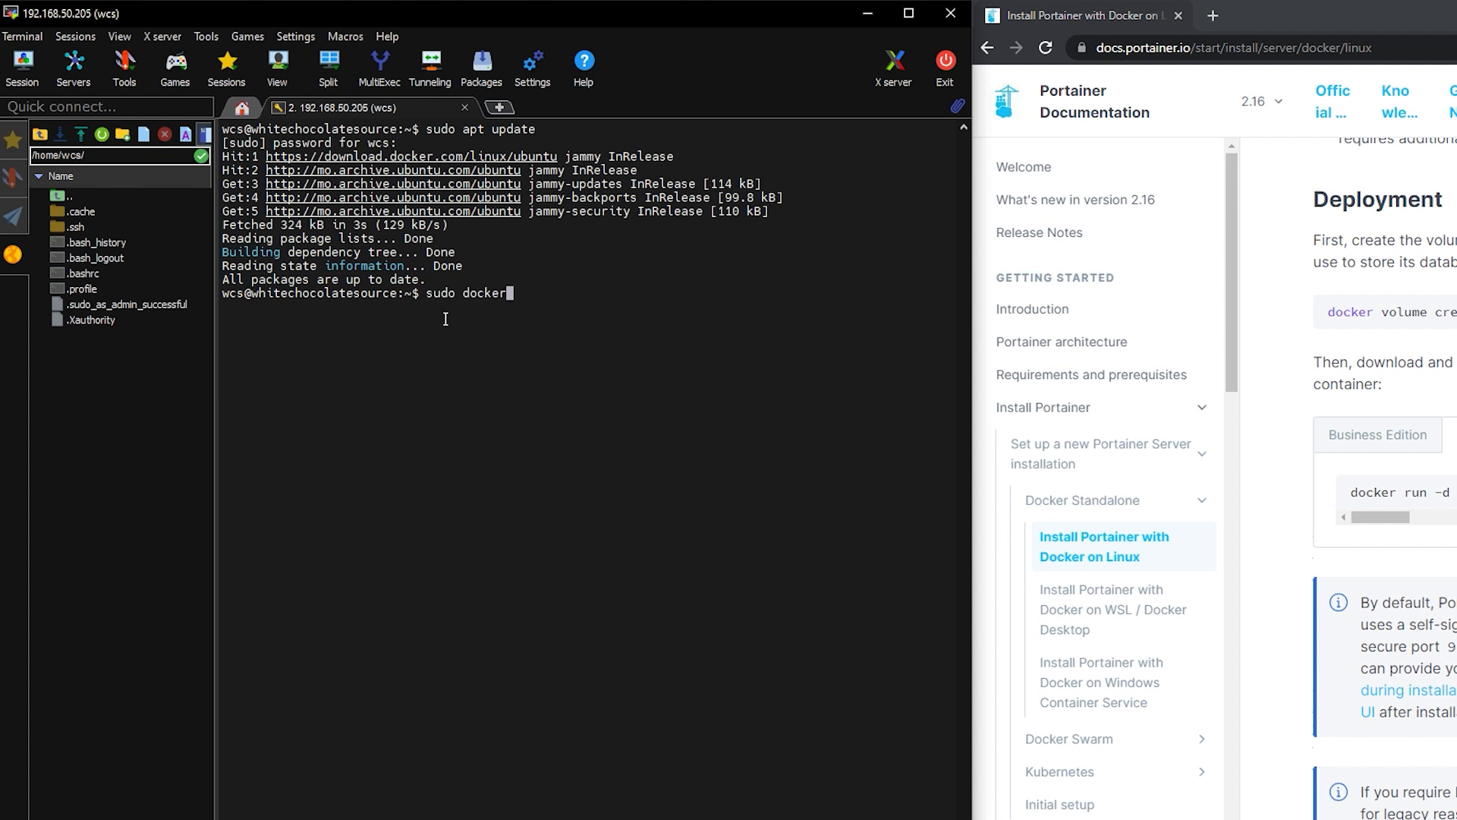
text(vol)
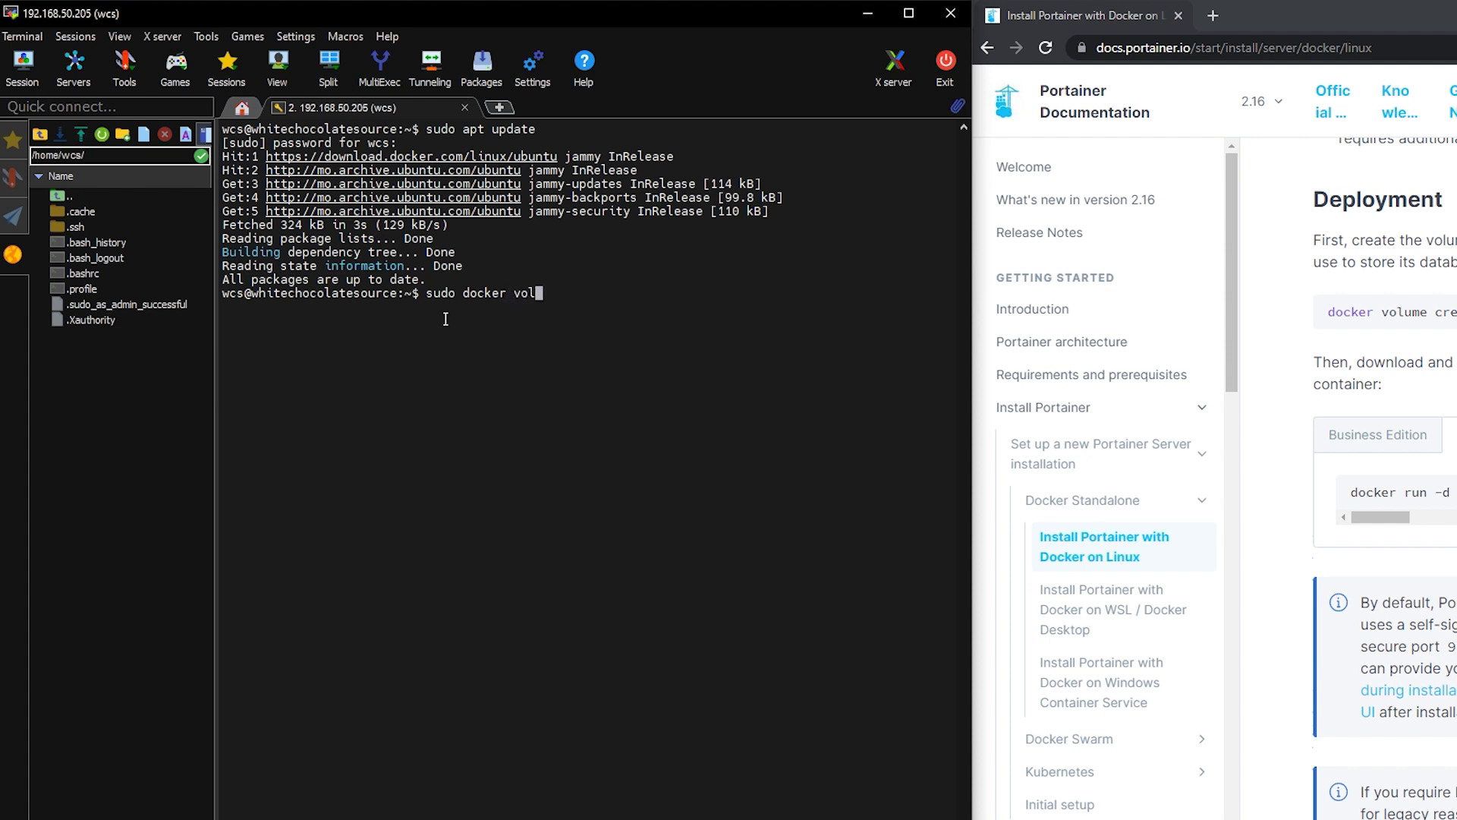
mouse_move(571, 262)
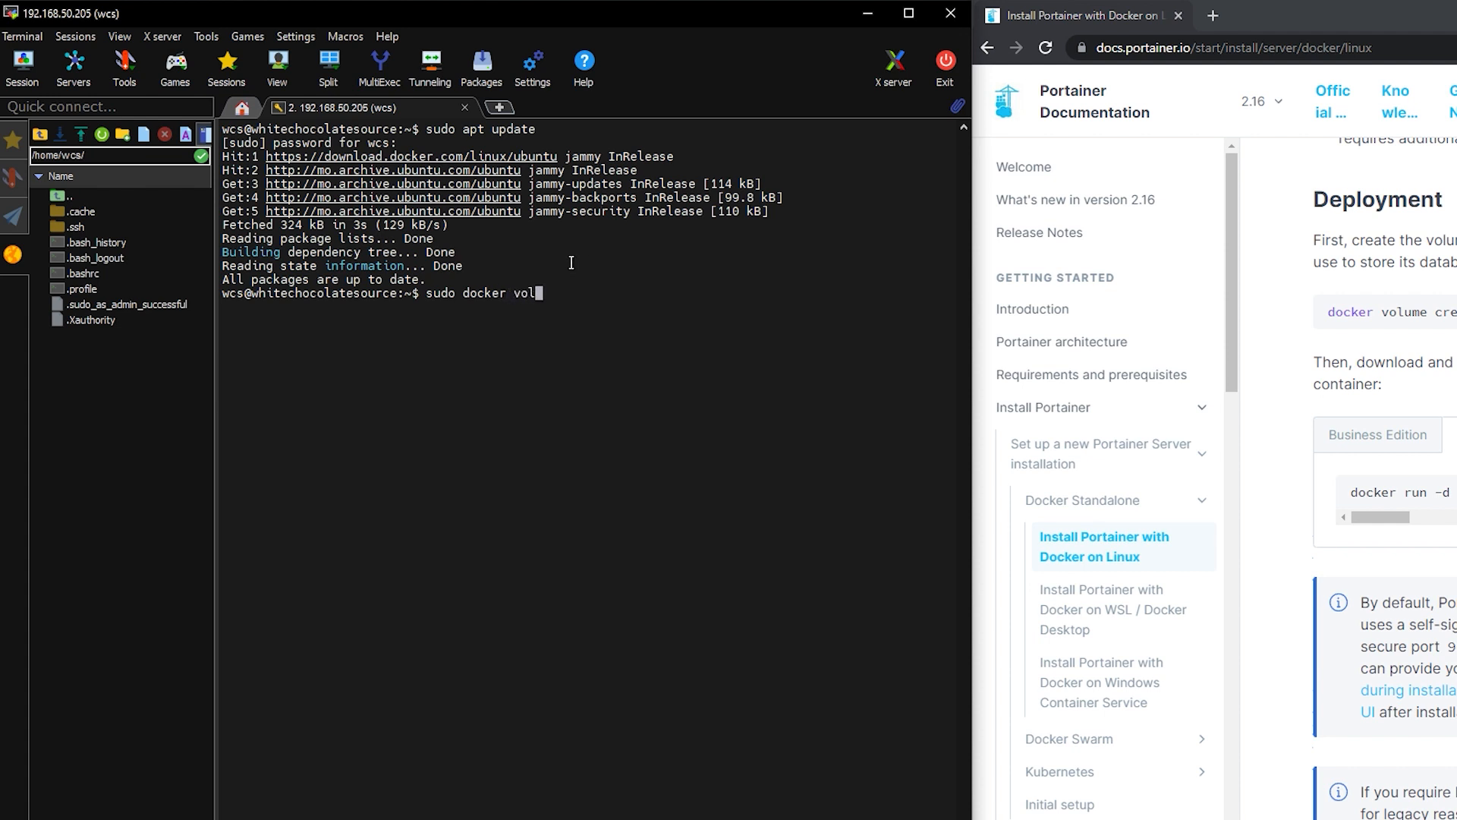
text(ume um)
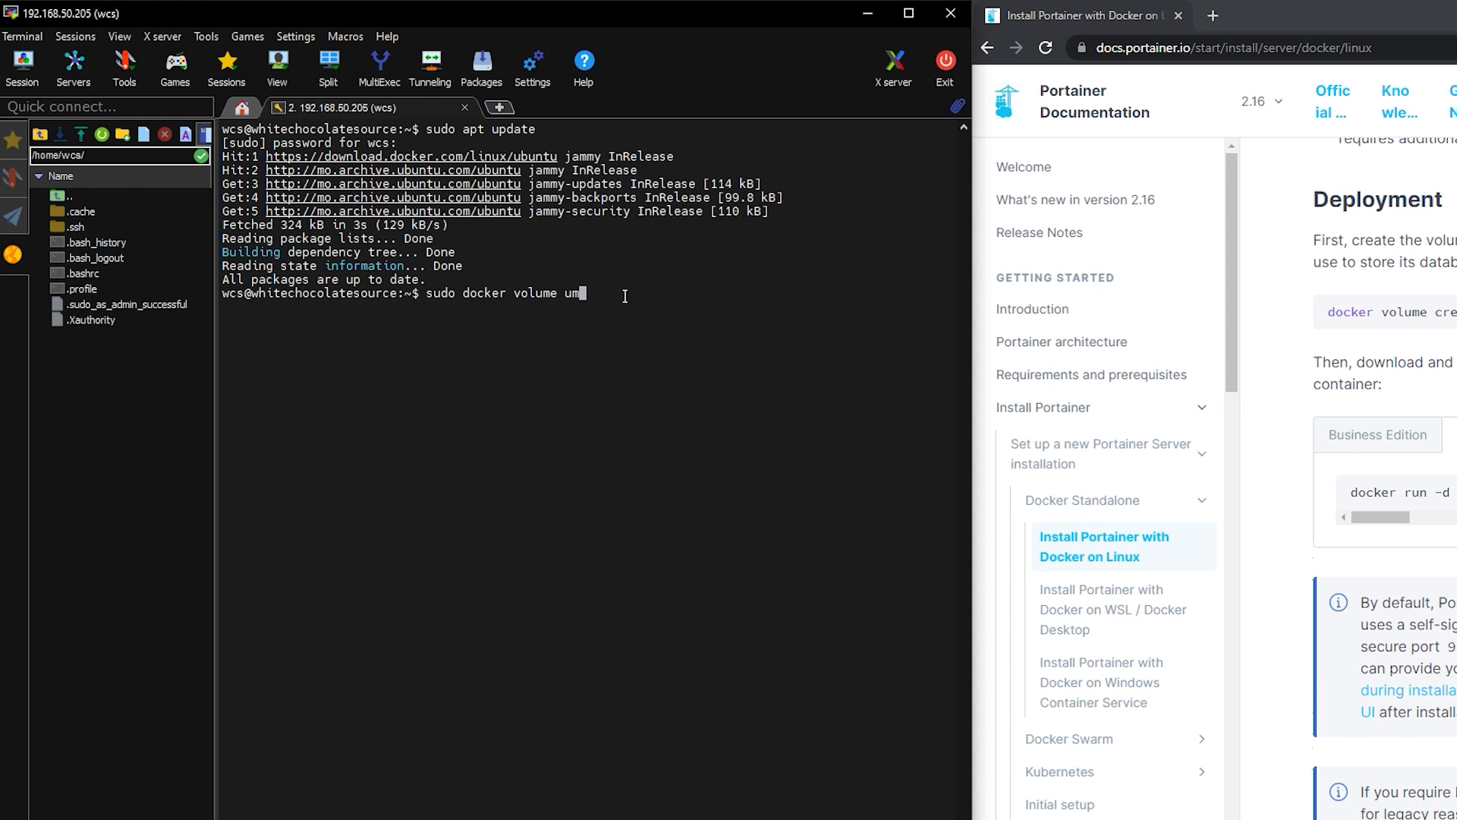
text(cre)
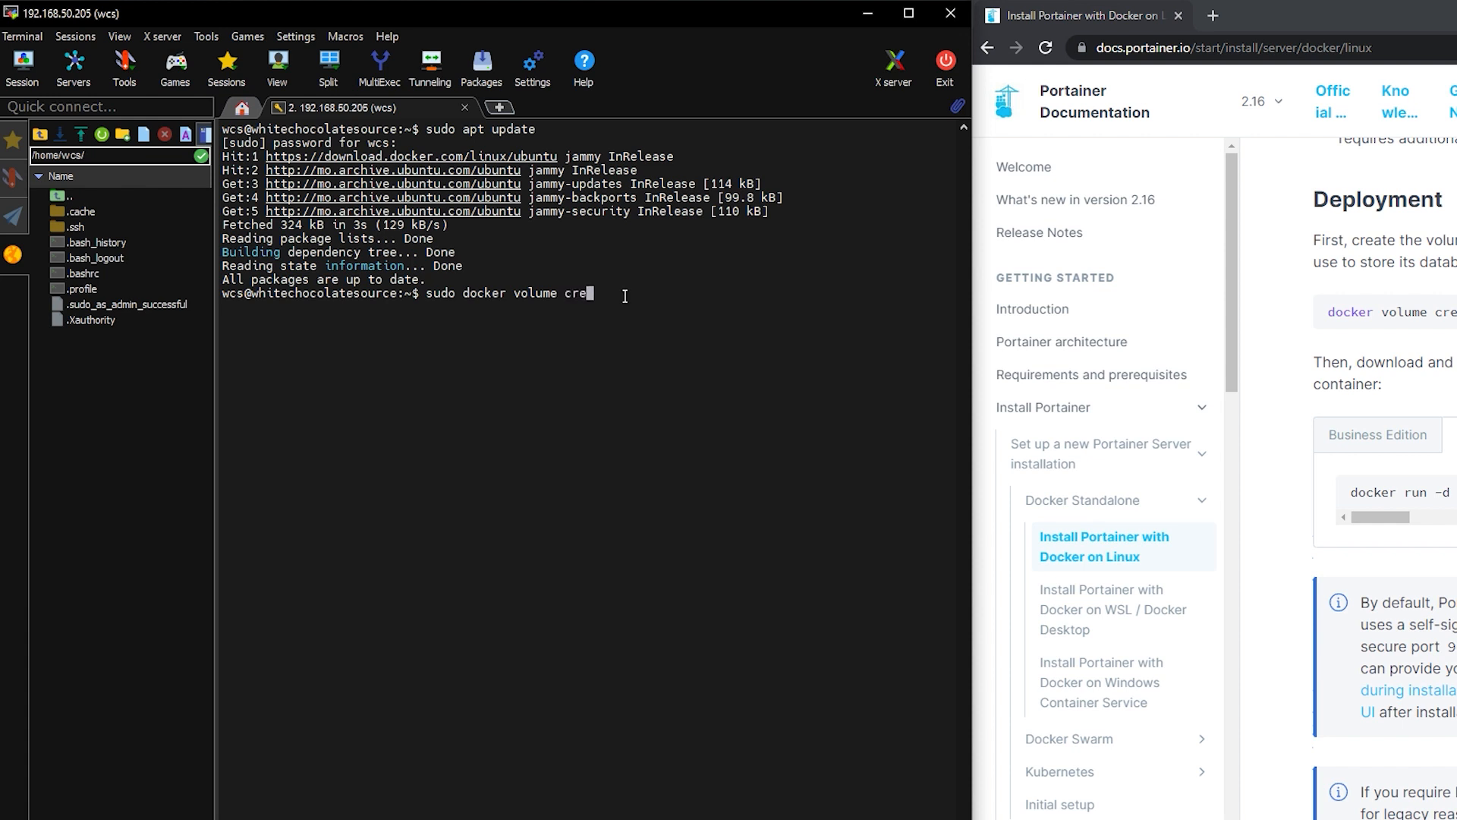
text(ate portainer)
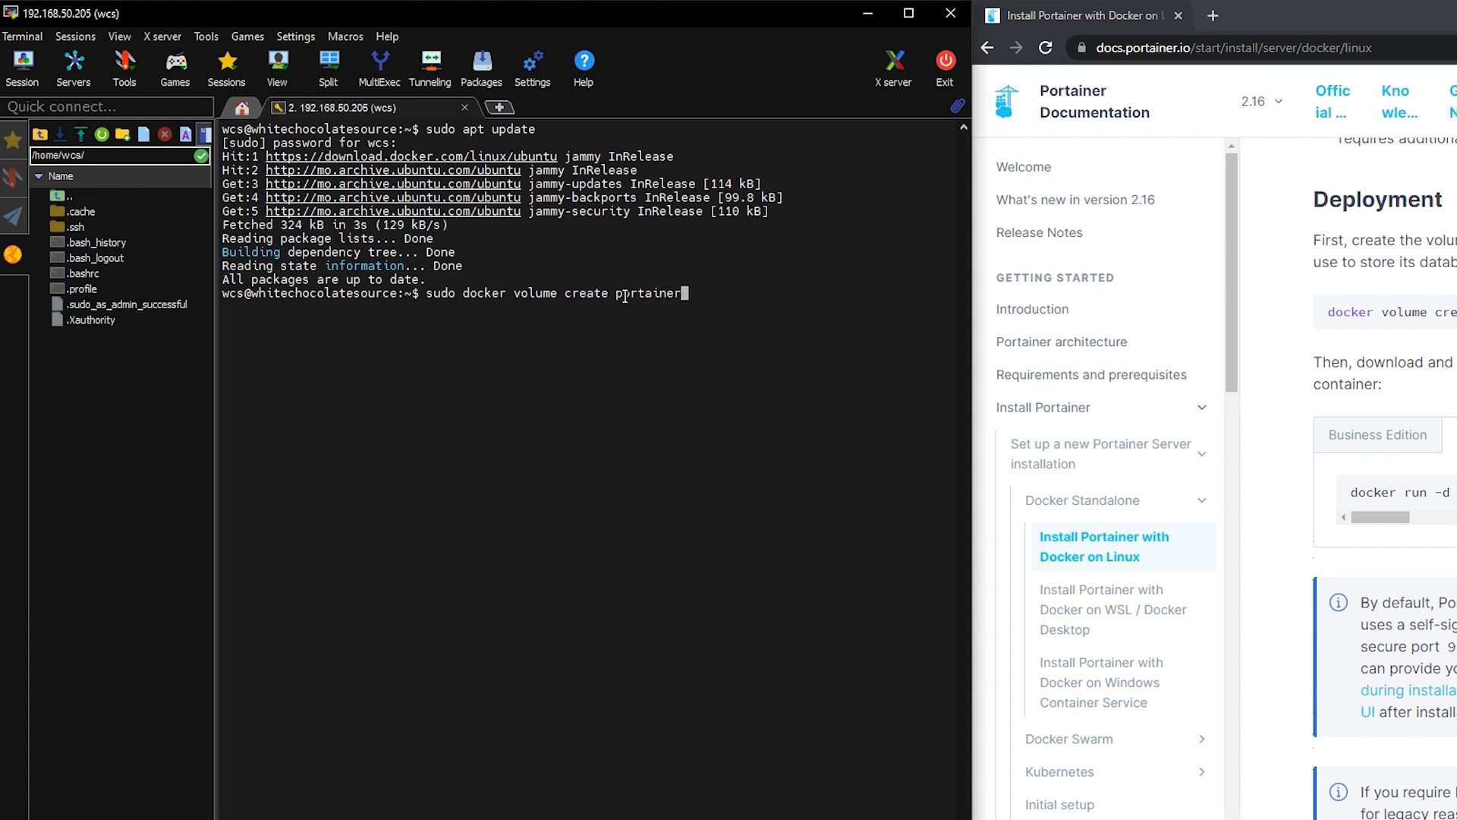
key(Return)
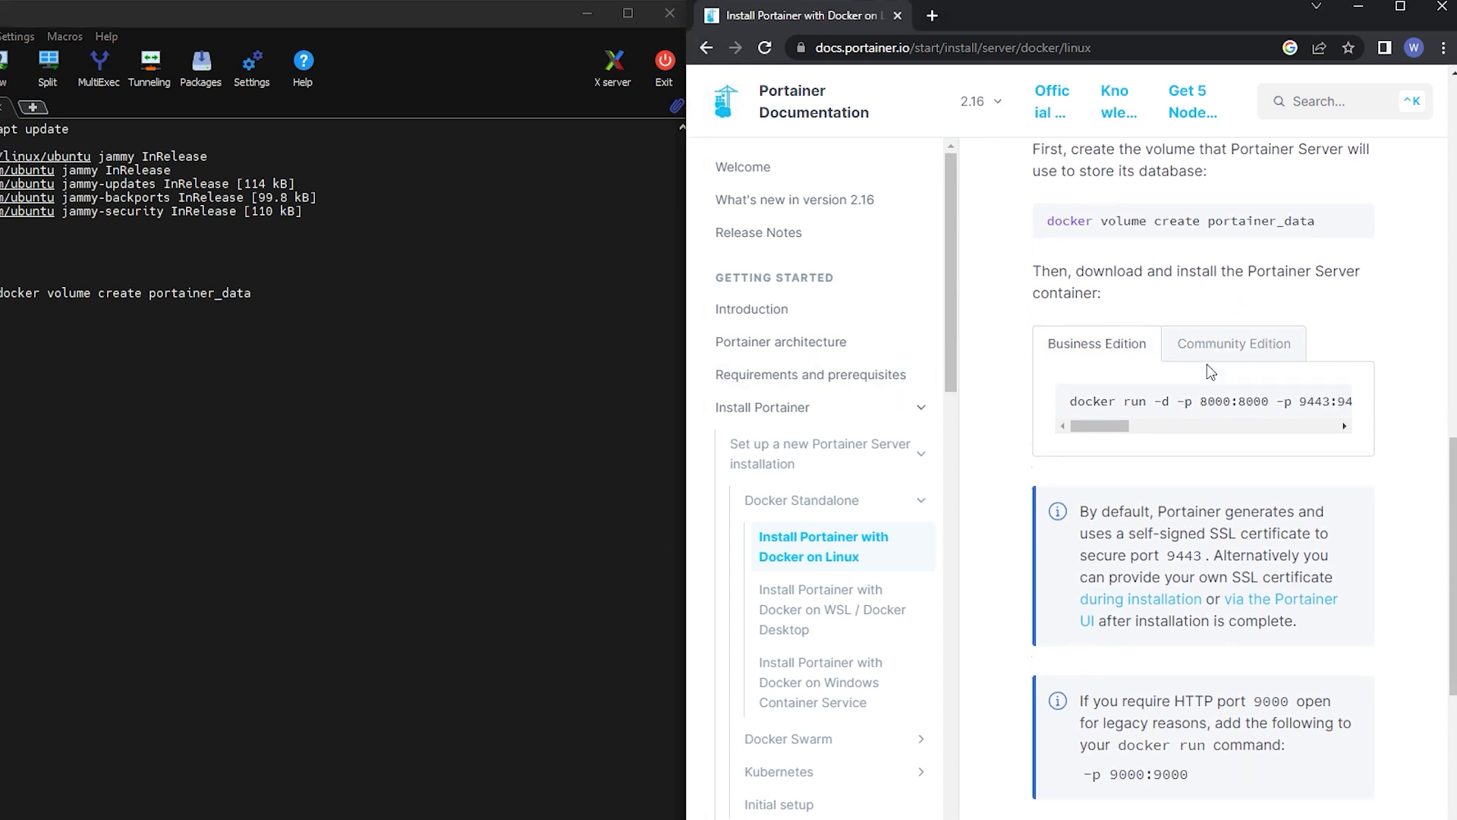
Step: Paste and run the Community Edition docker run install command in the terminal
click(1233, 343)
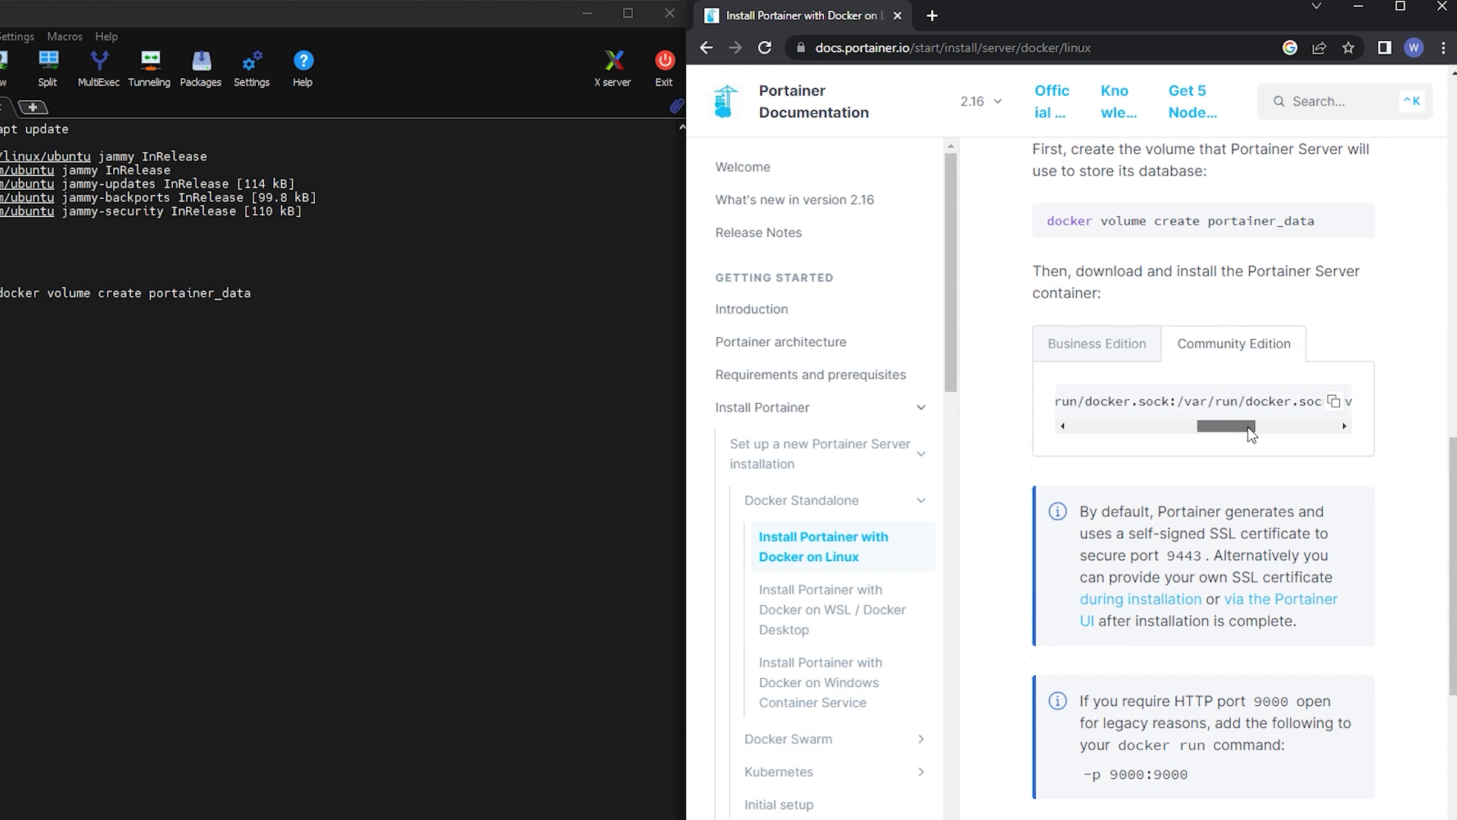
scroll(left, 3)
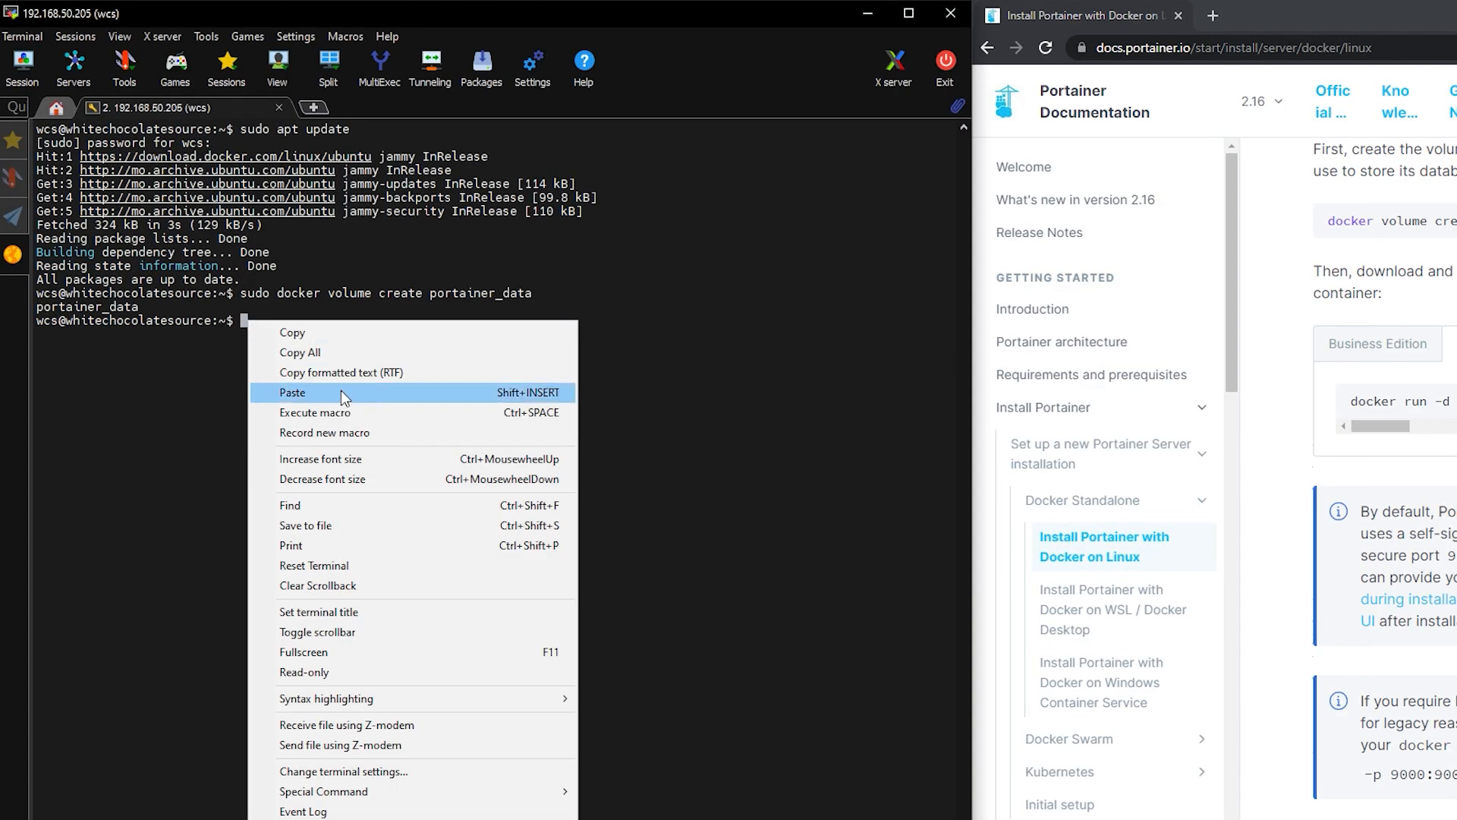
click(292, 391)
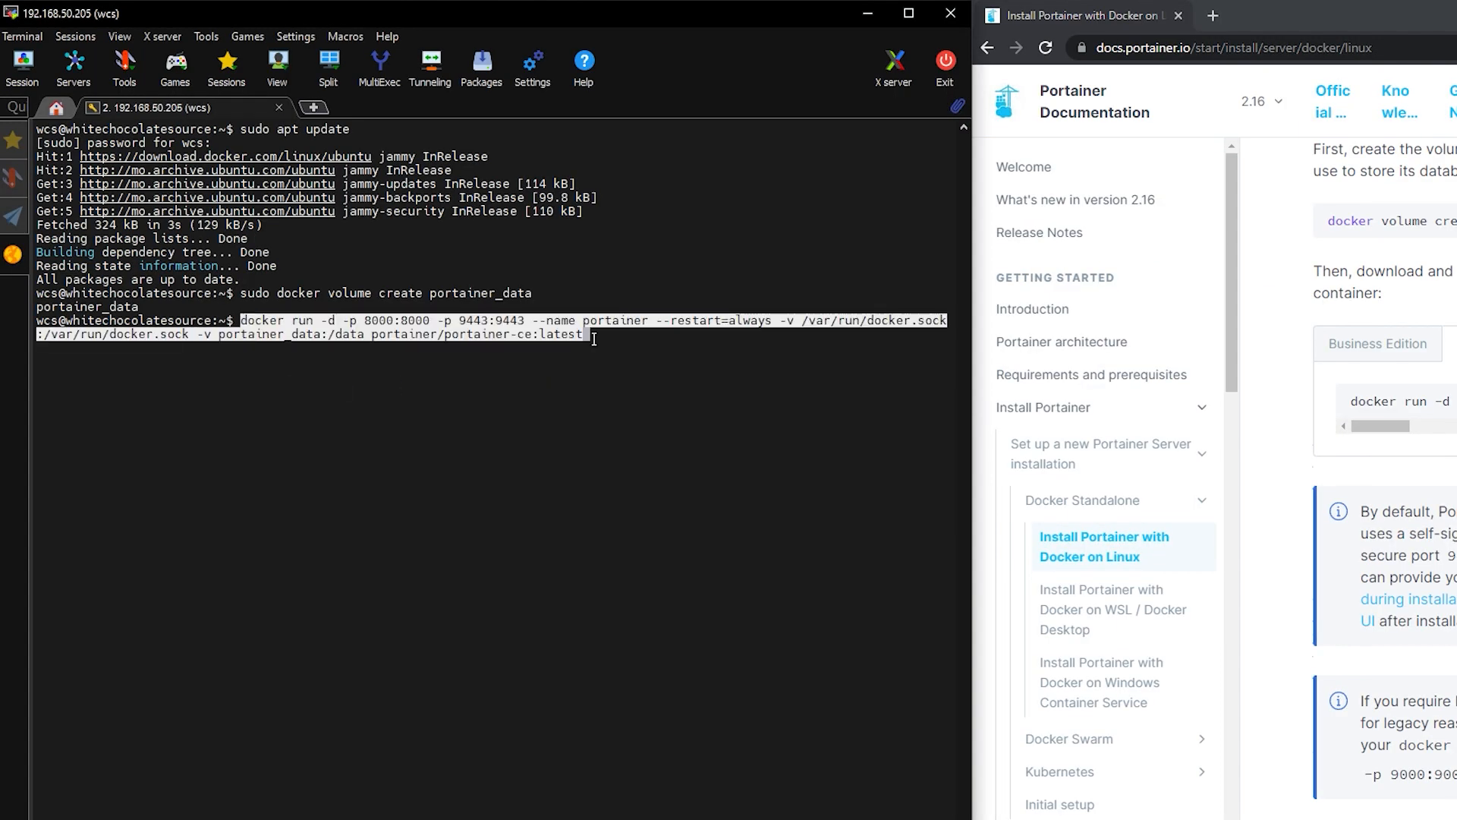
key(Return)
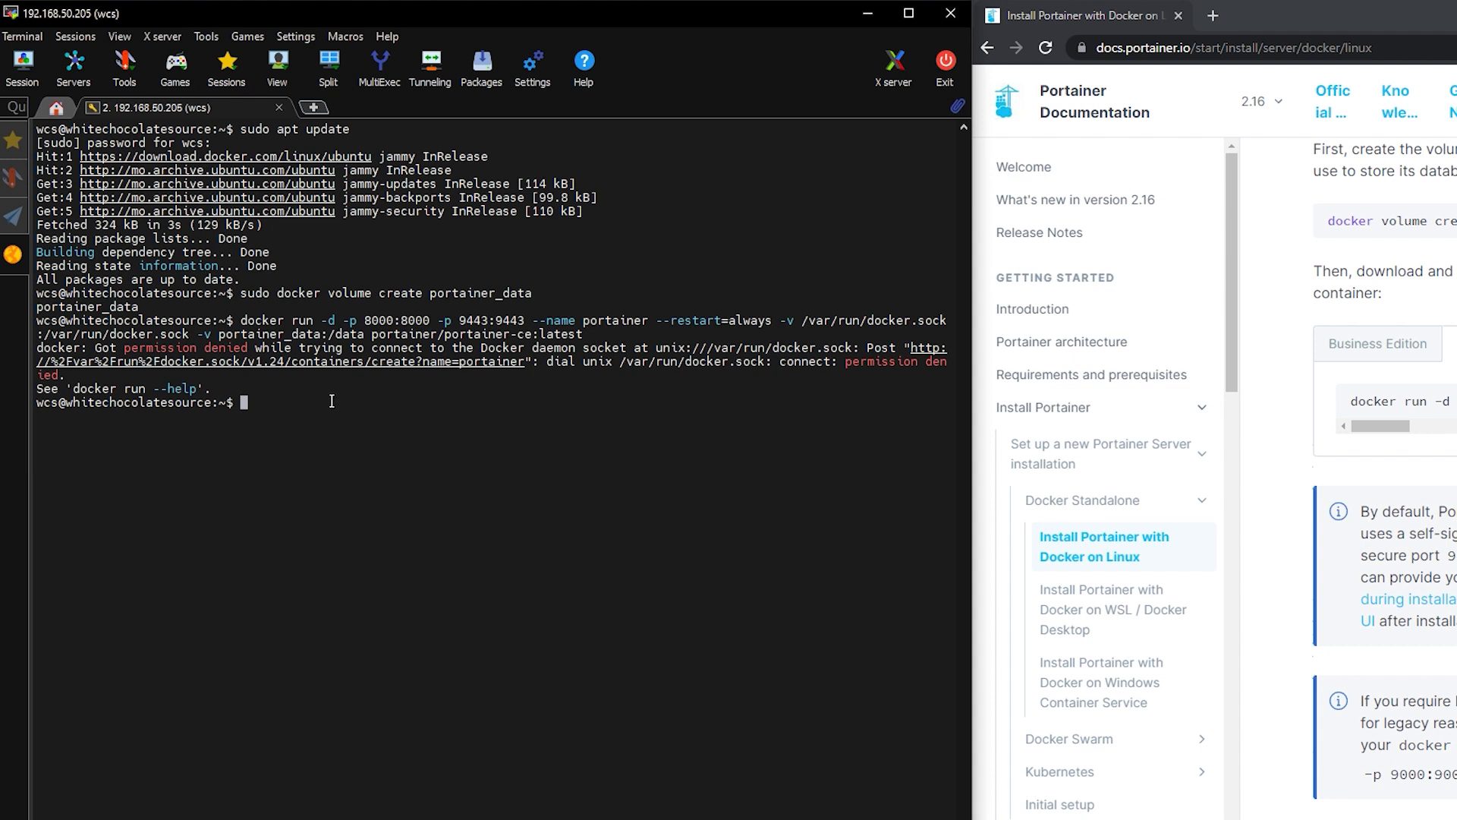
mouse_move(327, 405)
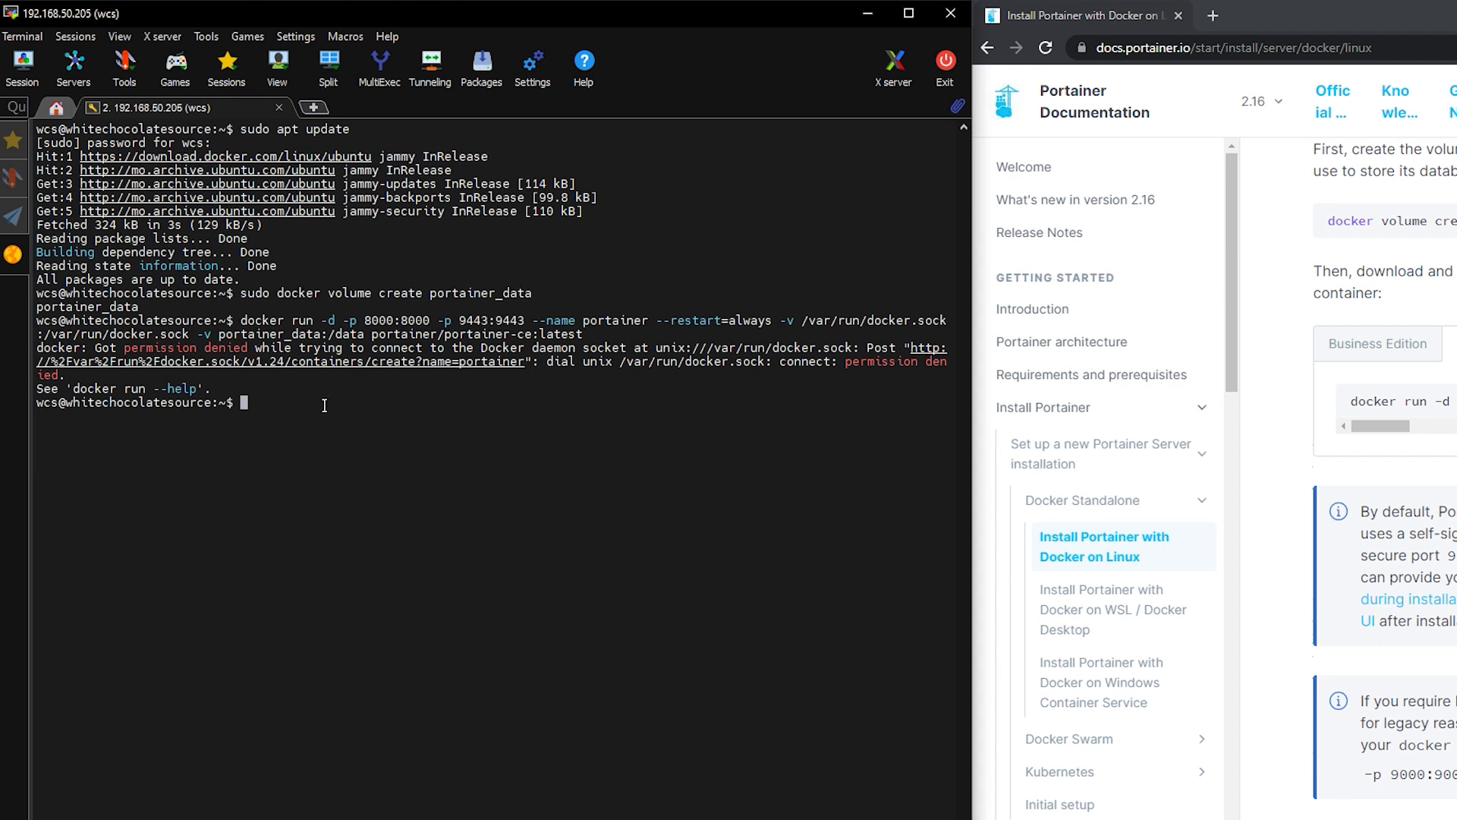
Step: Rerun the Portainer docker run command with sudo and verify it via sudo docker ps
text(docker run -d -p 8000:8000 -p 9443:9443 --name portainer --restart=always -v /var/run/docker.sock:/var/run/docker.sock -v portainer_data:/data portainer/portainer-ce:latest)
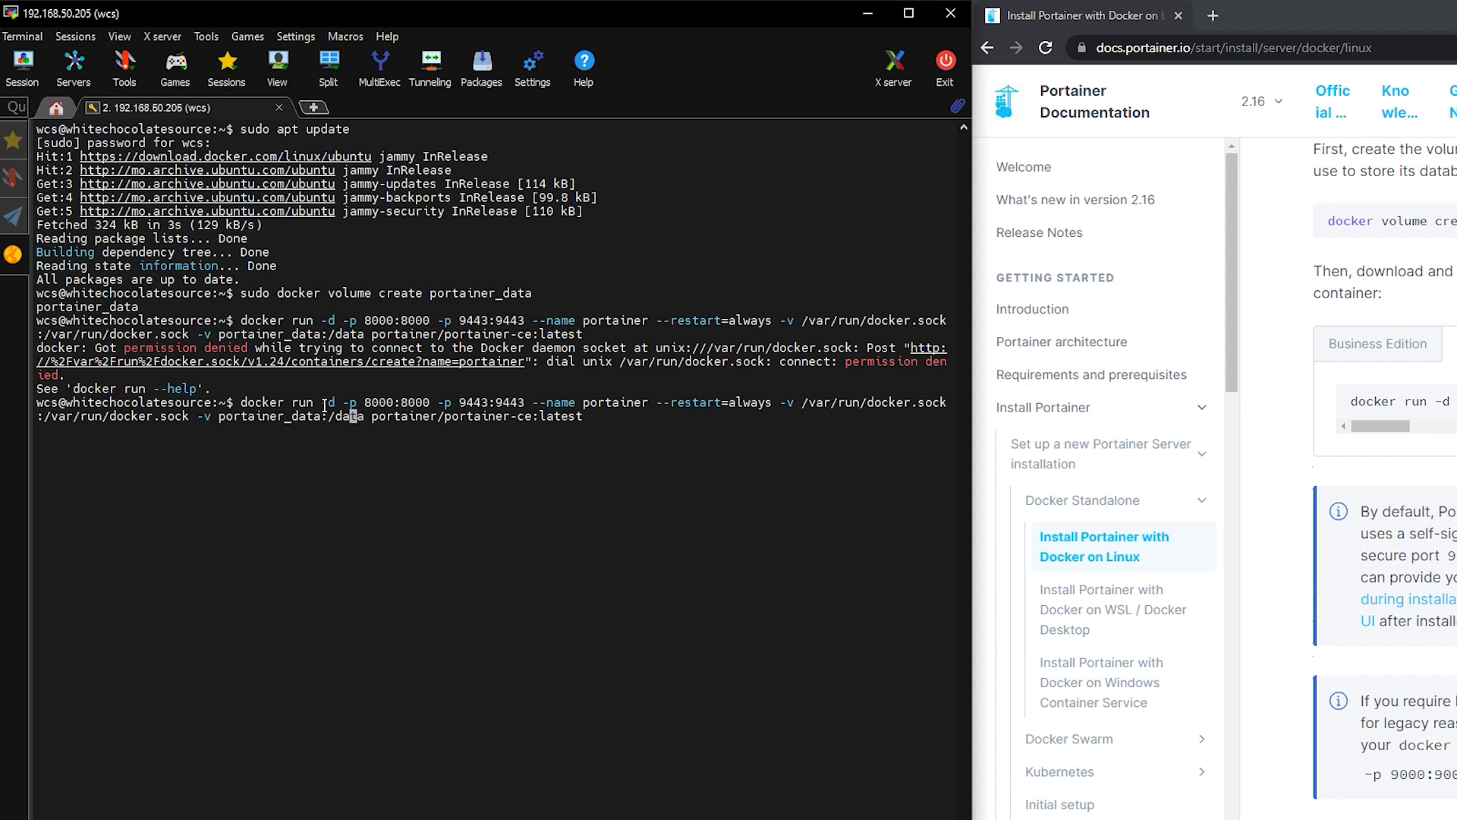
text(sudo)
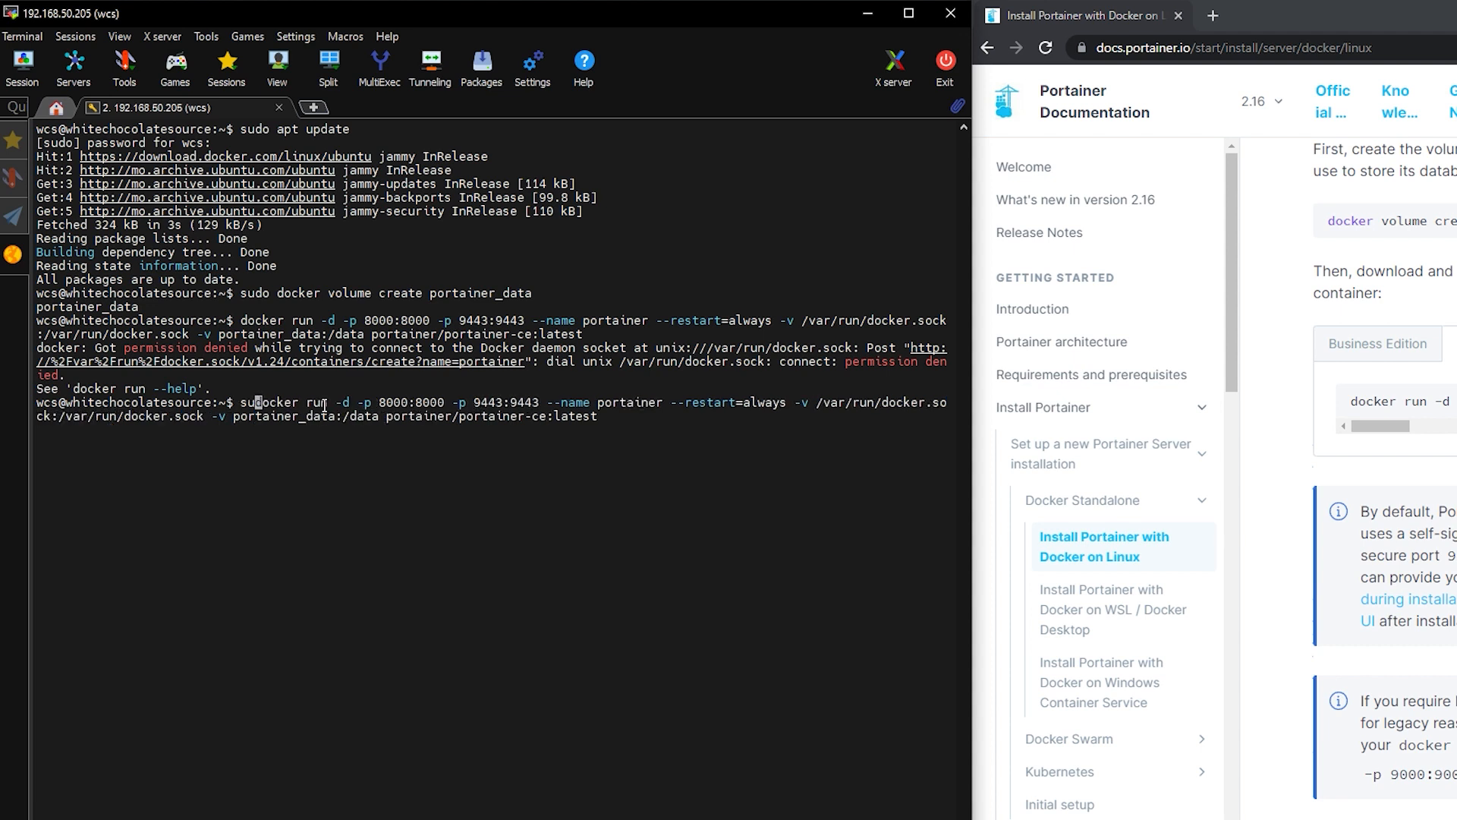
key(Return)
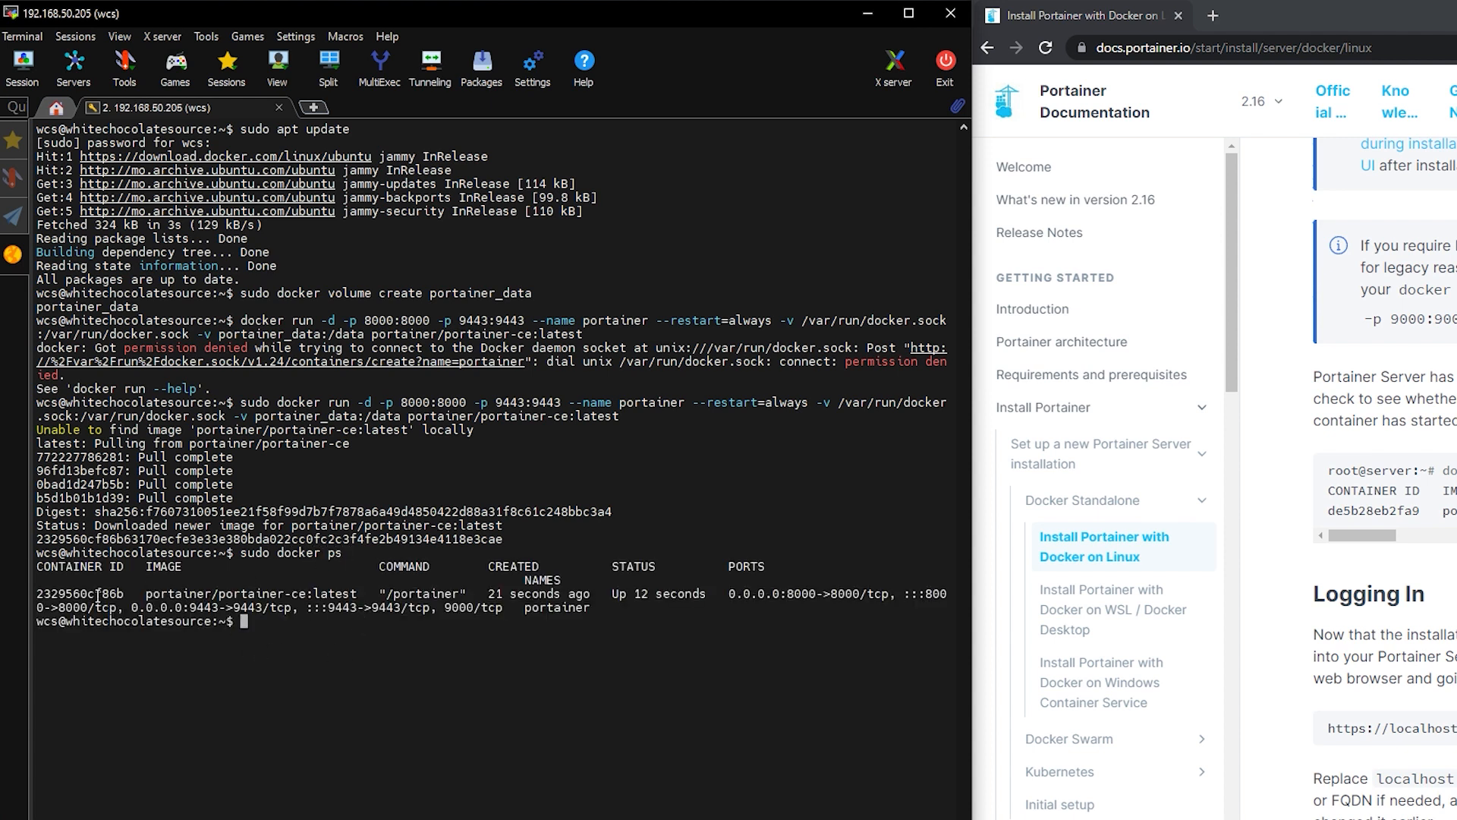
double_click(245, 592)
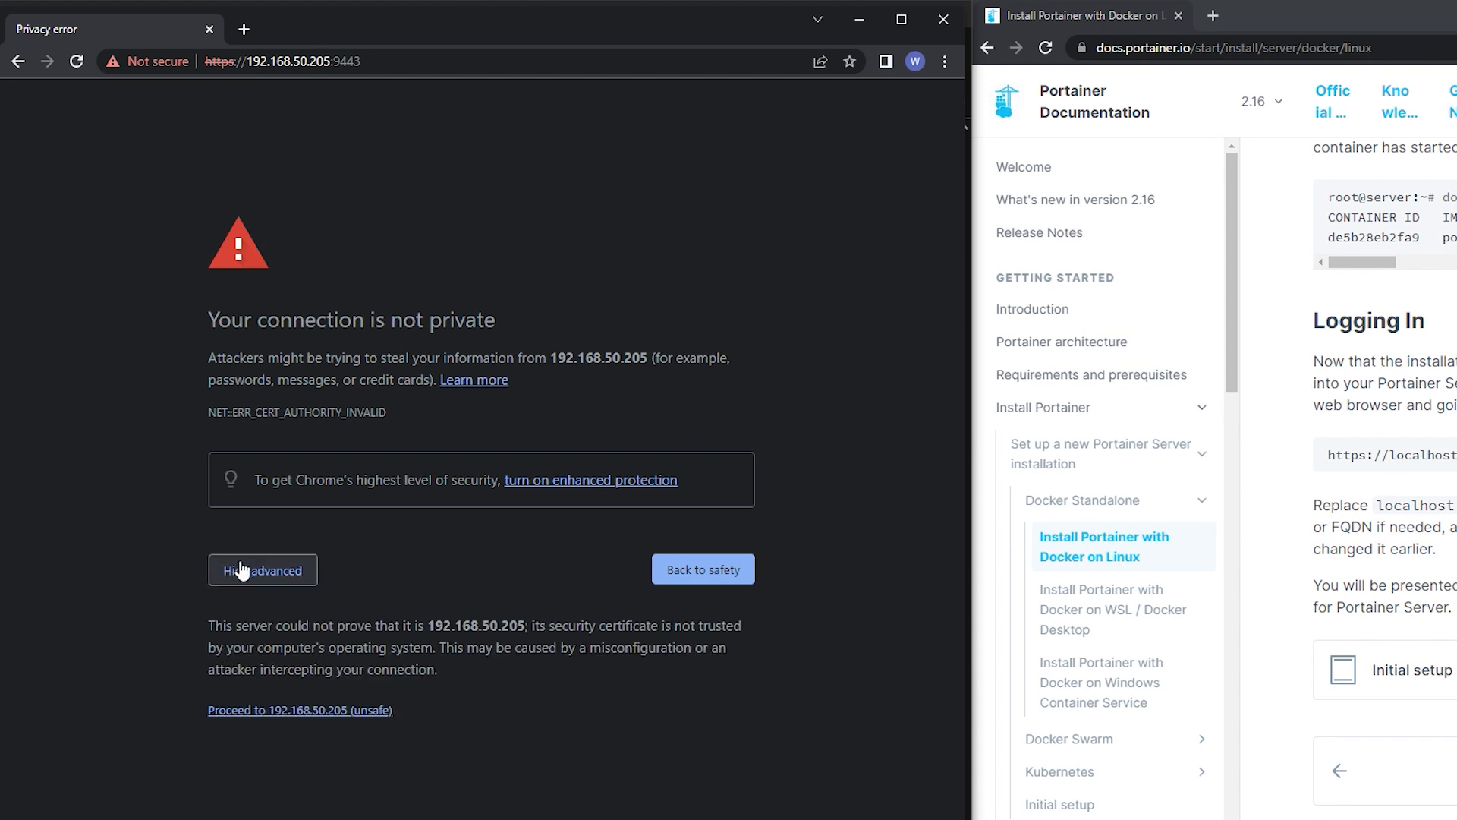
Step: Enter a 12+ character password twice and create the admin user
click(299, 709)
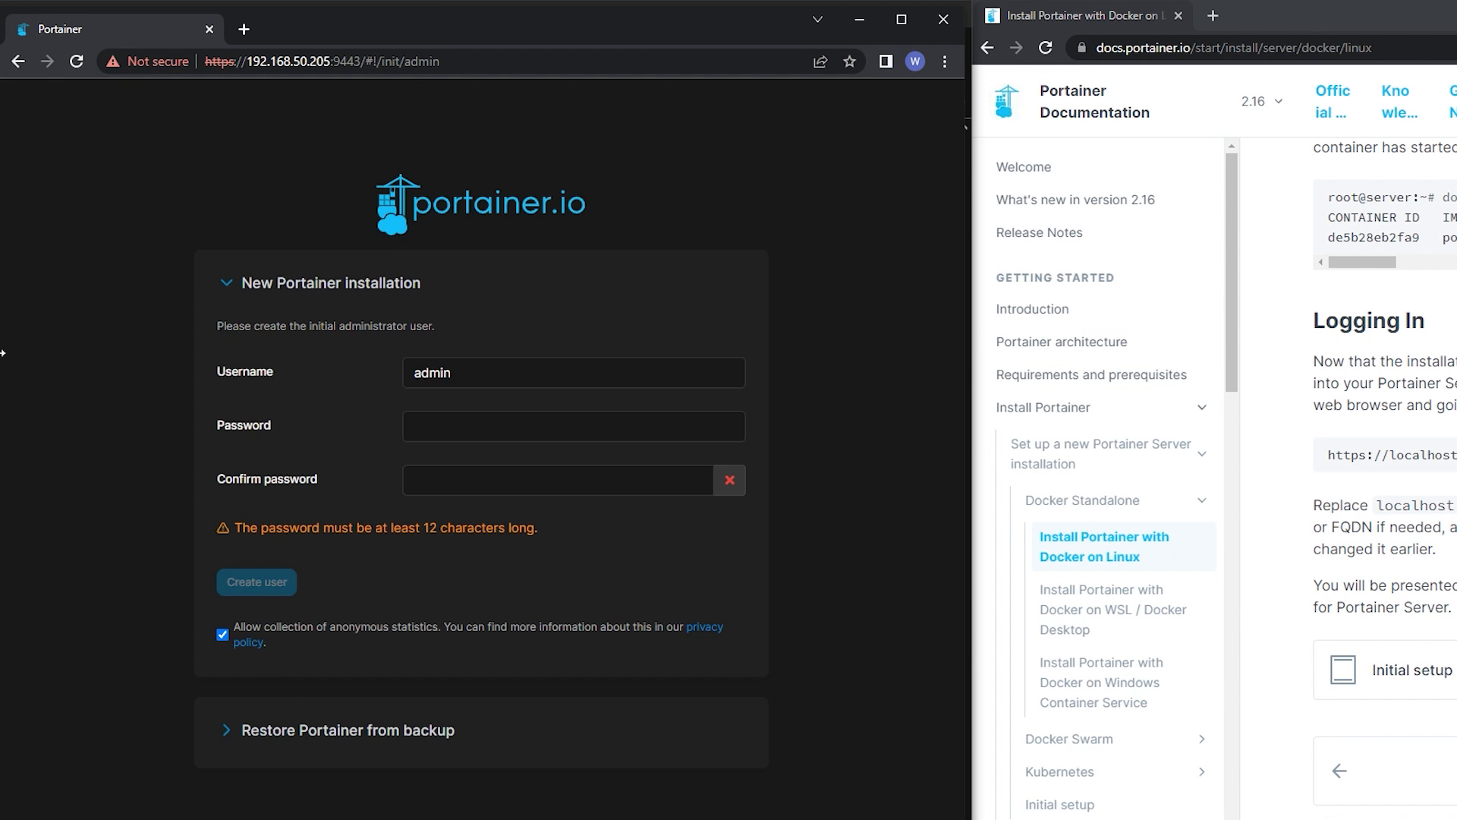
mouse_move(330, 477)
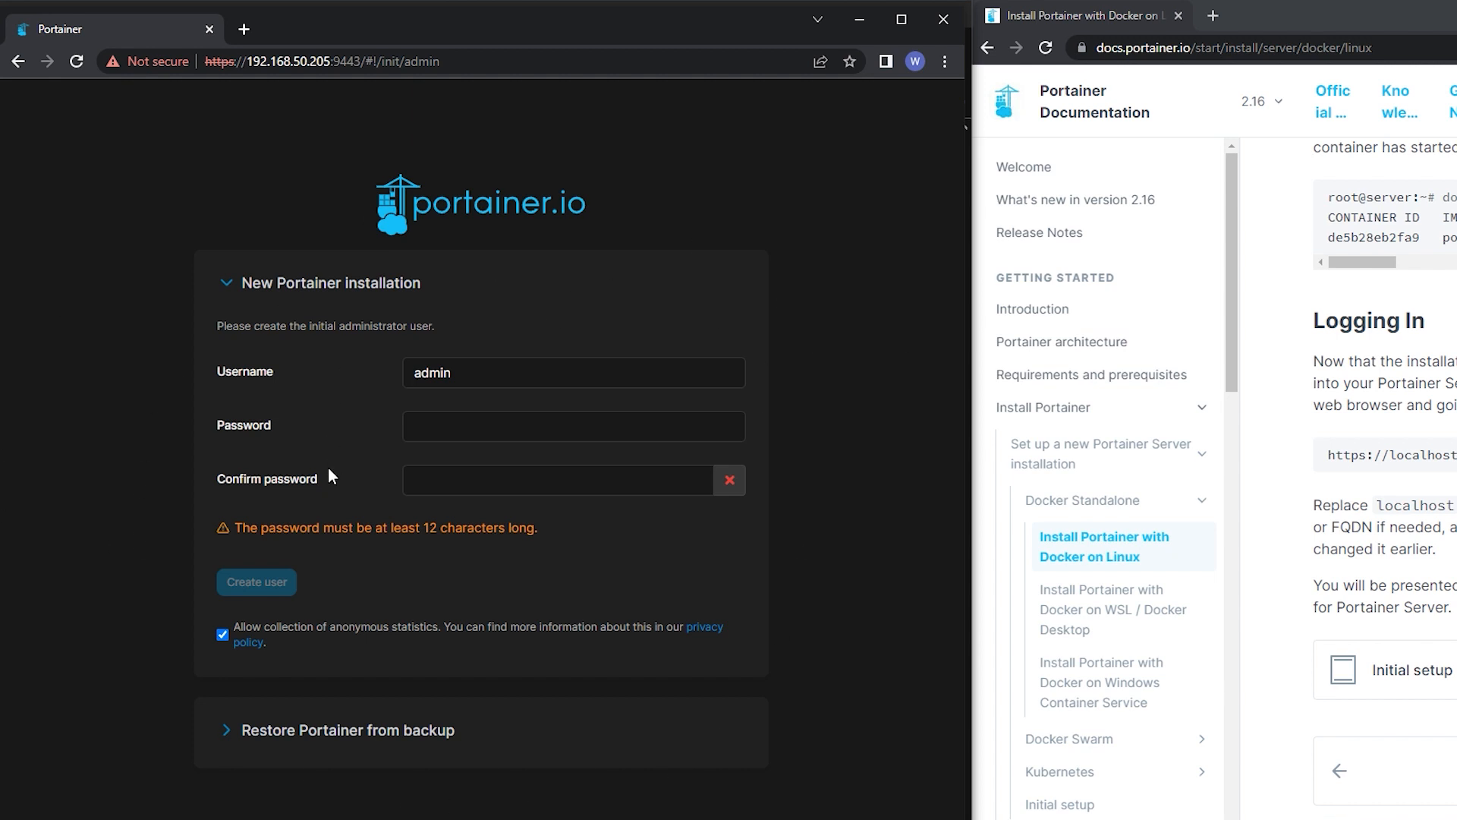
click(574, 426)
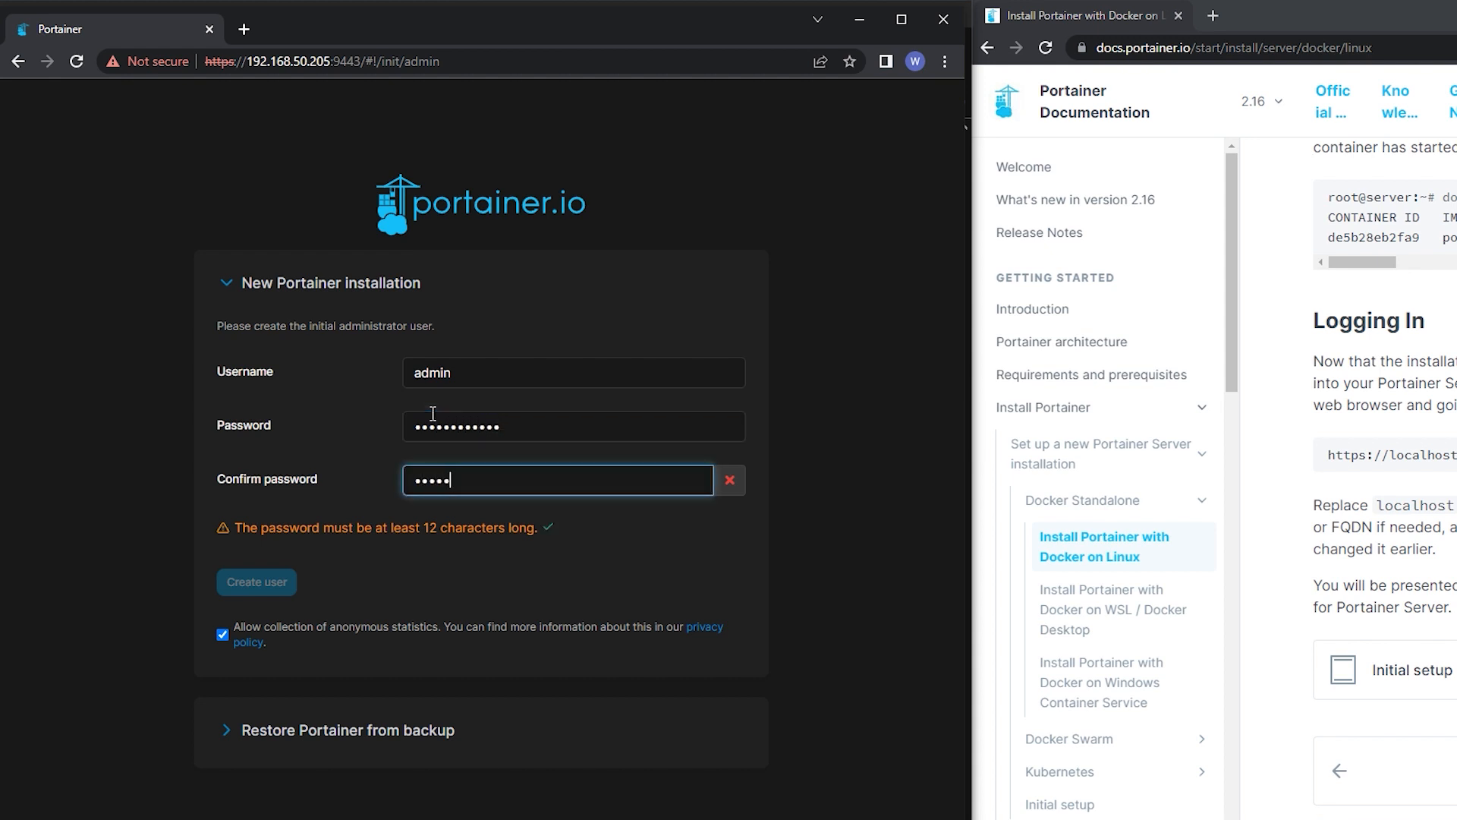
click(256, 582)
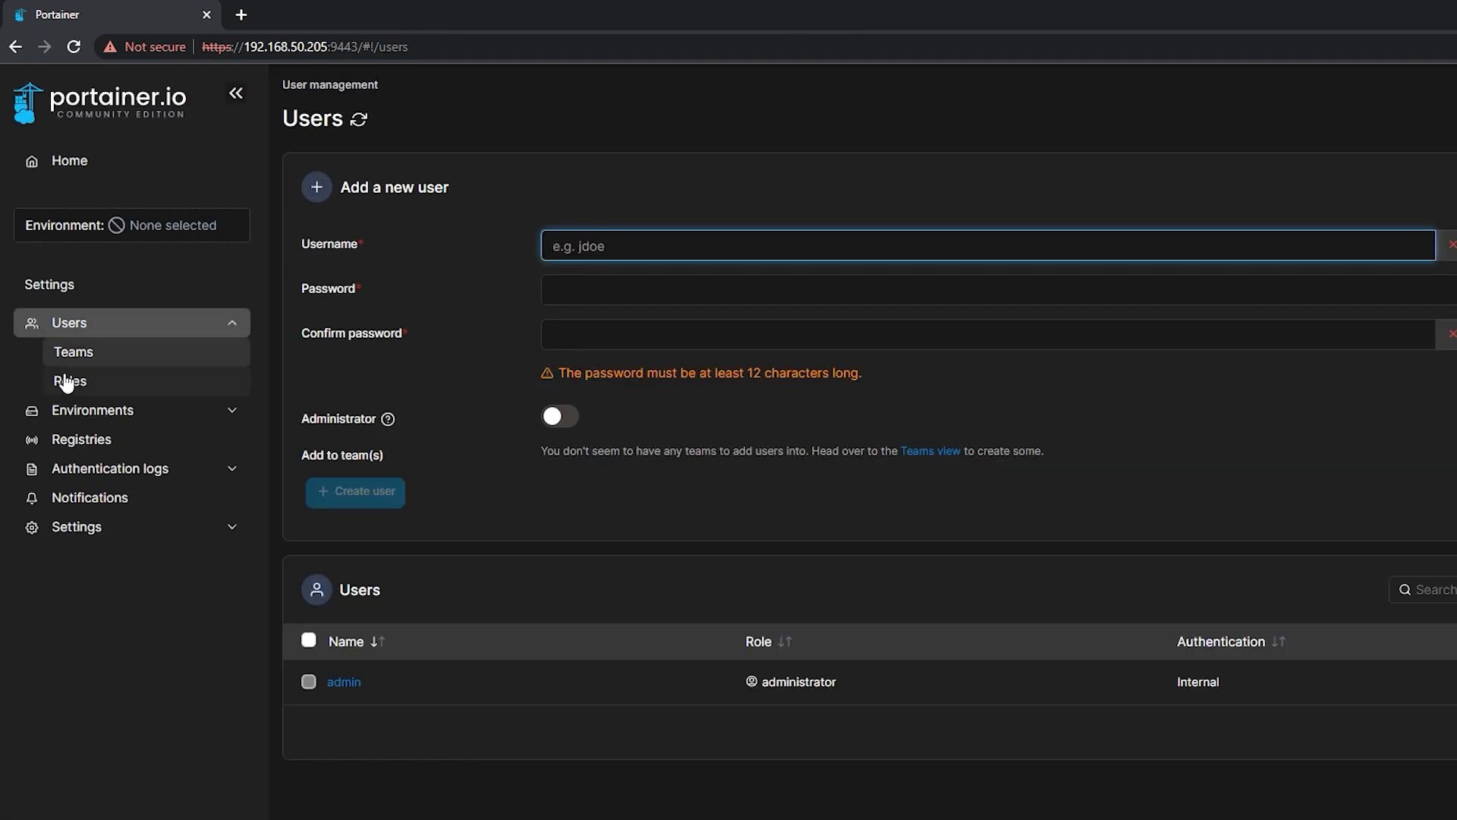
Step: Create user wcs with a password and Administrator rights
text(wcs)
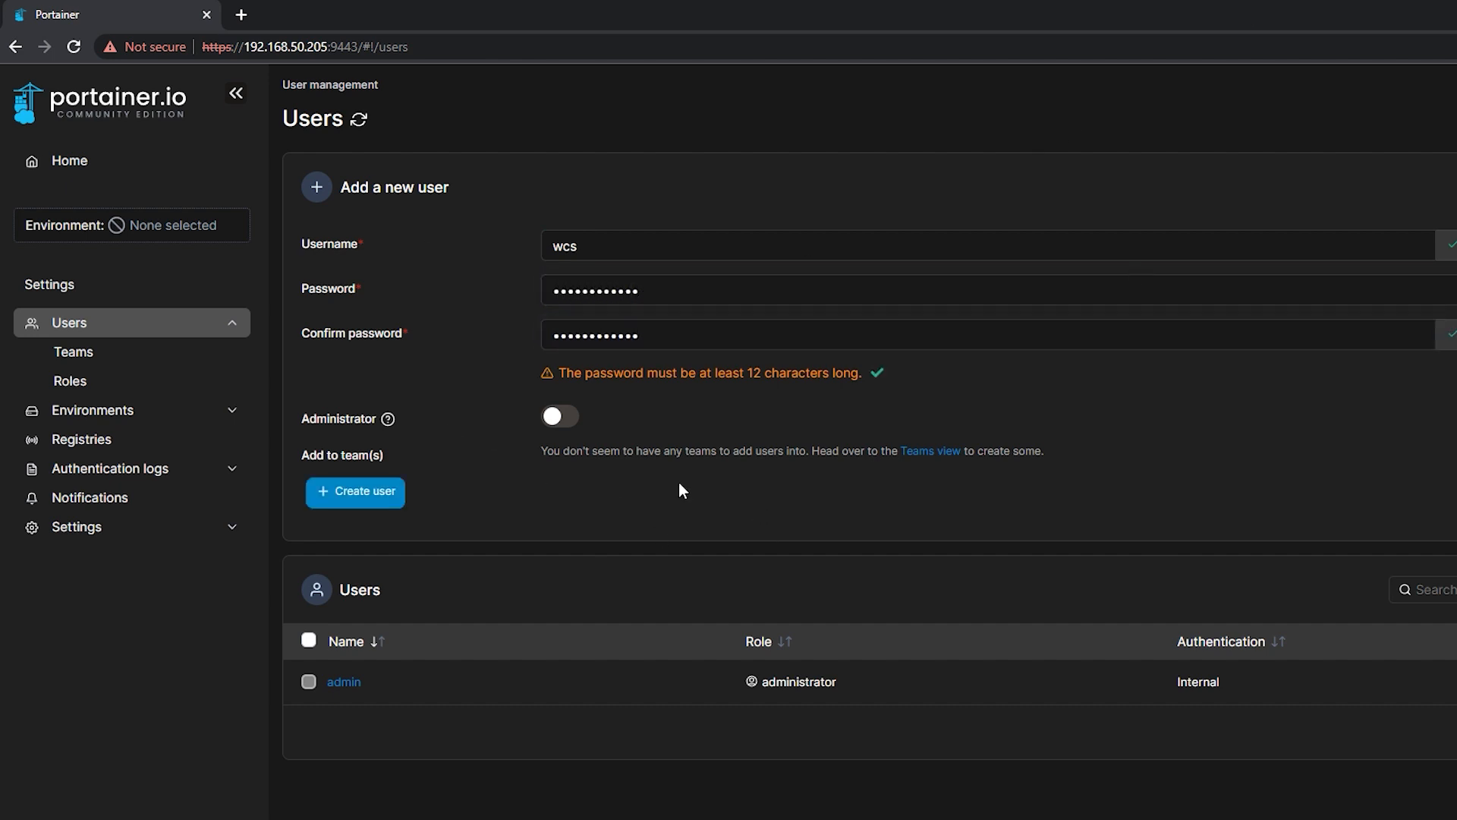
click(559, 415)
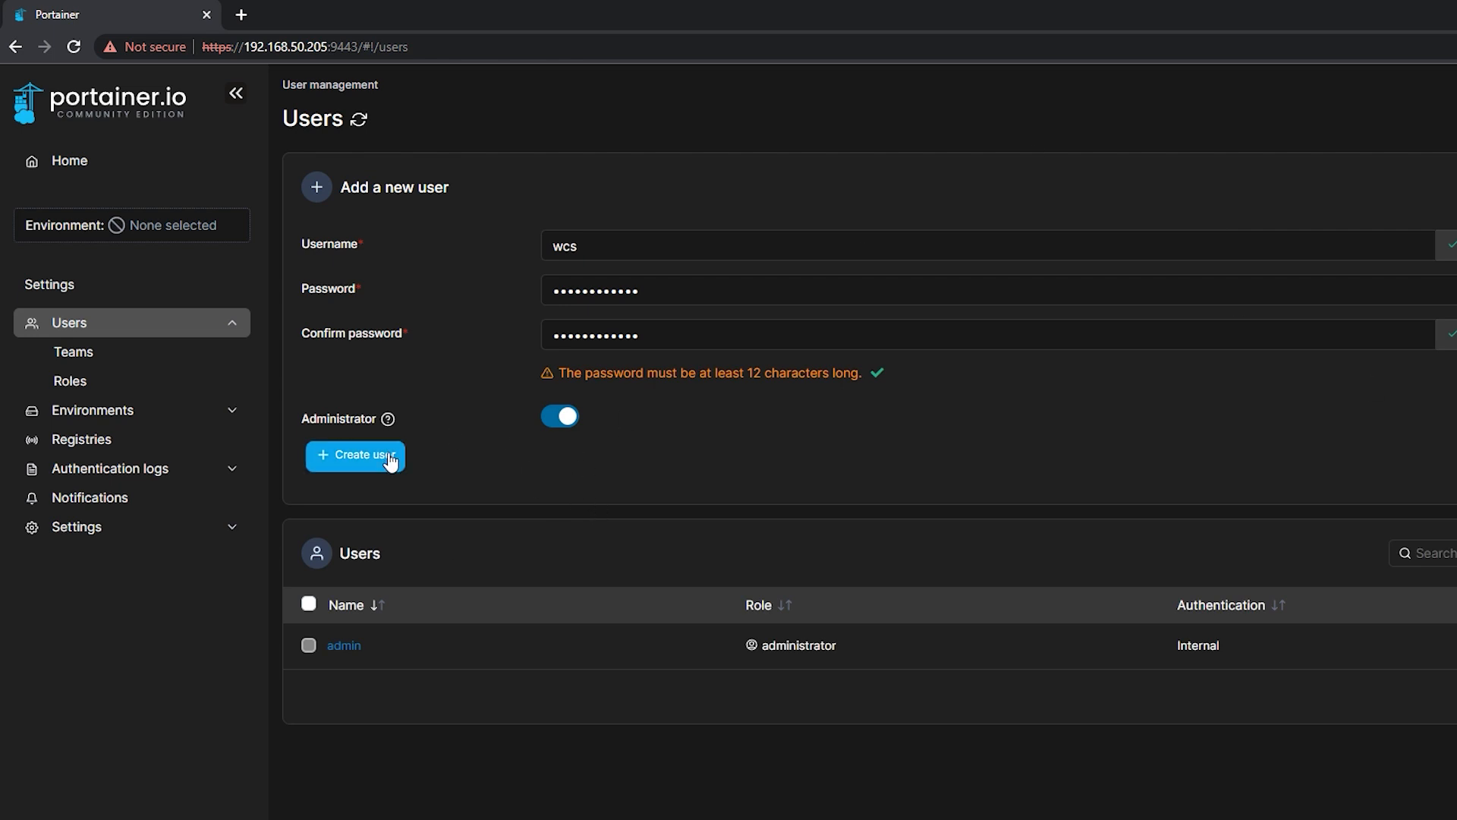
click(355, 456)
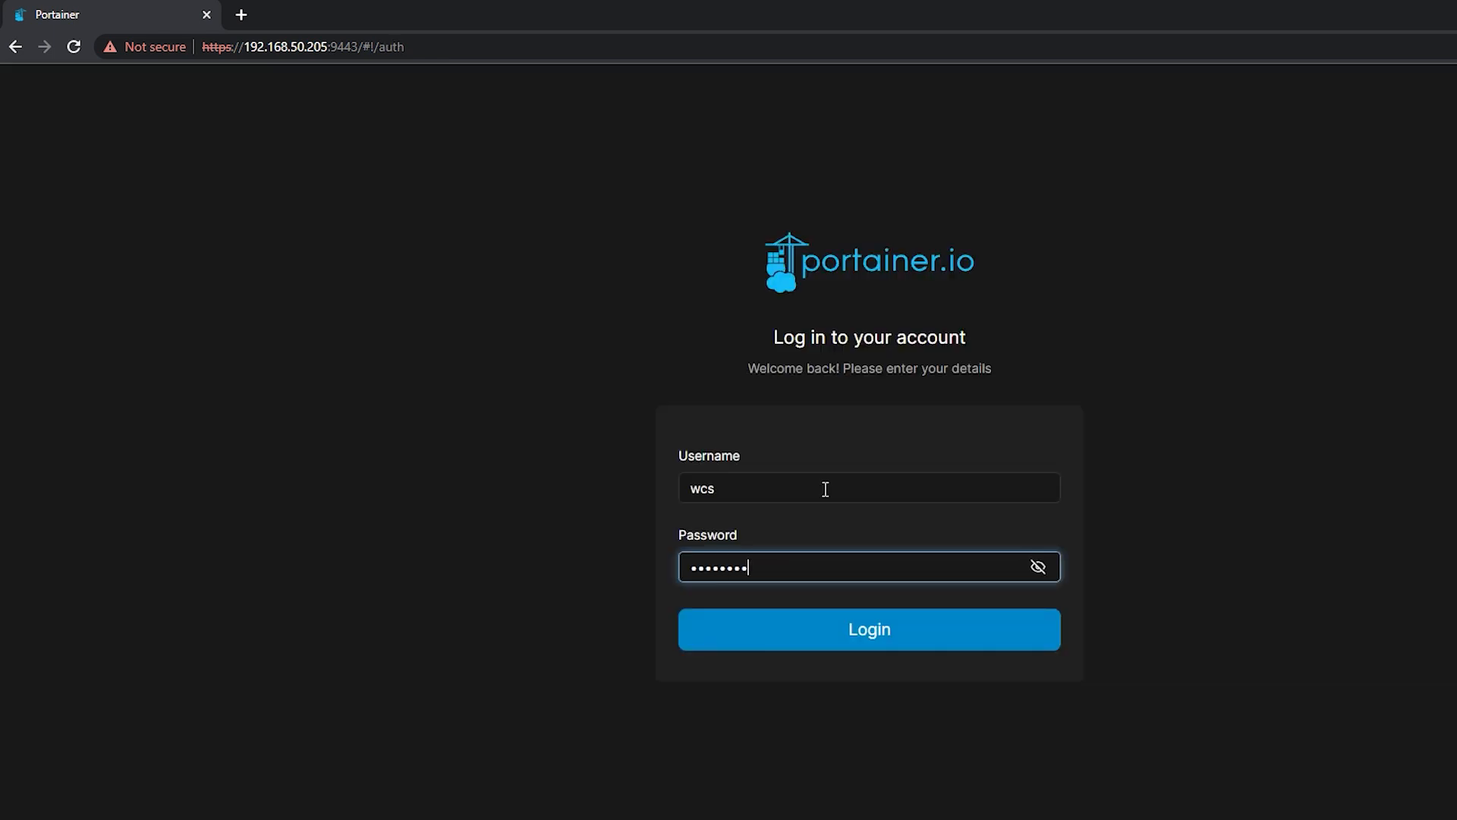
Step: Sign in as wcs, open the local environment's Containers list, then its Dashboard
click(868, 628)
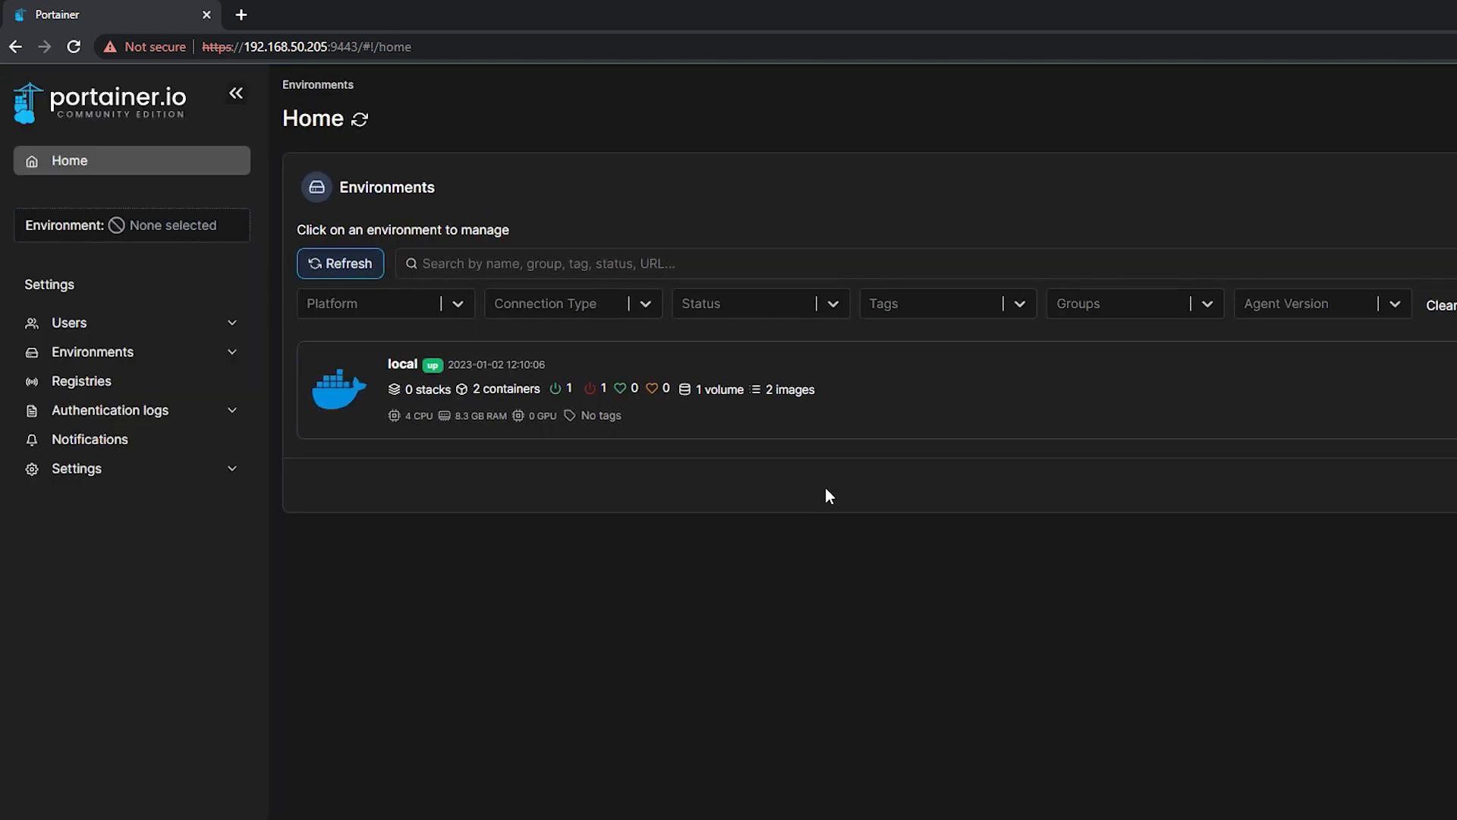
mouse_move(390, 397)
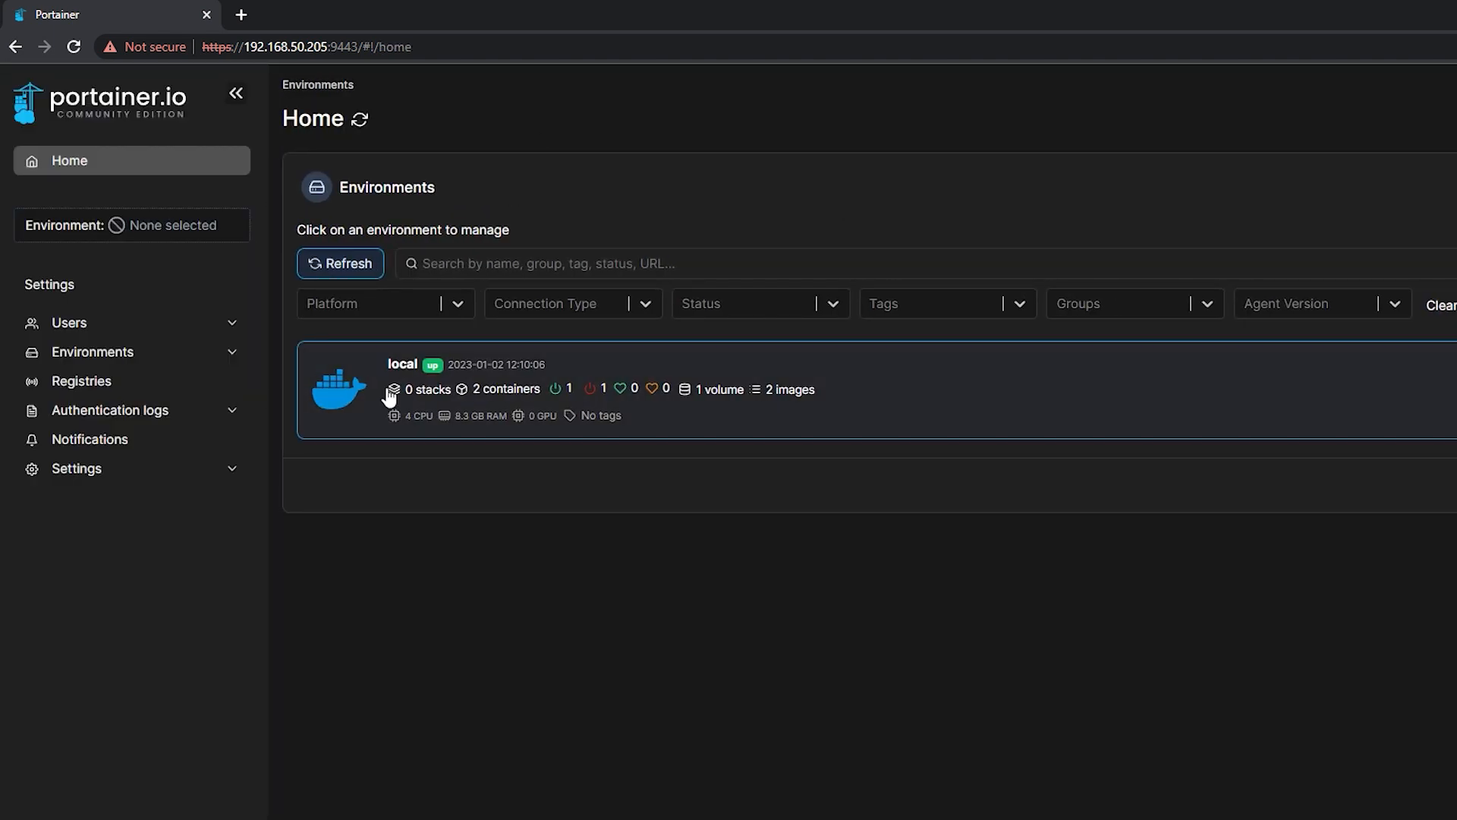
click(465, 389)
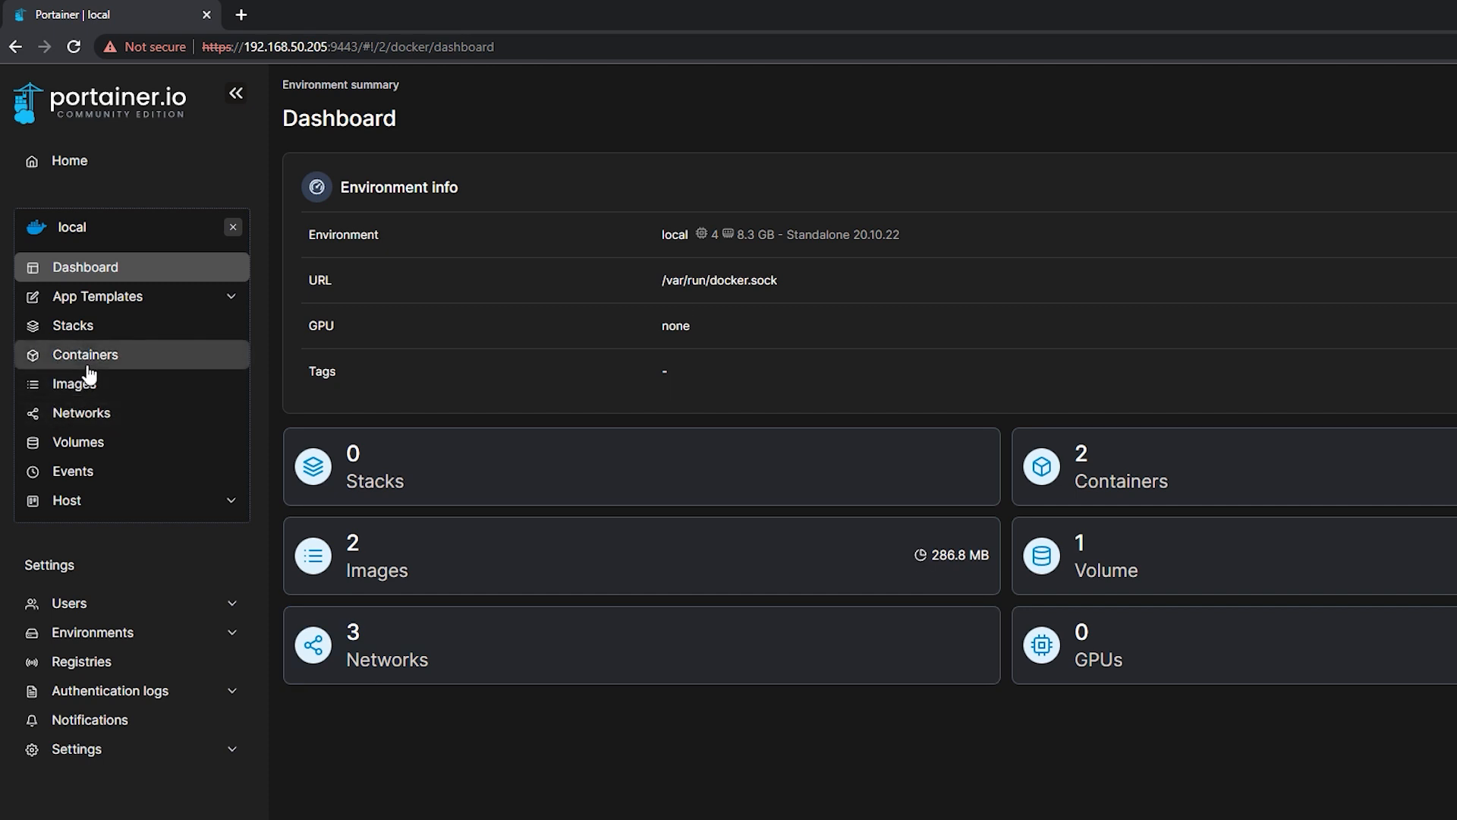
click(85, 354)
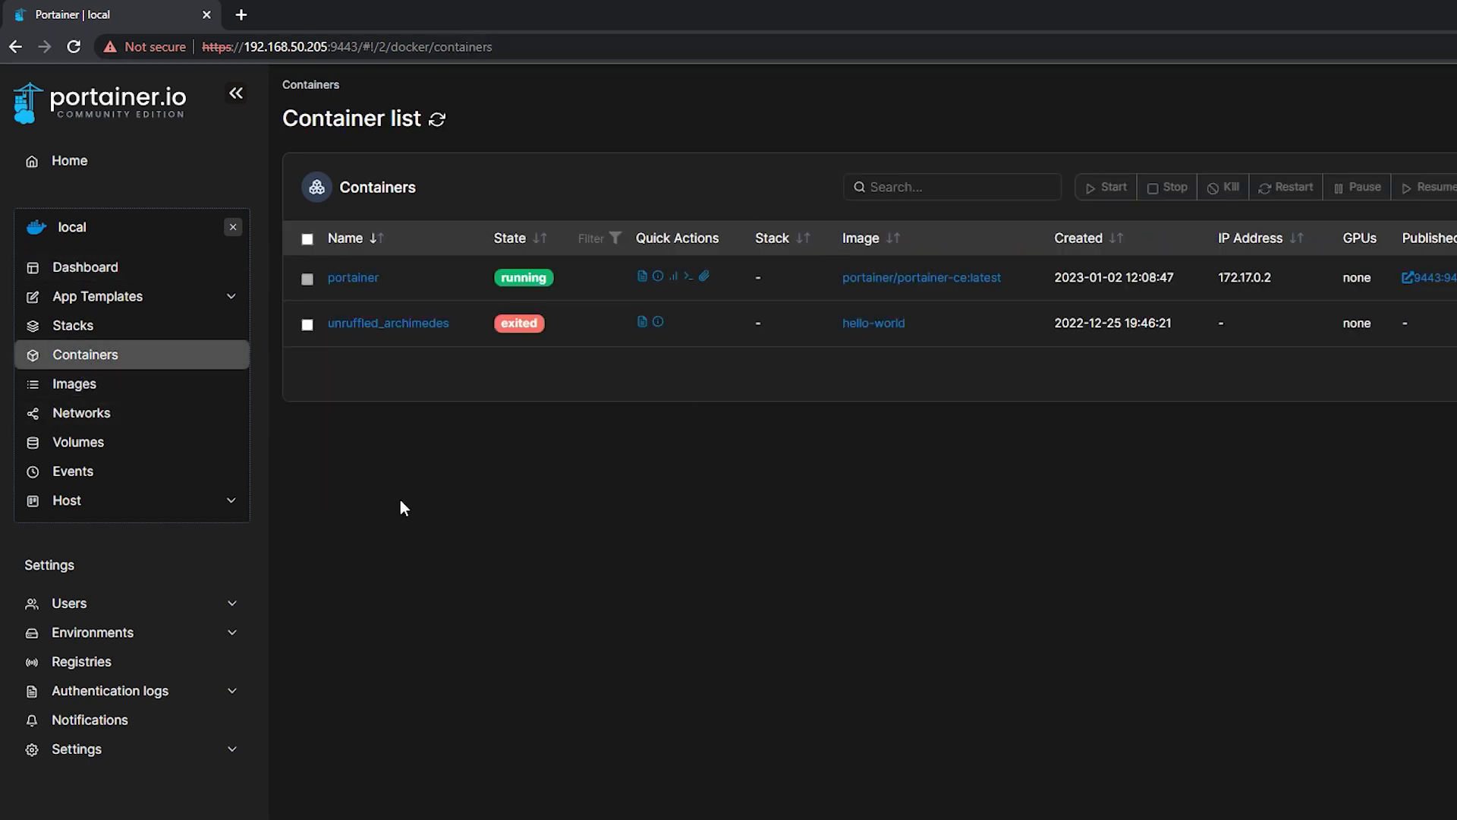
mouse_move(839, 351)
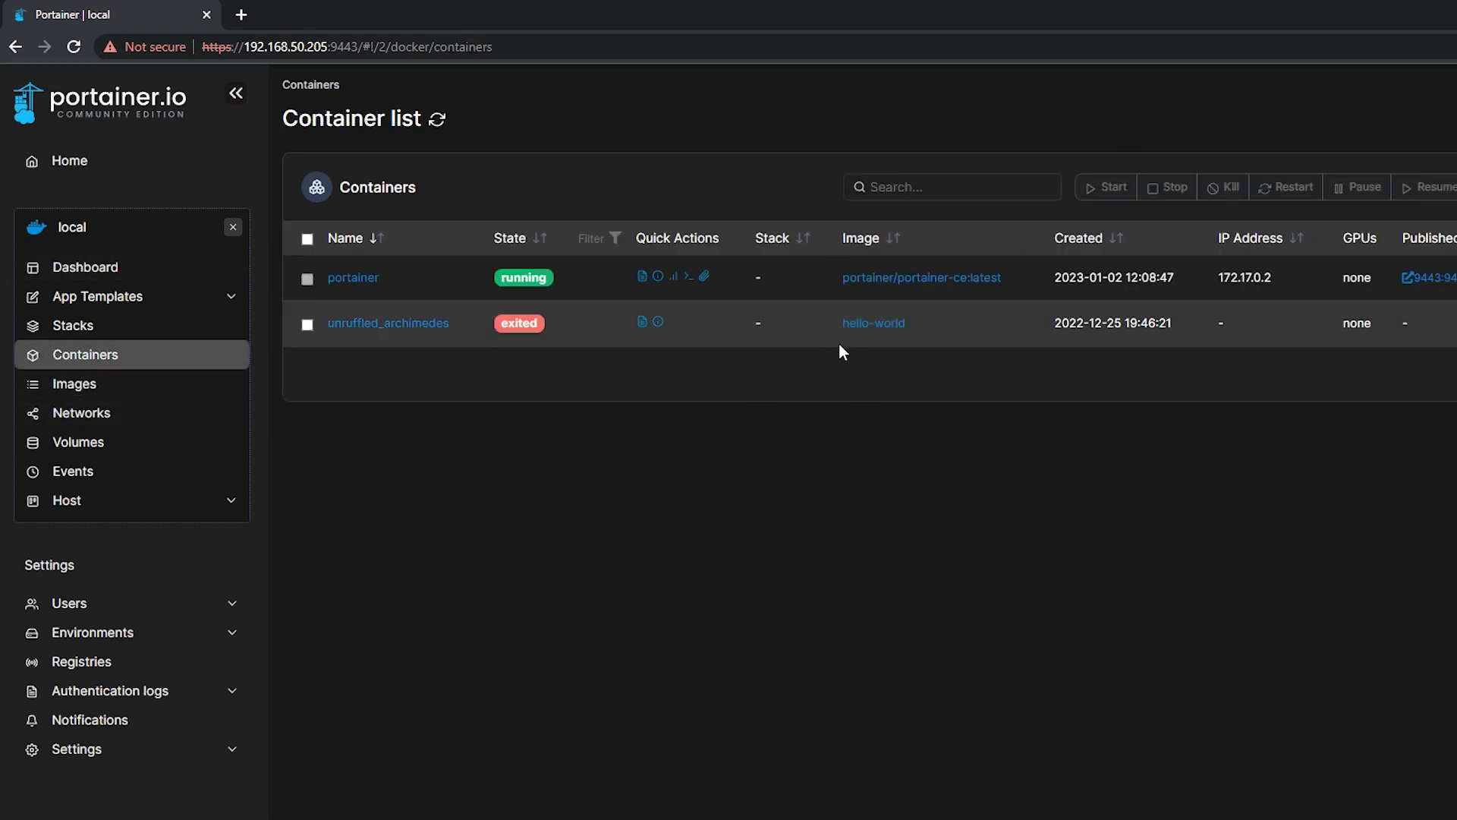
mouse_move(1010, 303)
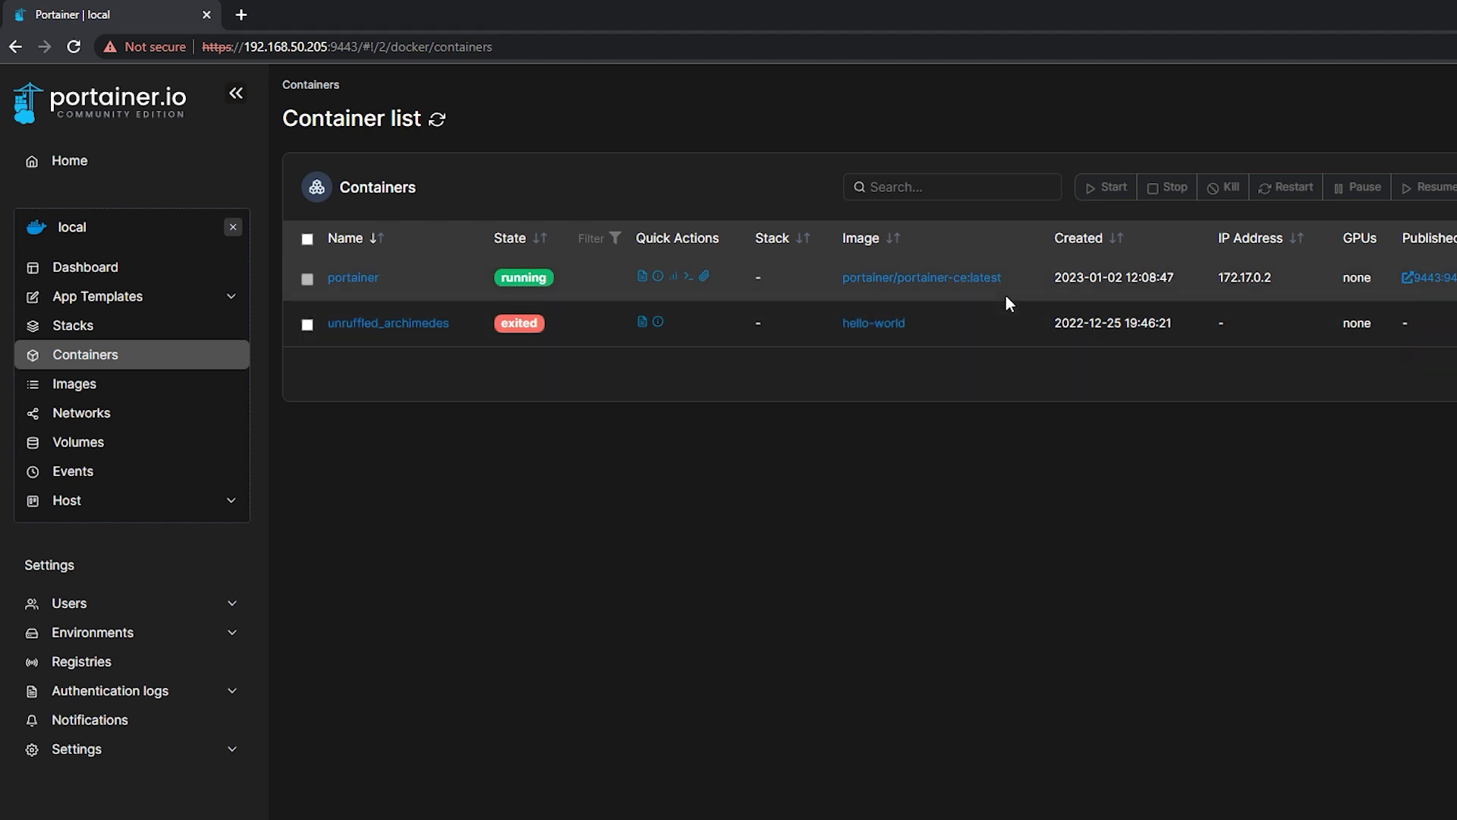
mouse_move(960, 305)
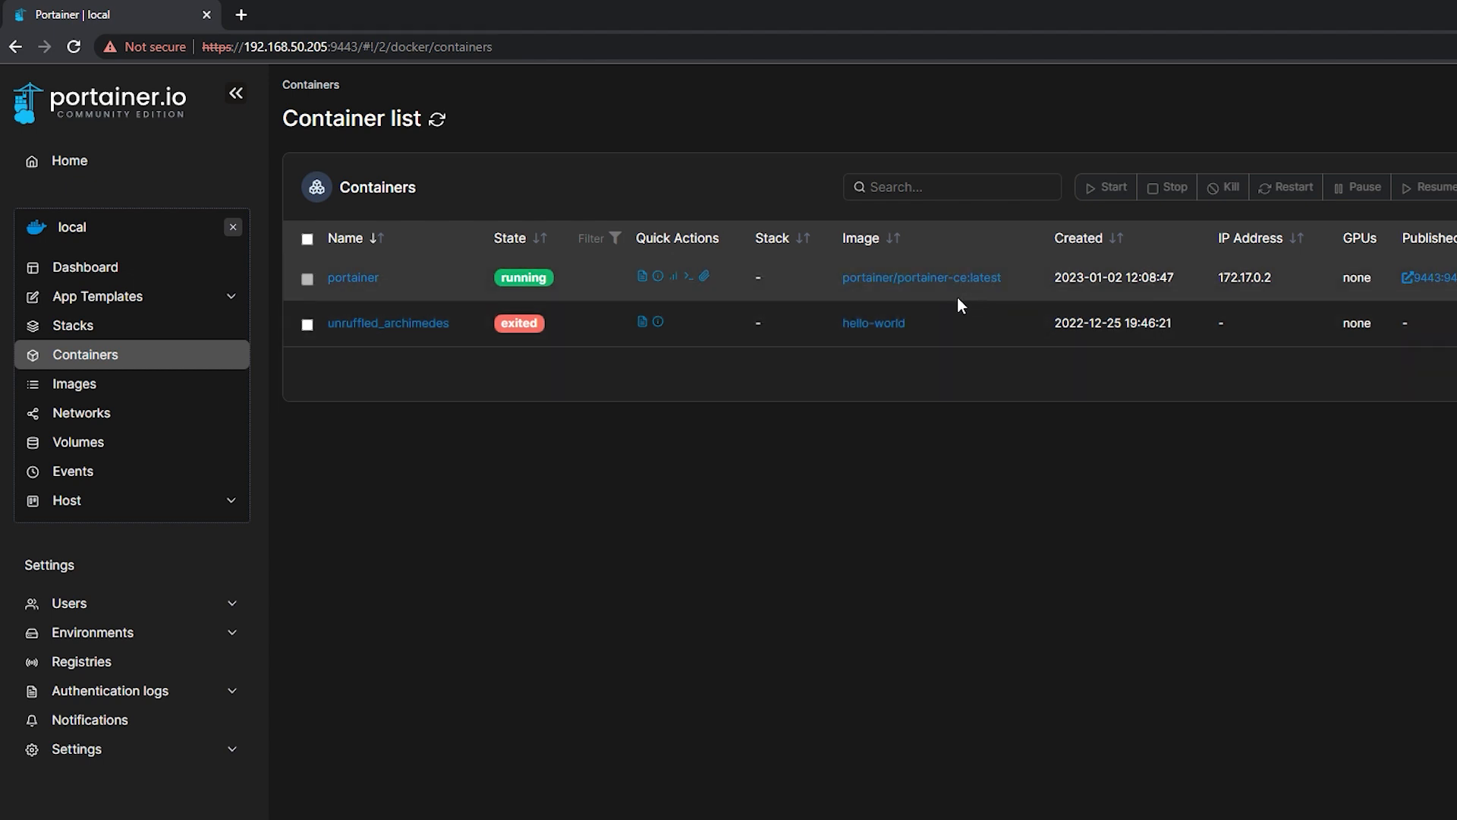
mouse_move(912, 435)
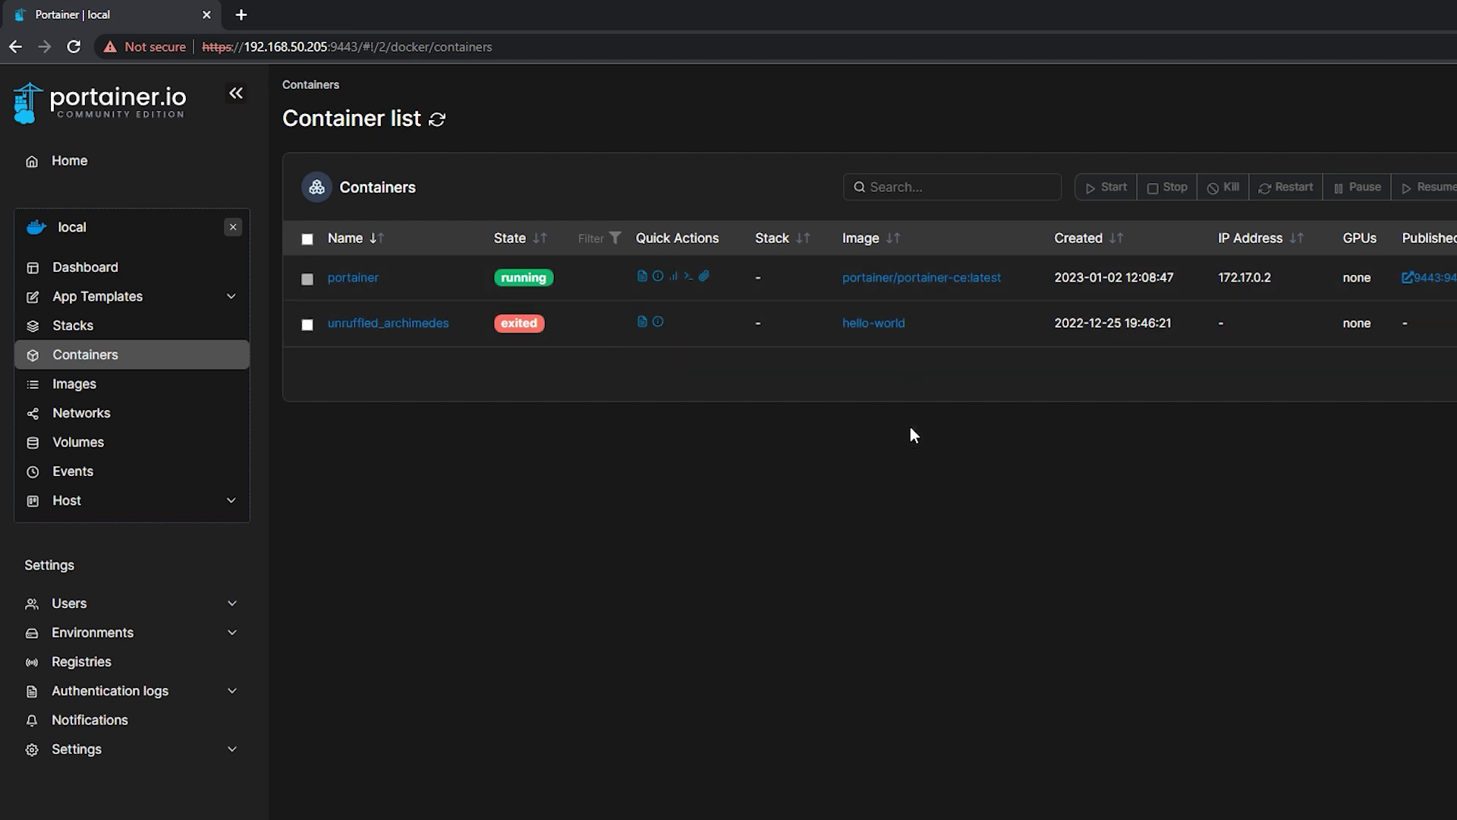
mouse_move(676, 395)
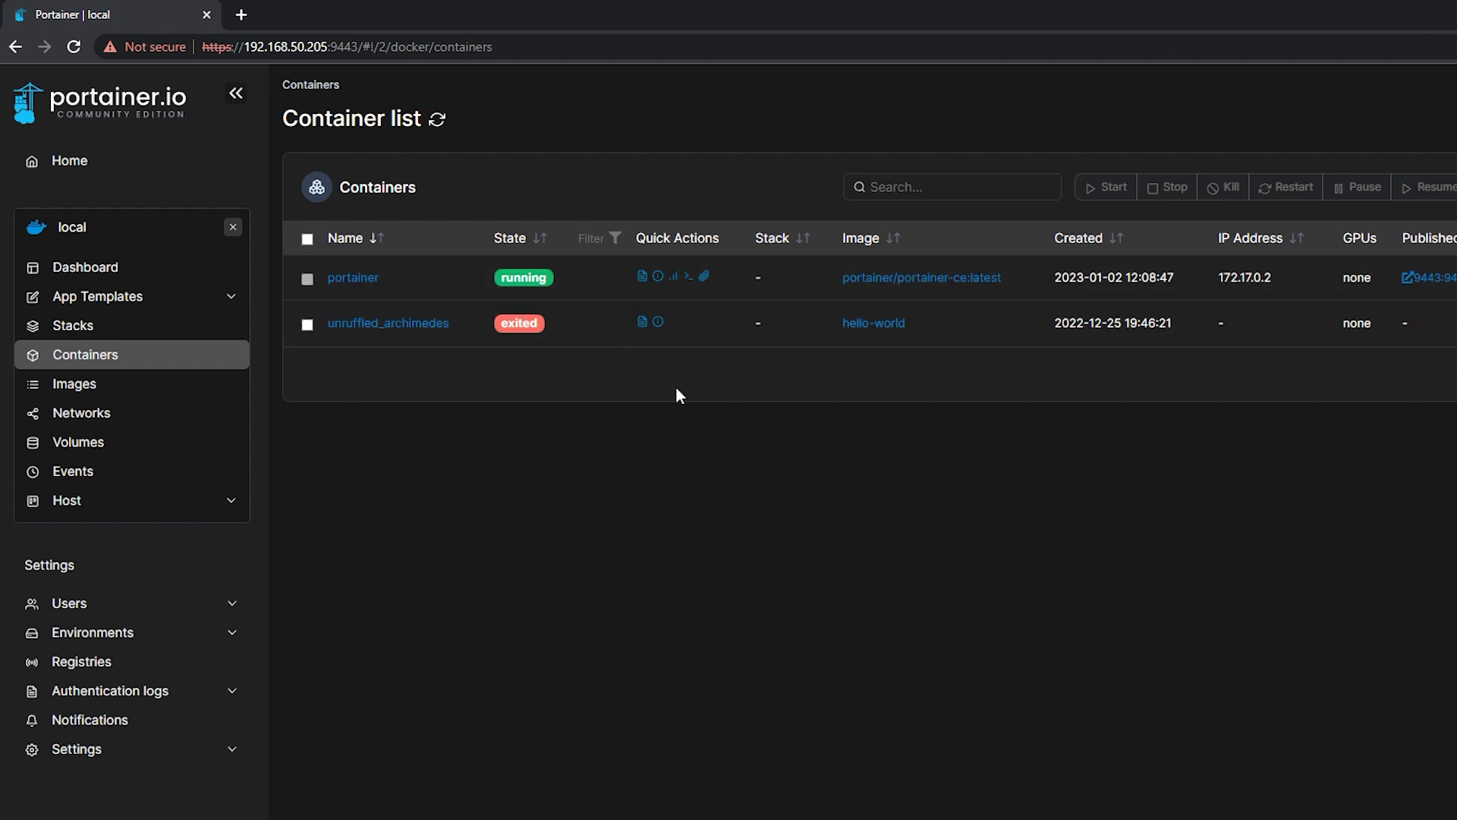
click(68, 160)
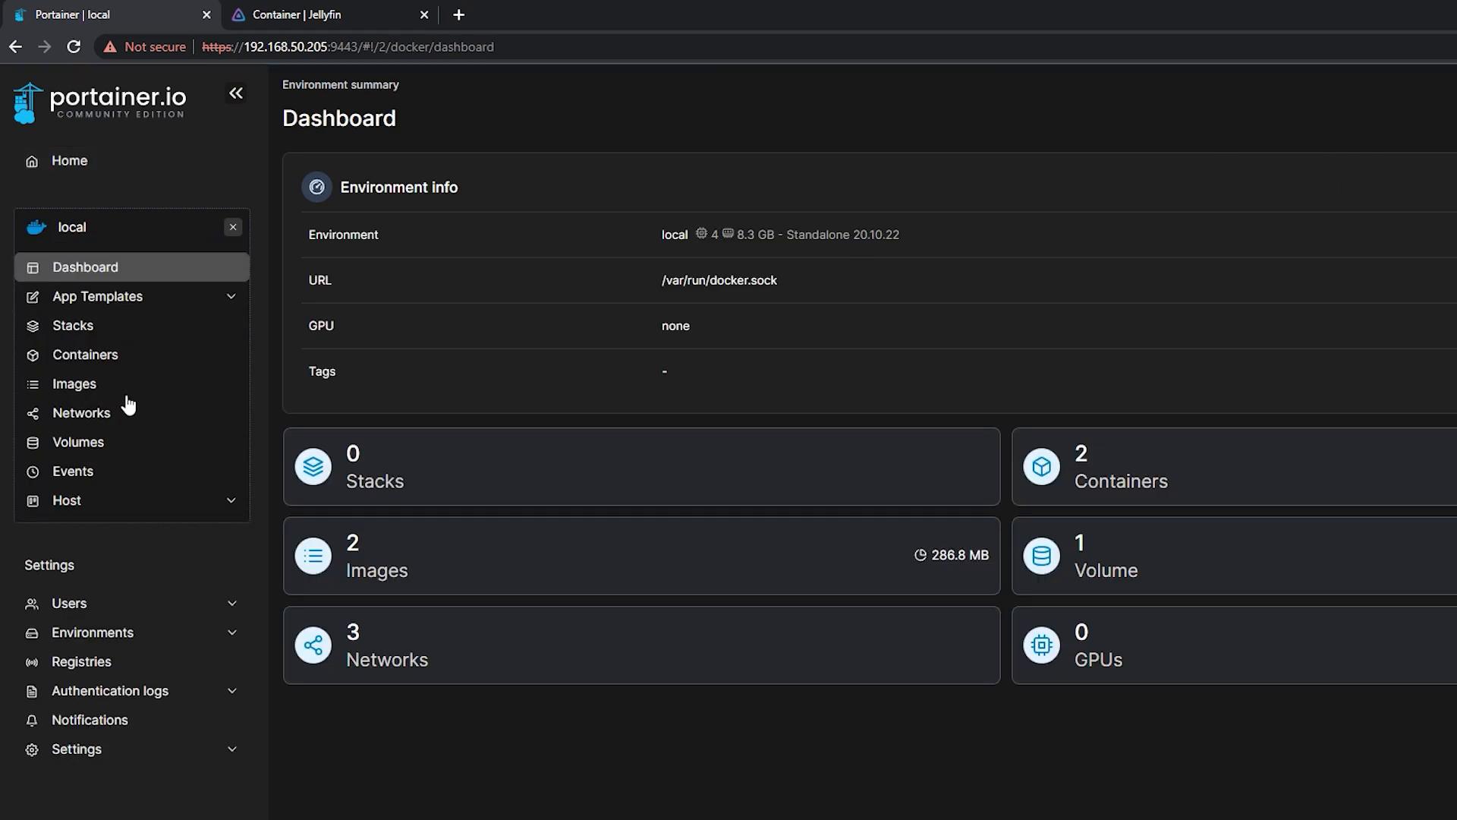
mouse_move(1446, 184)
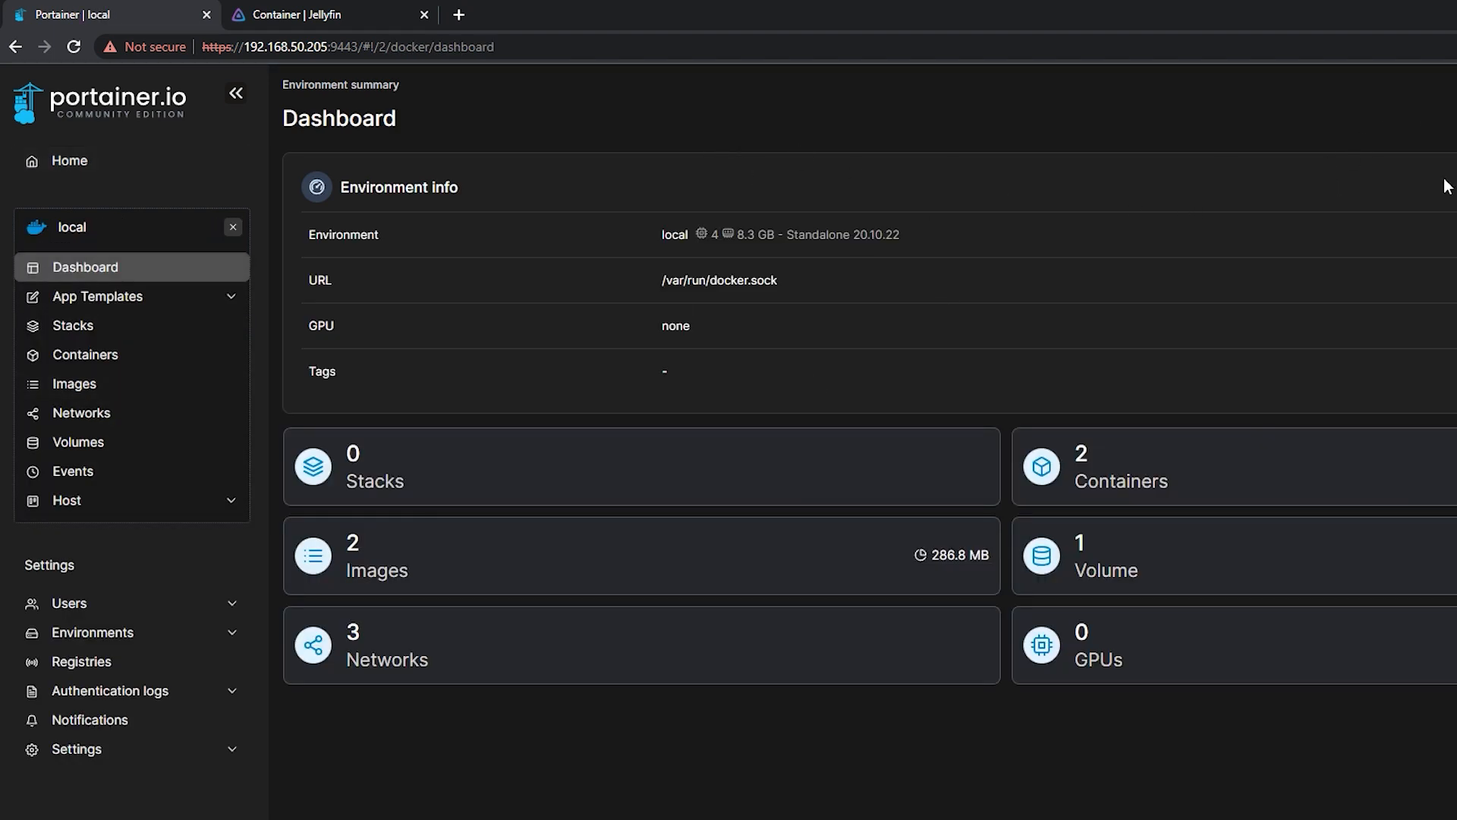
Step: Add a container named Jellyfin with image jellyfin/jellyfin in Simple mode
click(86, 355)
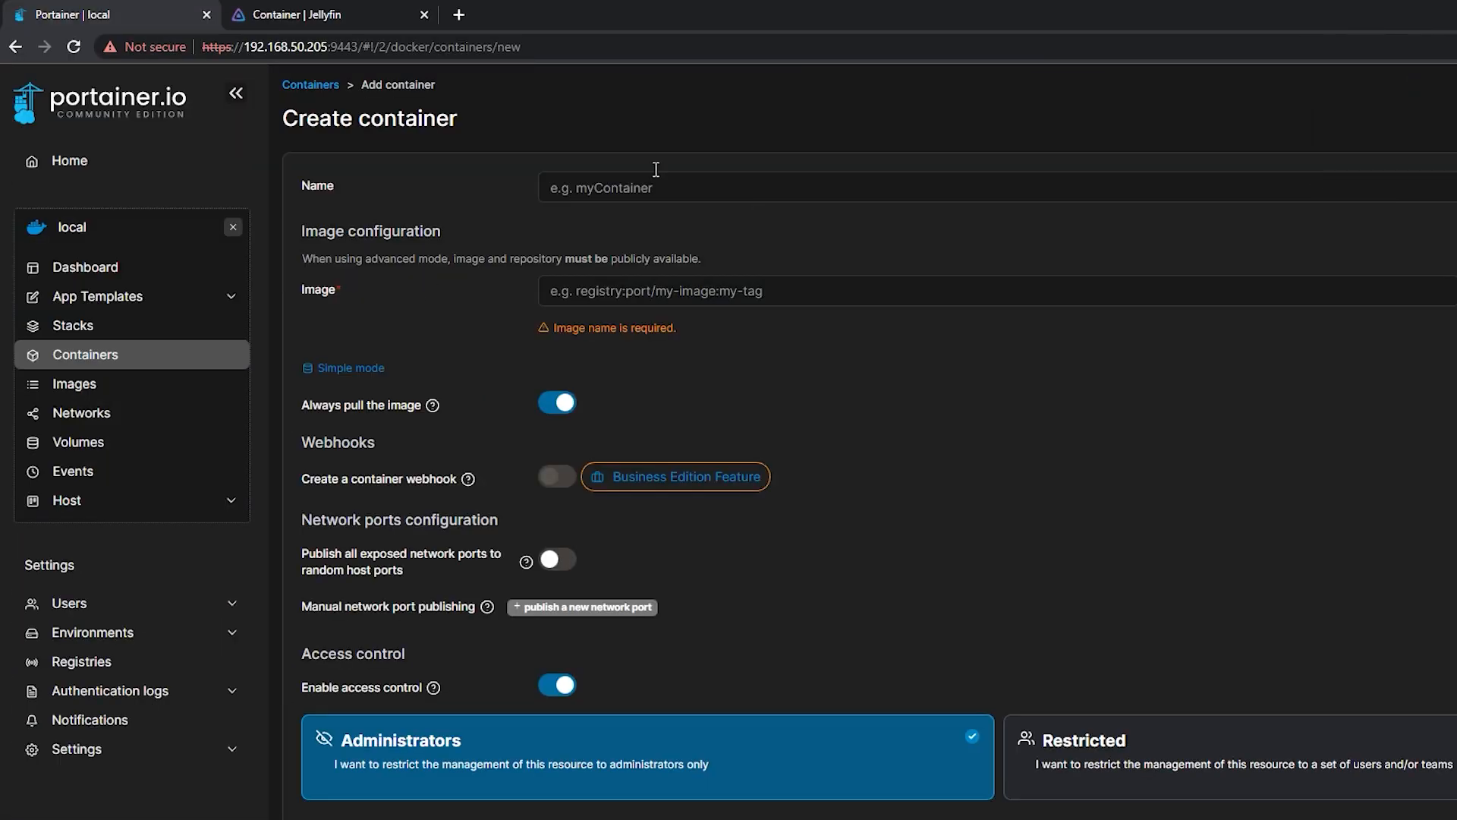
text(j)
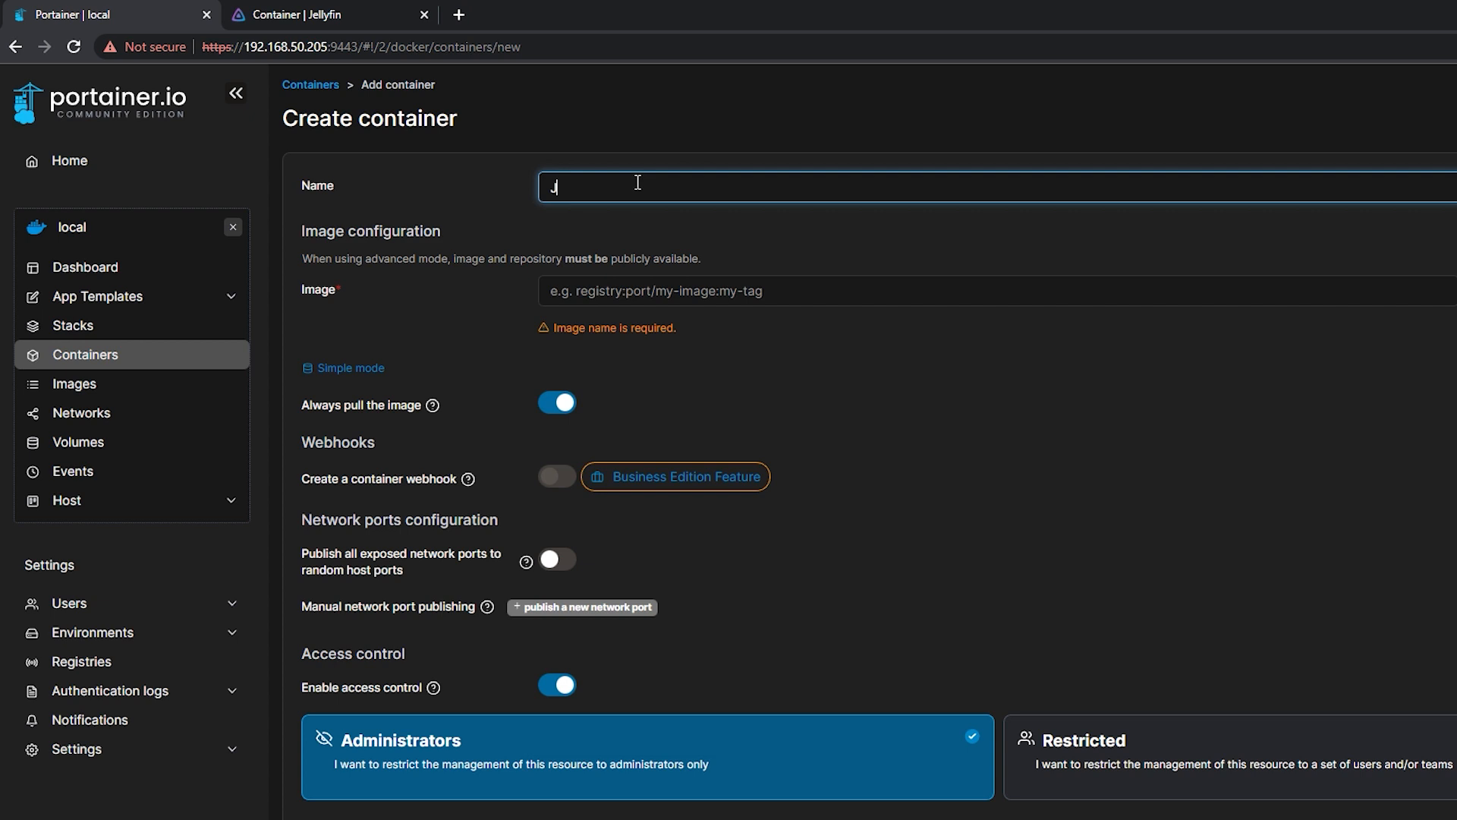
text(ellyfin)
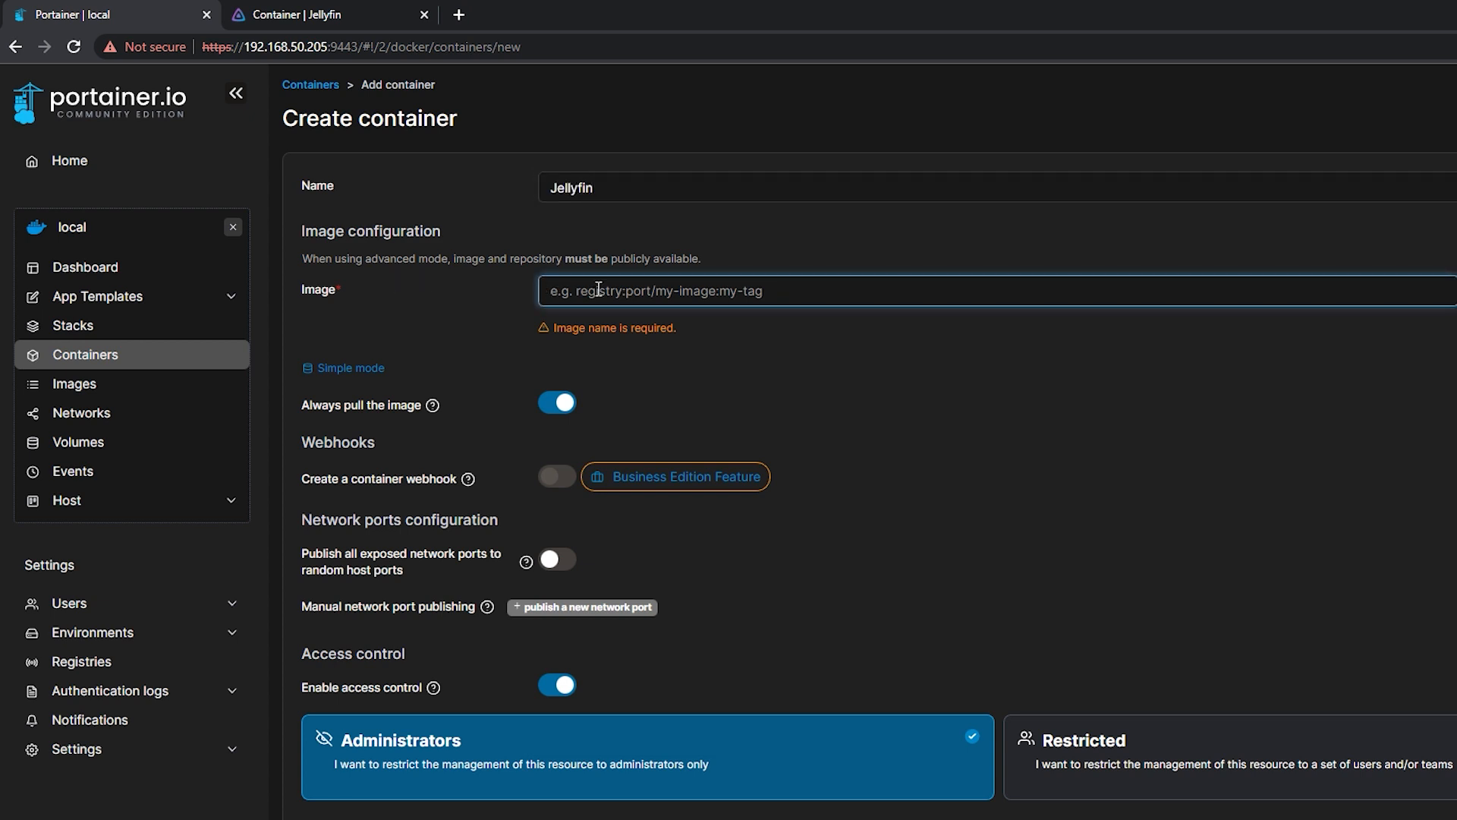
text(jelly)
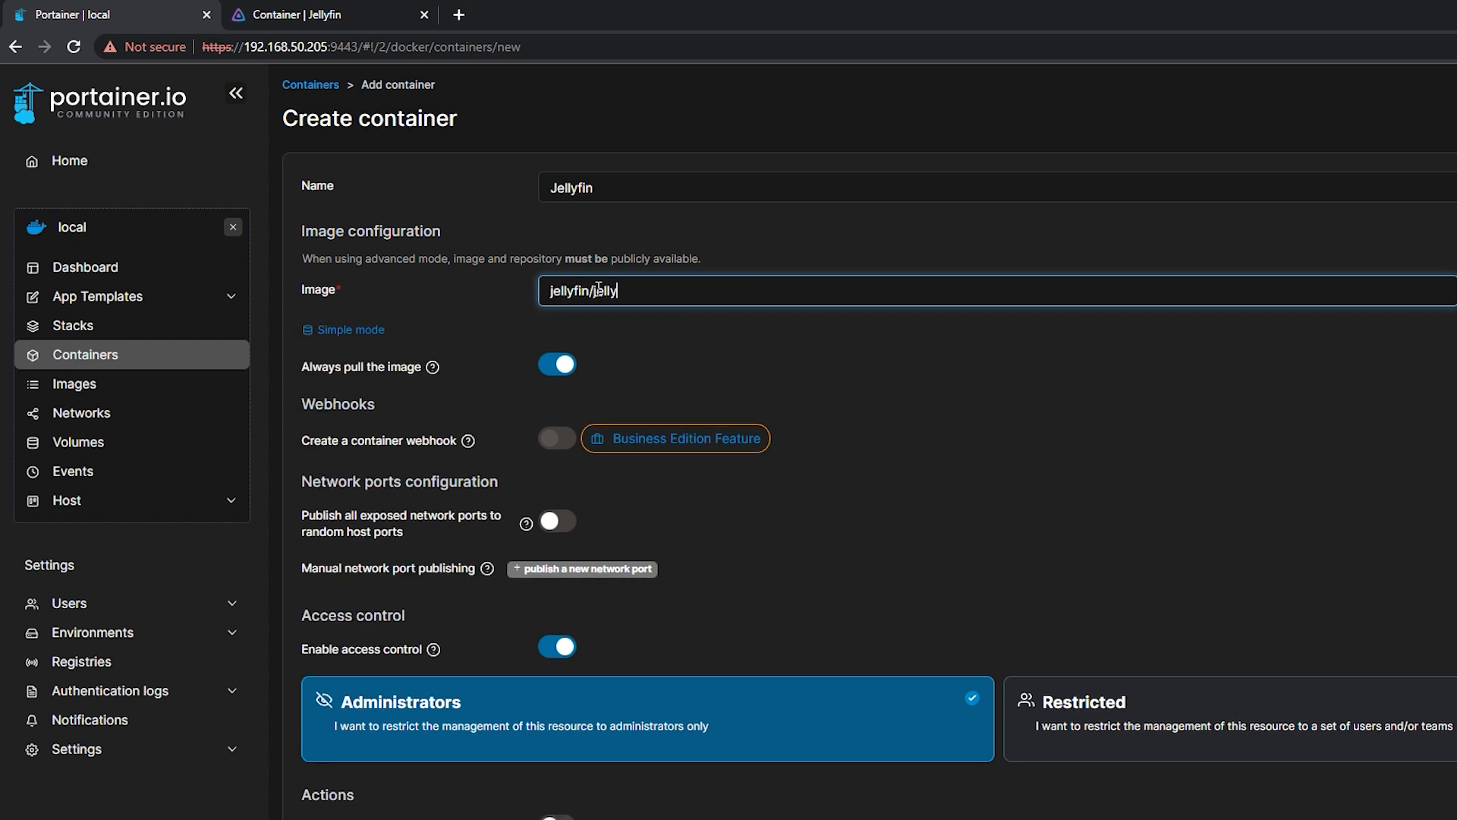
text(fin)
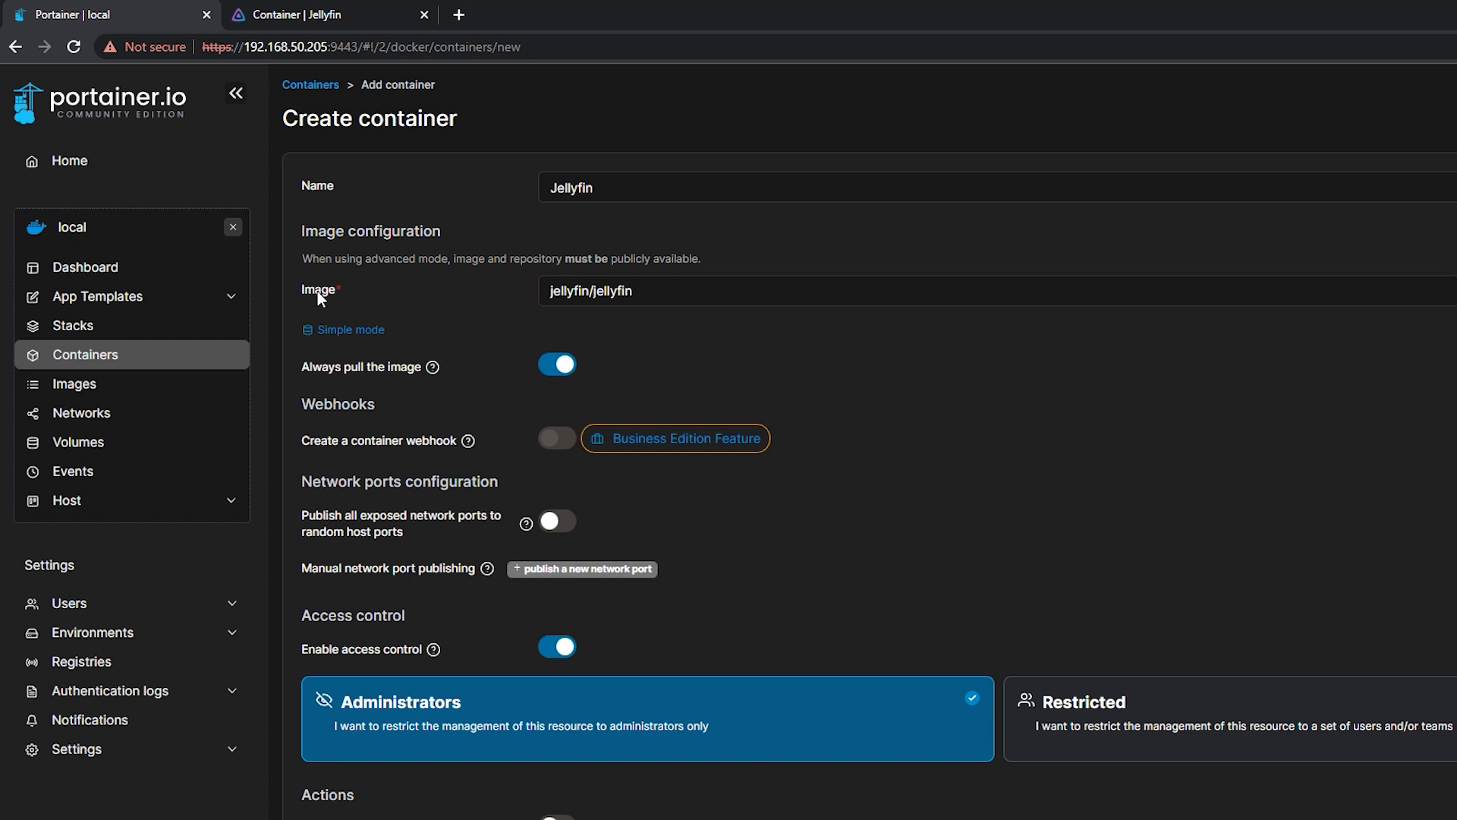
click(349, 329)
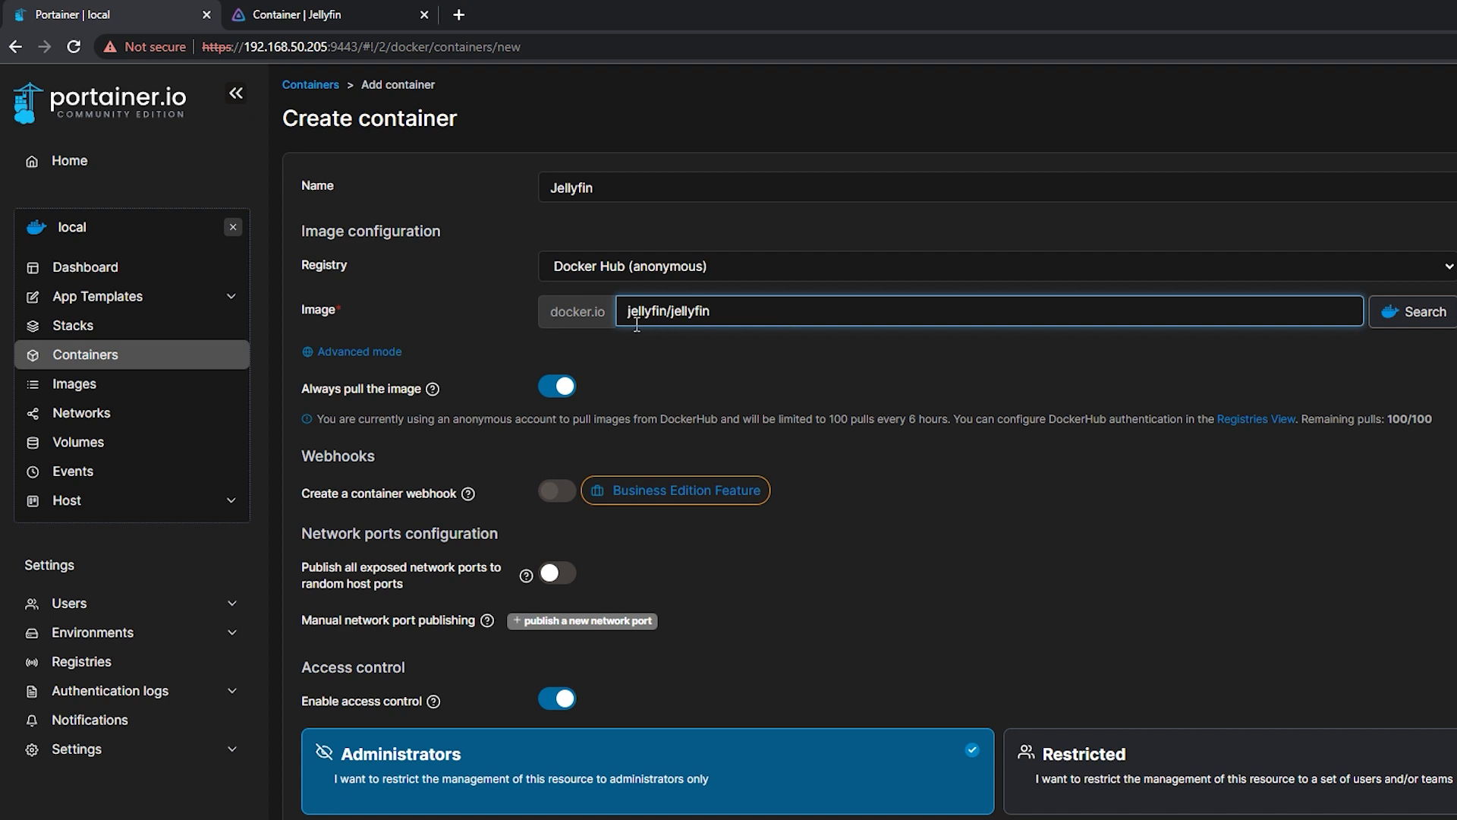
Step: Search Docker Hub for jellyfin/jellyfin, then return to the Portainer tab
click(1419, 311)
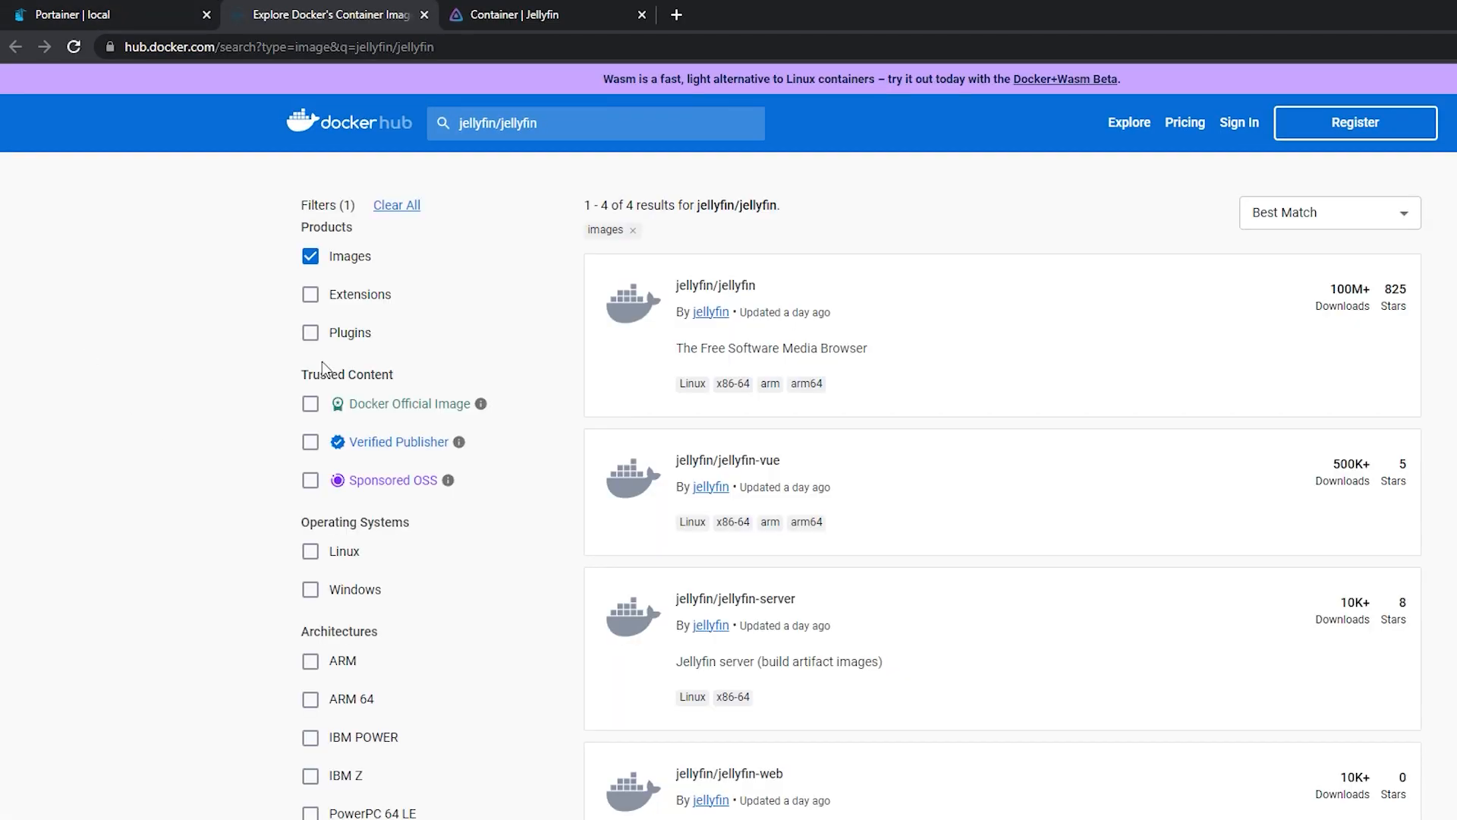
mouse_move(116, 7)
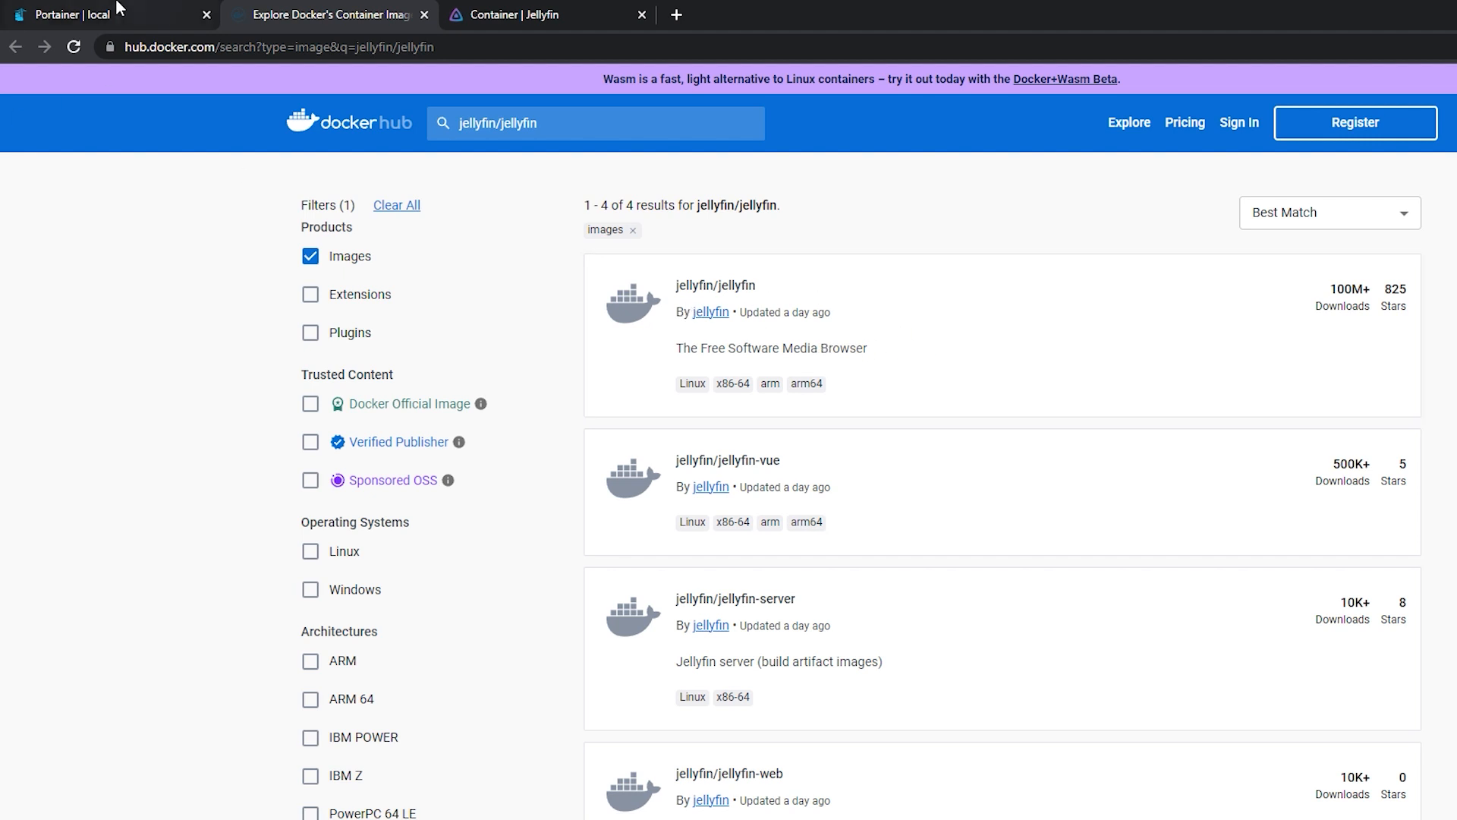
click(83, 13)
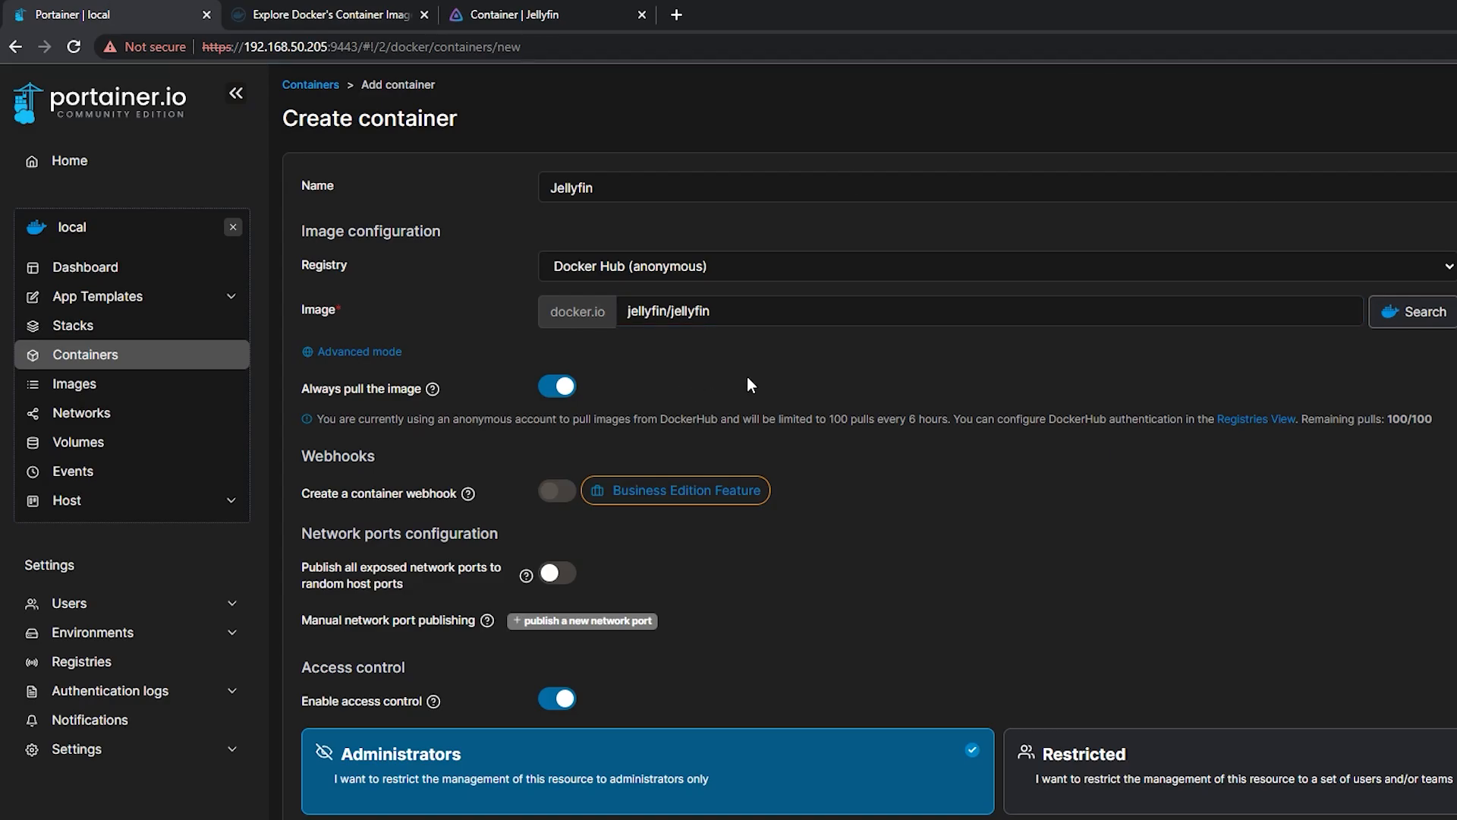
Step: Publish host port 8096 to container port 8096, enabling publish-all-ports and auto-remove
scroll(down, 3)
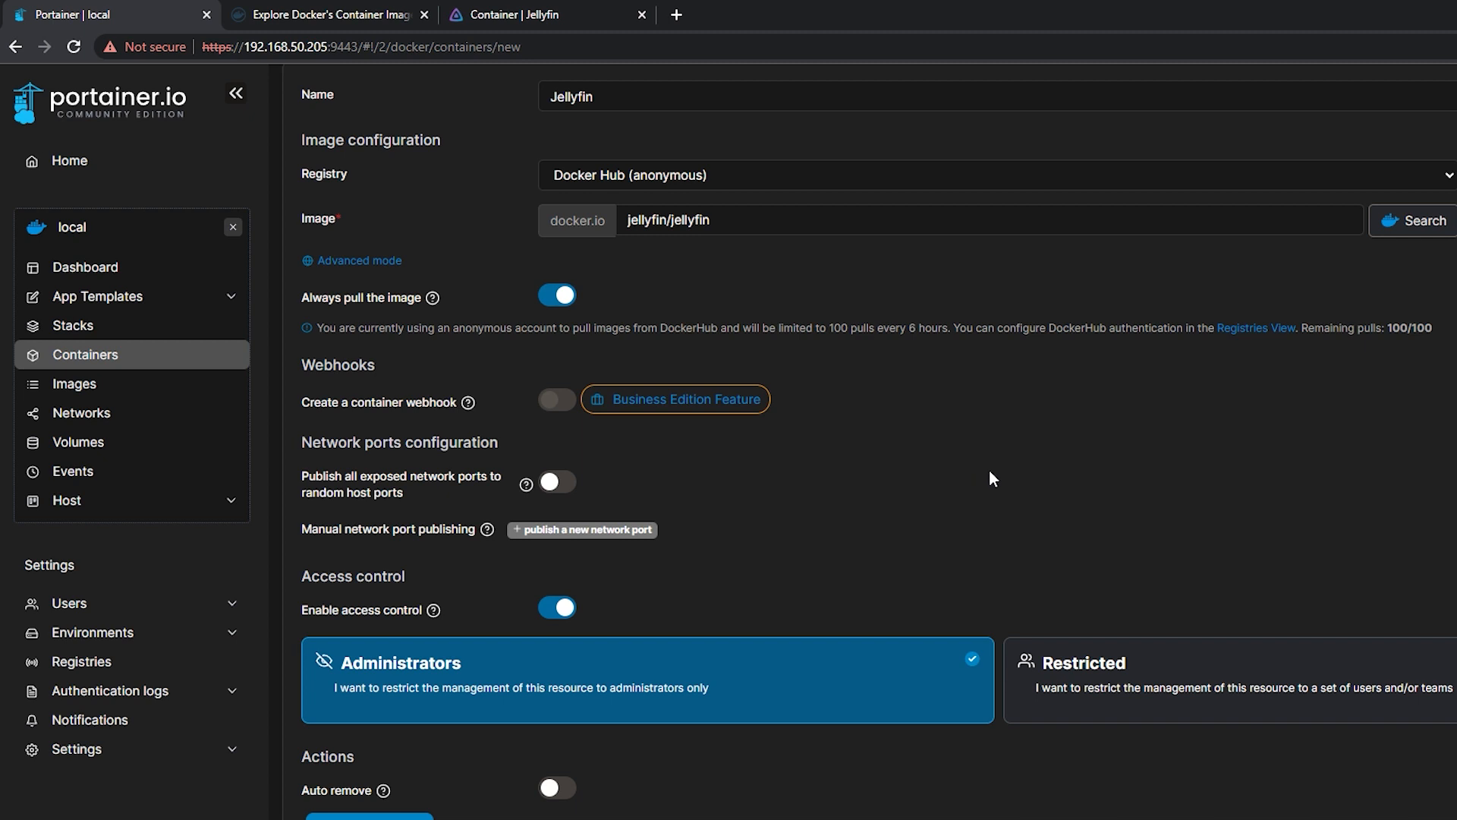
scroll(down, 3)
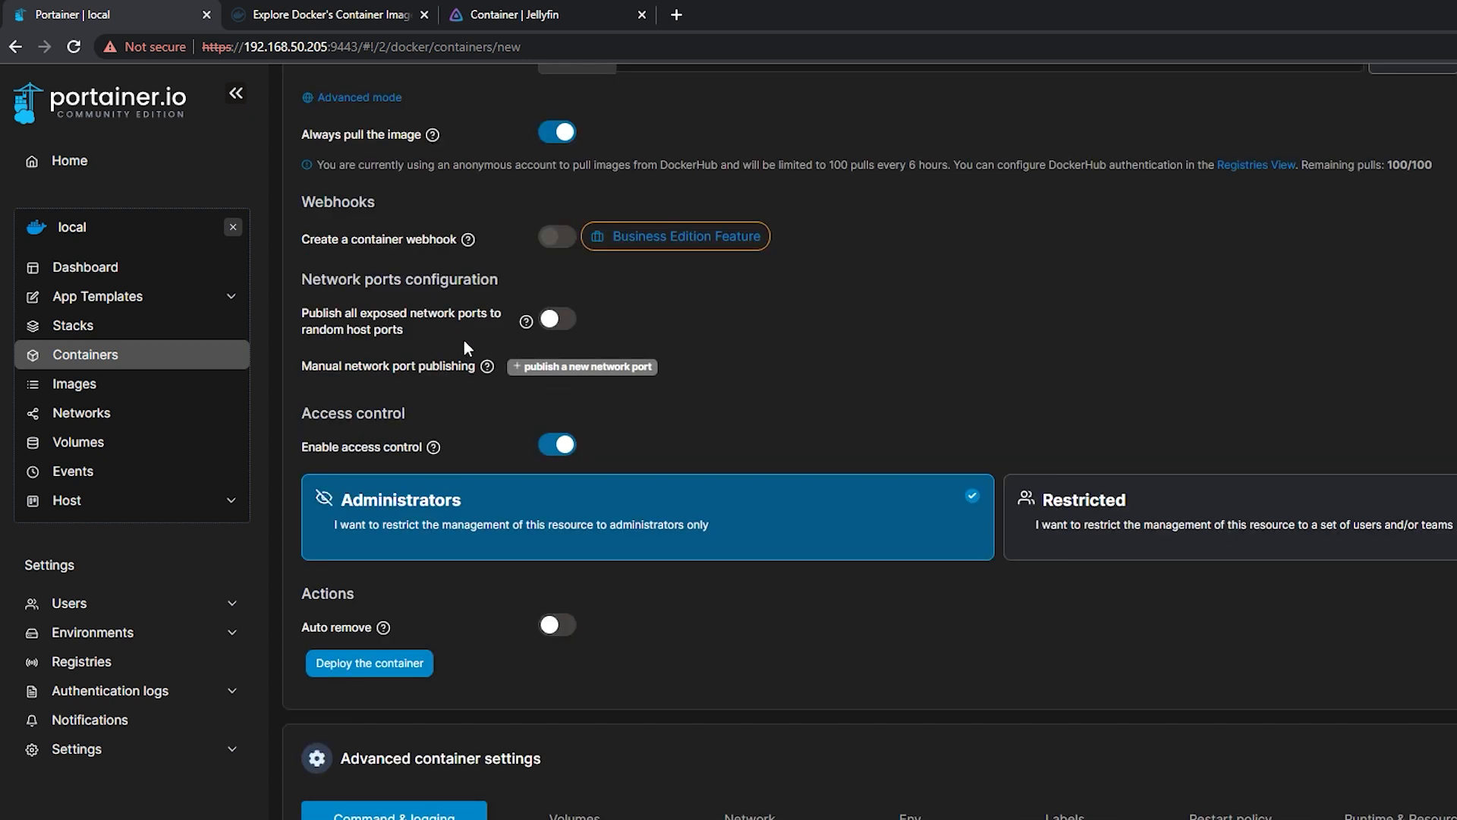
click(582, 365)
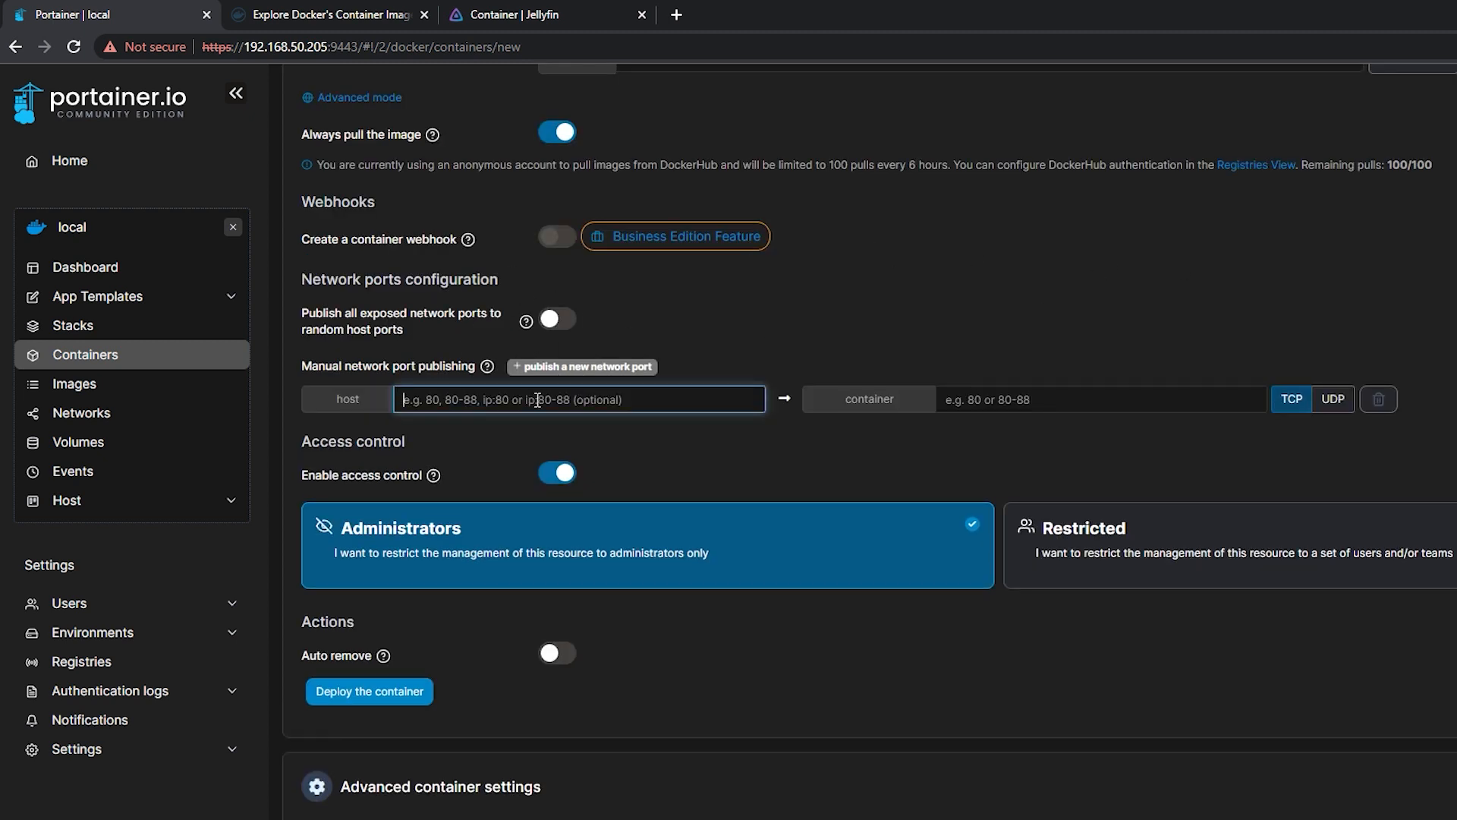
text(8096)
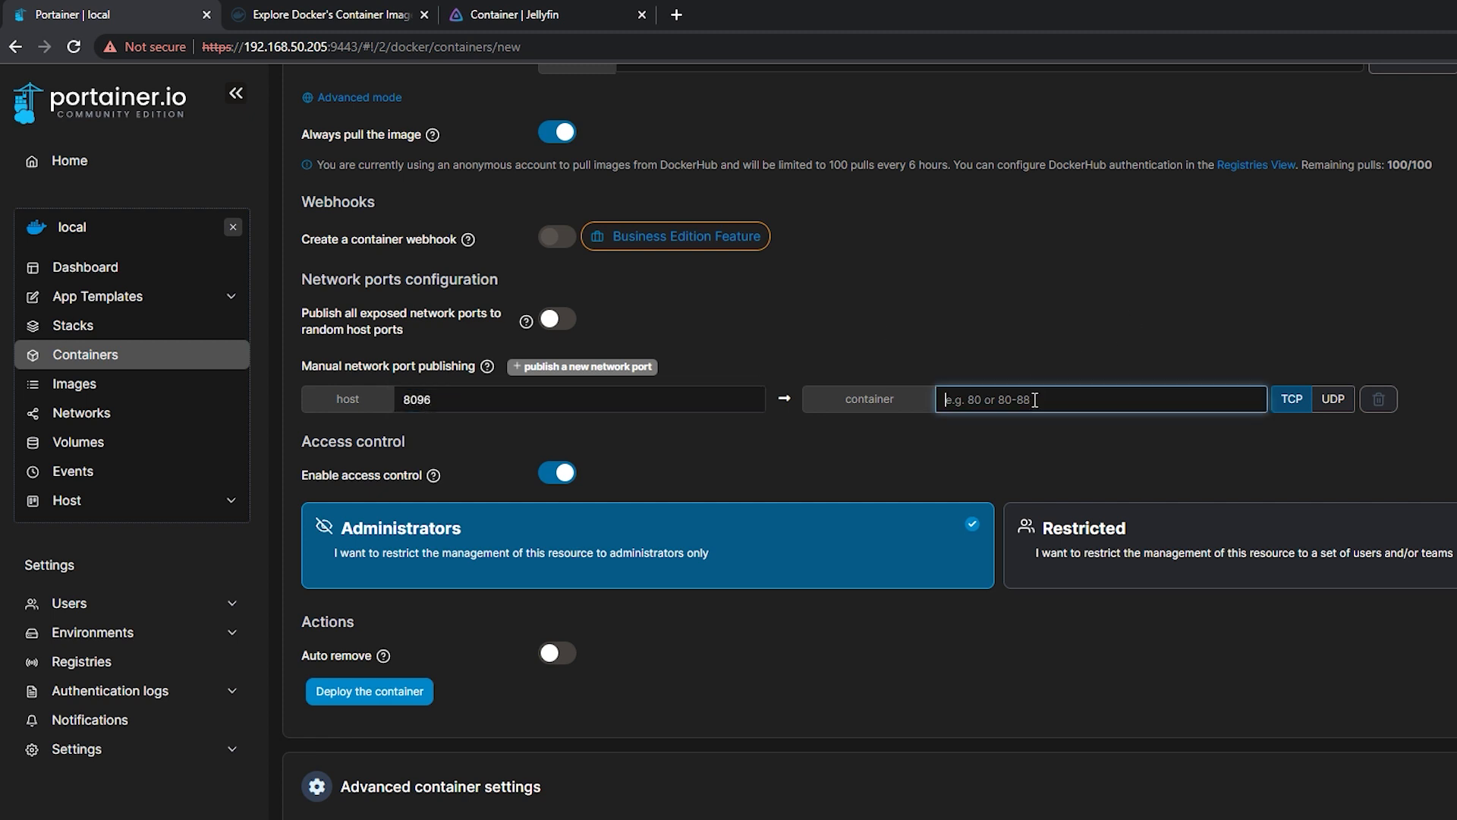
text(8096)
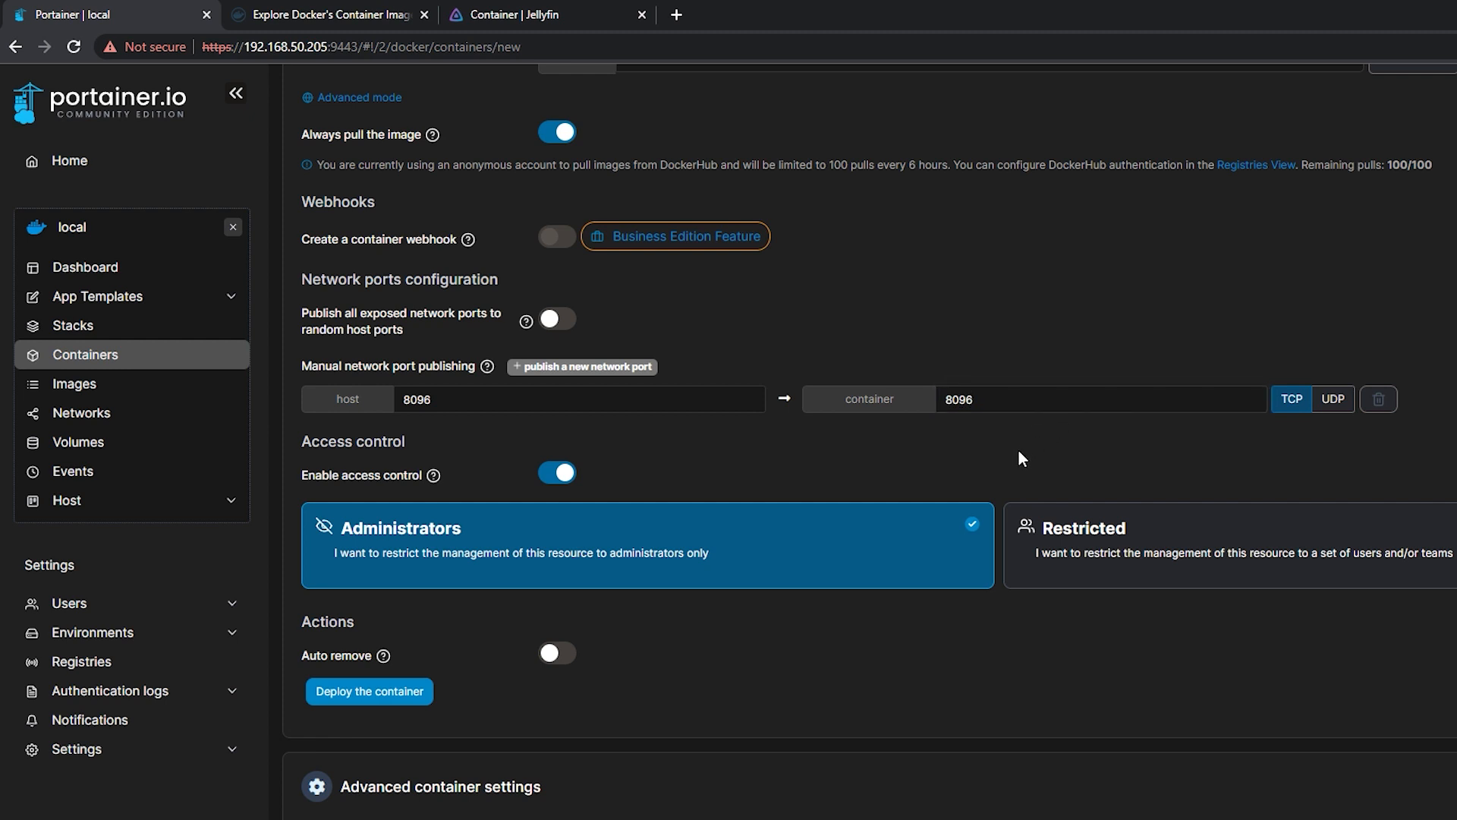
scroll(down, 3)
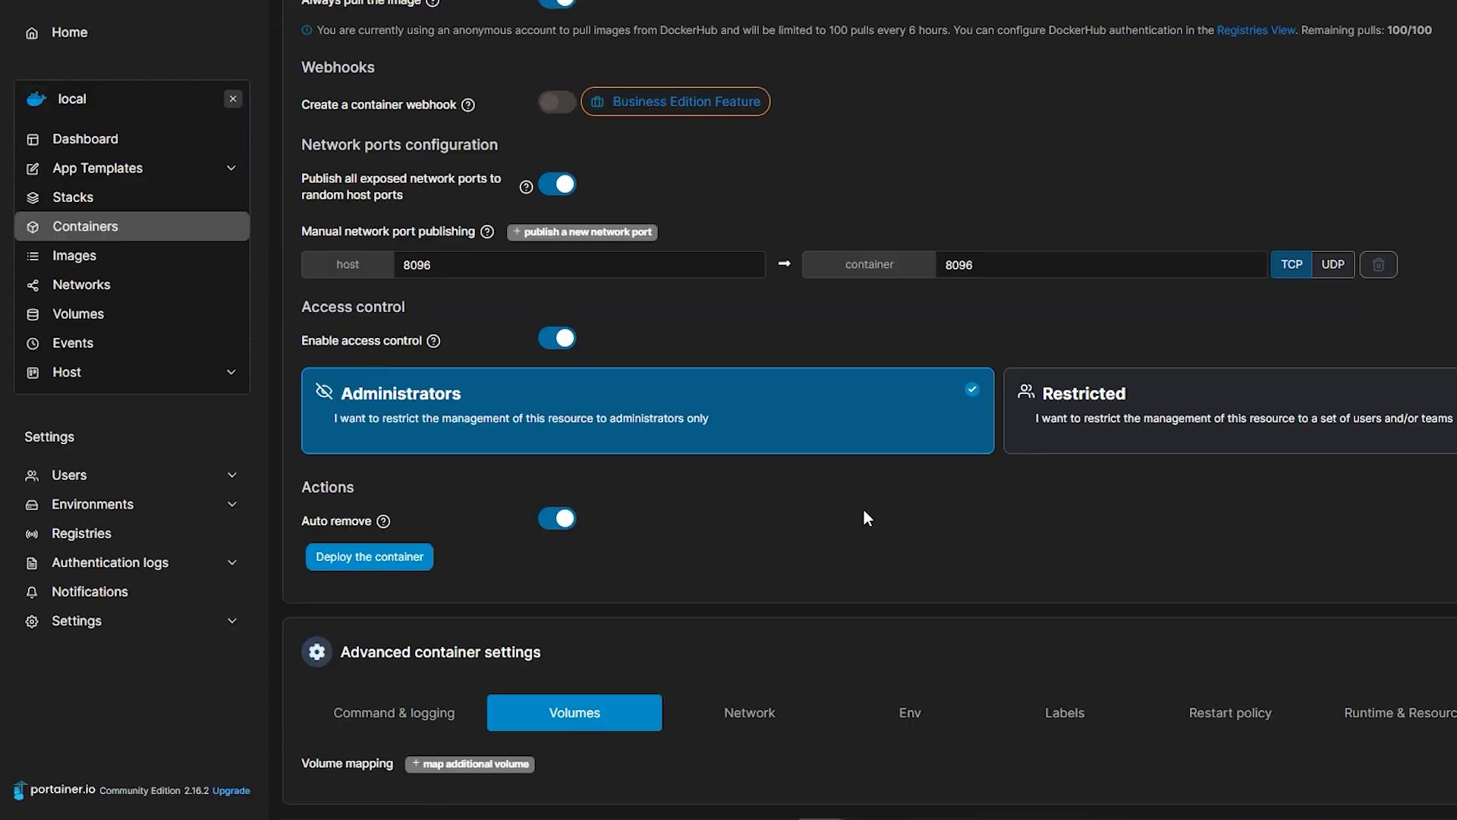
Step: In the server terminal, create the config and data folders with mkdir
click(469, 763)
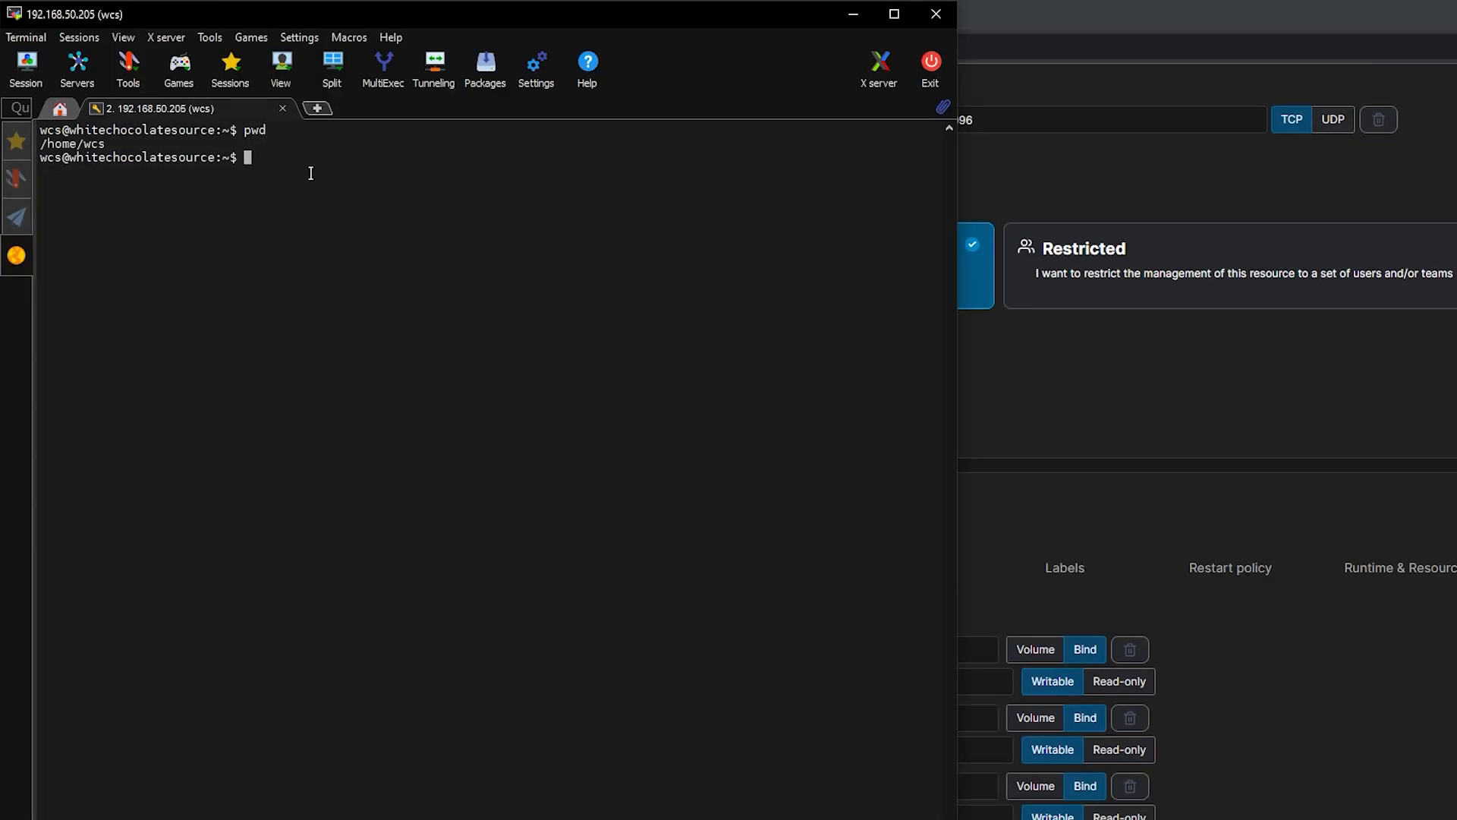
text(mkdir jelly)
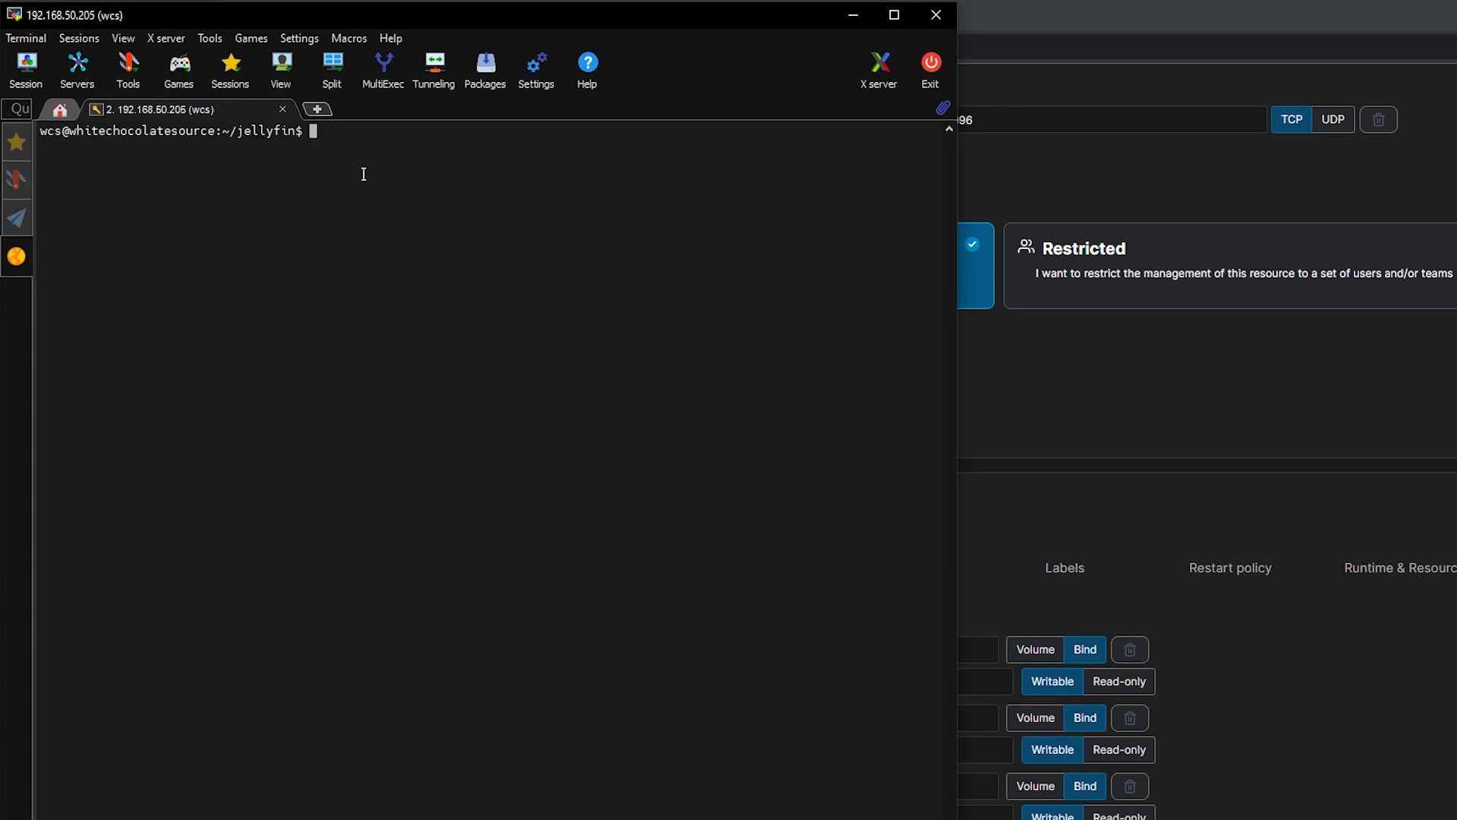
text(mkdir config)
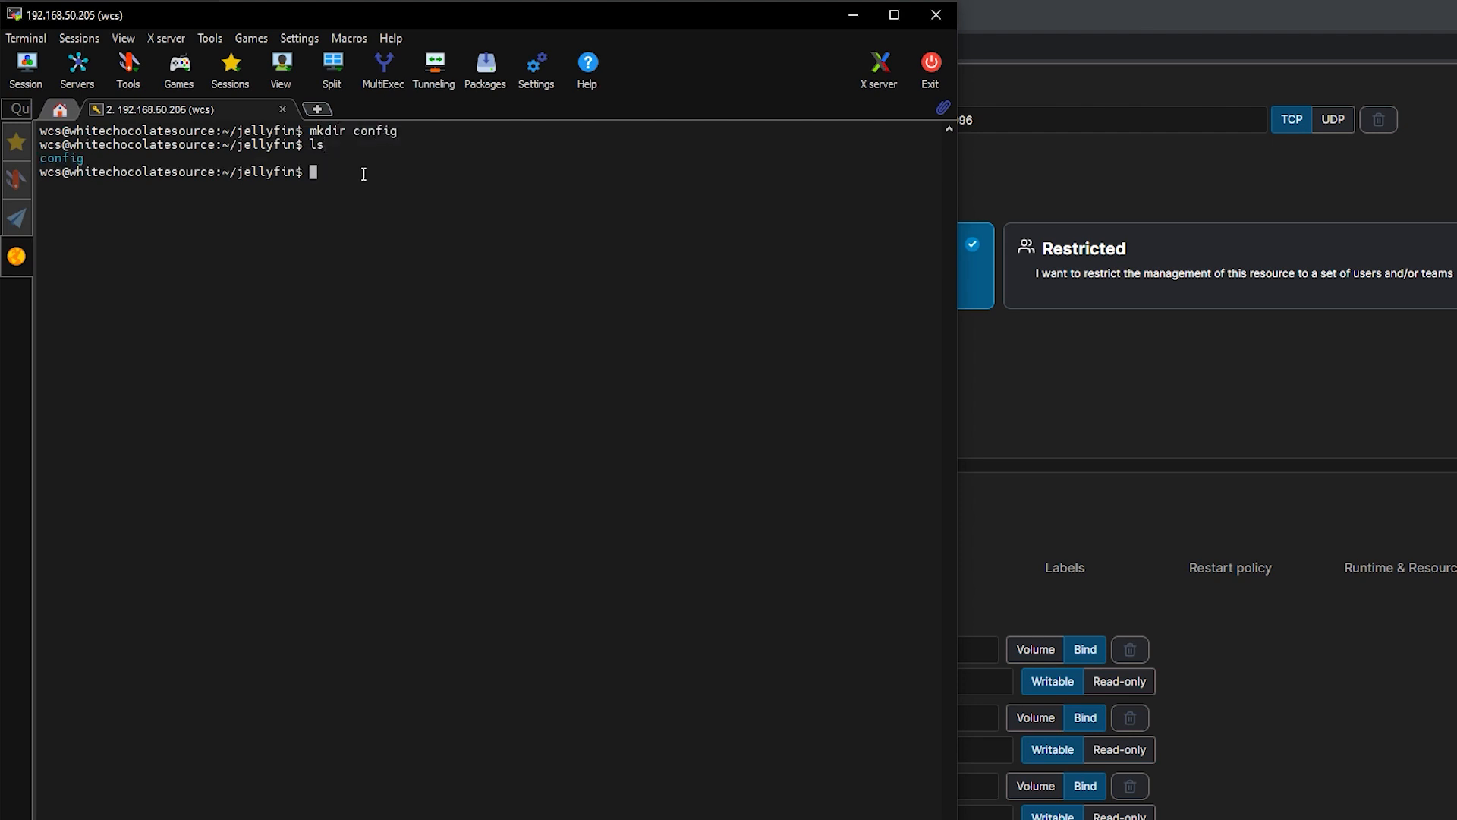
text(mkdir data)
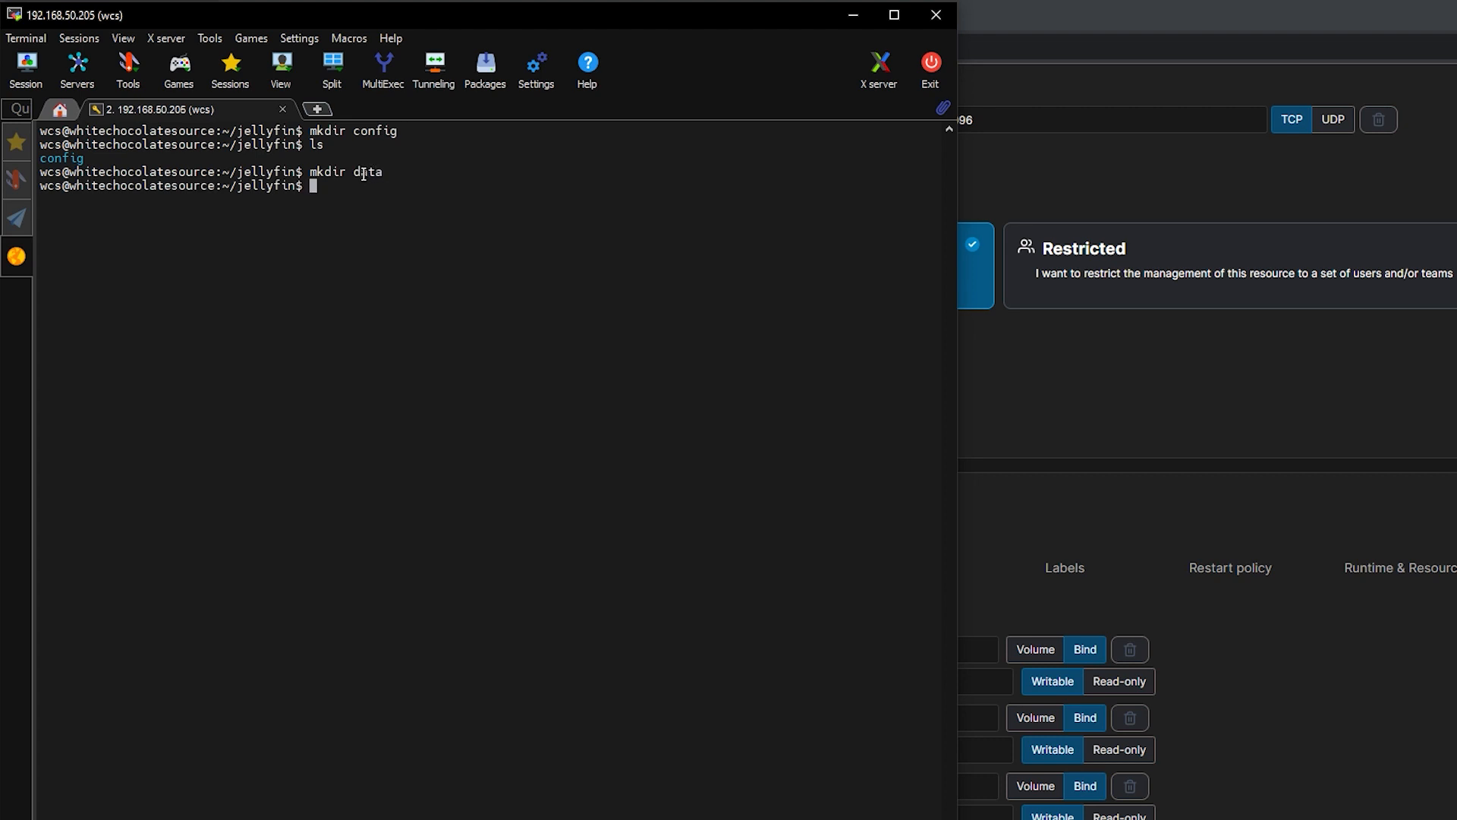
key(Return)
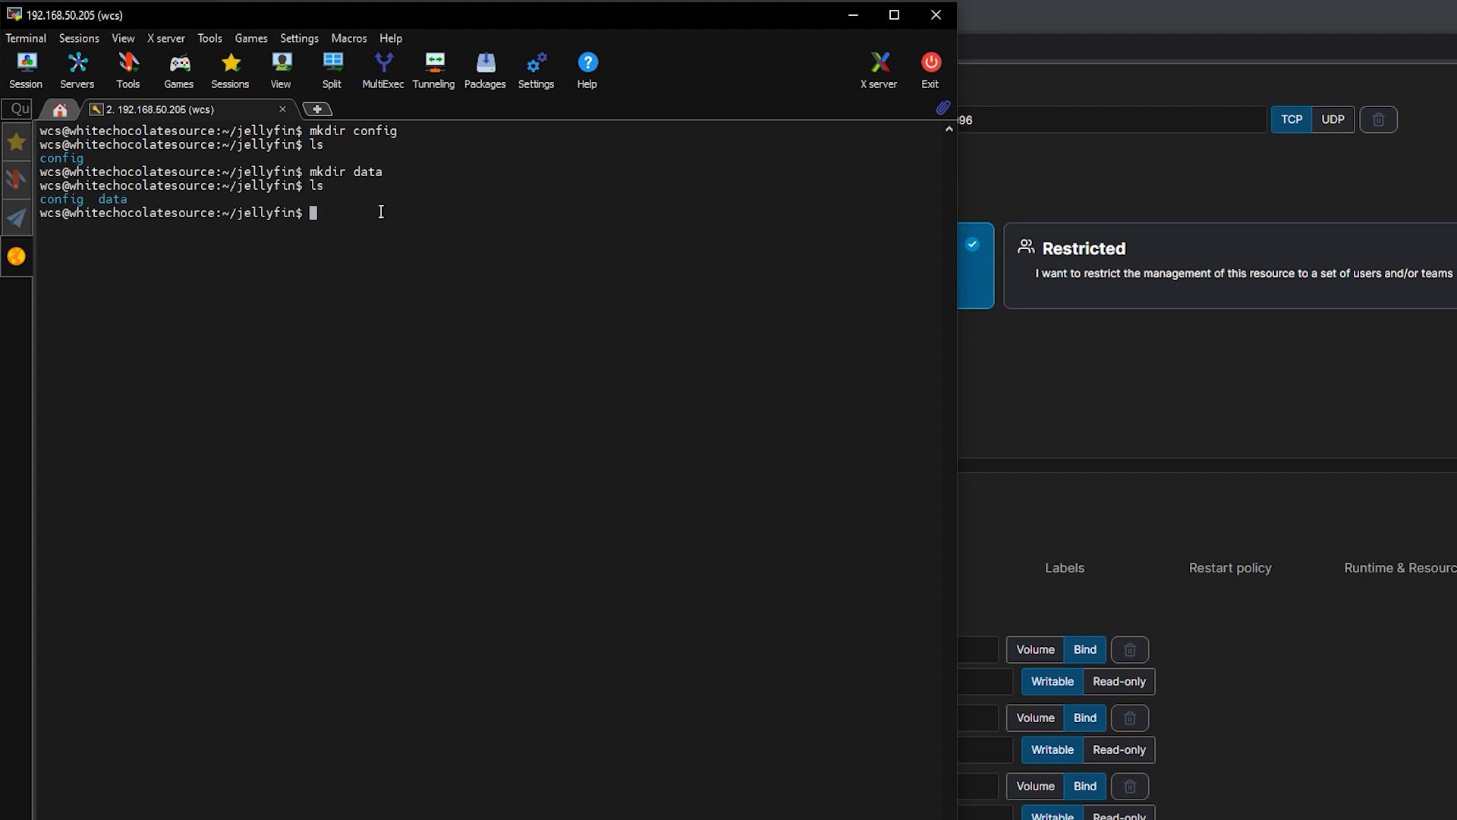
Step: Move into data and create the tv and movies folders
text(cd dat)
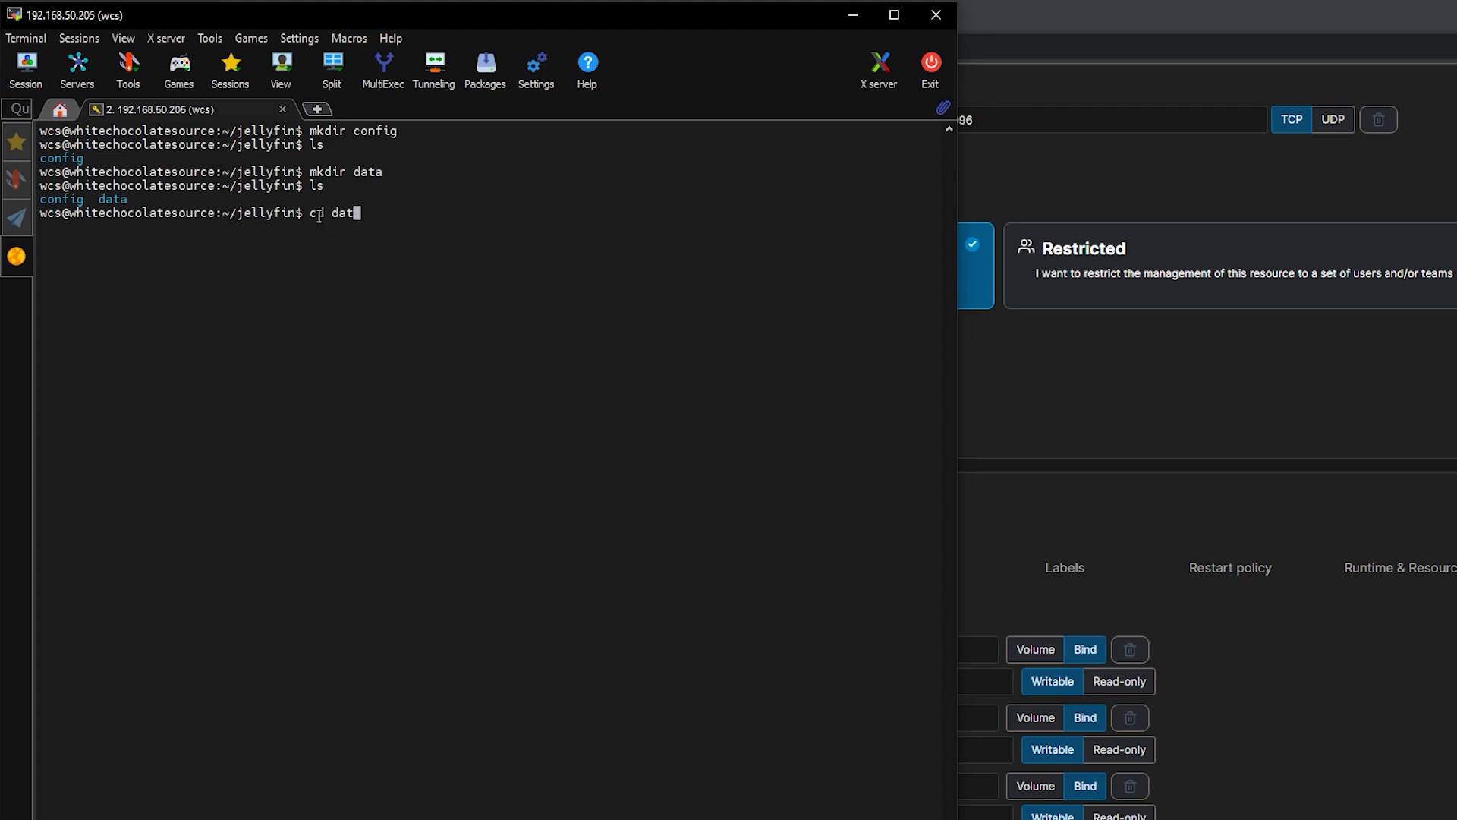
key(Return)
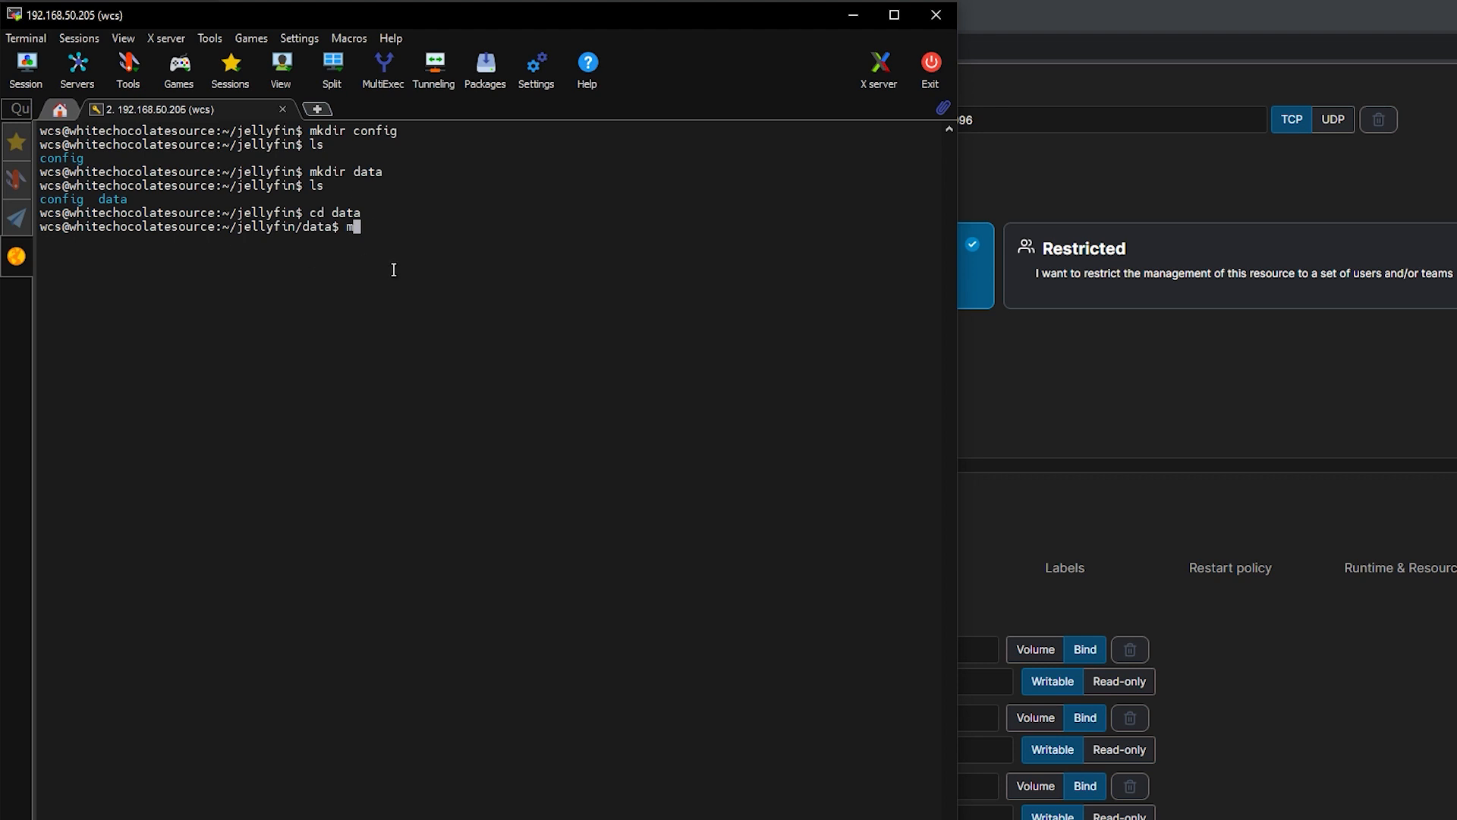
text(kdir)
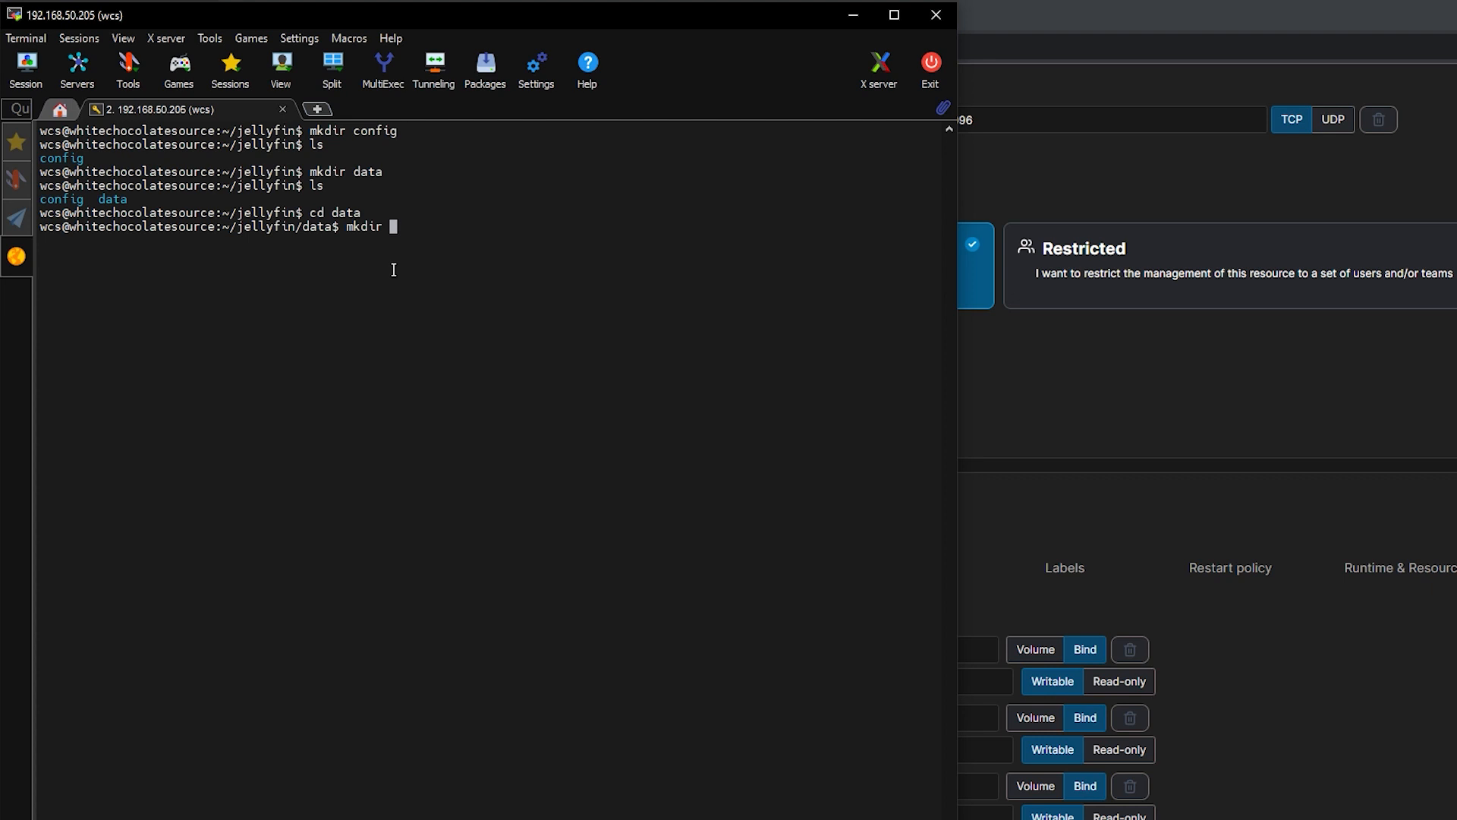
text(tv)
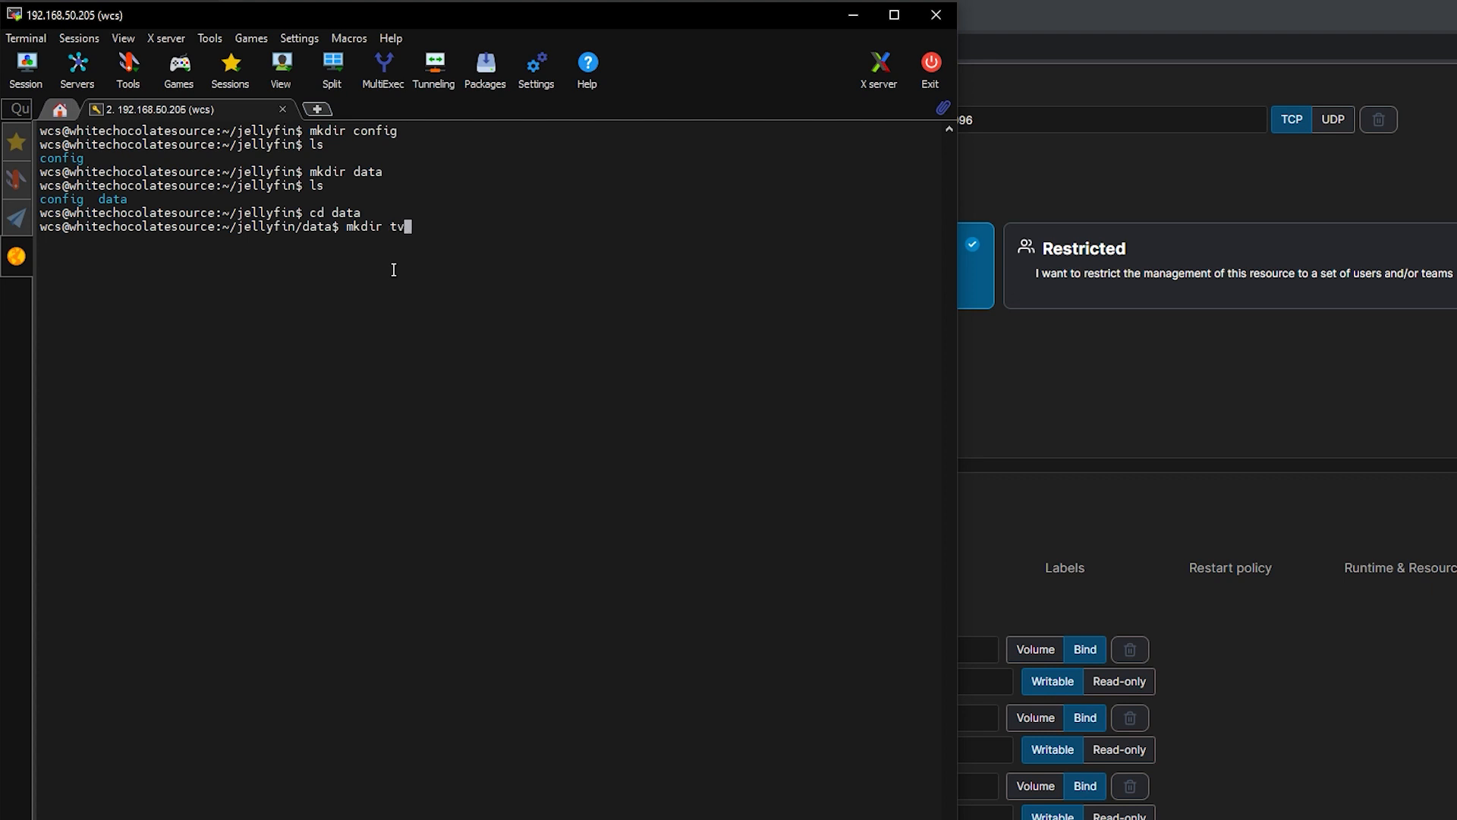
text(mov)
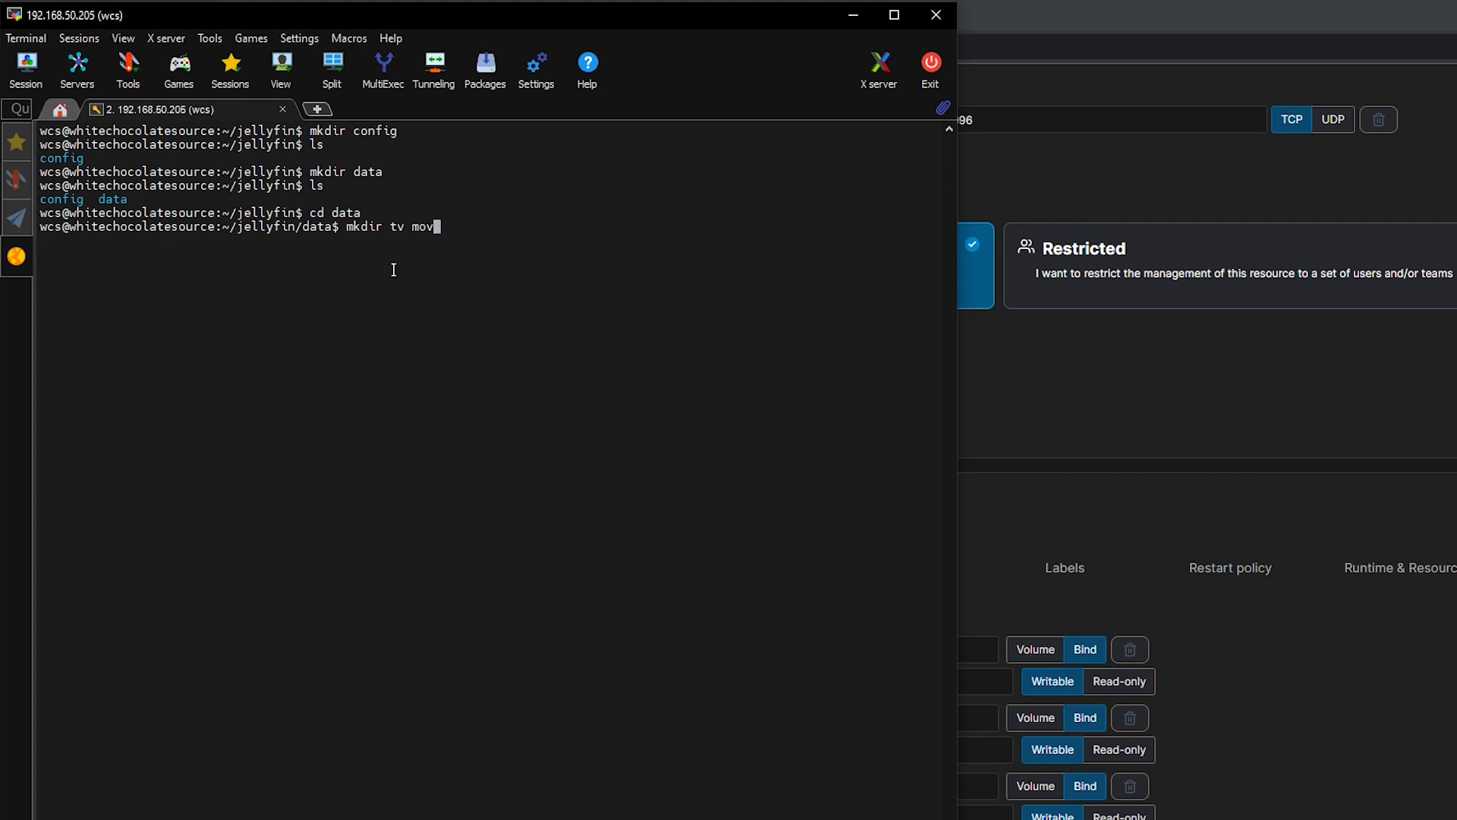
key(Return)
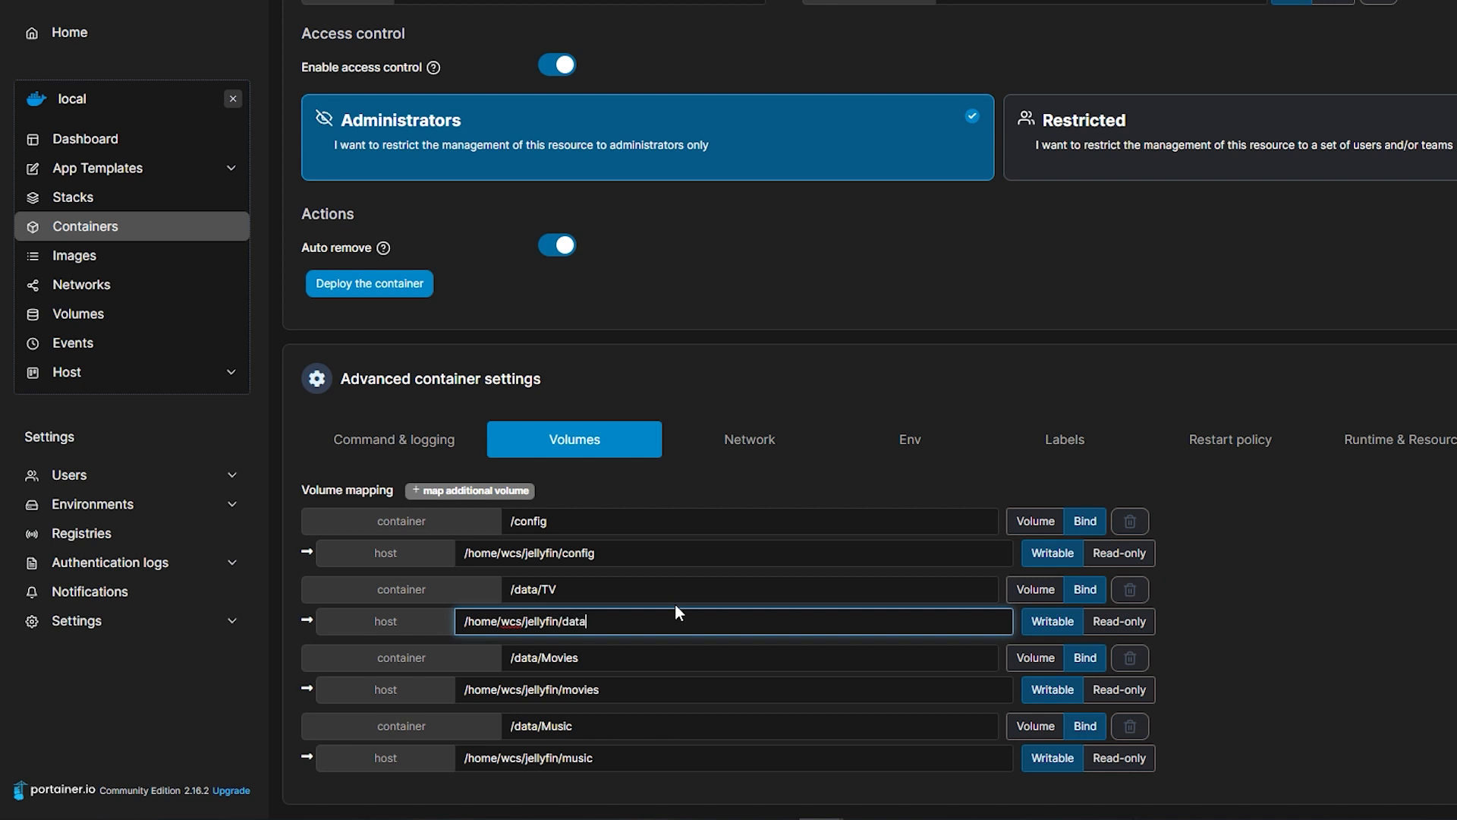
Step: Set the TV and Movies bind host paths to /home/wcs/jellyfin/data/tv and /data/movies
text(/tv)
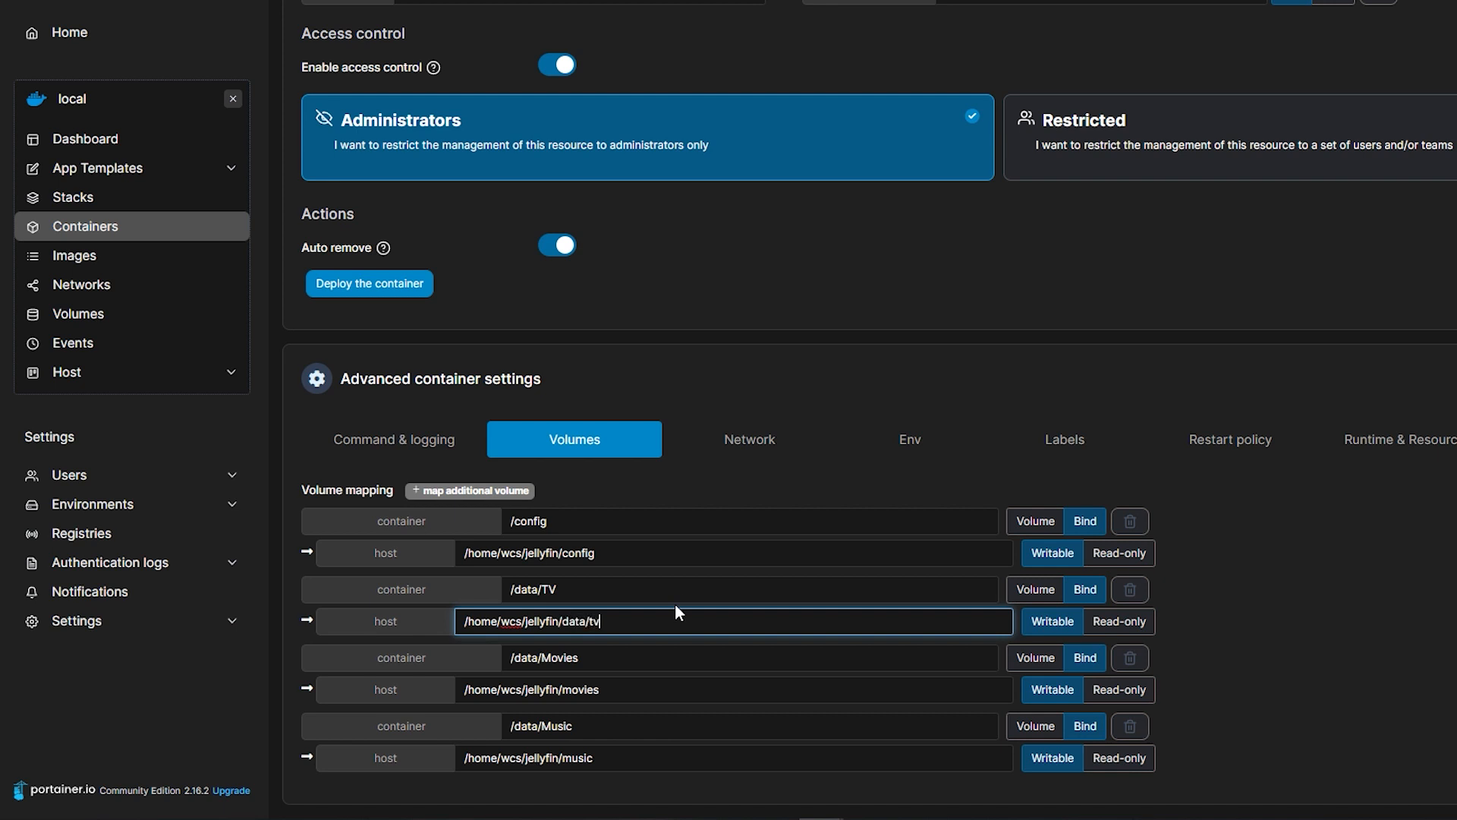
mouse_move(631, 689)
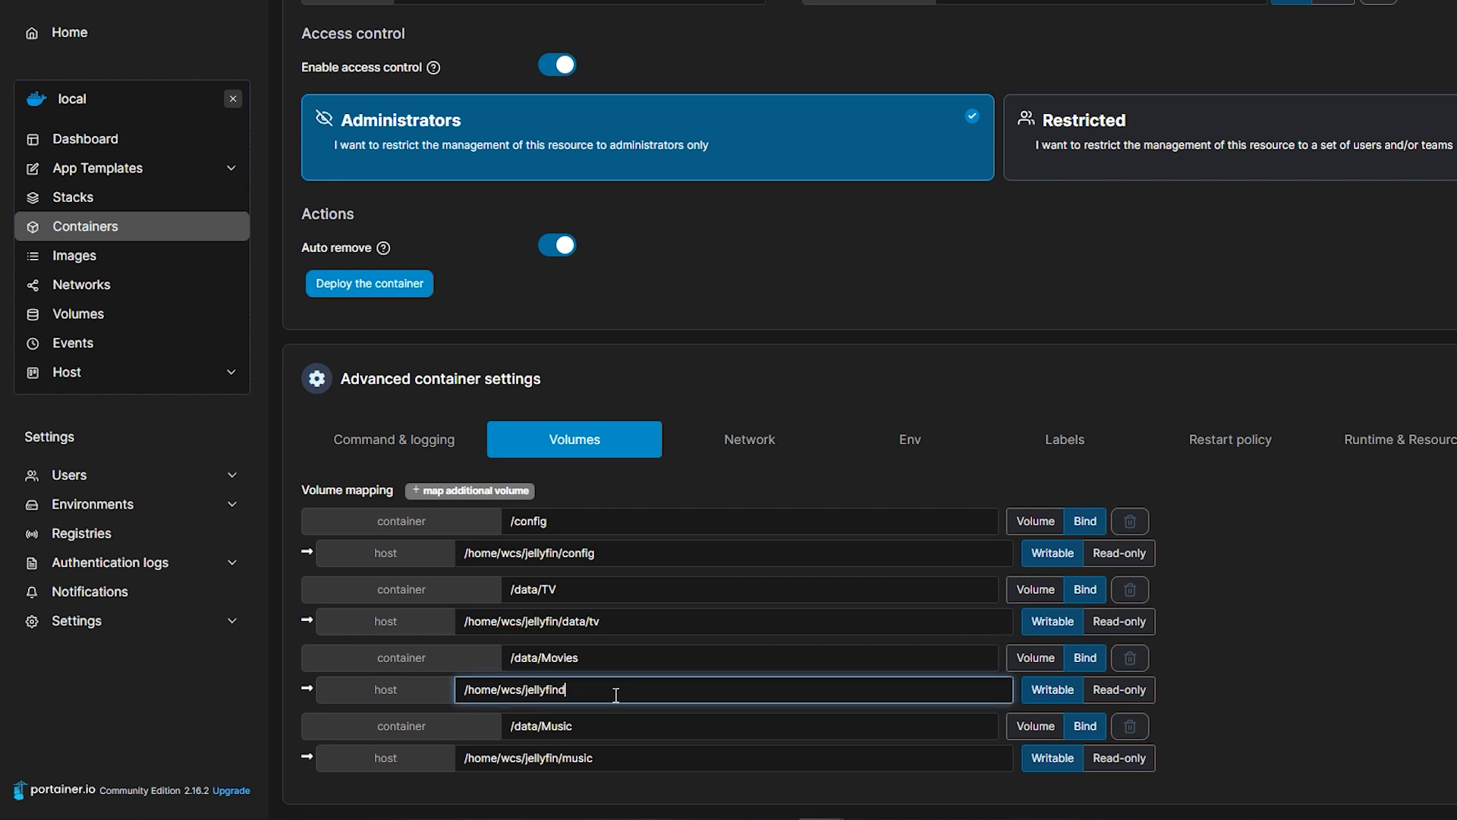
text(/data/m)
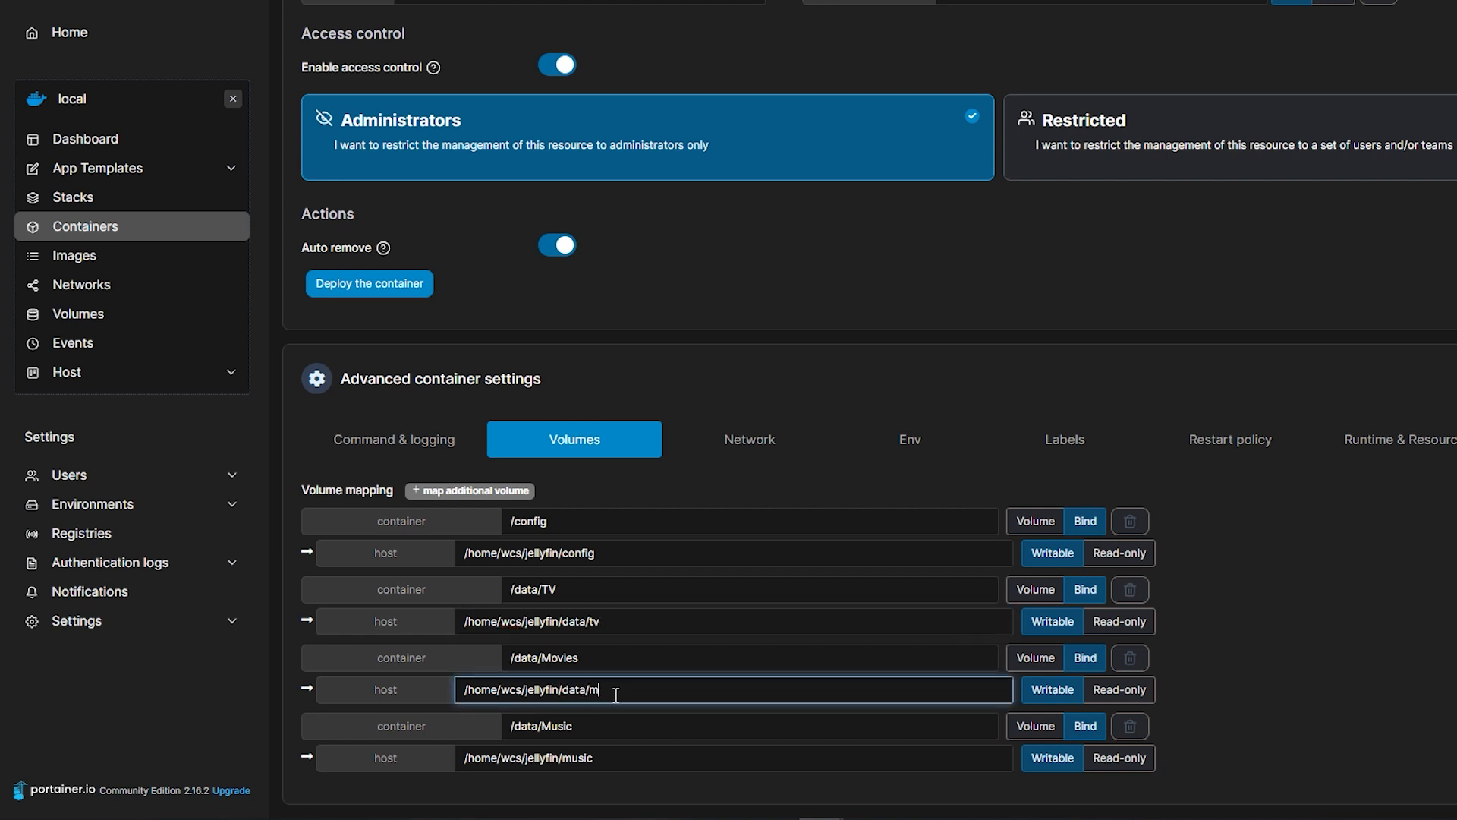
text(ovies)
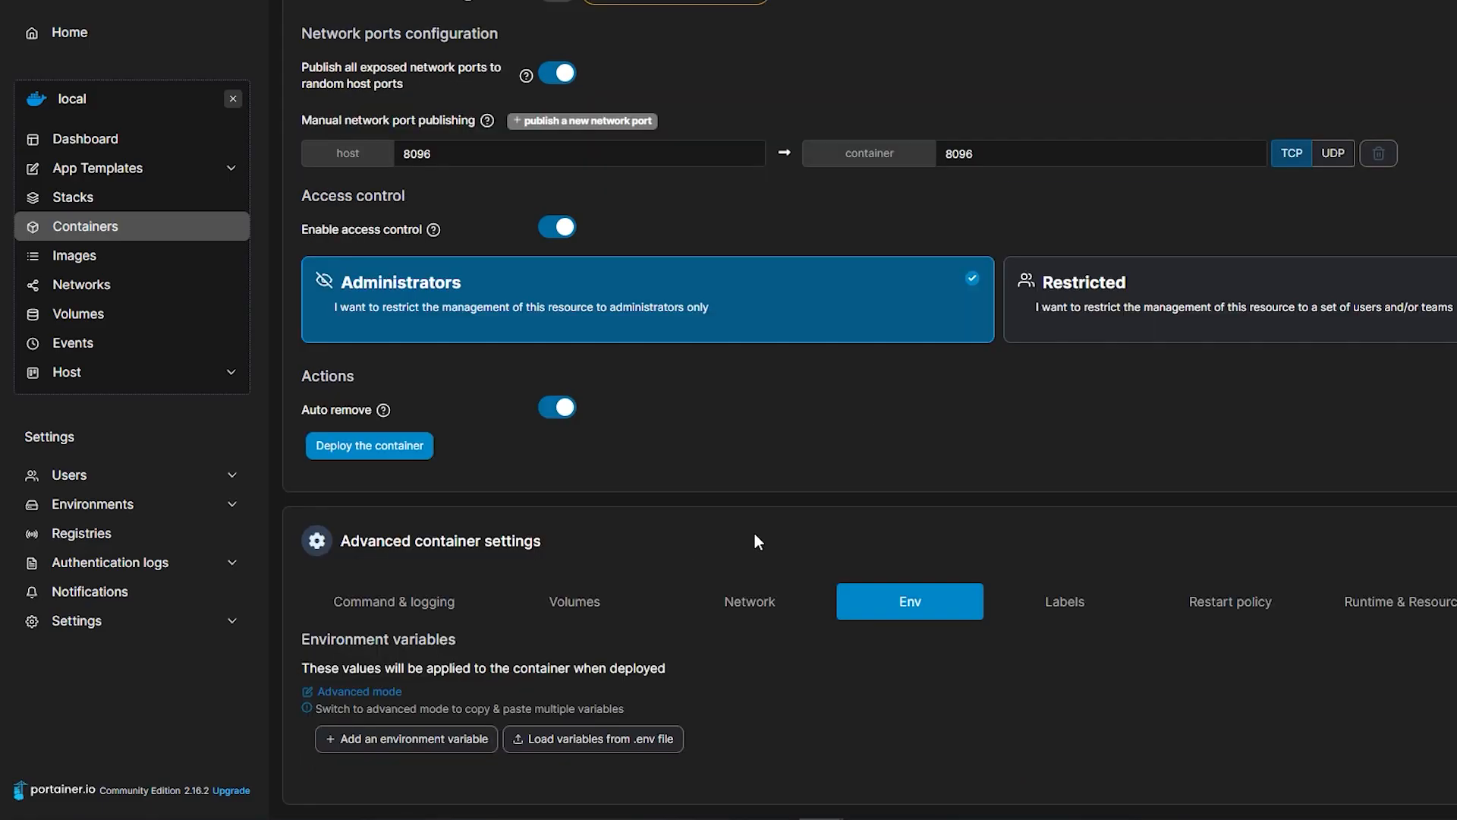
mouse_move(406, 738)
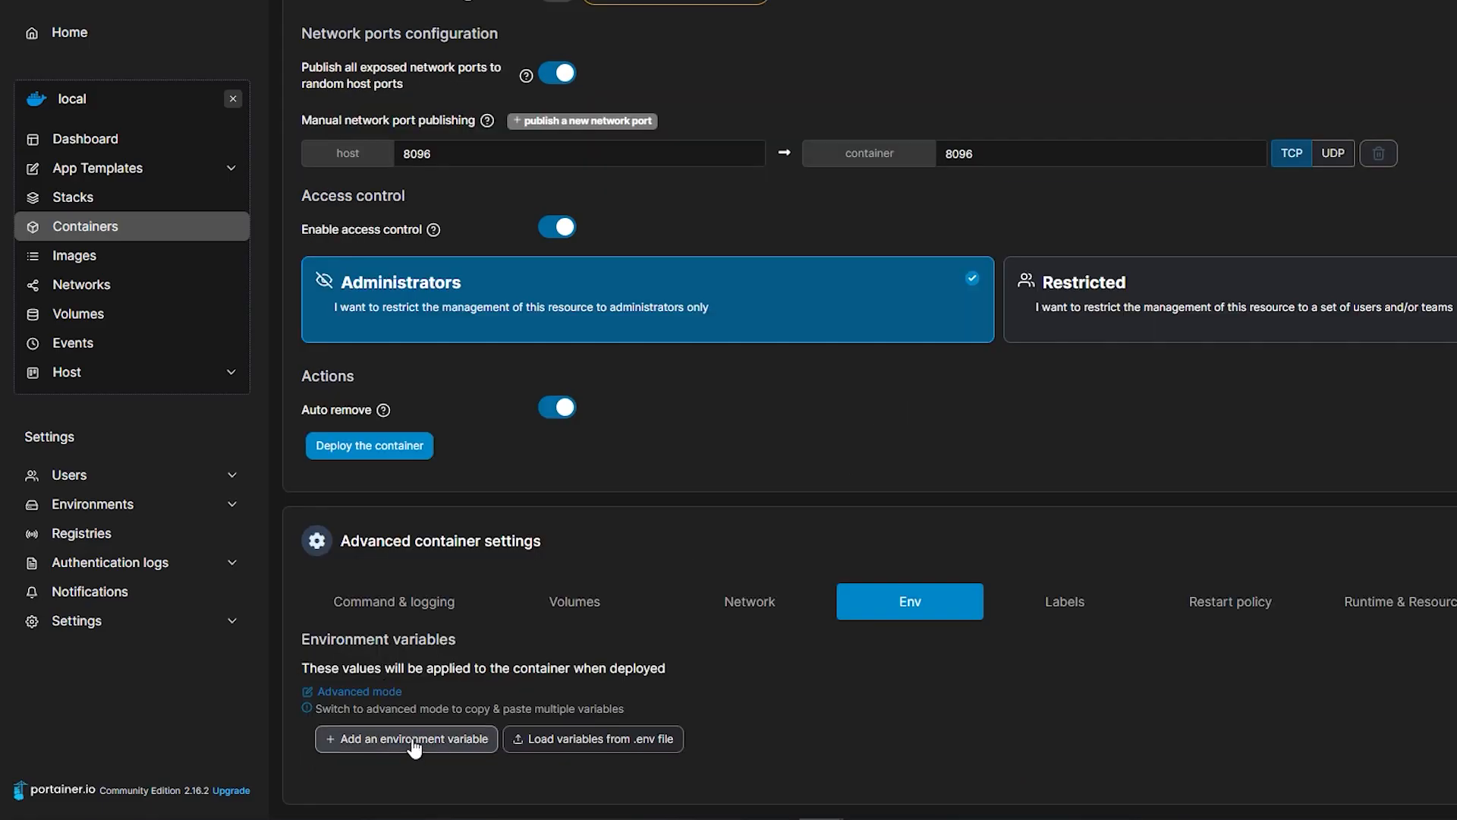
Step: Add environment variable rows to the Jellyfin form, set PUID to 1000, and begin PGID
click(406, 739)
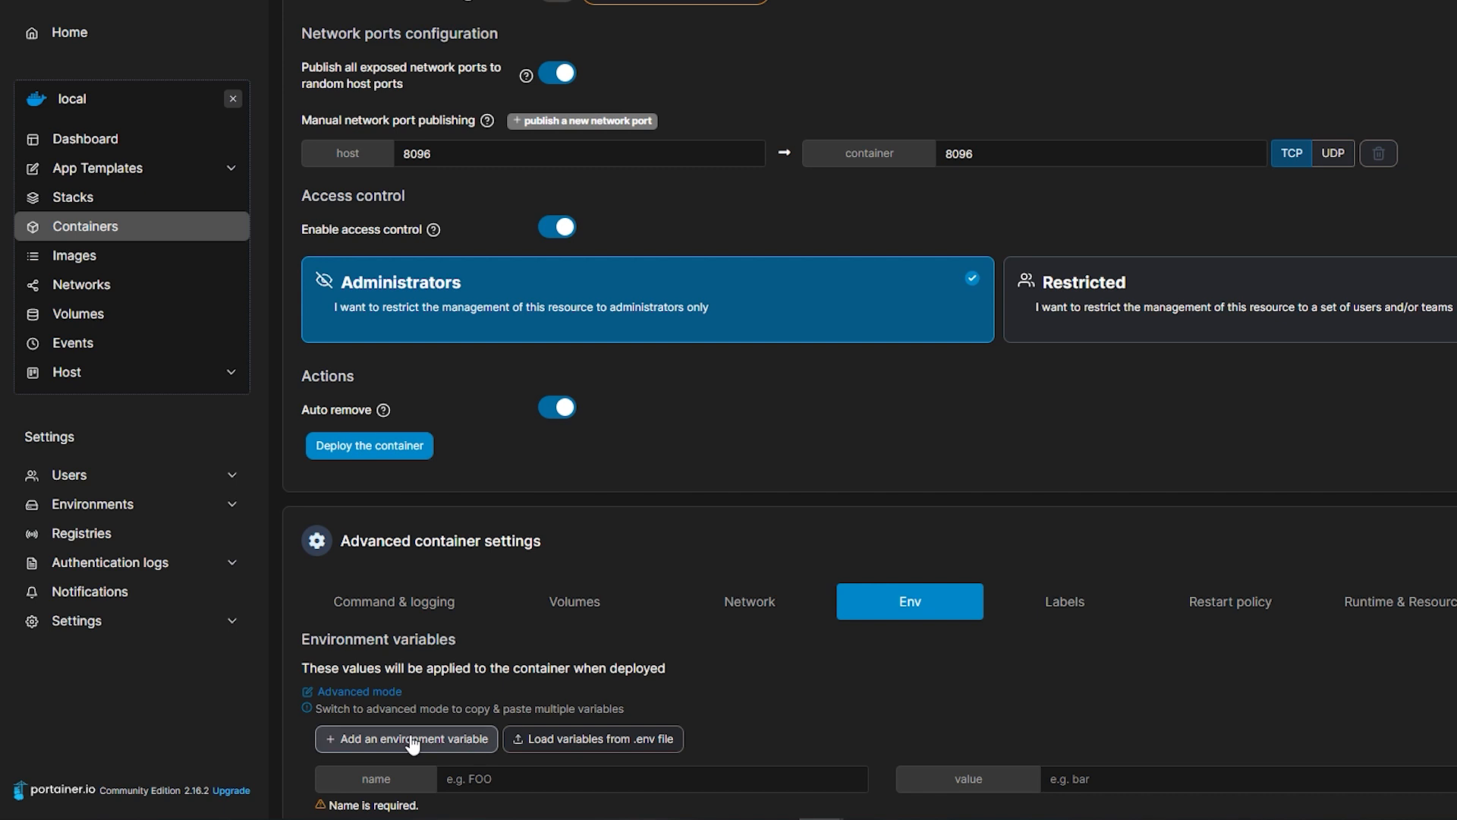
click(406, 738)
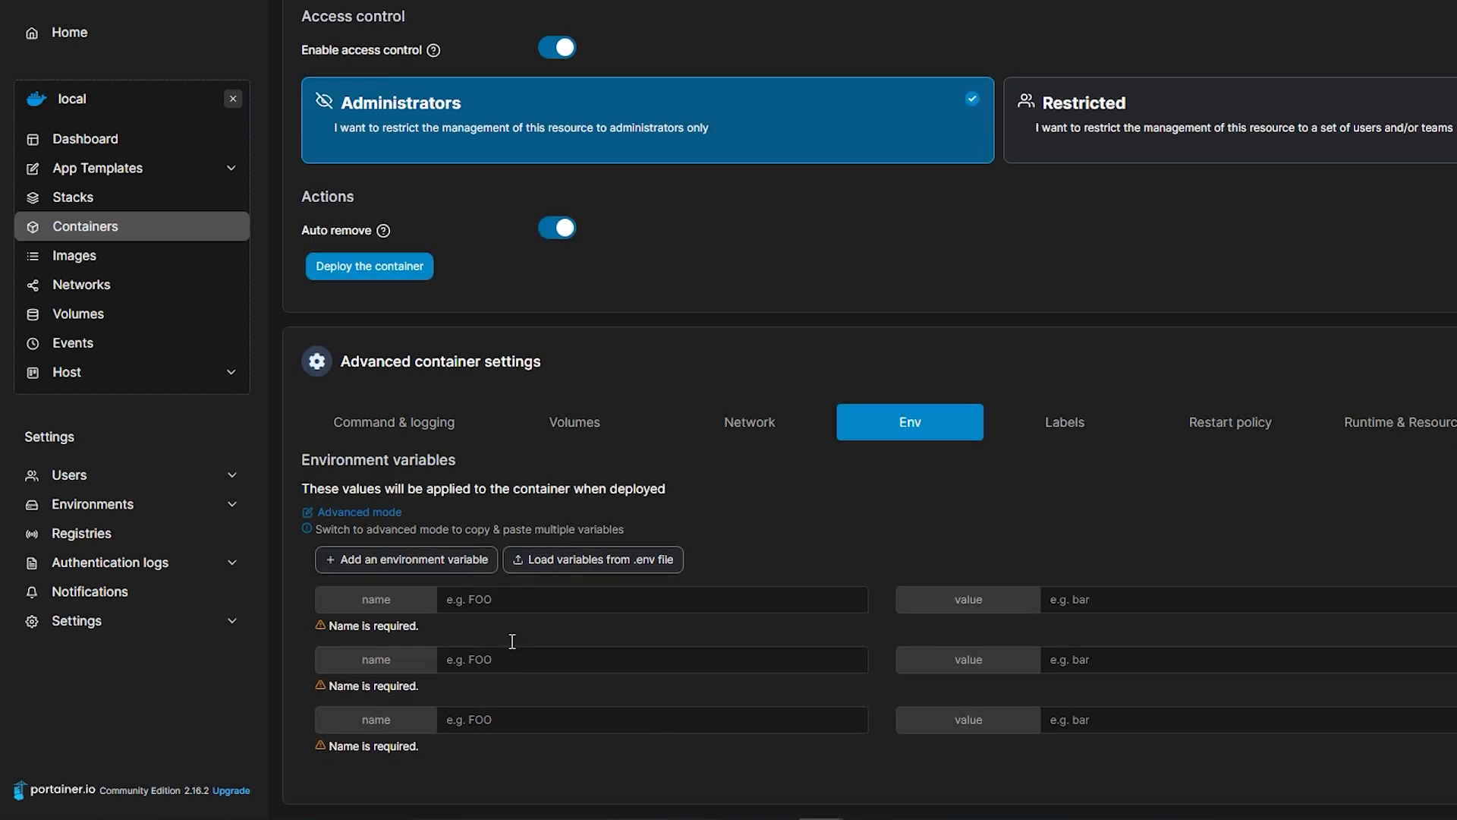
click(651, 599)
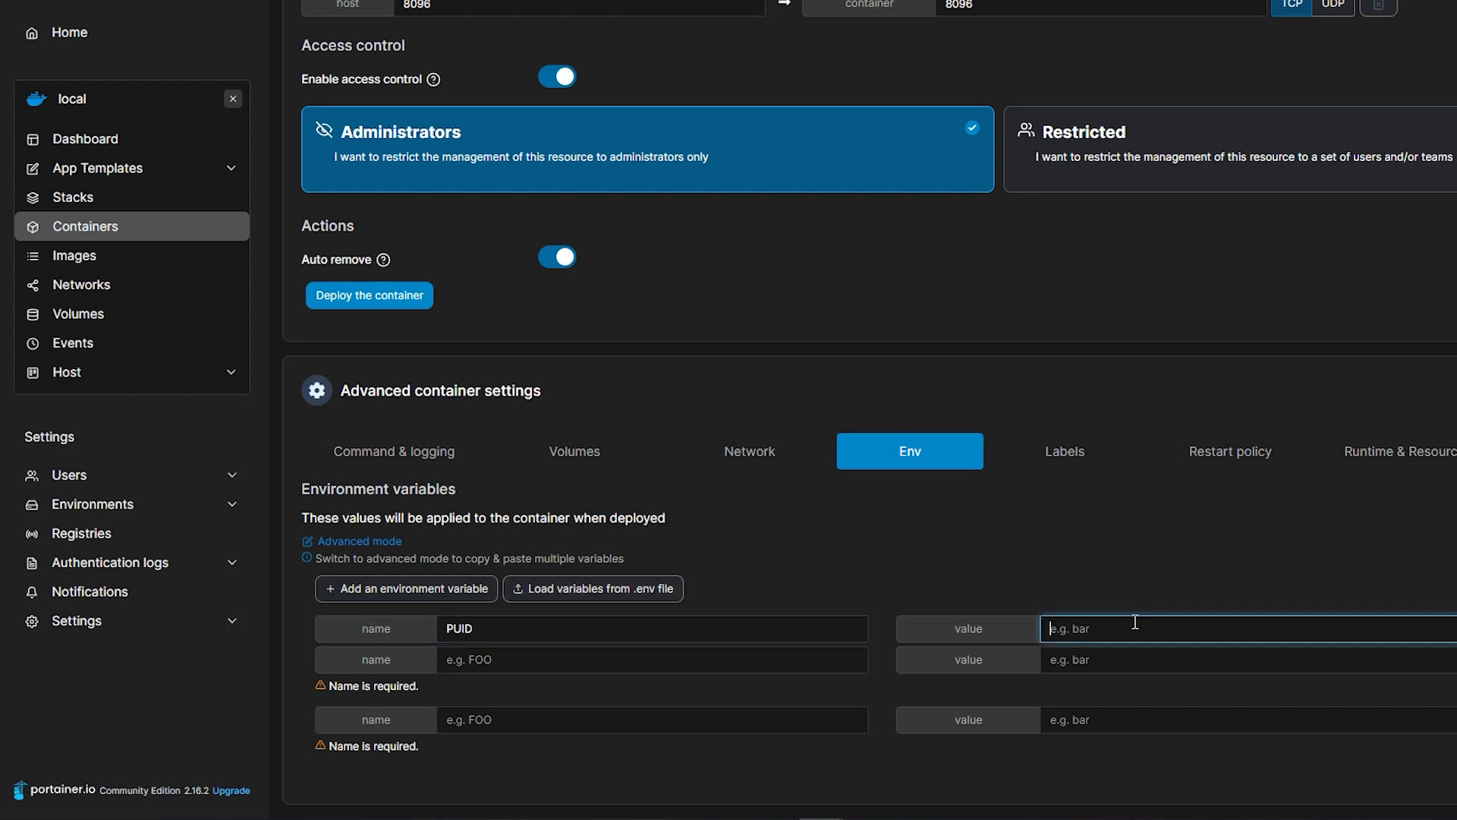
text(1000)
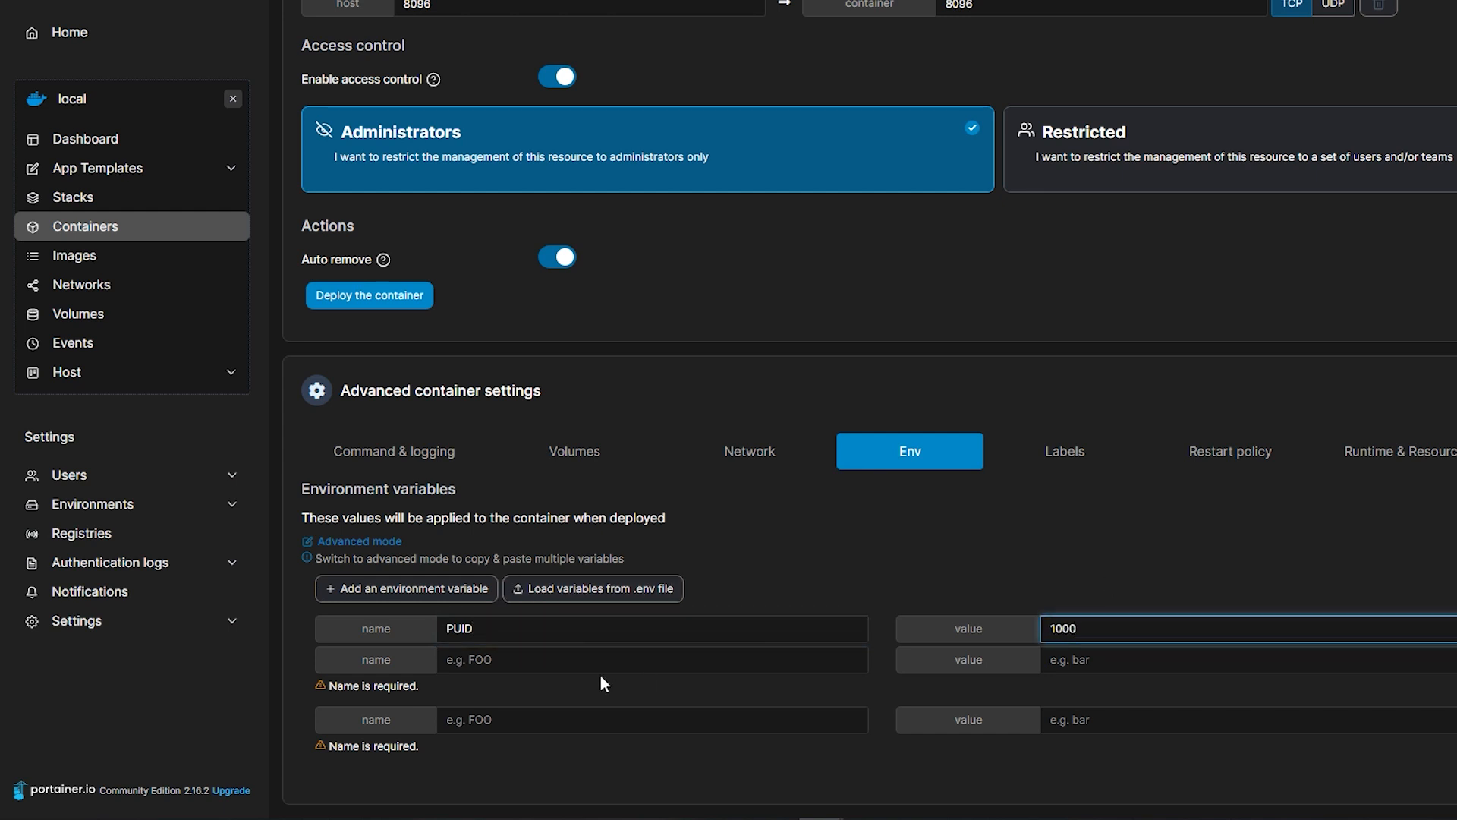
text(PG)
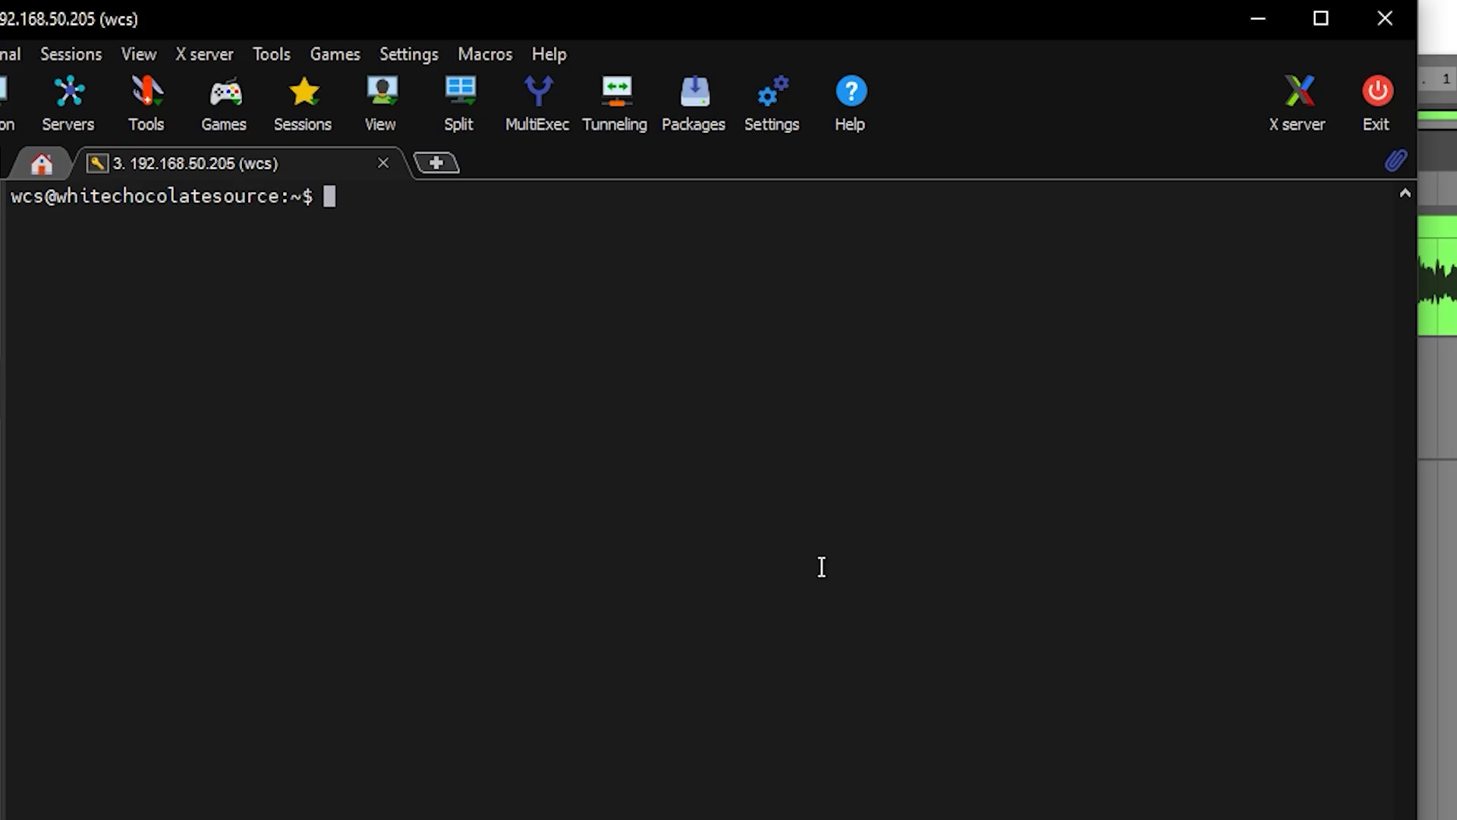
Step: Run 'id wcs' in the server terminal to show the account's uid and gid
key(Return)
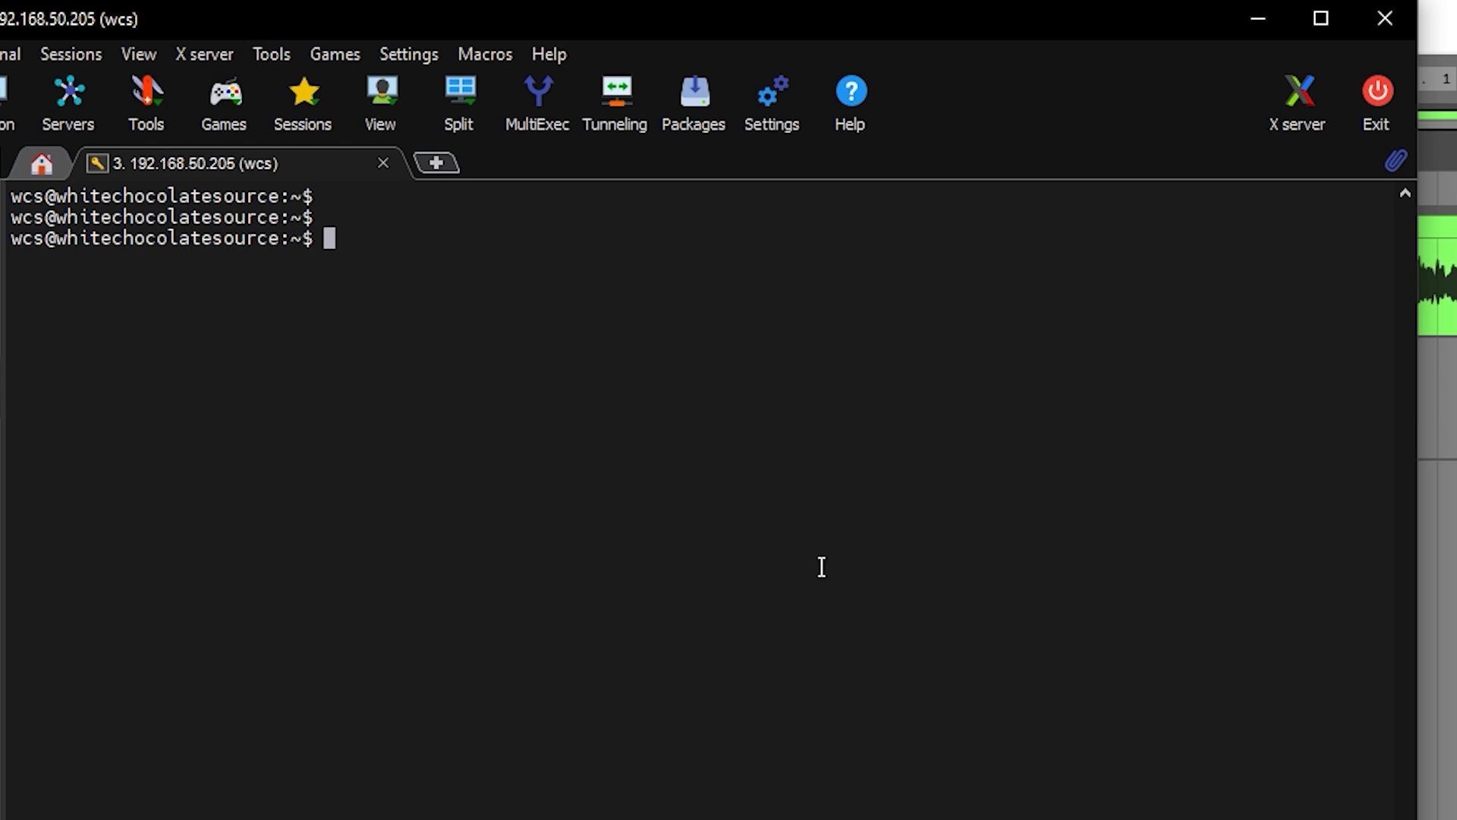
text(id wcs)
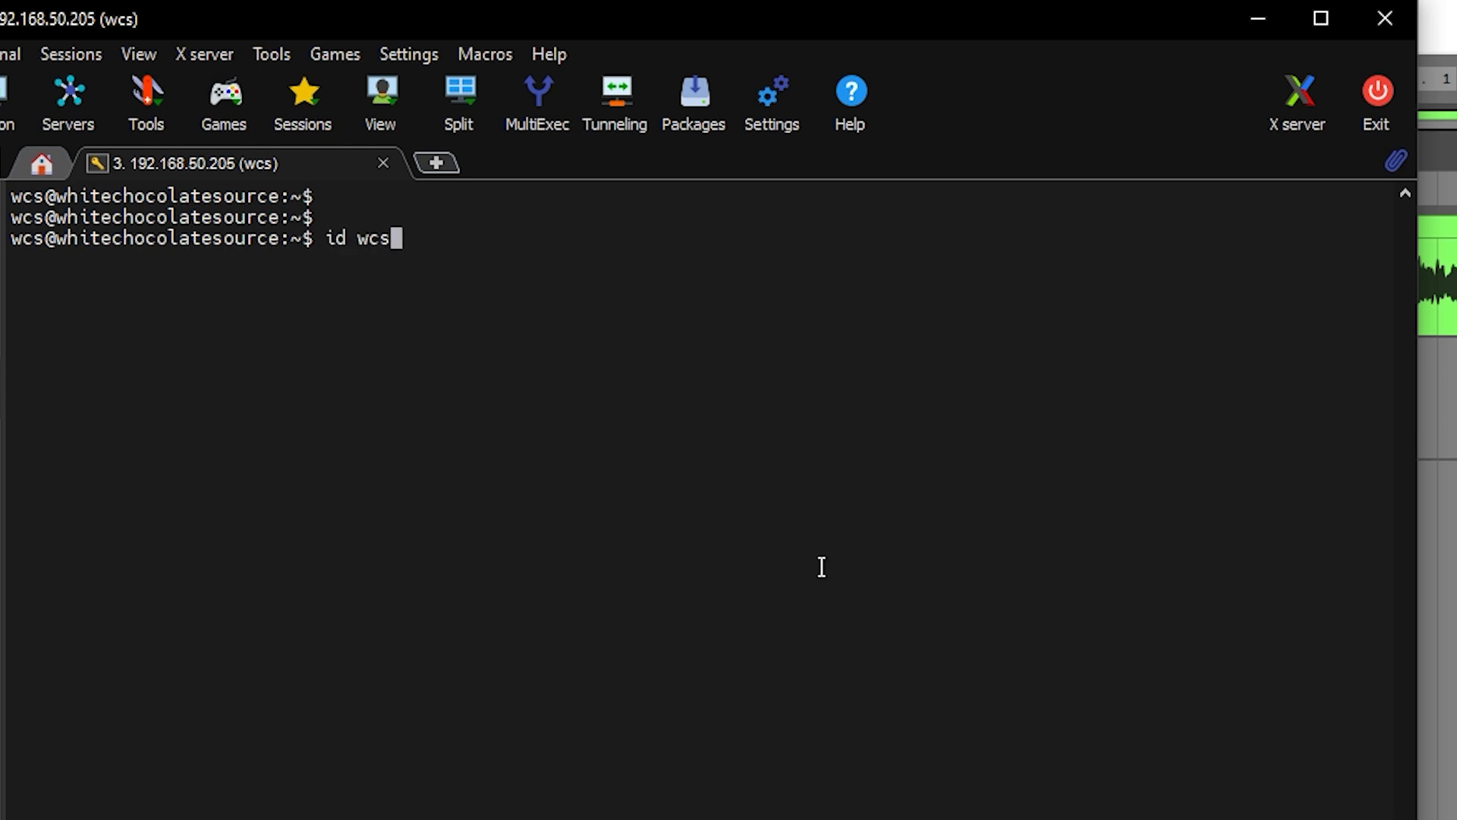
key(Return)
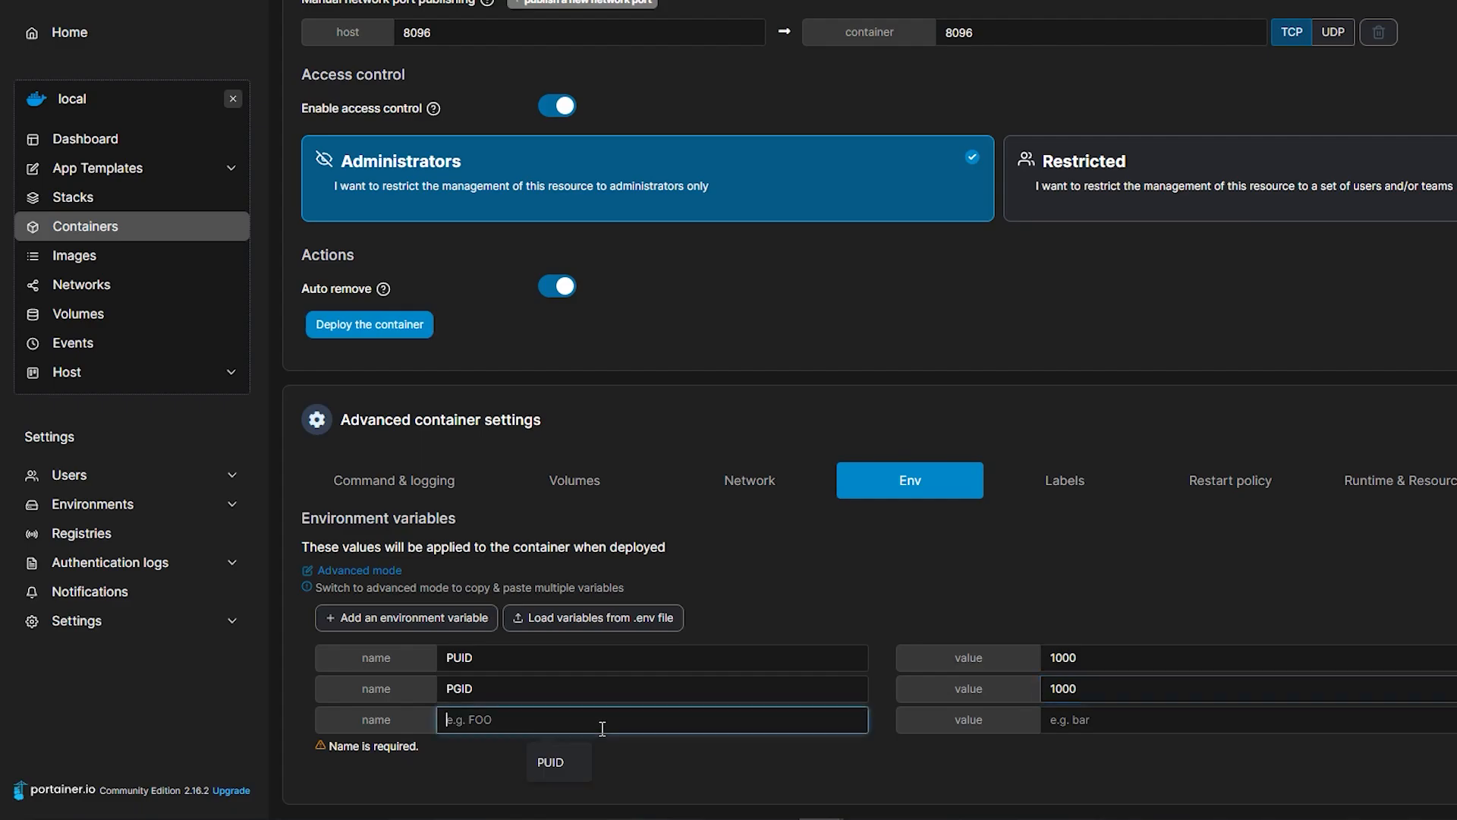
Step: Name the third environment variable TZ with value Asia/Macau
text(TZ)
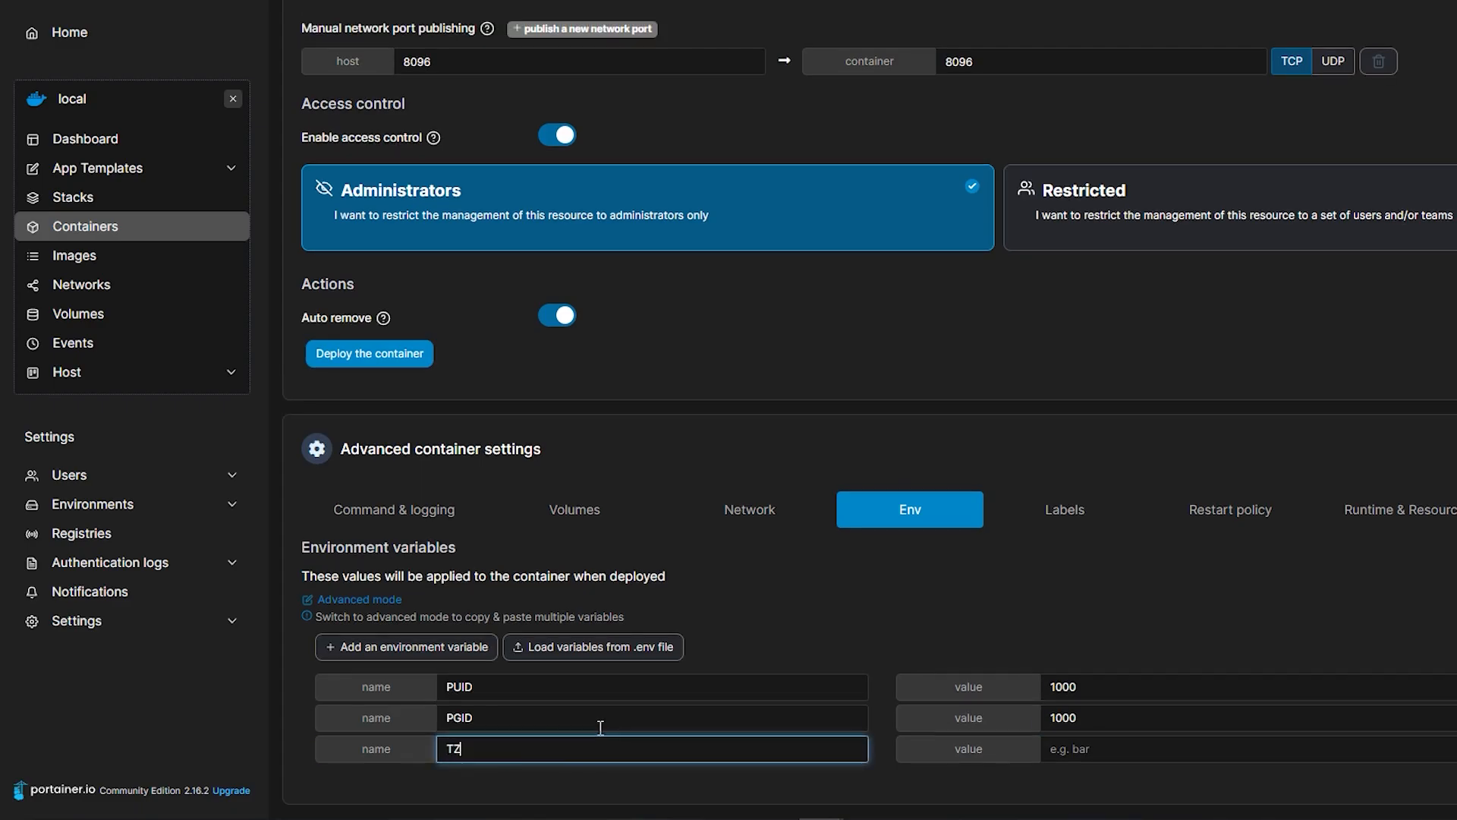
click(1162, 749)
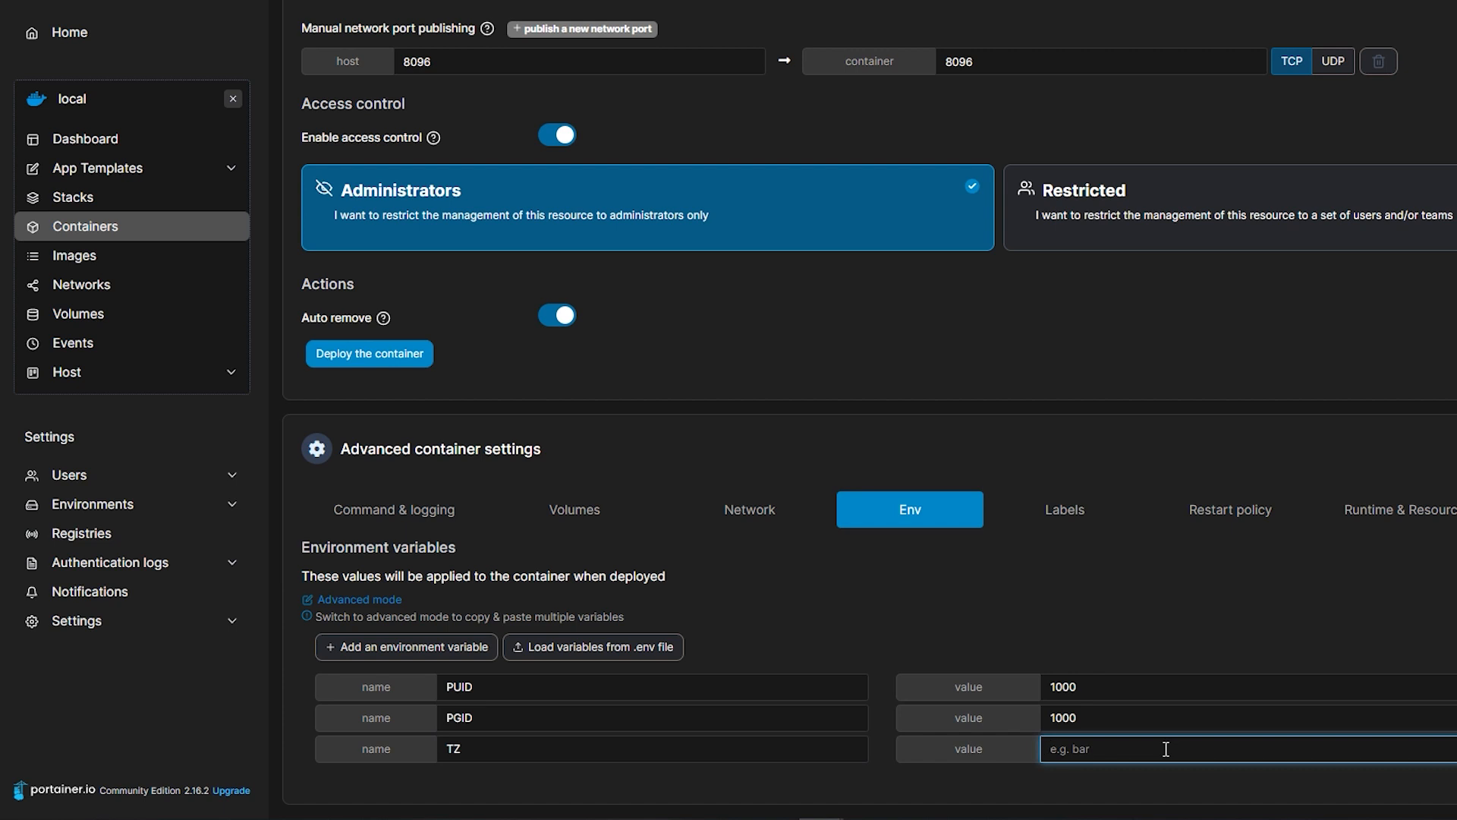
text(Asia/Macau)
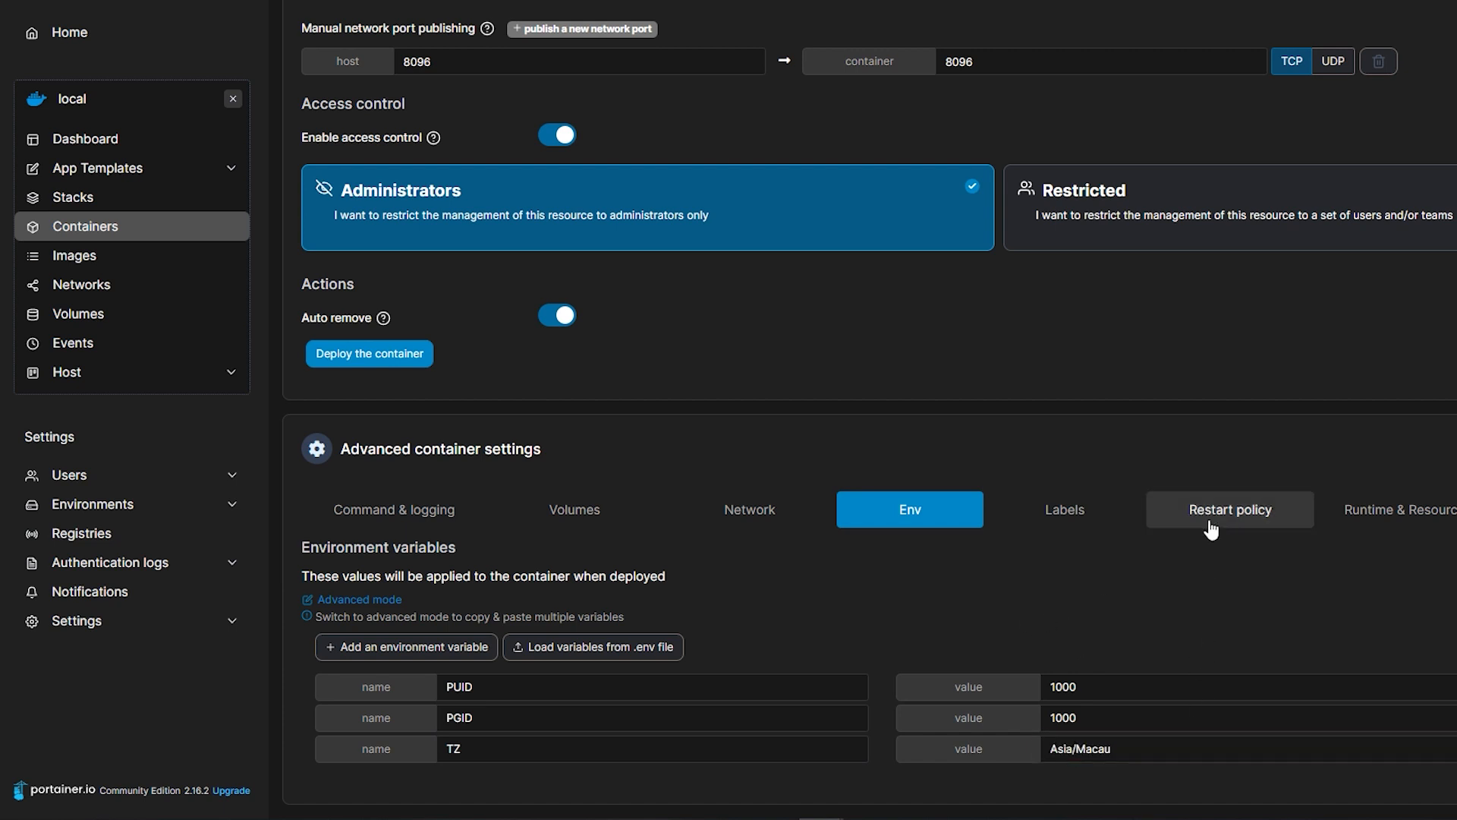
Step: Keep the Unless stopped restart policy, turn Auto remove off, and deploy the Jellyfin container
click(1229, 509)
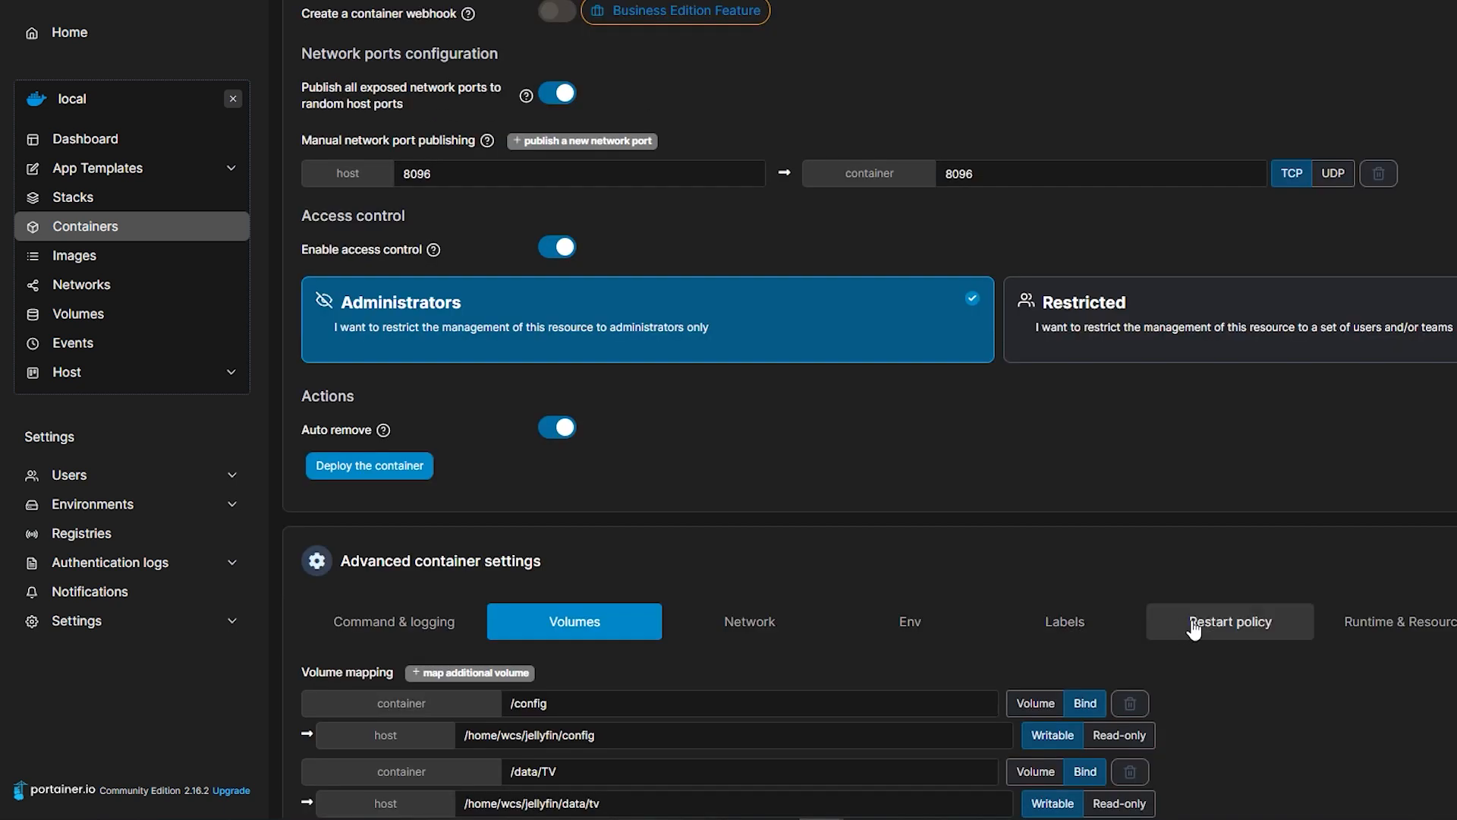
click(1229, 621)
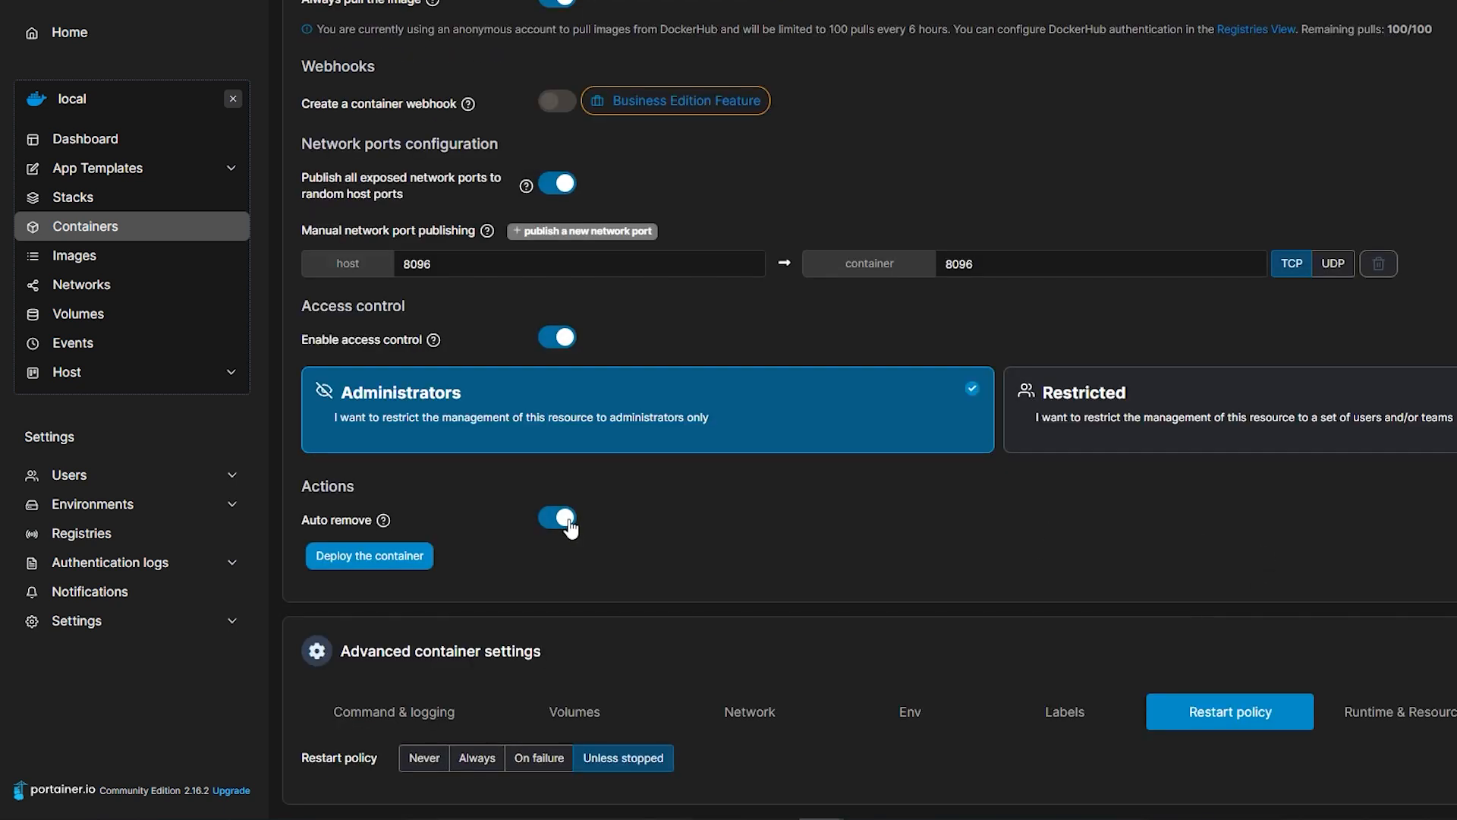
click(555, 518)
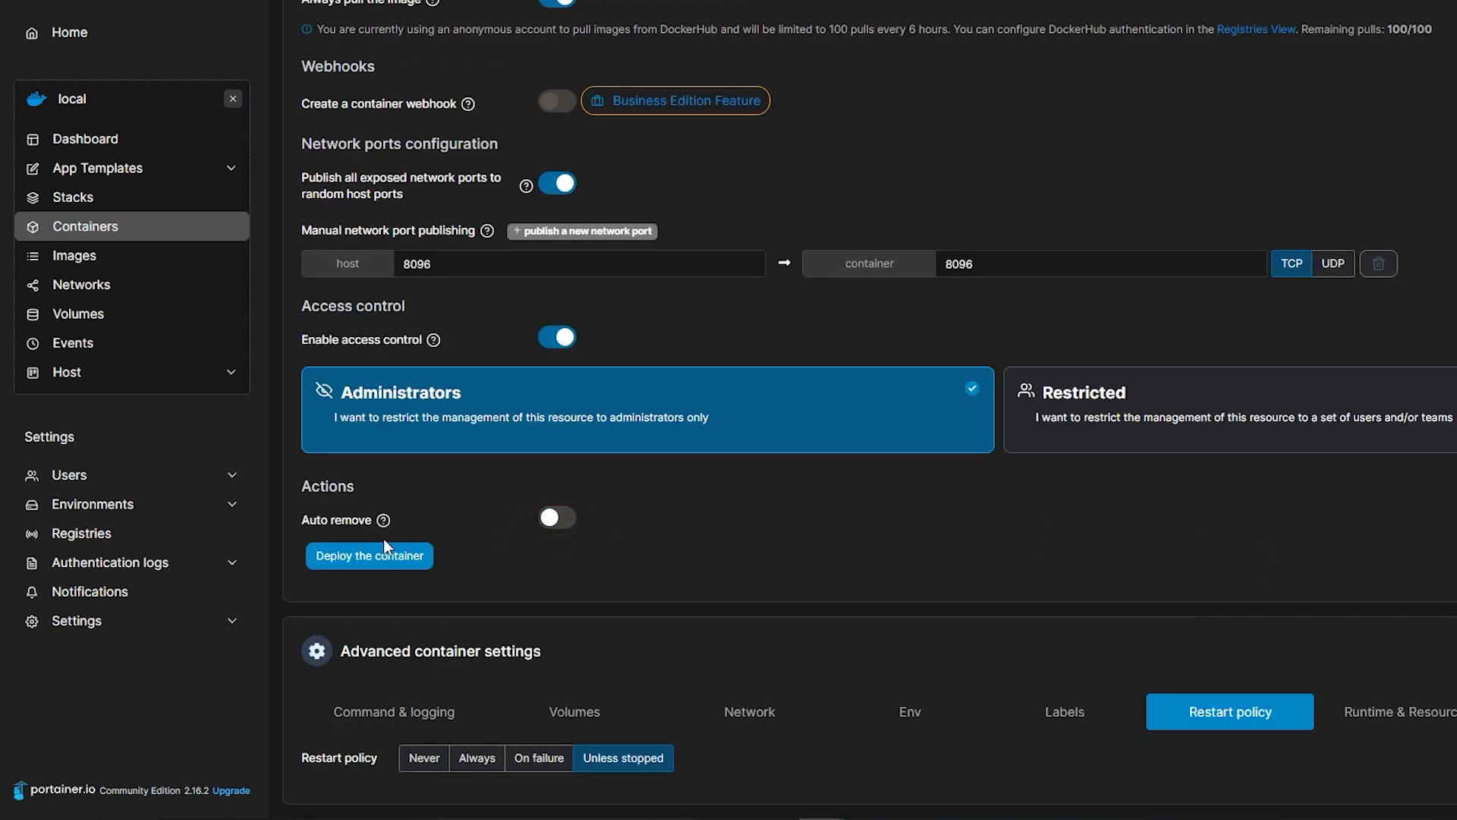
click(368, 555)
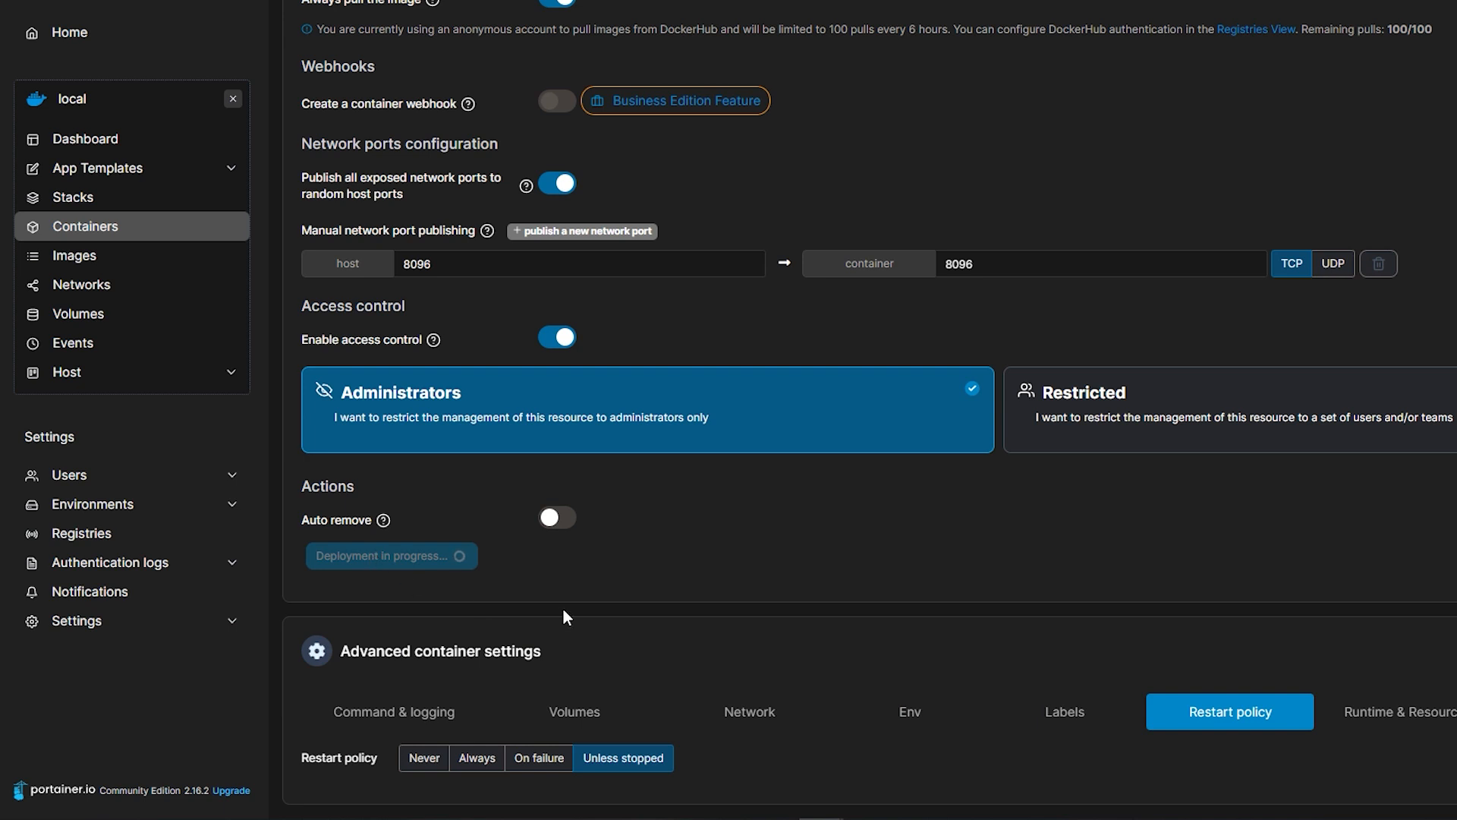
click(84, 226)
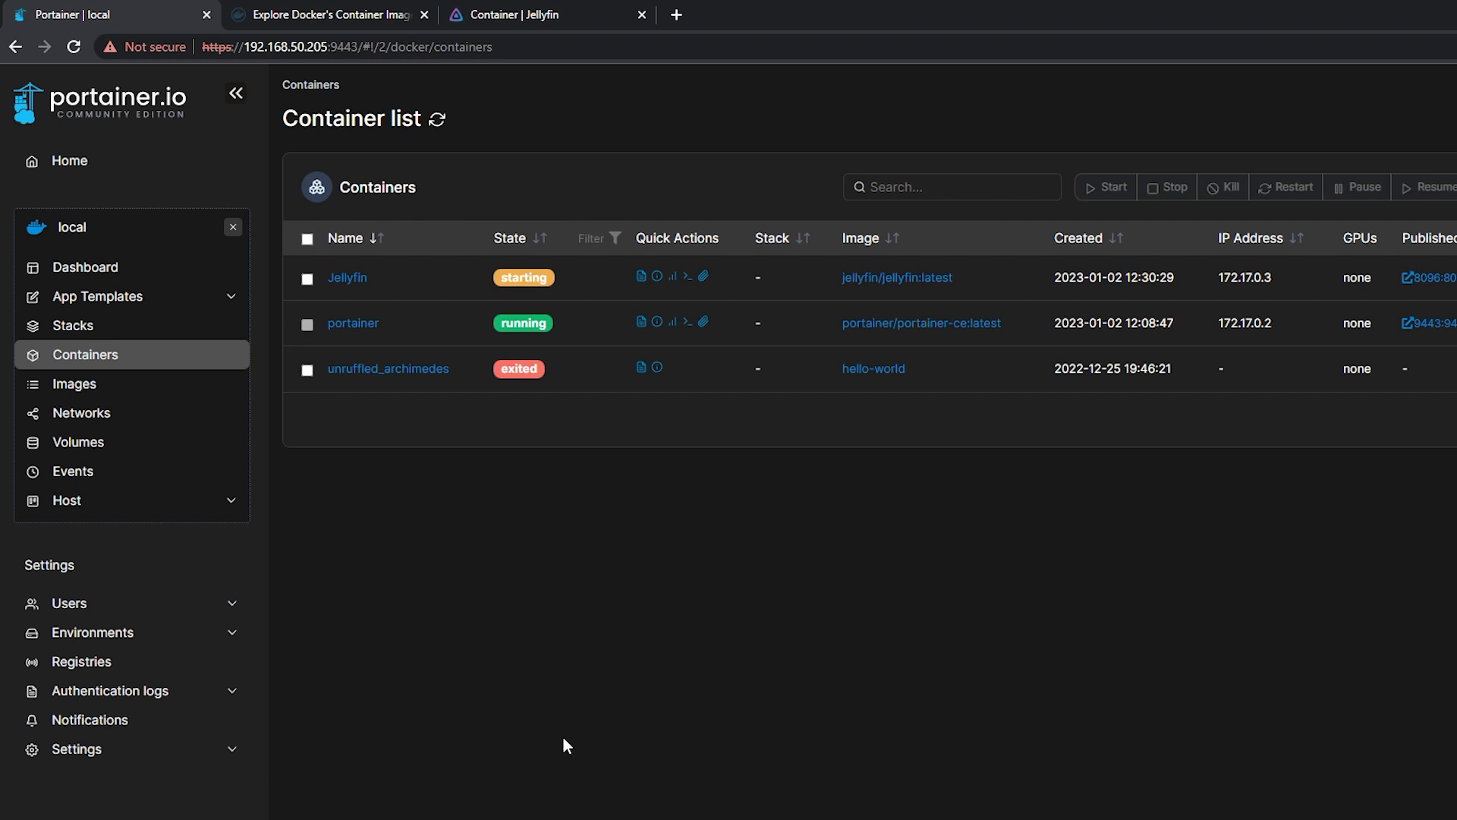
mouse_move(725, 742)
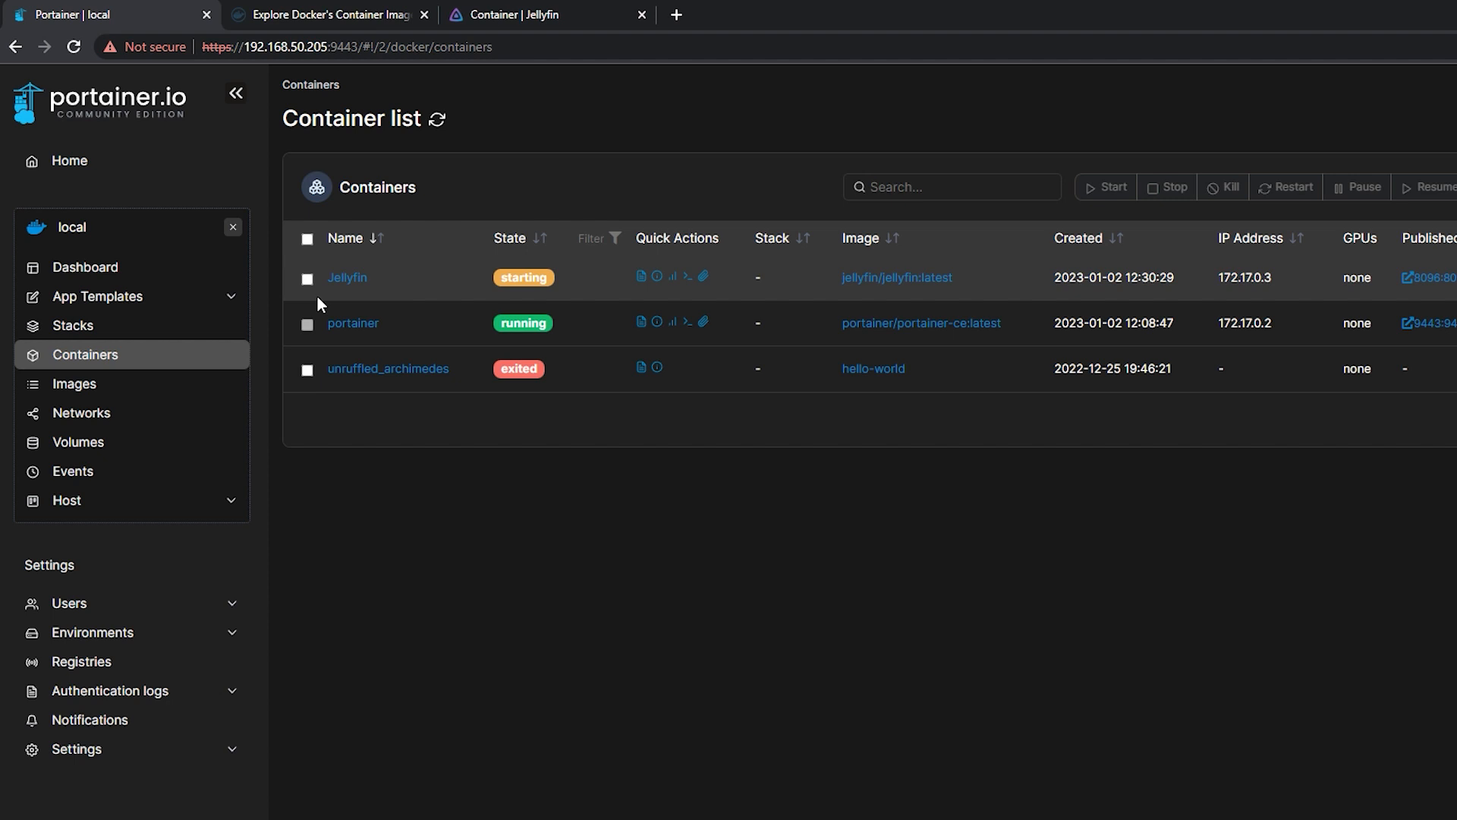
mouse_move(844, 617)
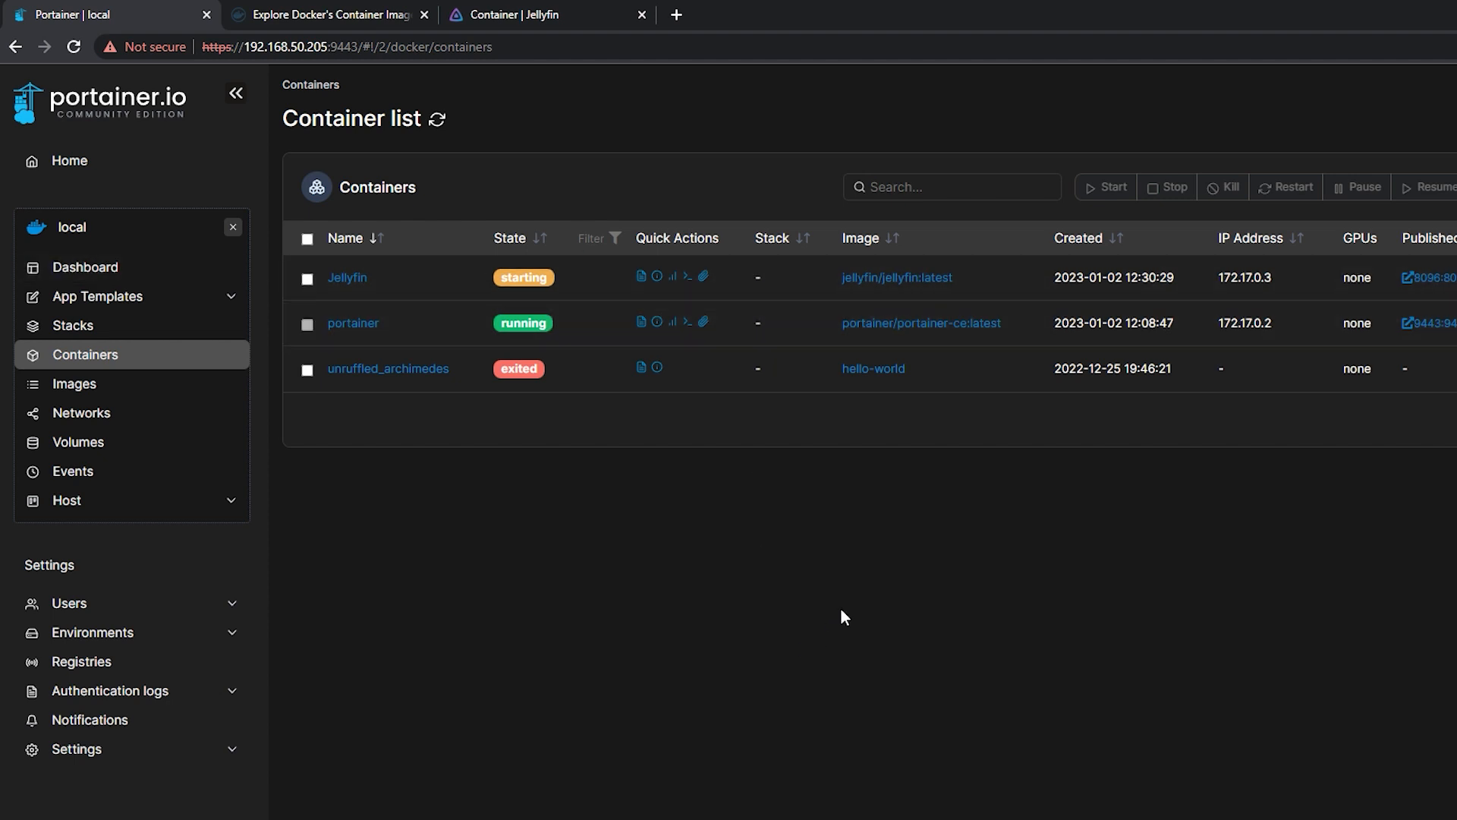
mouse_move(835, 605)
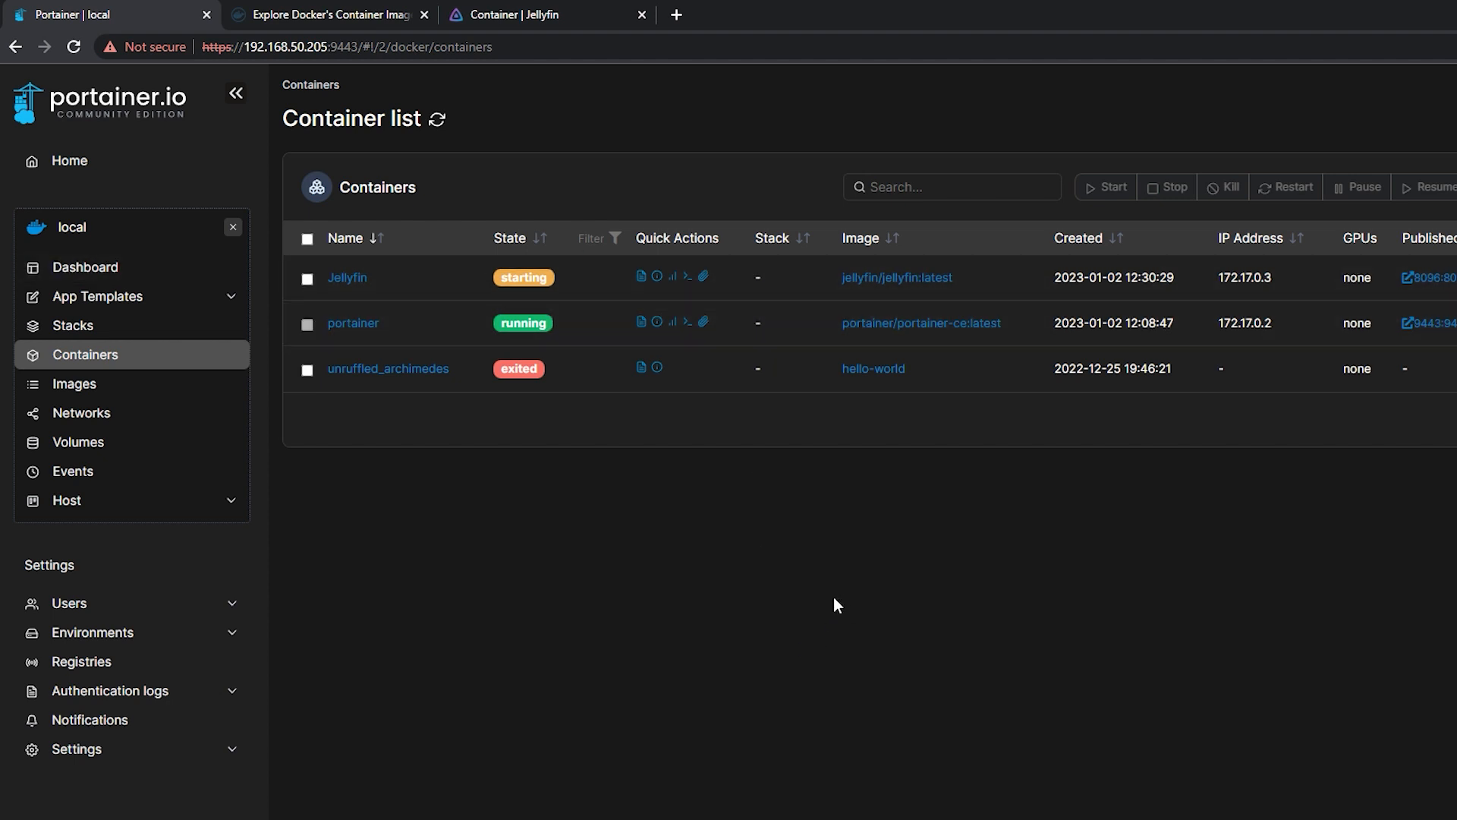
mouse_move(856, 652)
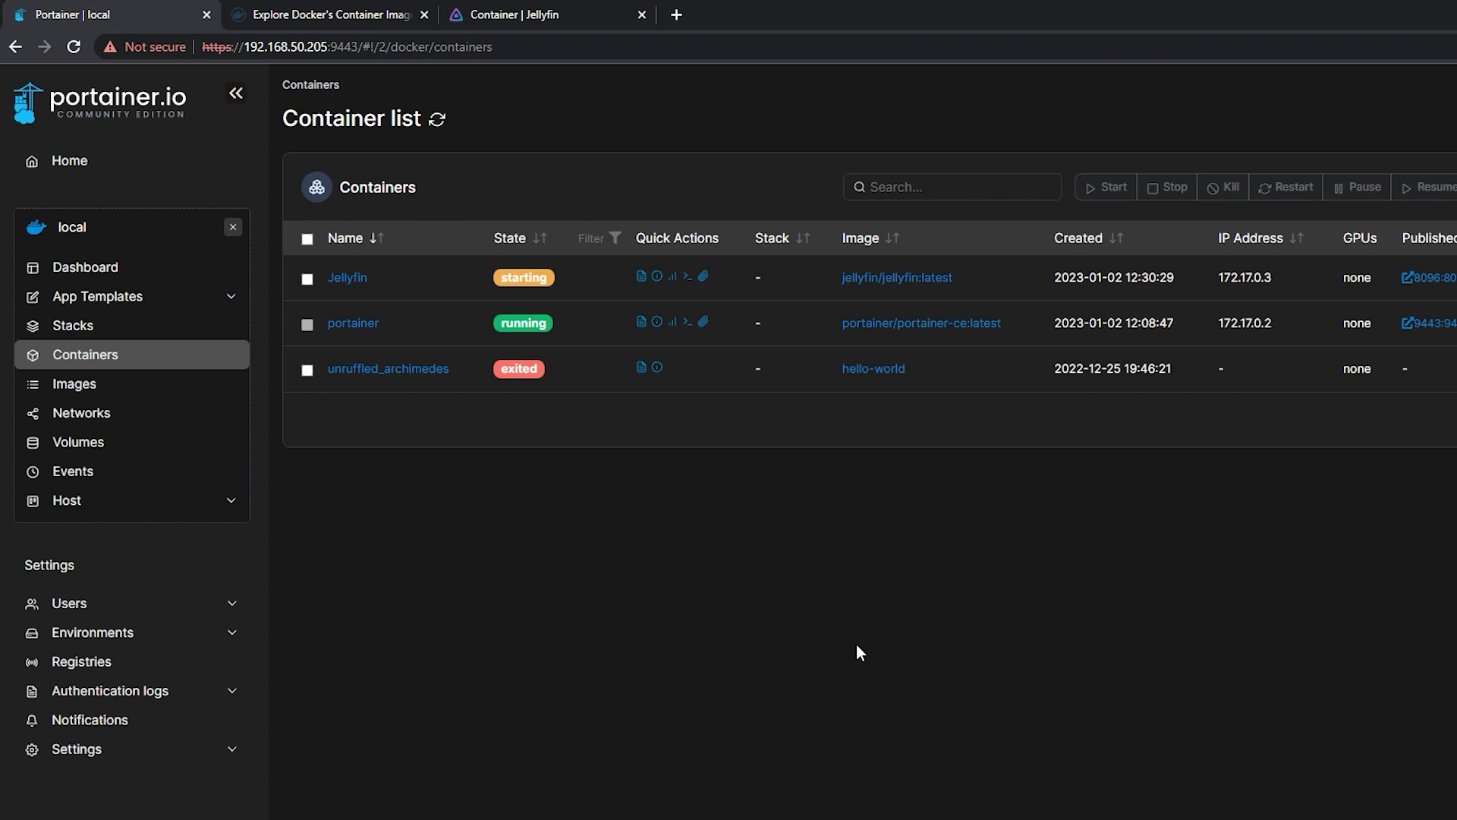
mouse_move(446, 244)
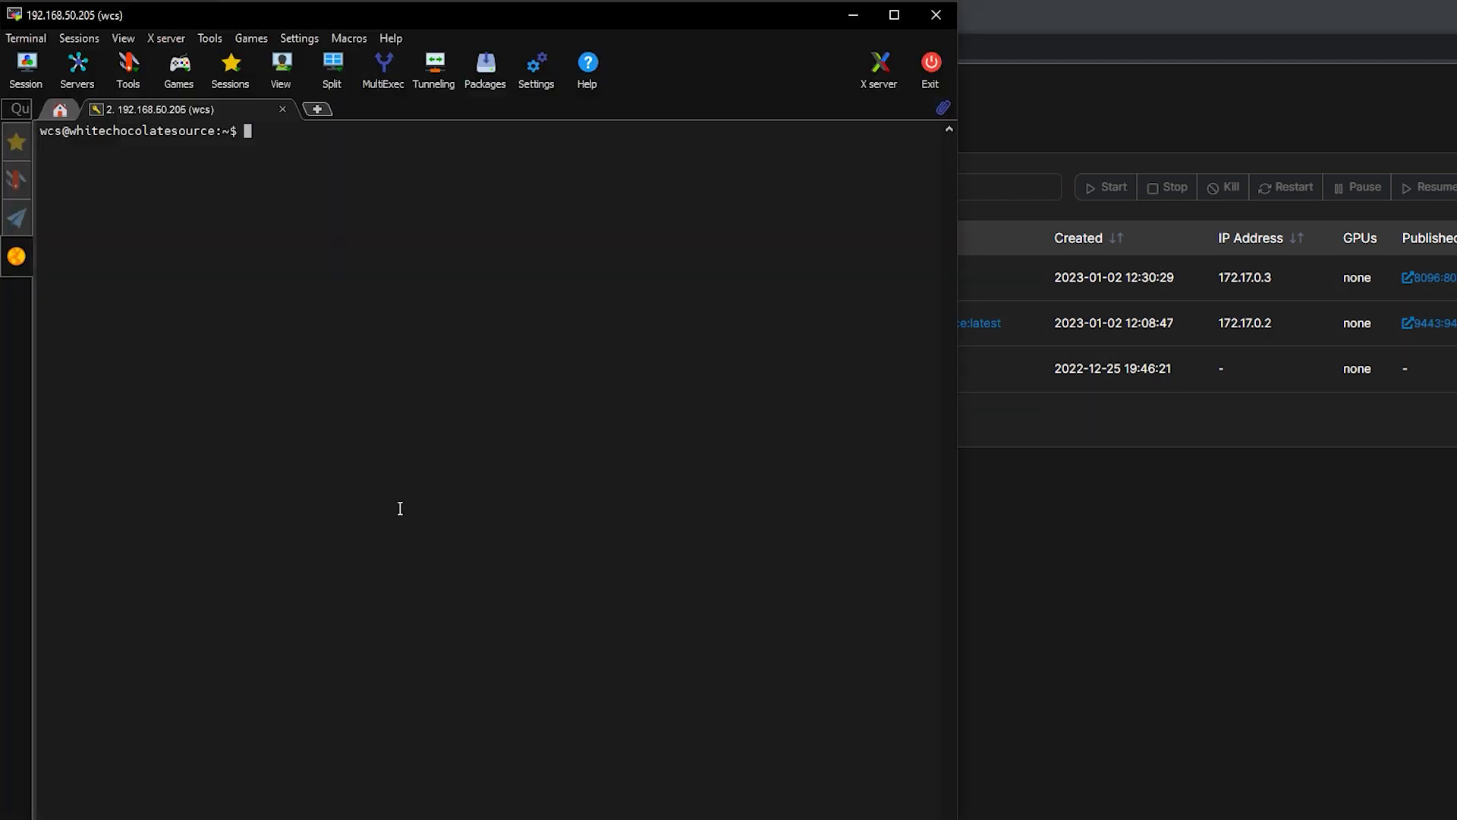
Step: Open the healthy Jellyfin container's details page from the container list
key(Return)
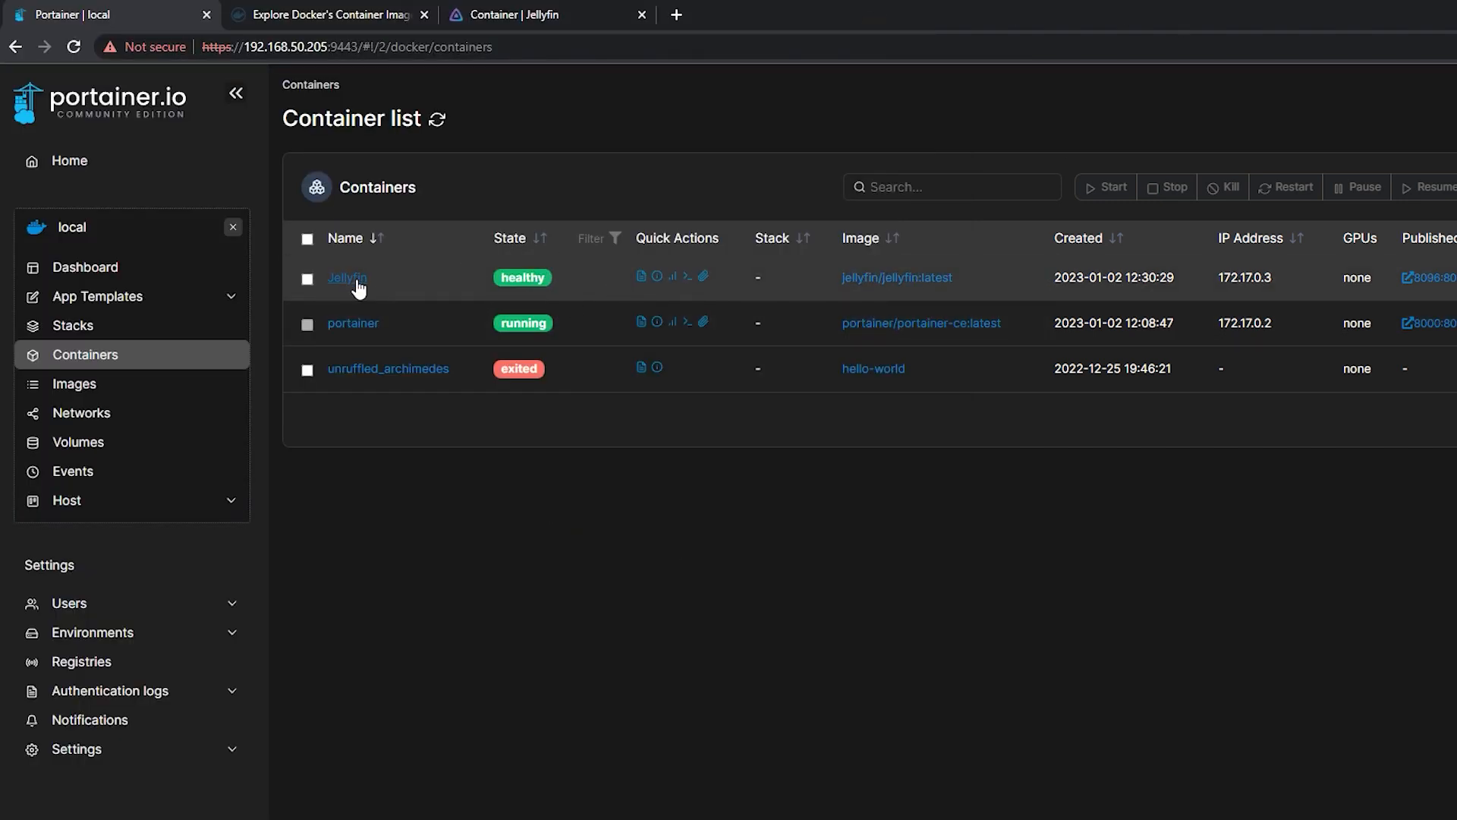
click(347, 277)
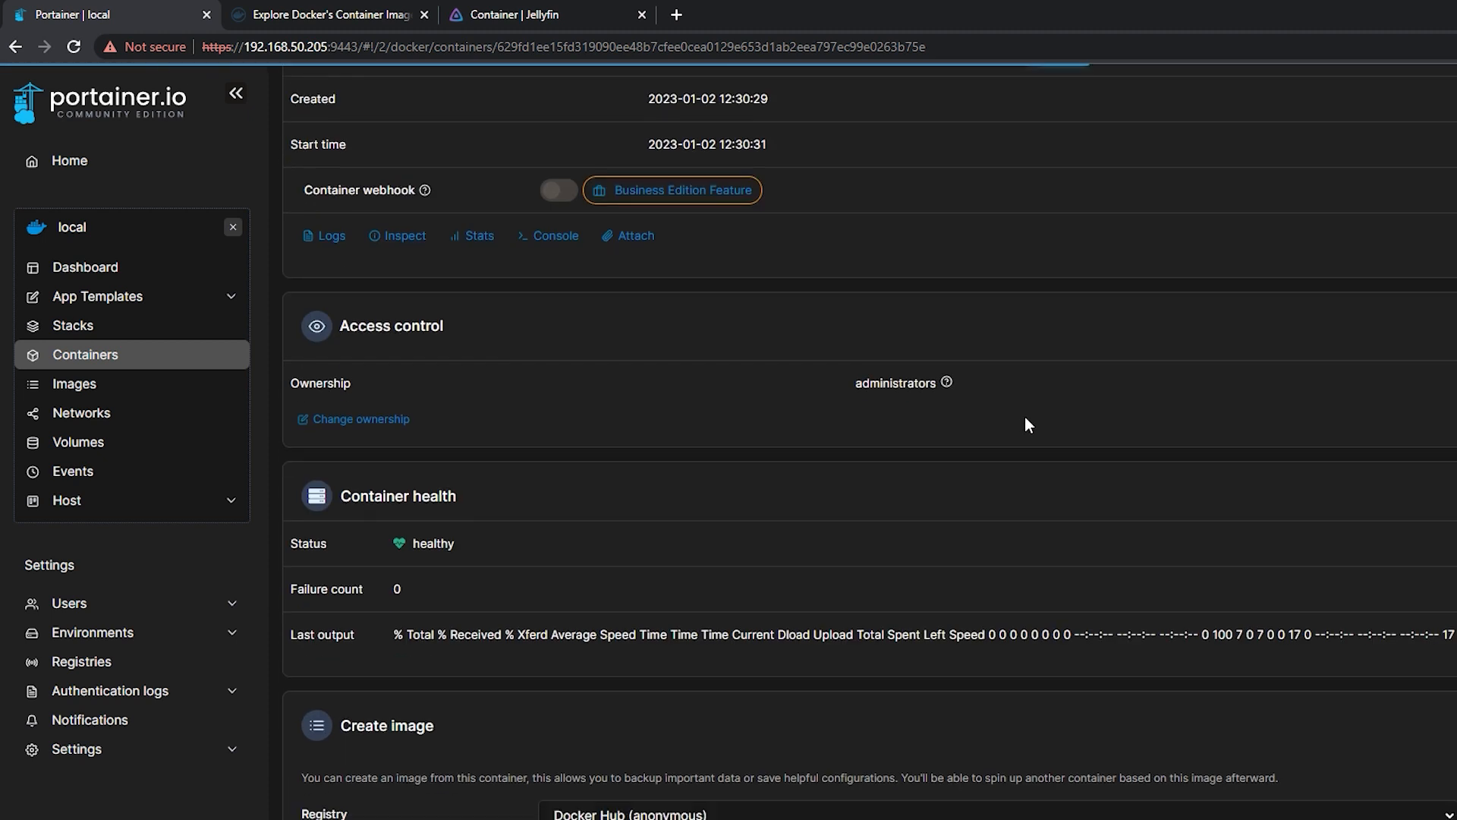
scroll(up, 3)
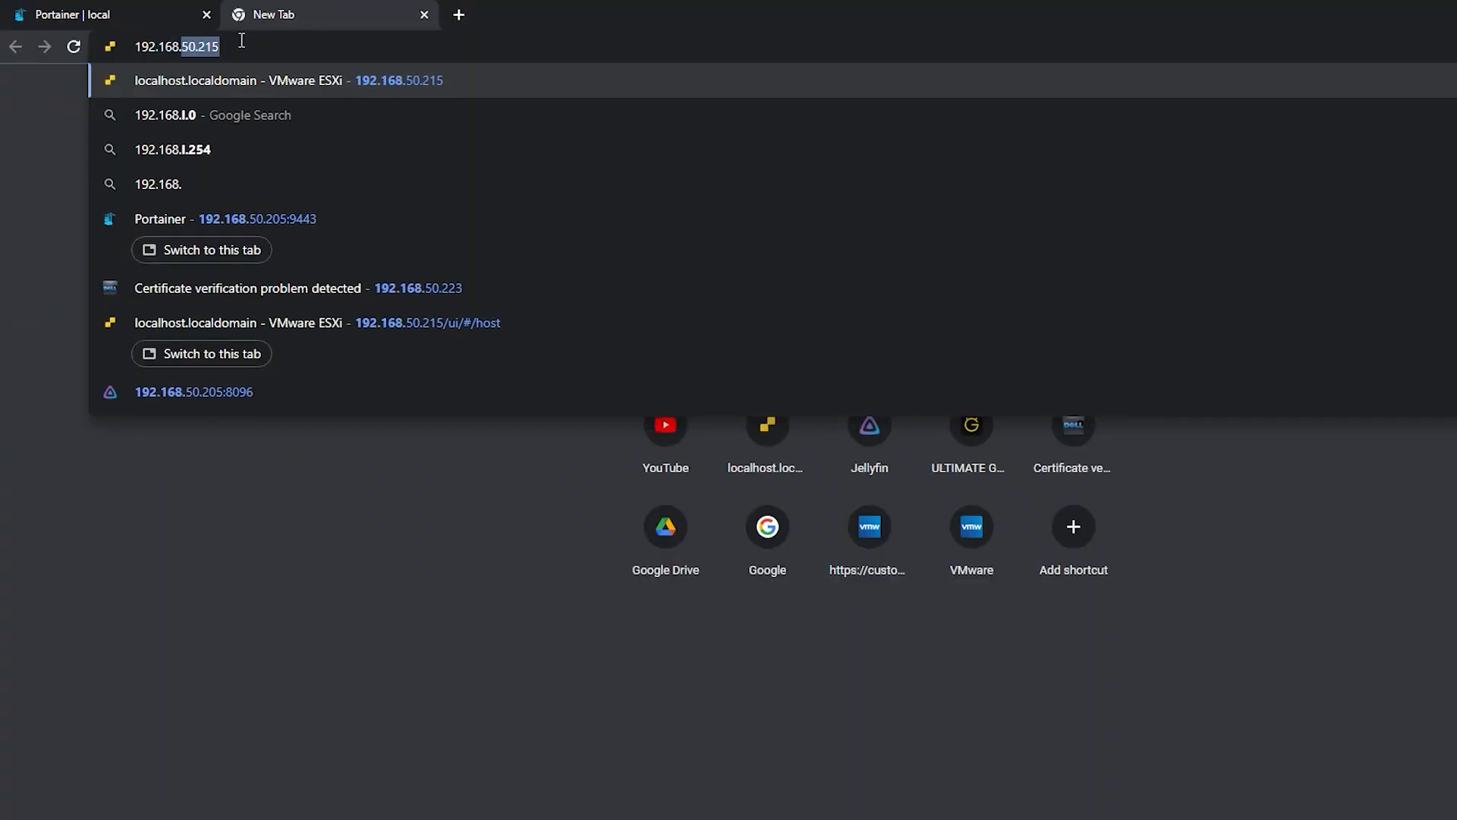
Step: Load Jellyfin at 192.168.50.205:8096, keep English, and create the admin account with password
text(192.168.50.205:9443)
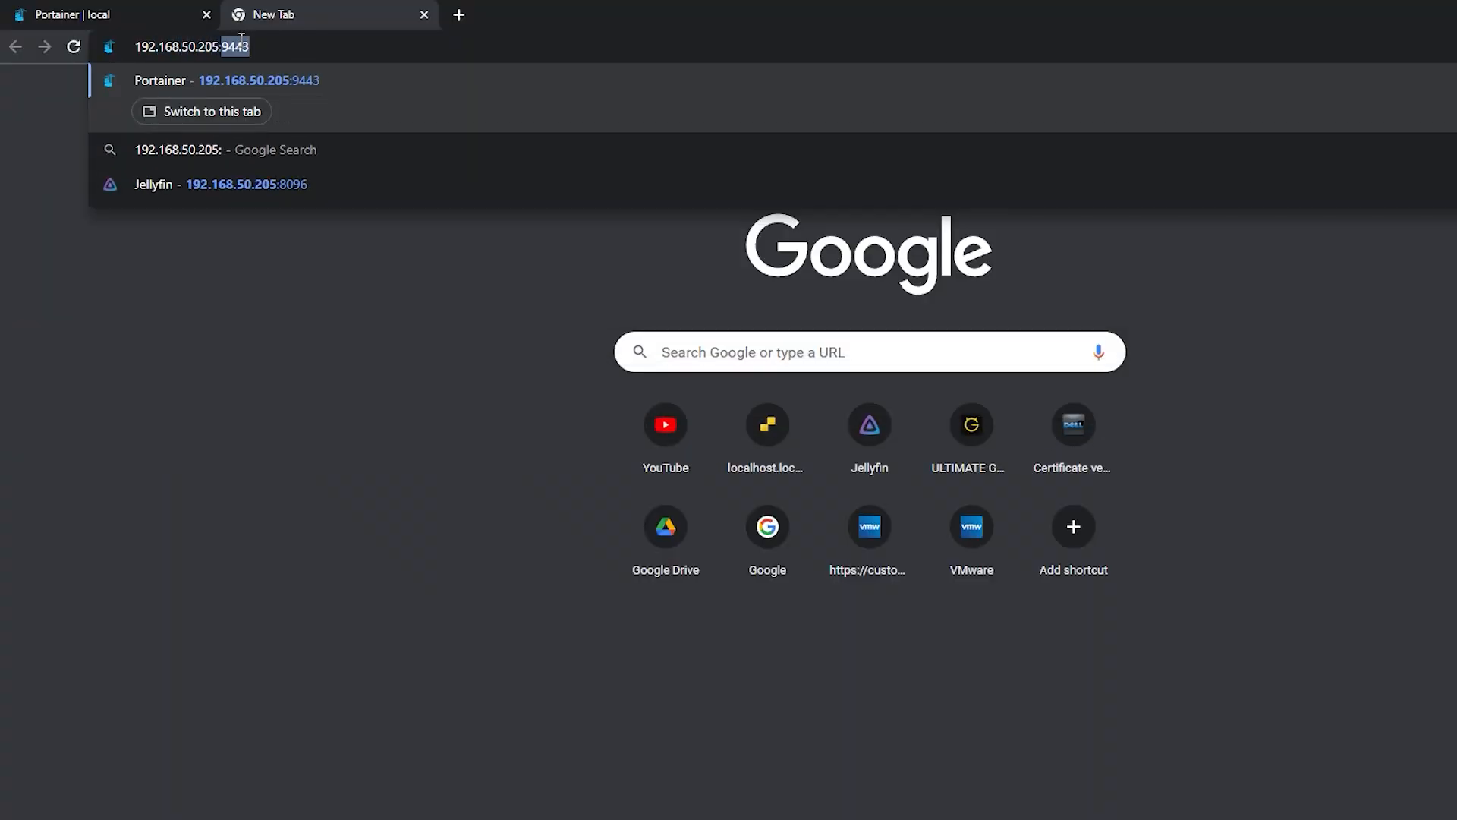
click(245, 183)
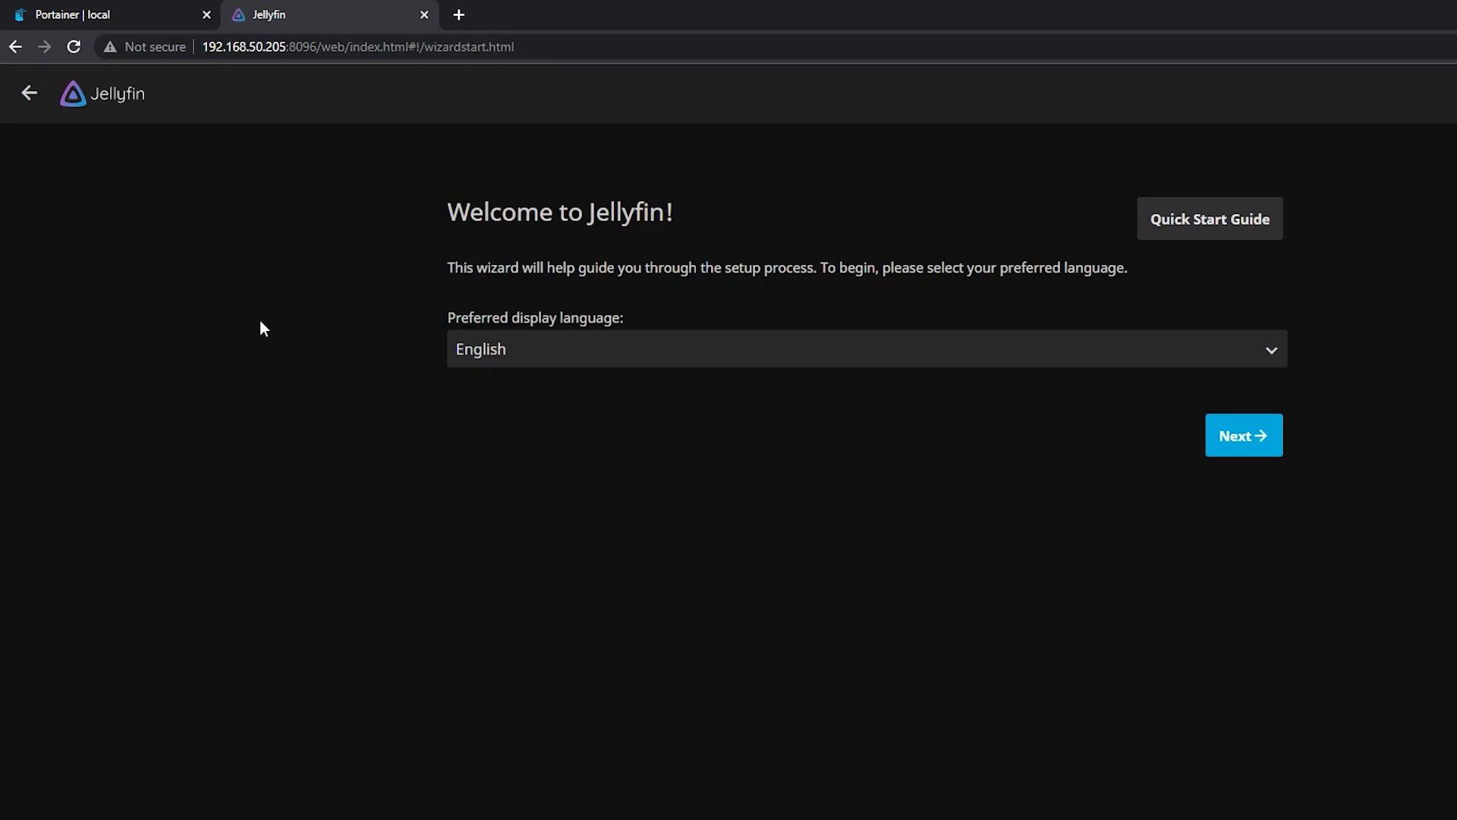
mouse_move(638, 500)
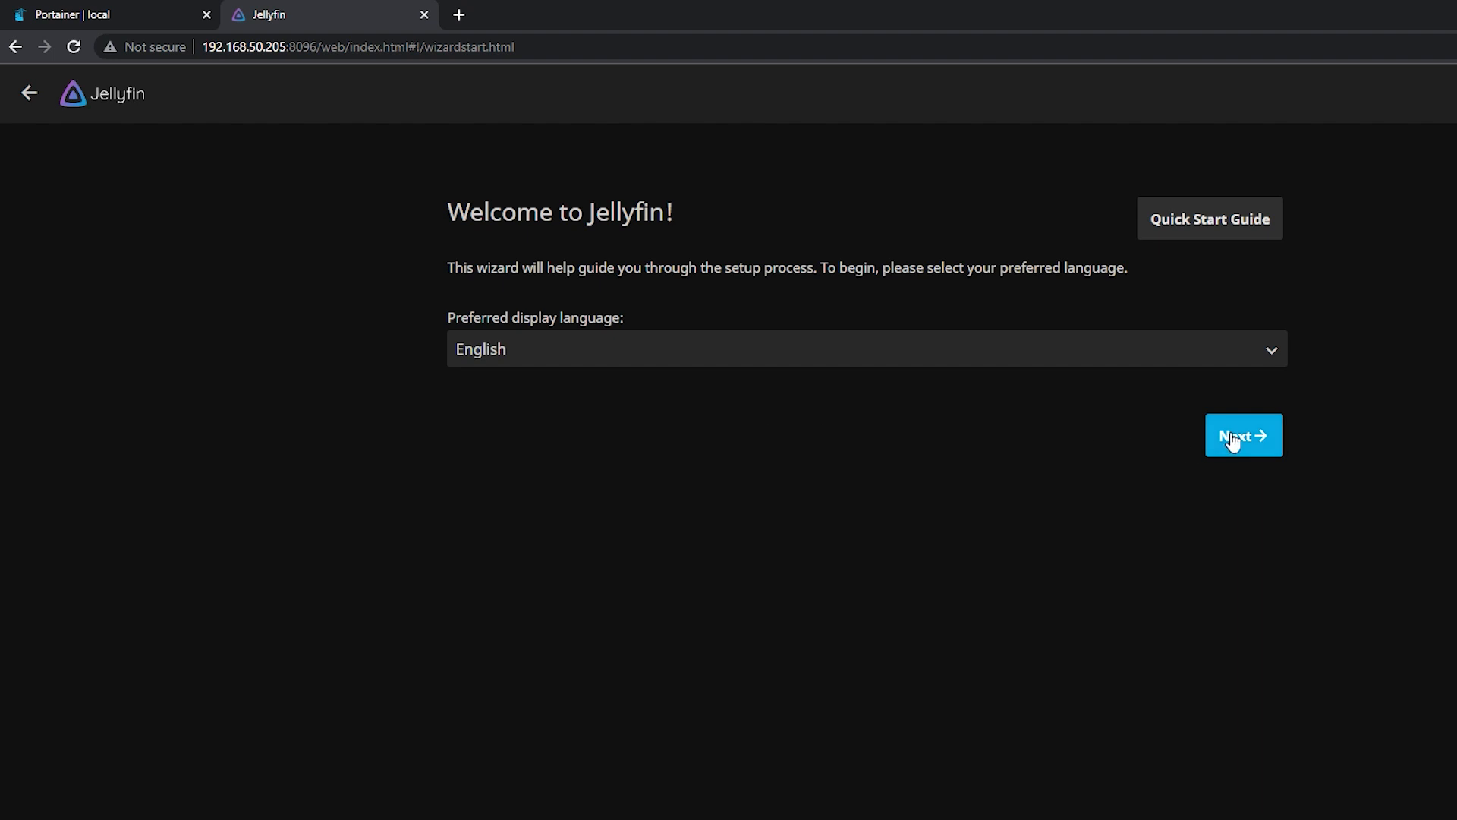
click(1243, 434)
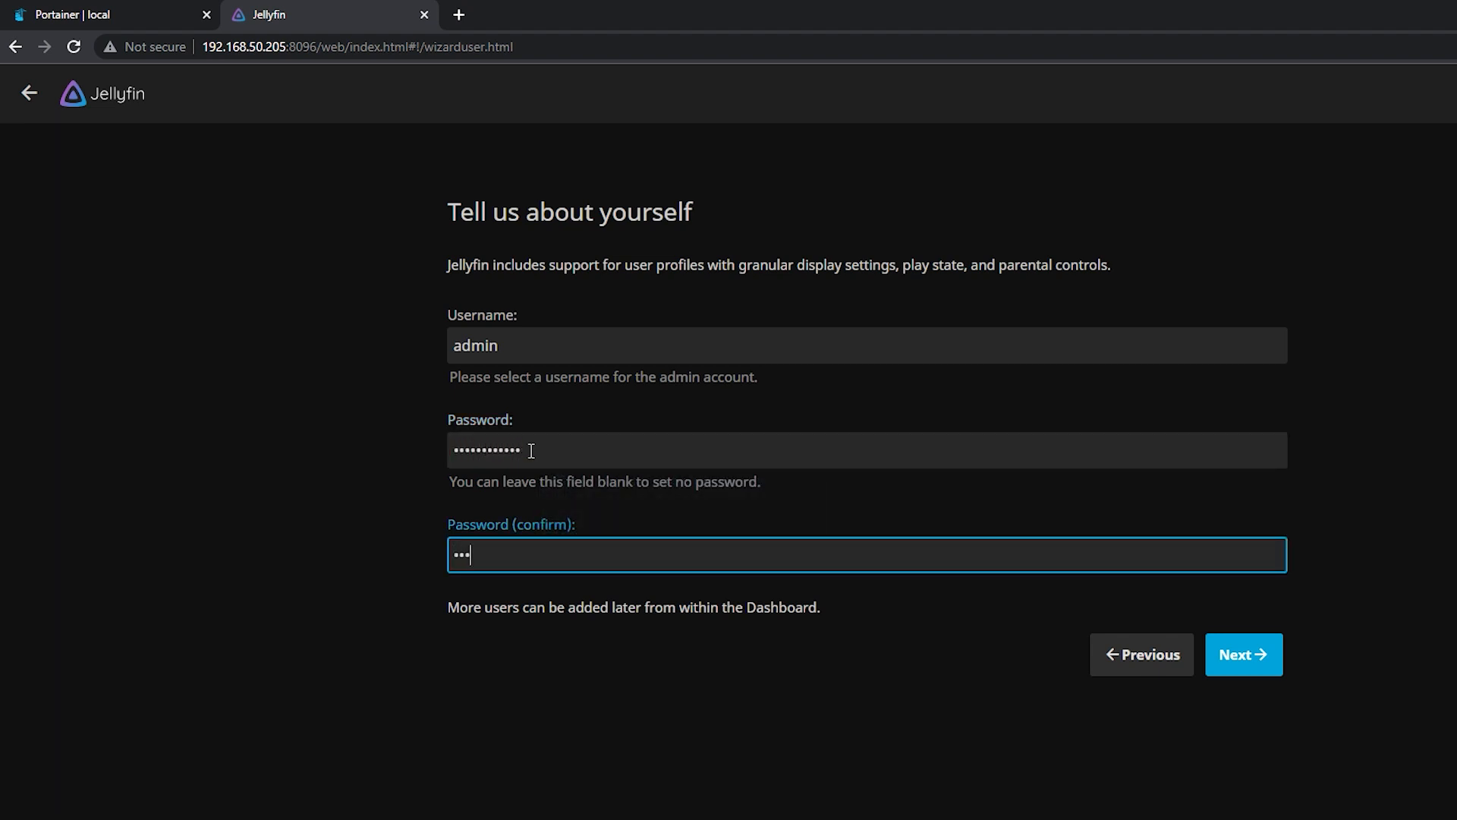
text(password)
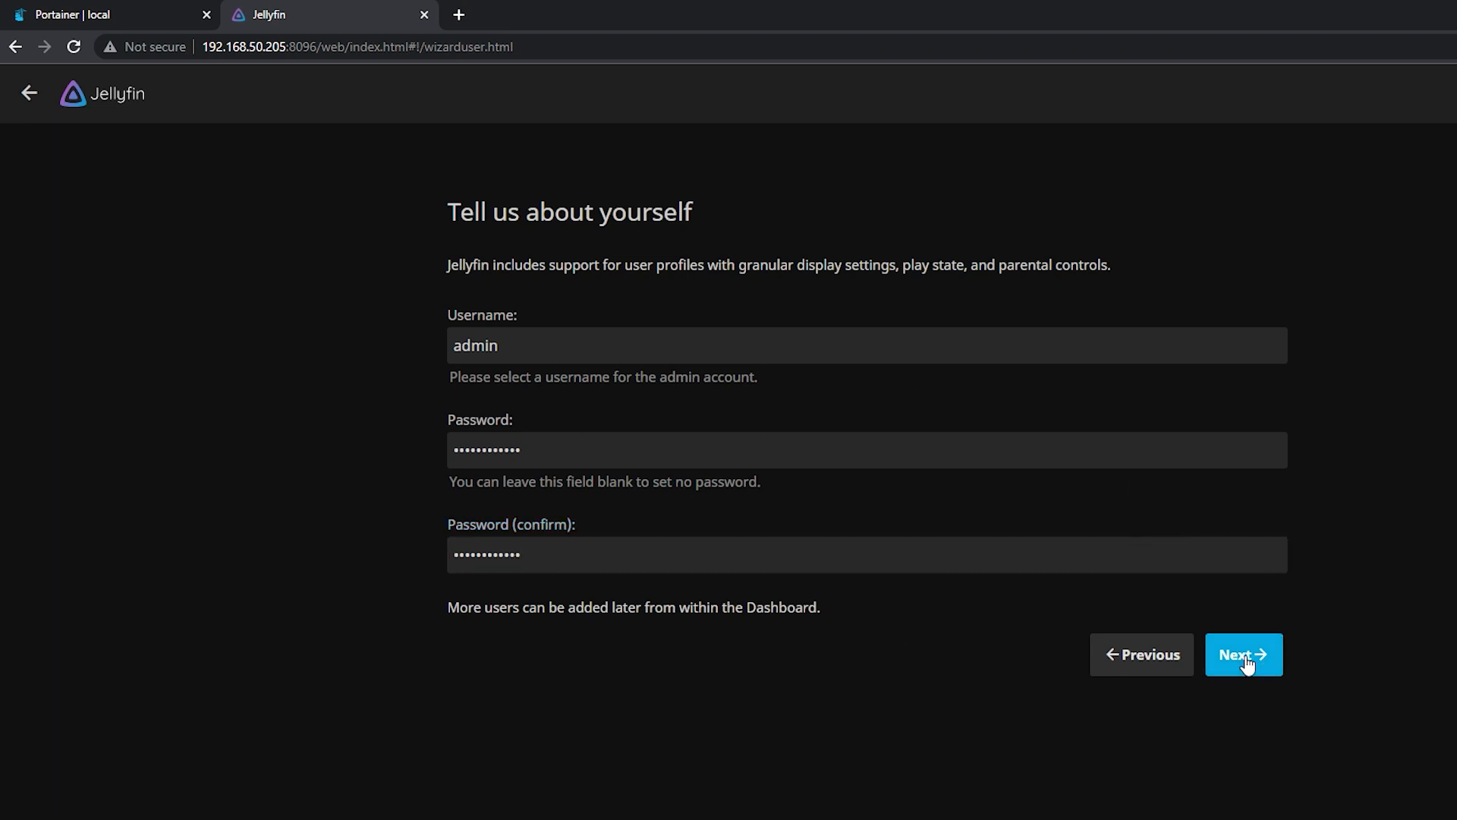
click(1243, 654)
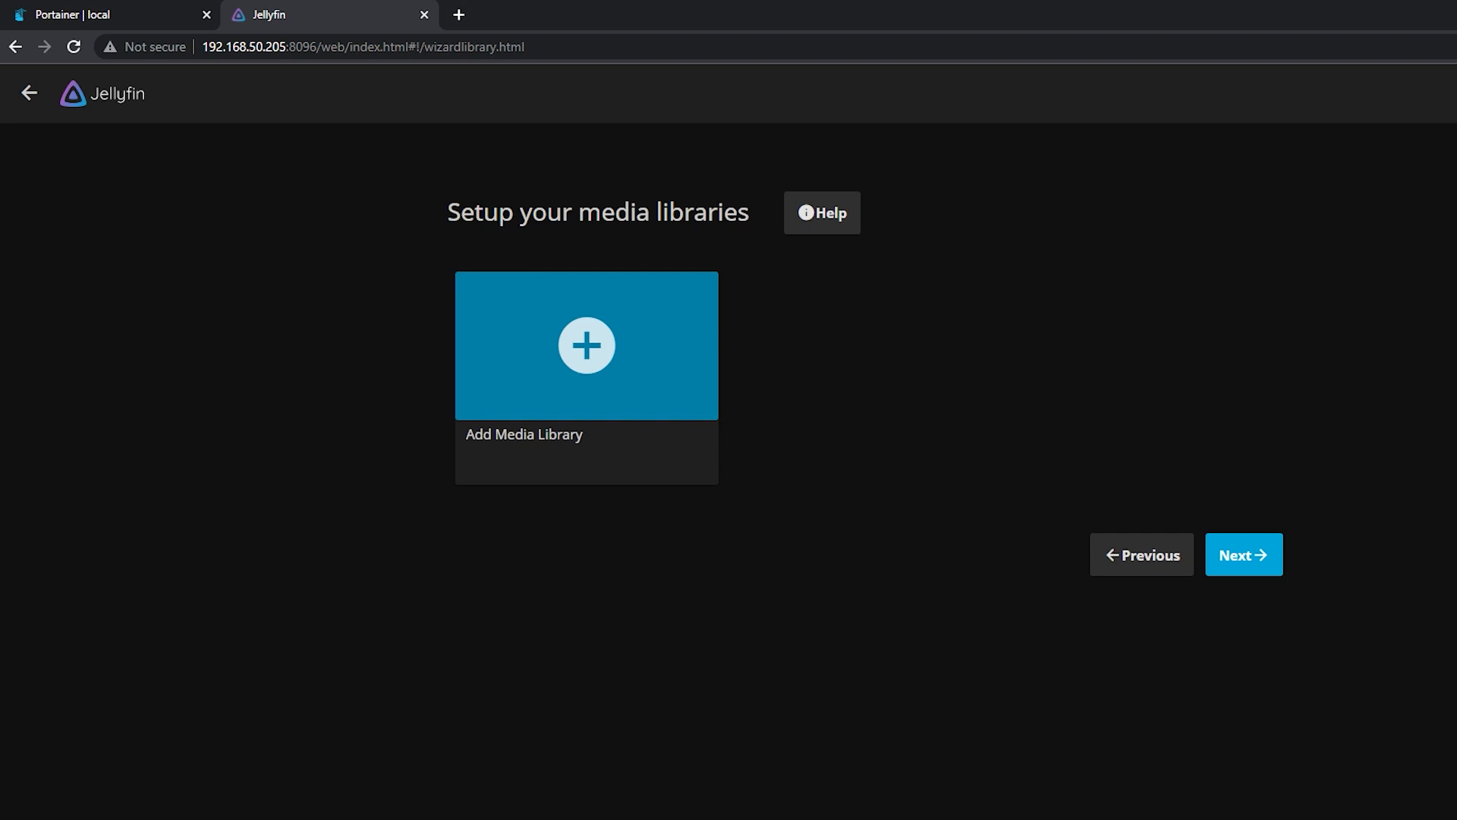
Step: Add a Movies media library using the /data/Movies folder
click(586, 344)
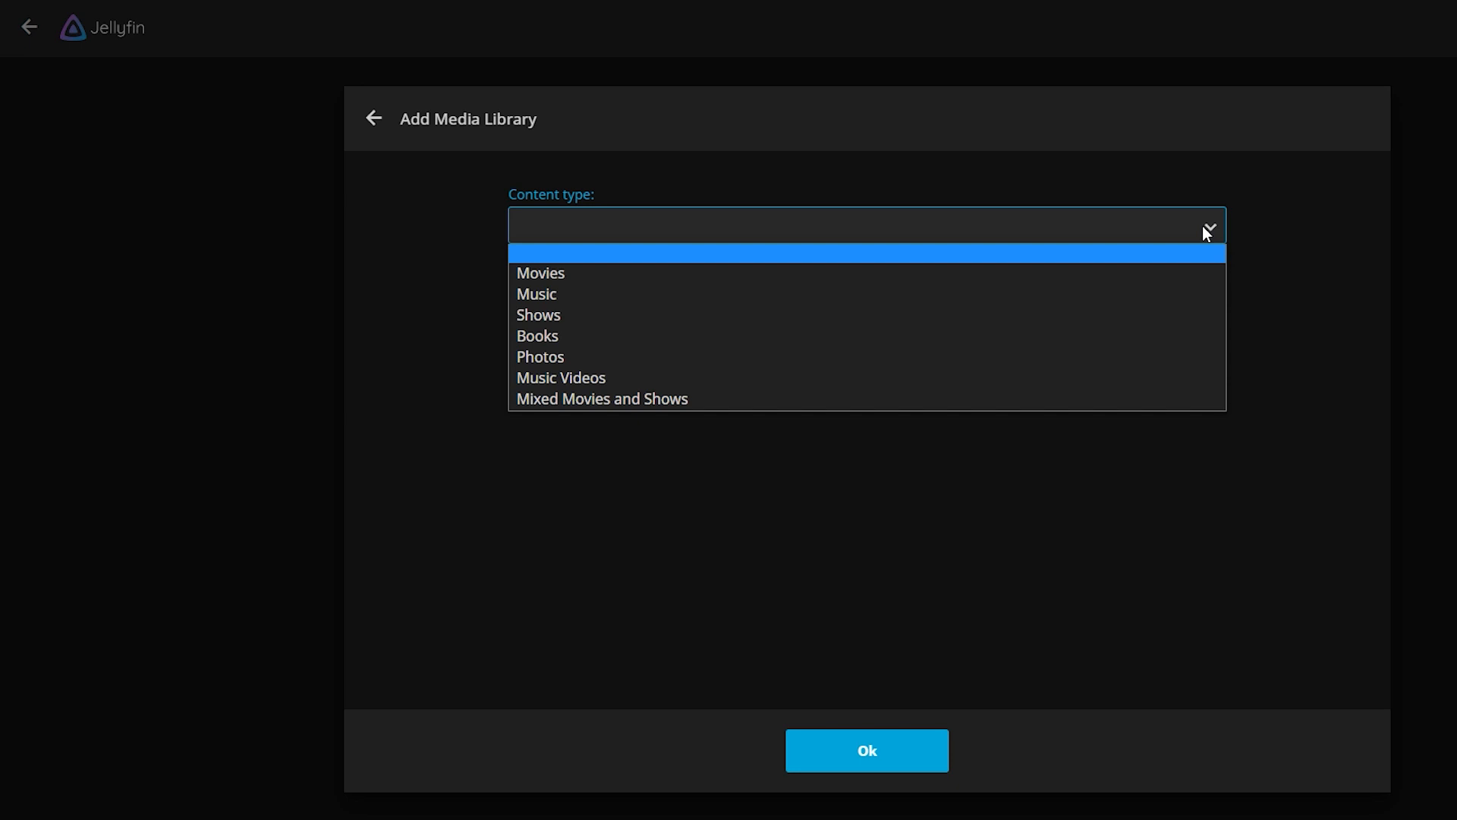
click(540, 272)
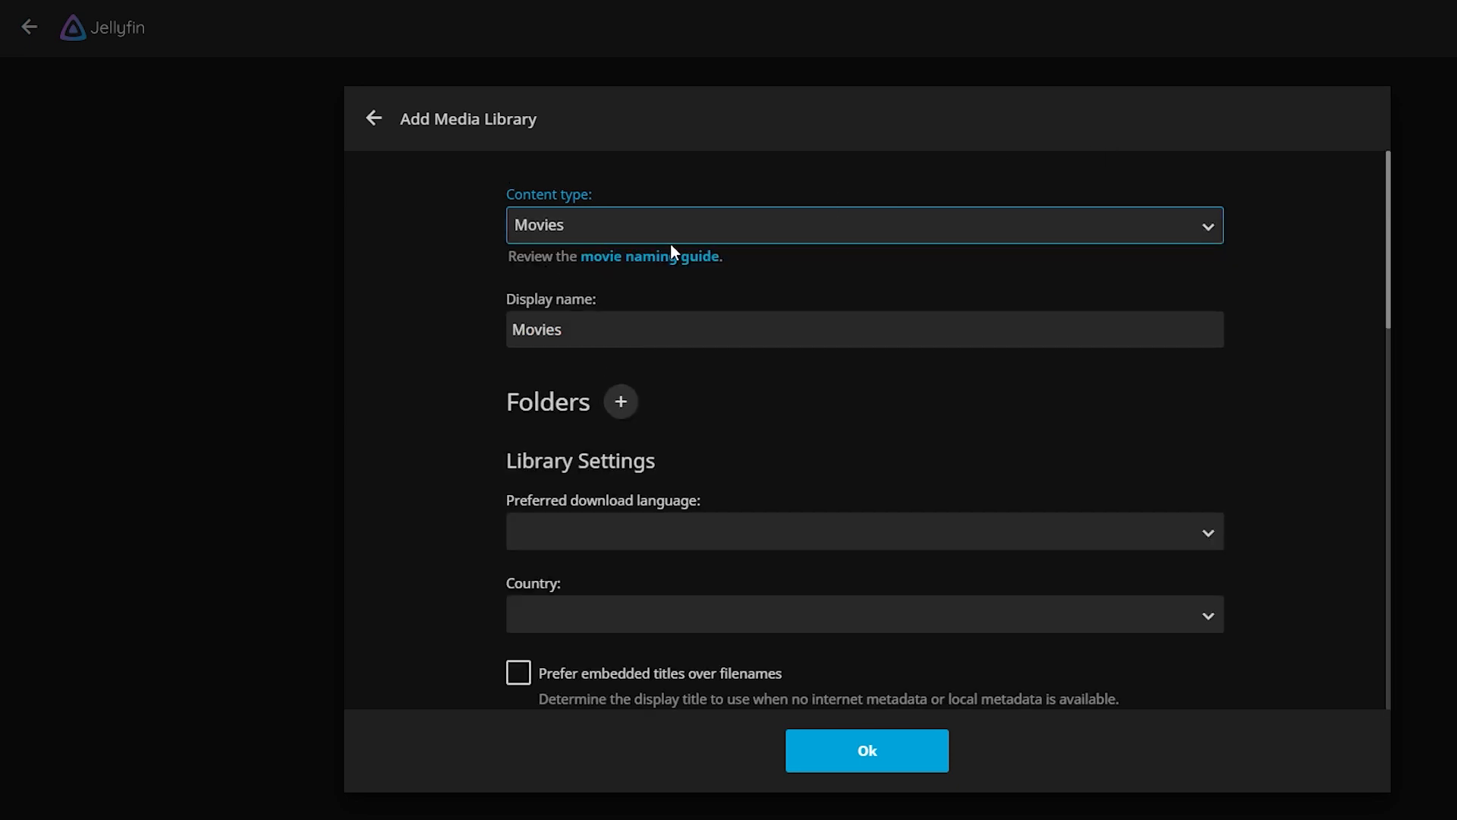
click(620, 401)
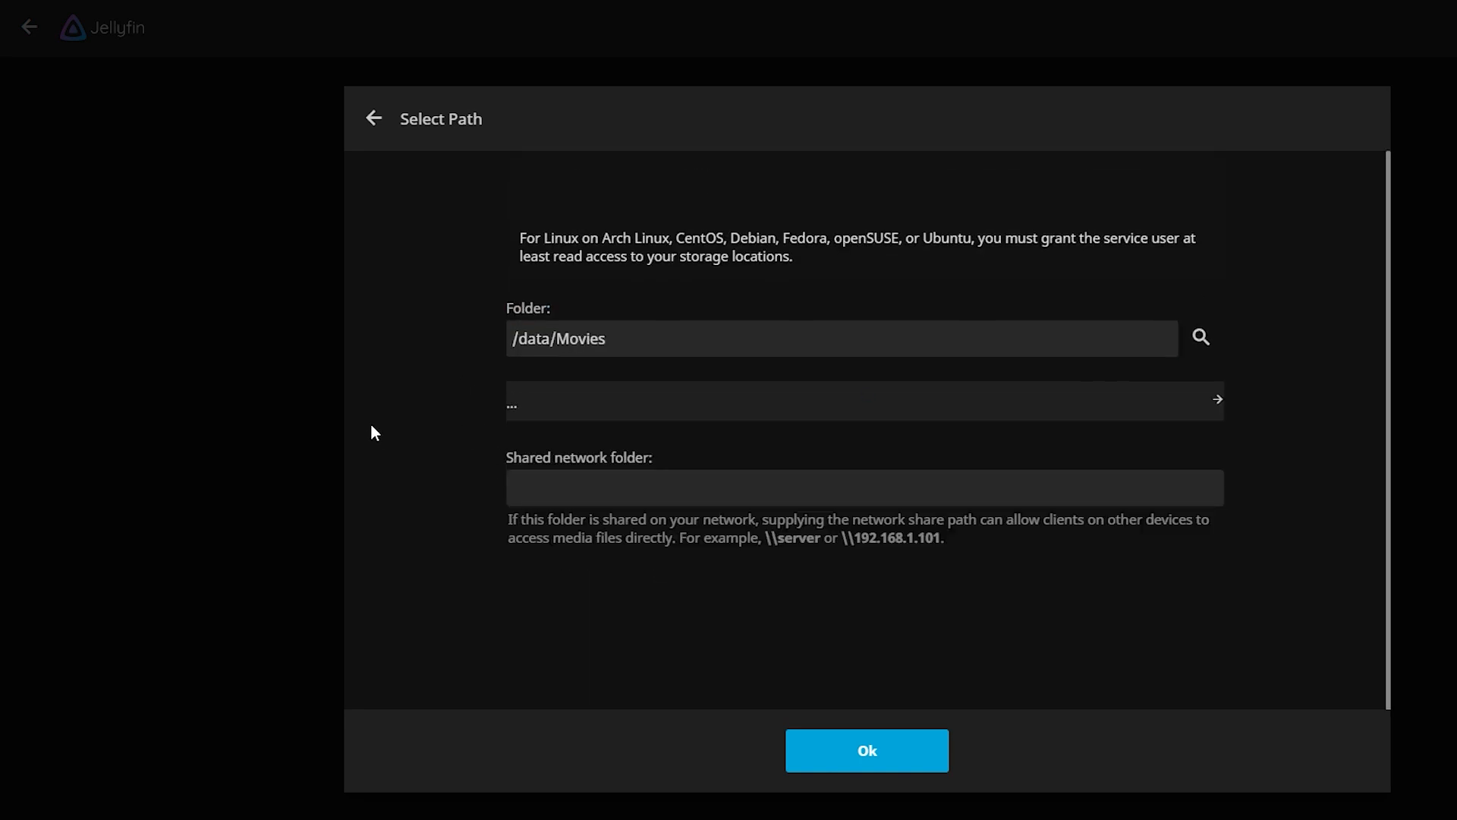
mouse_move(816, 559)
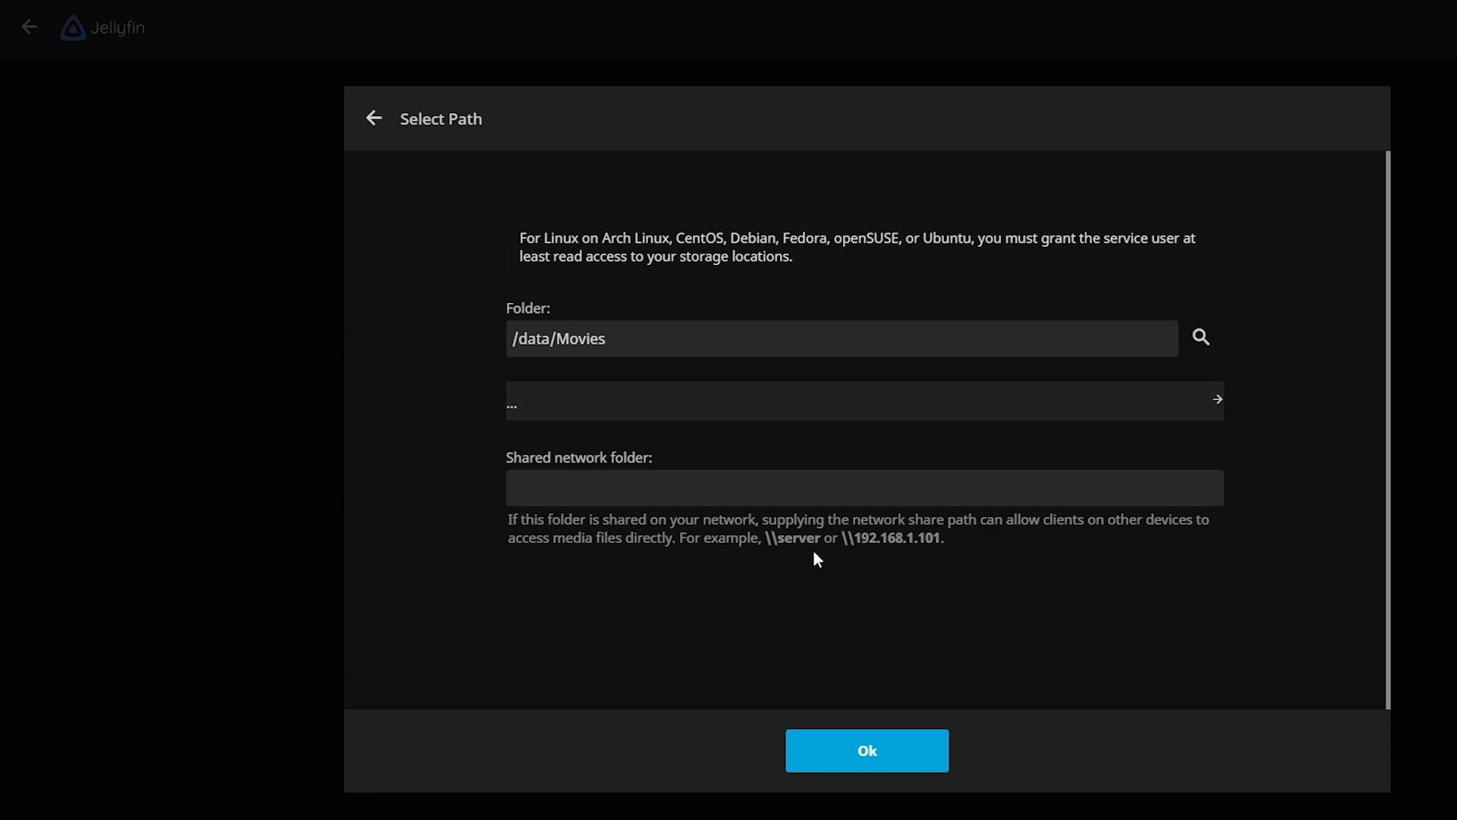
mouse_move(833, 750)
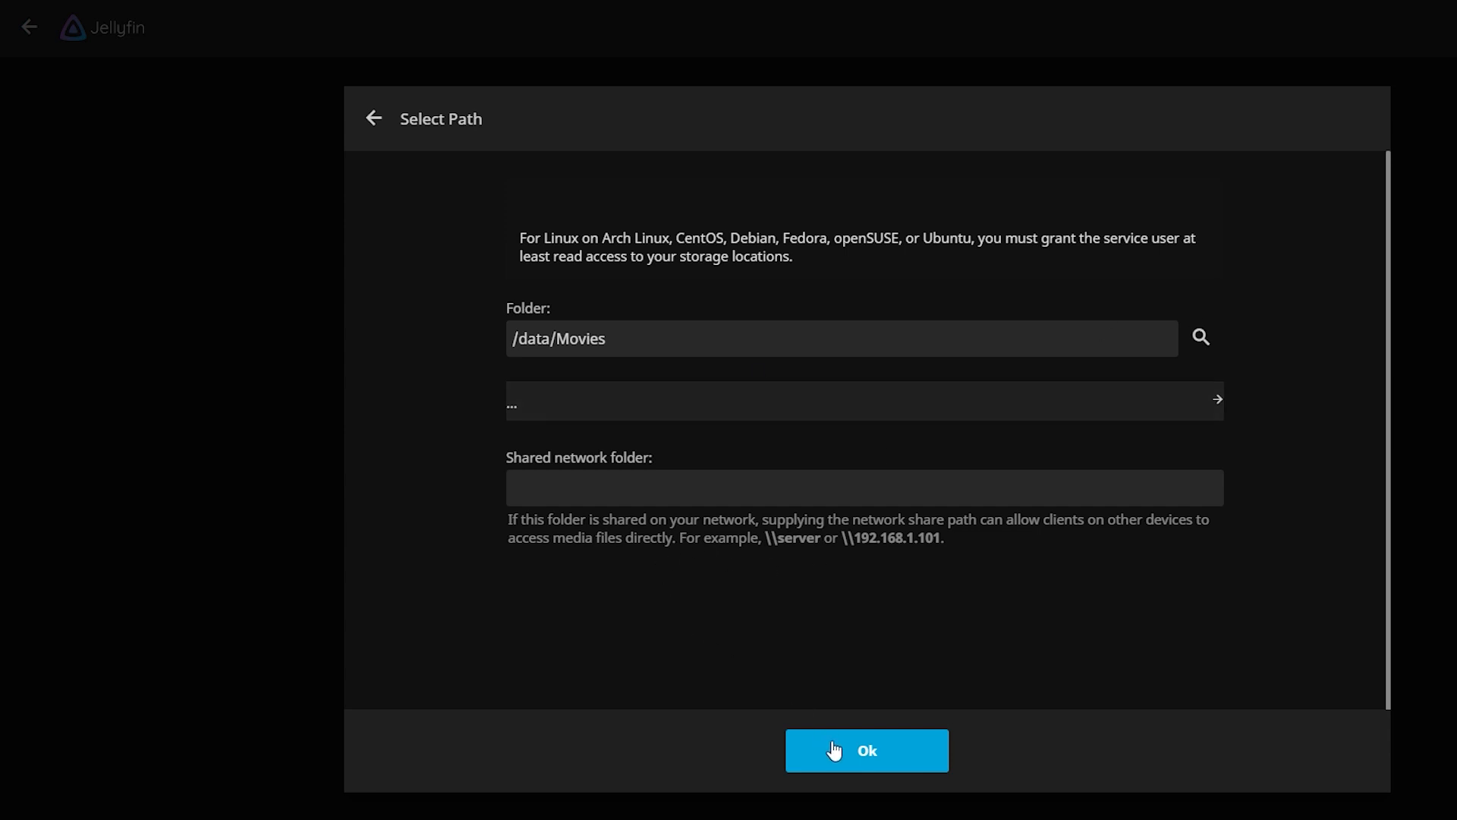
click(865, 749)
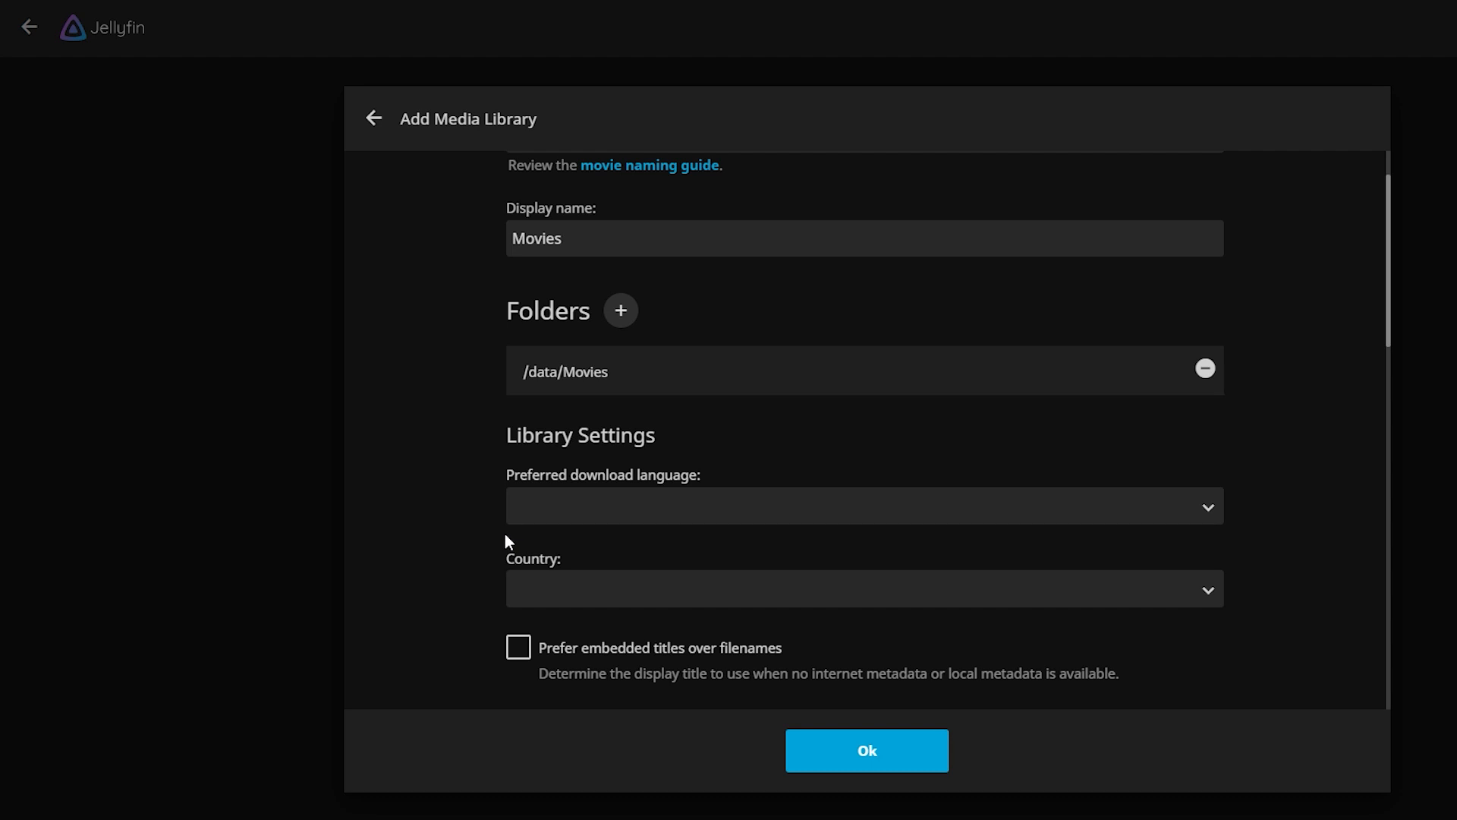
Step: Scroll through the Movies library options, leaving metadata, artwork and chapter image defaults
scroll(down, 3)
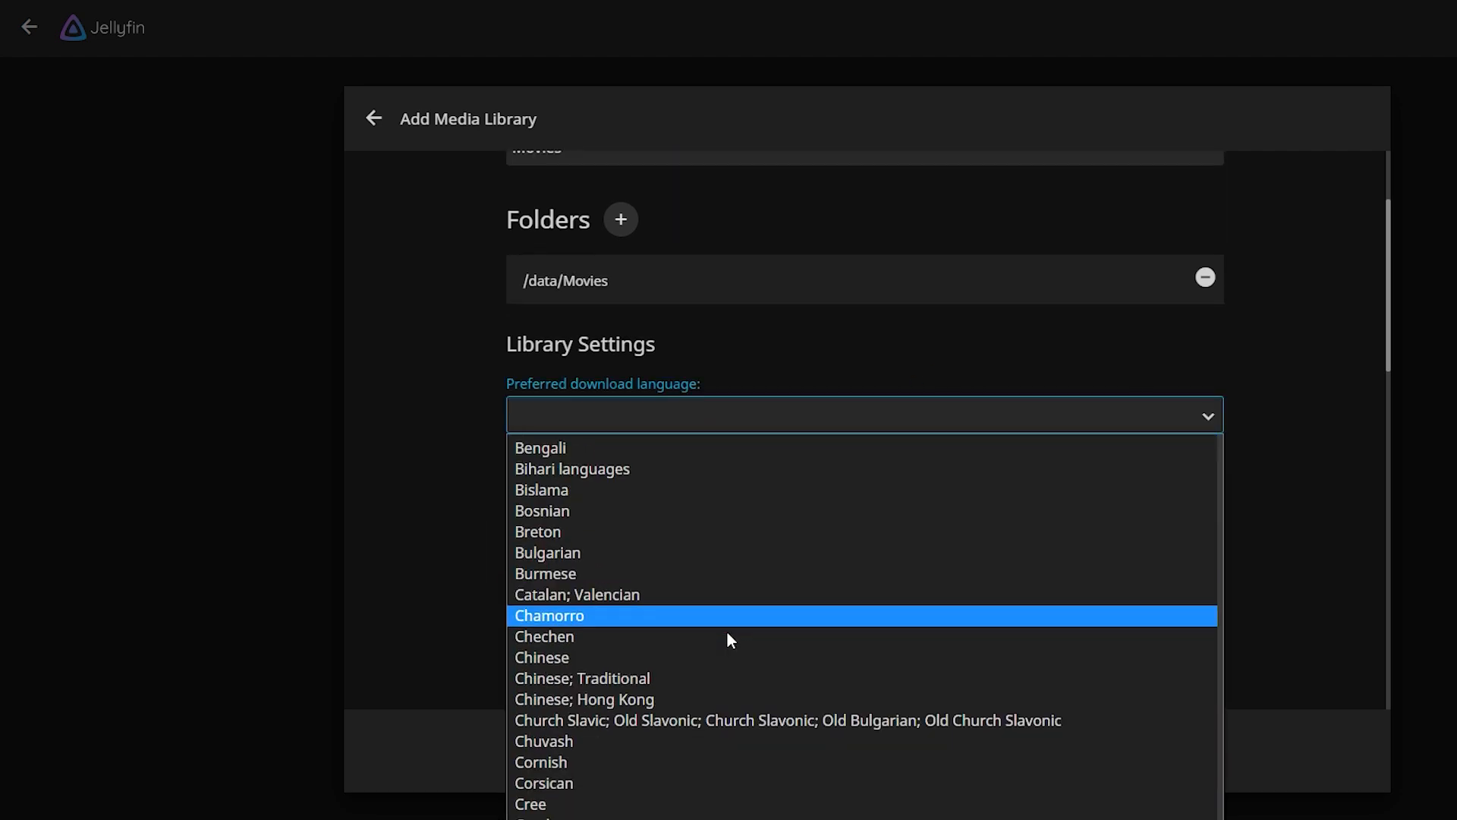
scroll(down, 3)
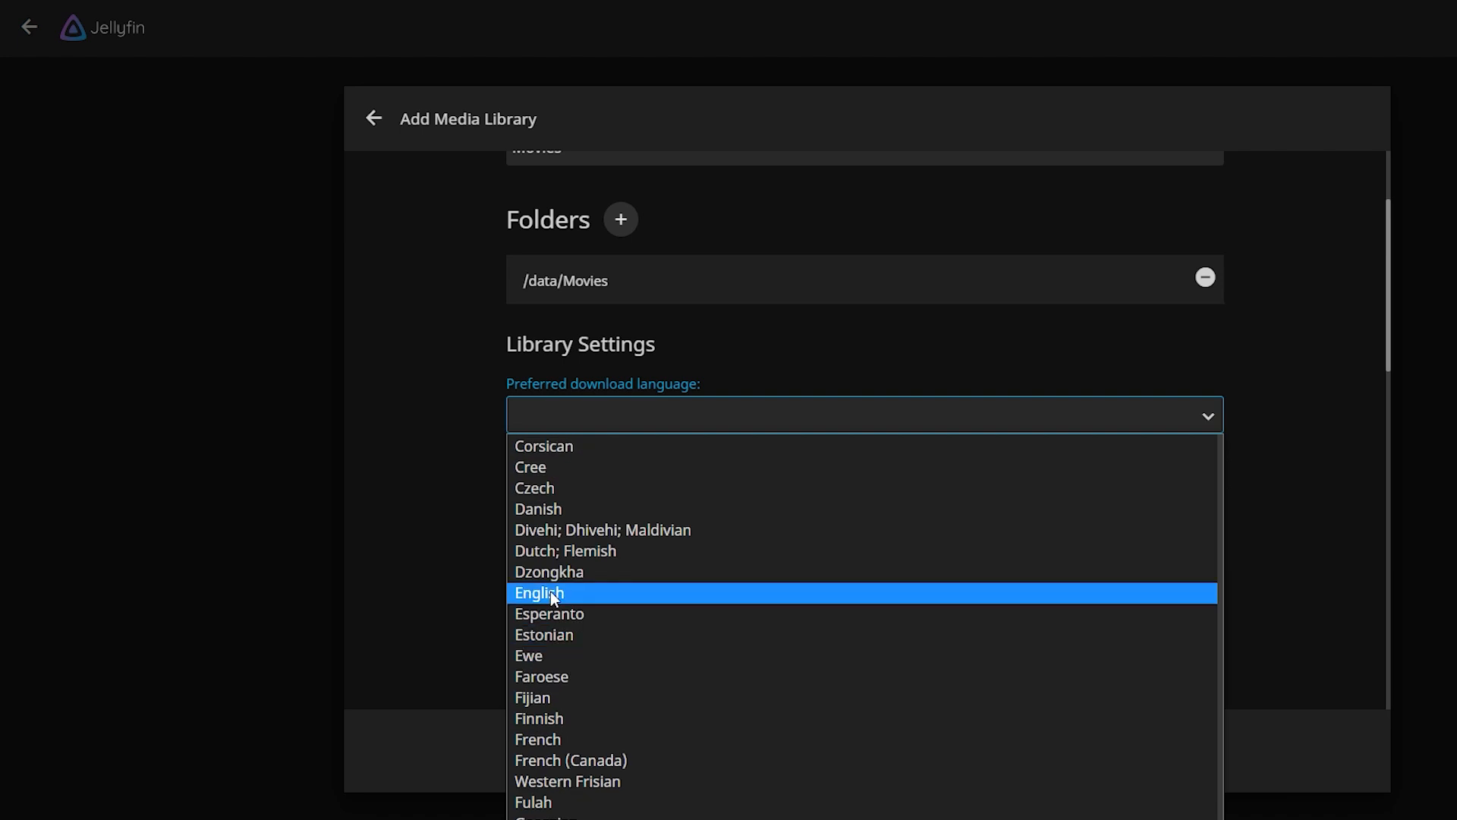
click(539, 593)
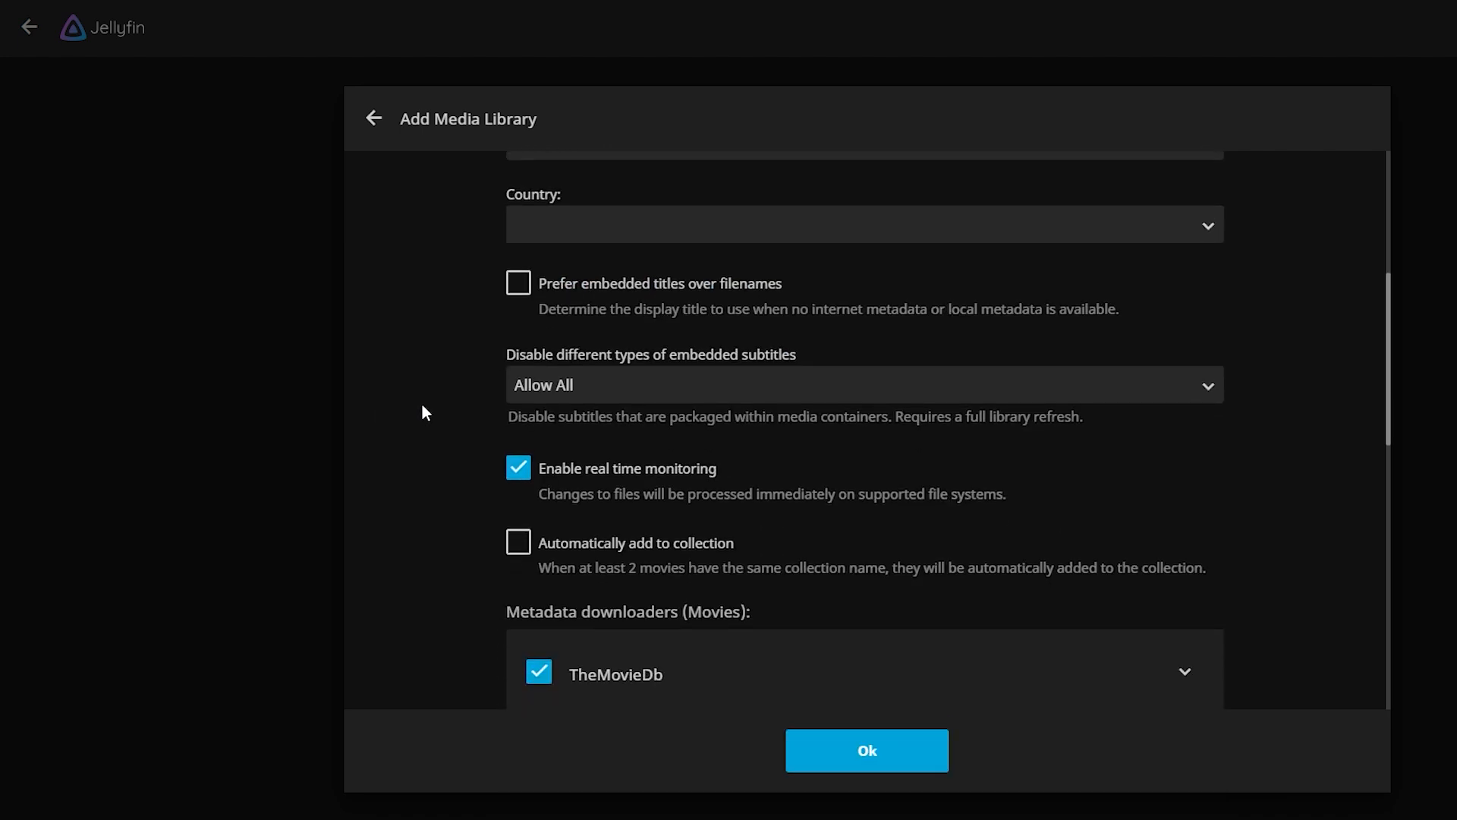
scroll(down, 3)
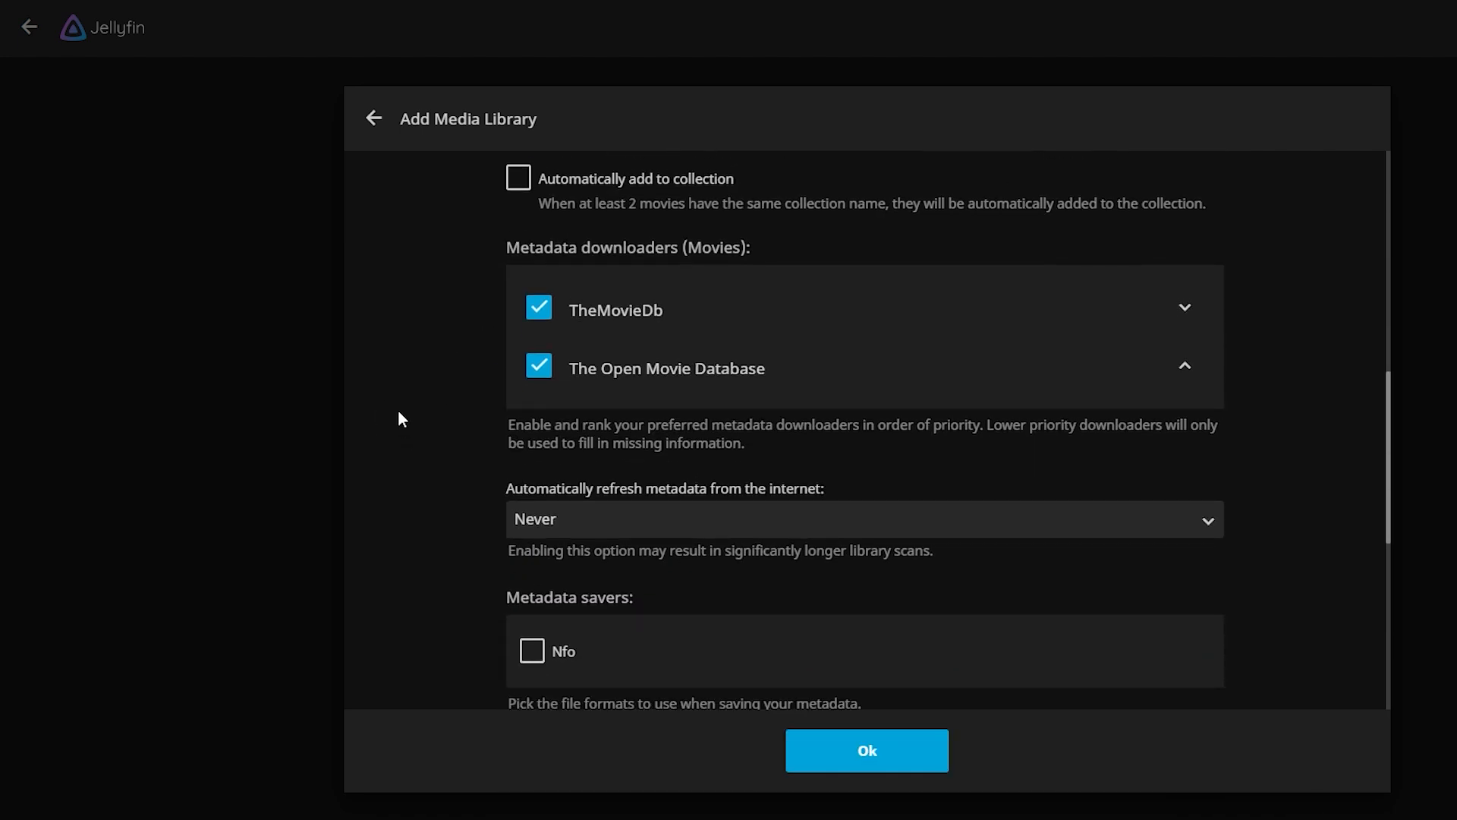
scroll(down, 3)
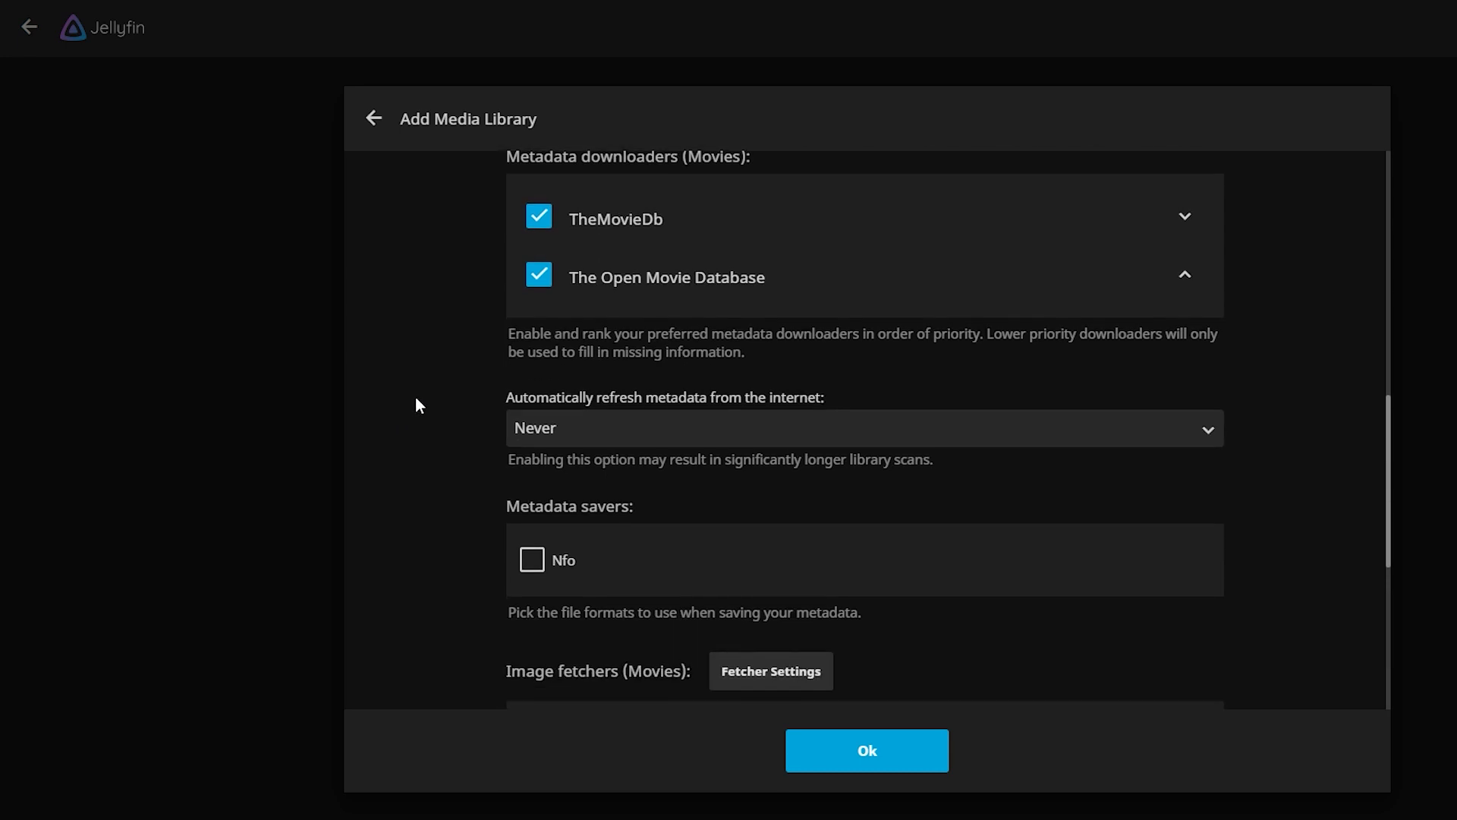
scroll(down, 3)
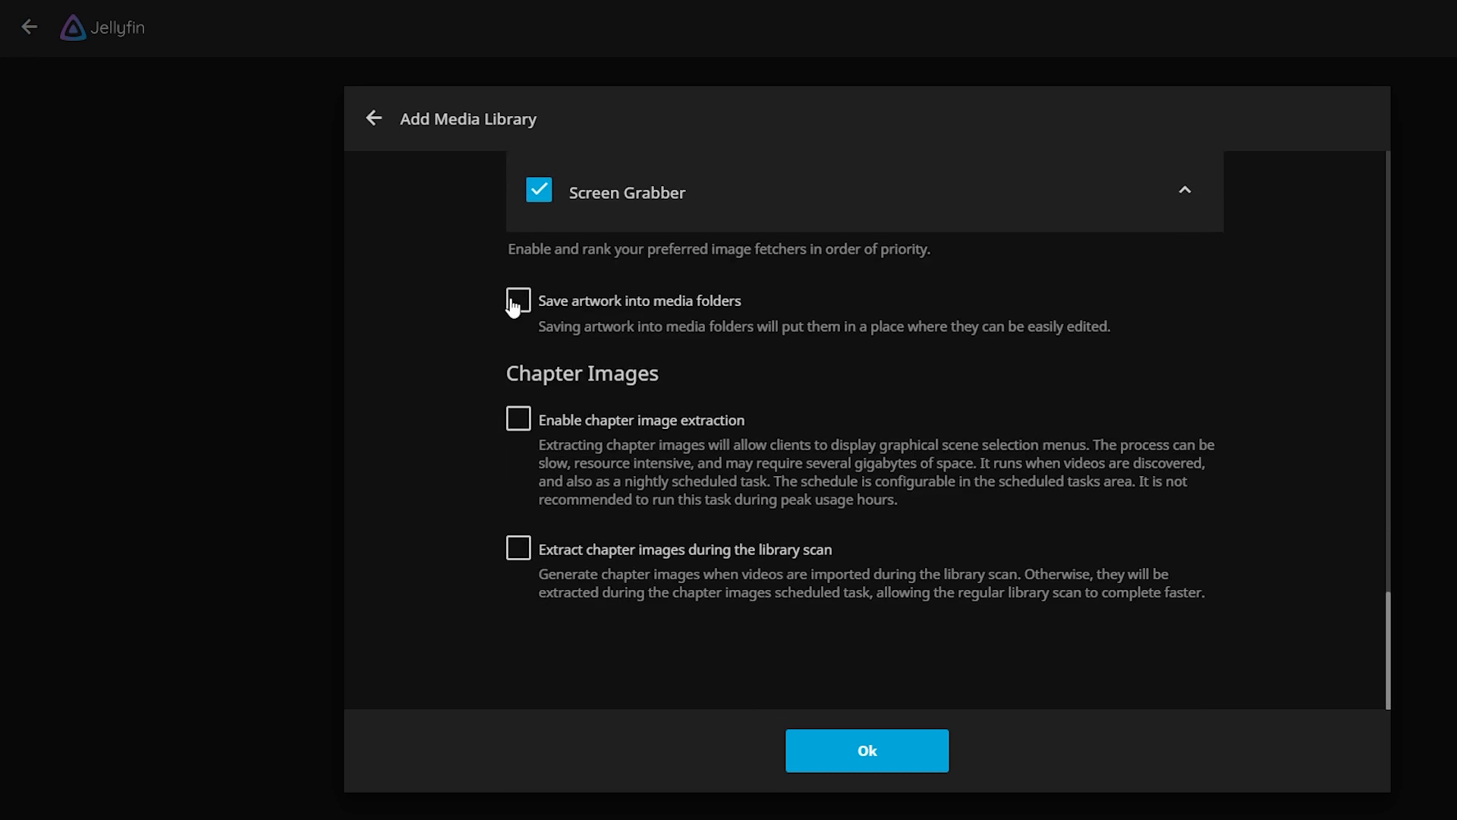
scroll(down, 3)
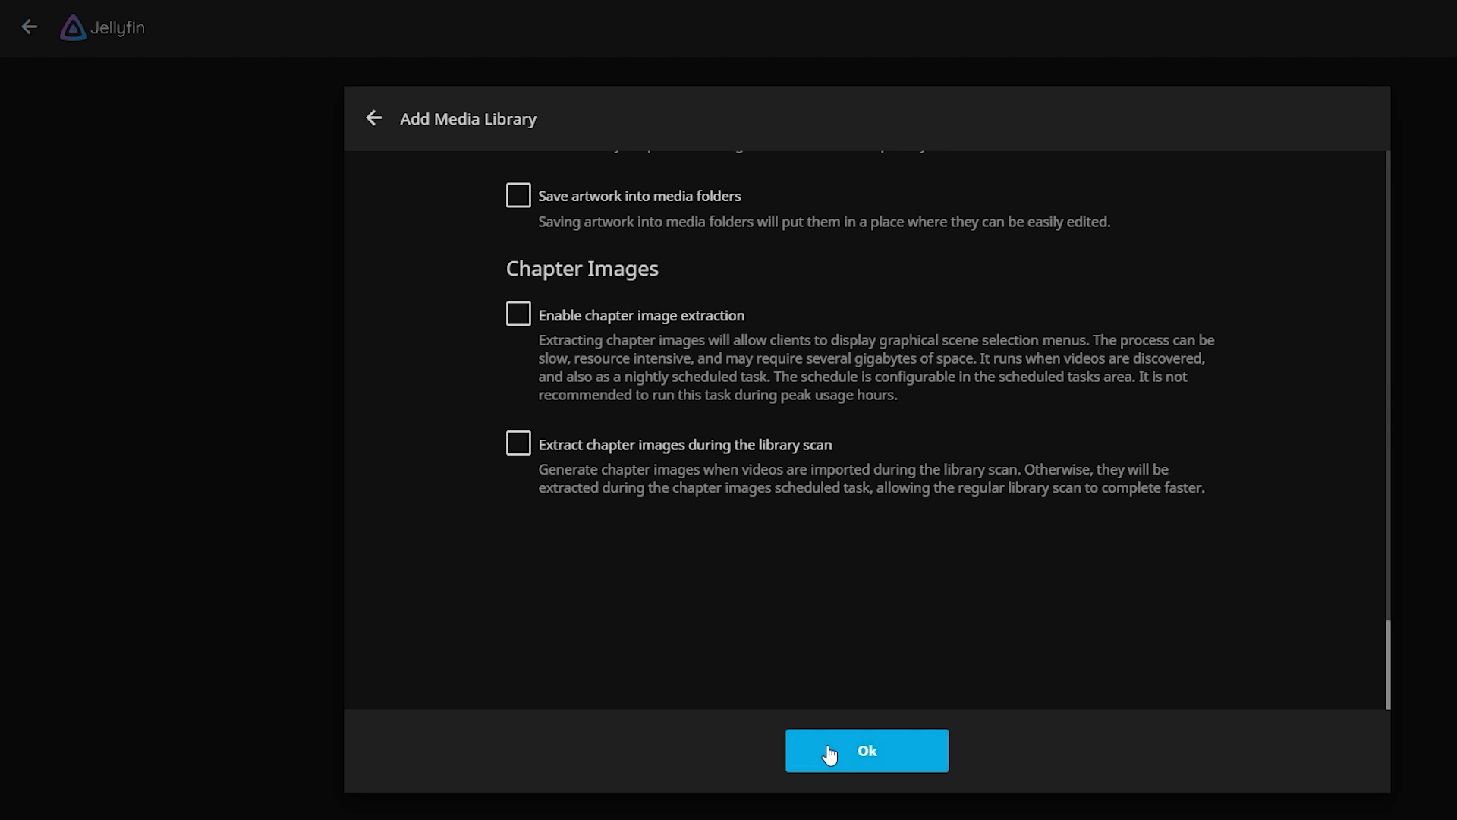
Step: Save Movies, then create a Music library at /data/Music with English metadata
click(865, 750)
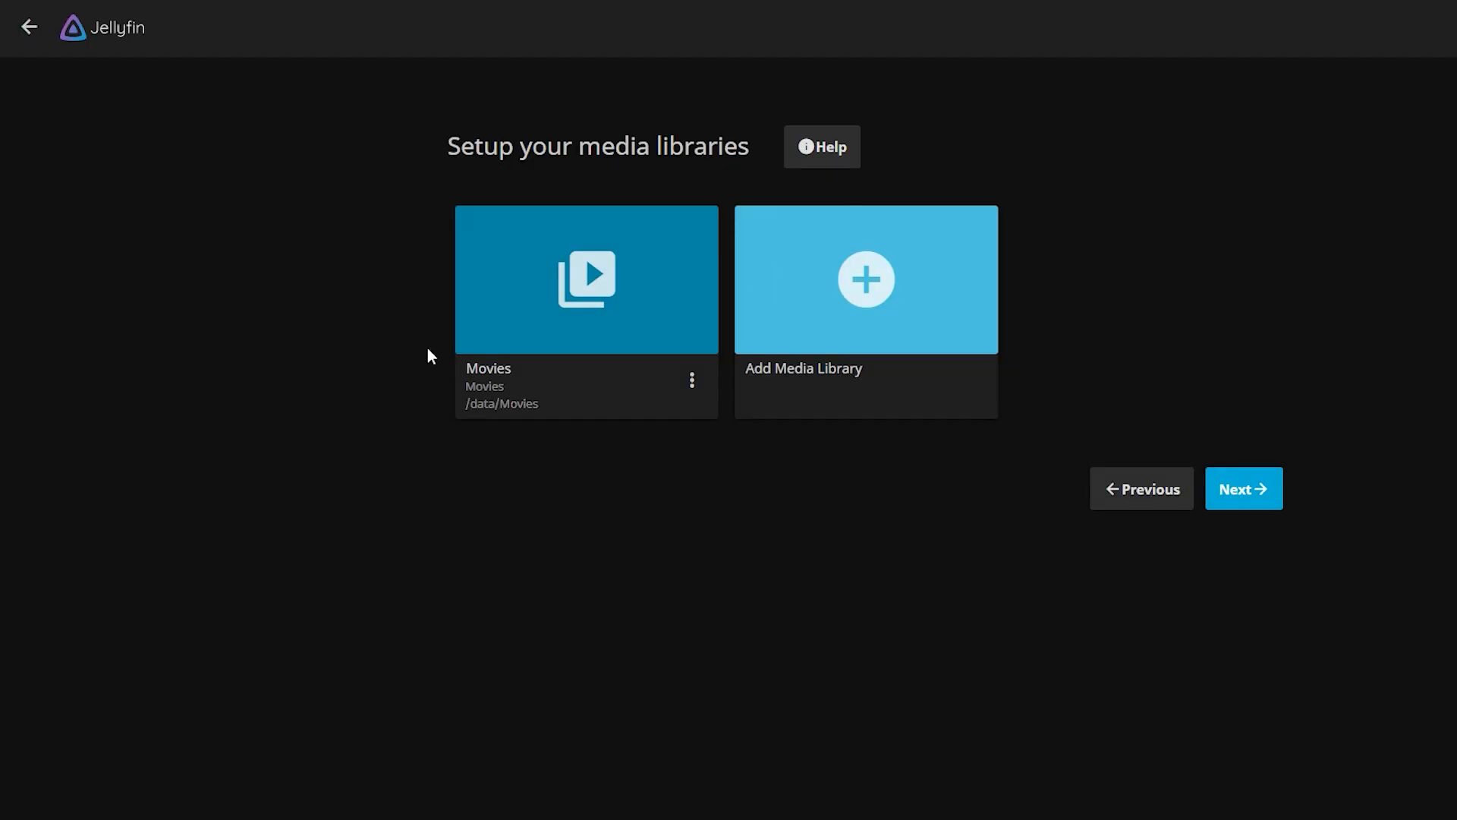
mouse_move(463, 534)
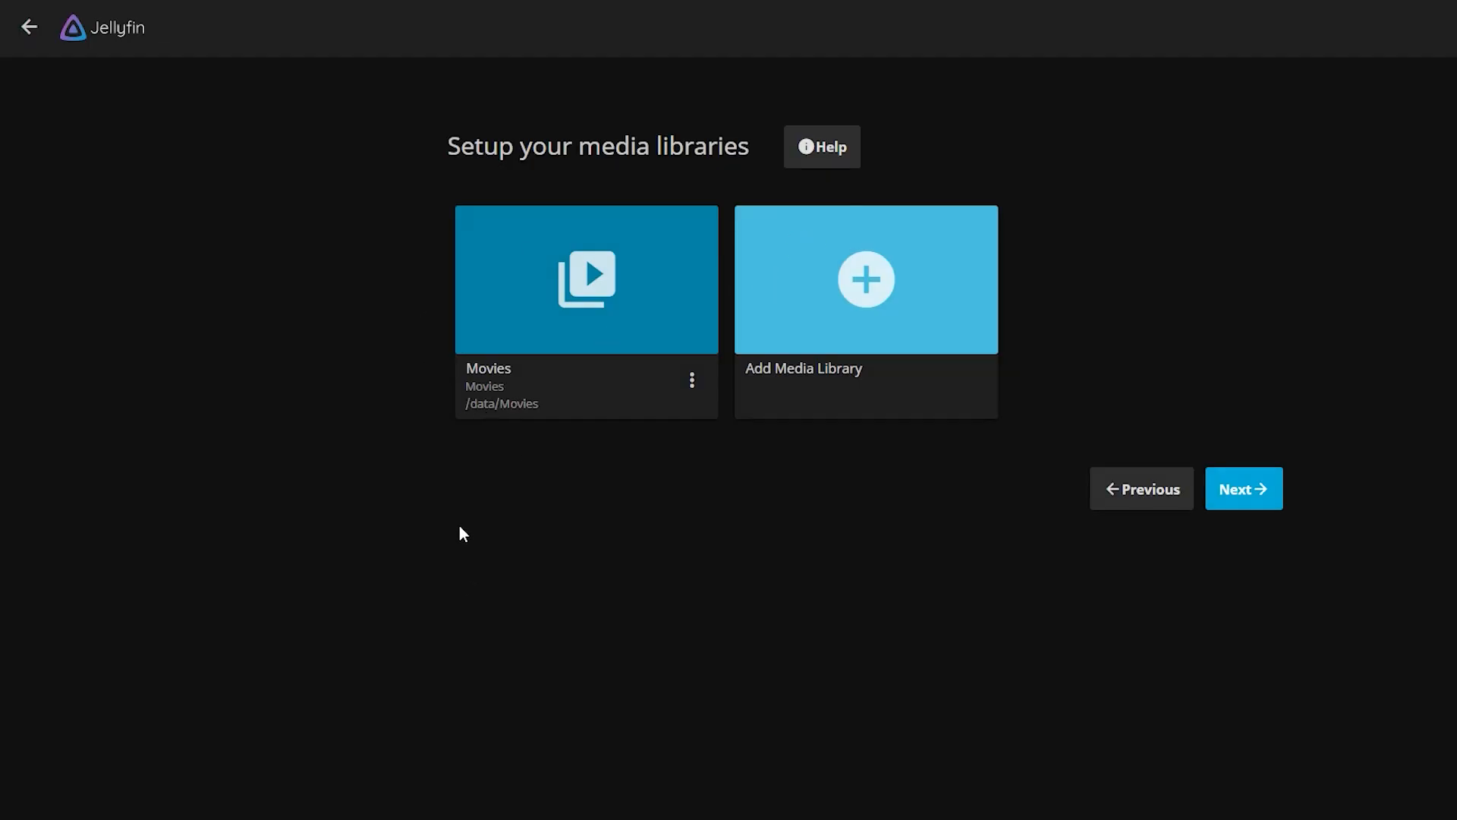
mouse_move(850, 383)
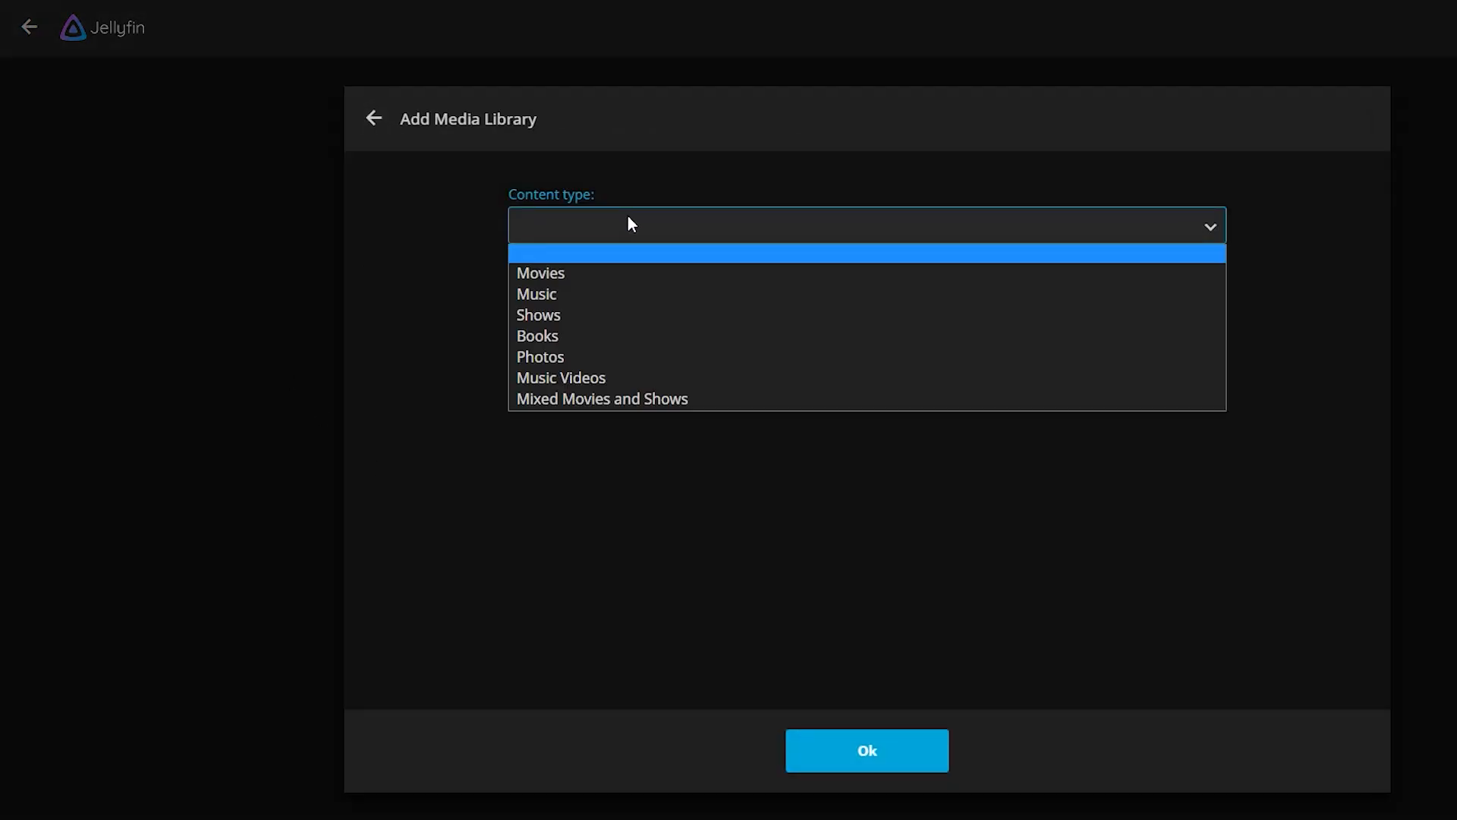
click(538, 294)
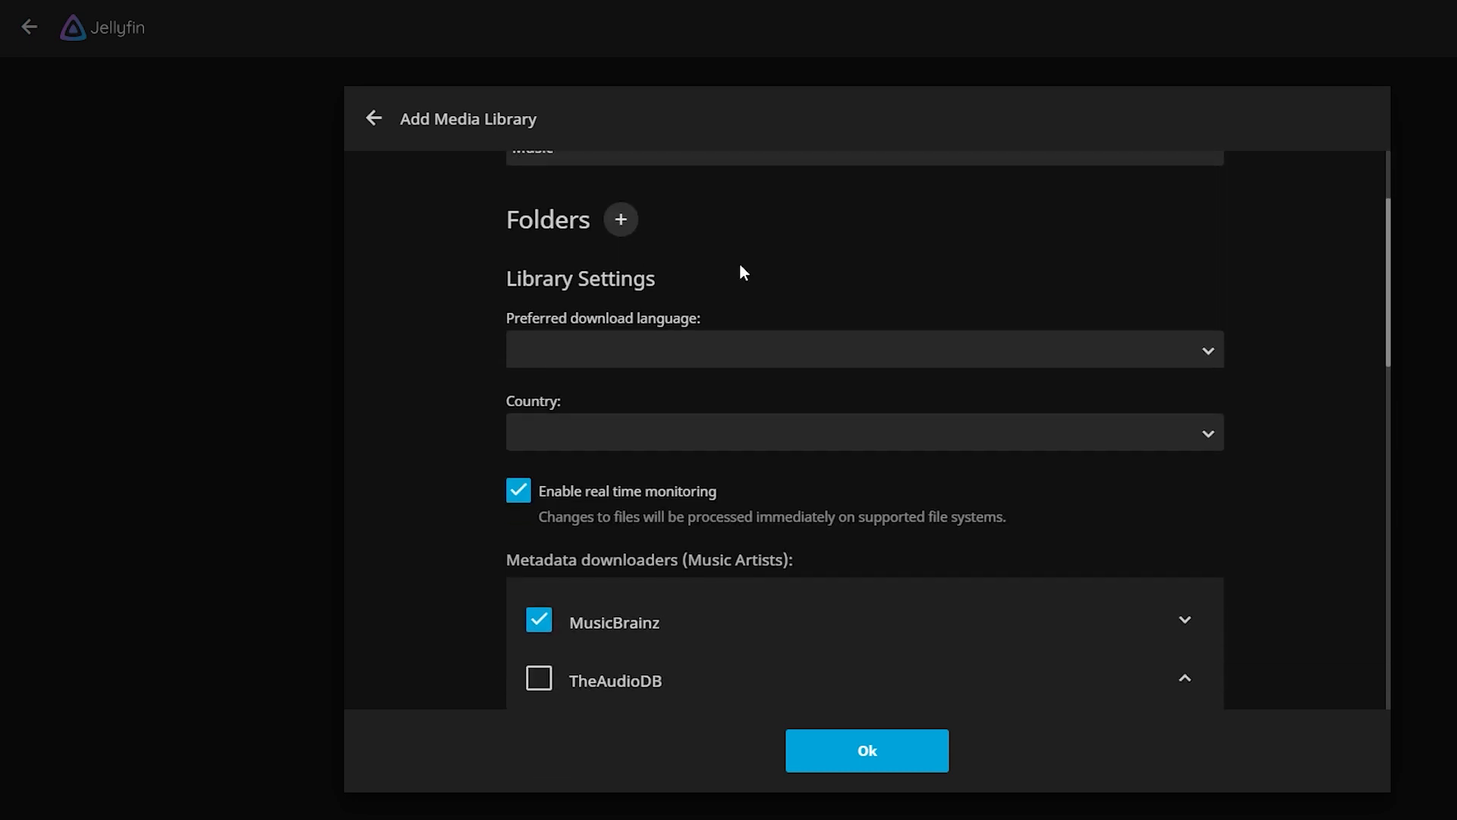
click(620, 221)
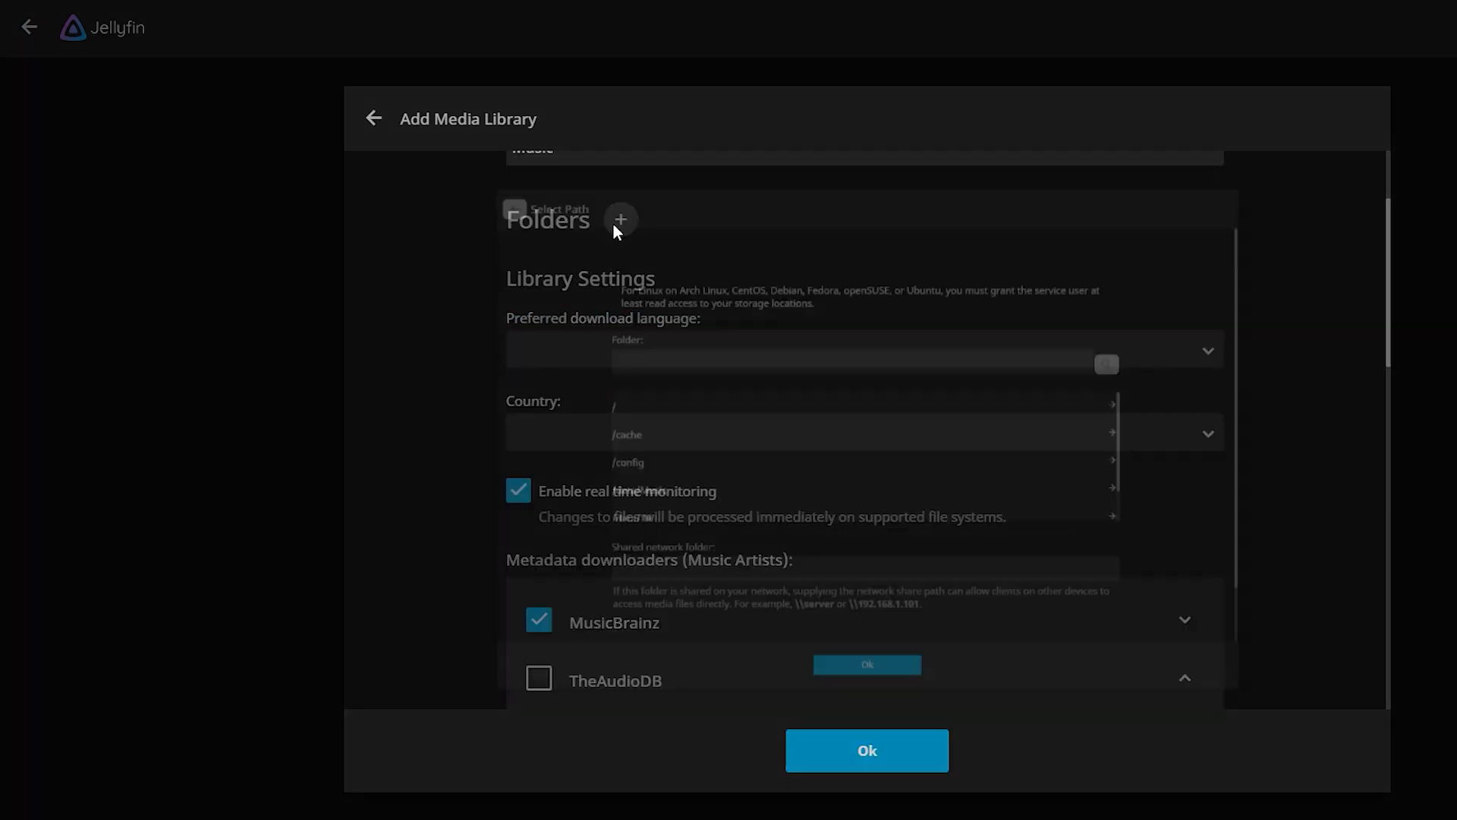
click(621, 219)
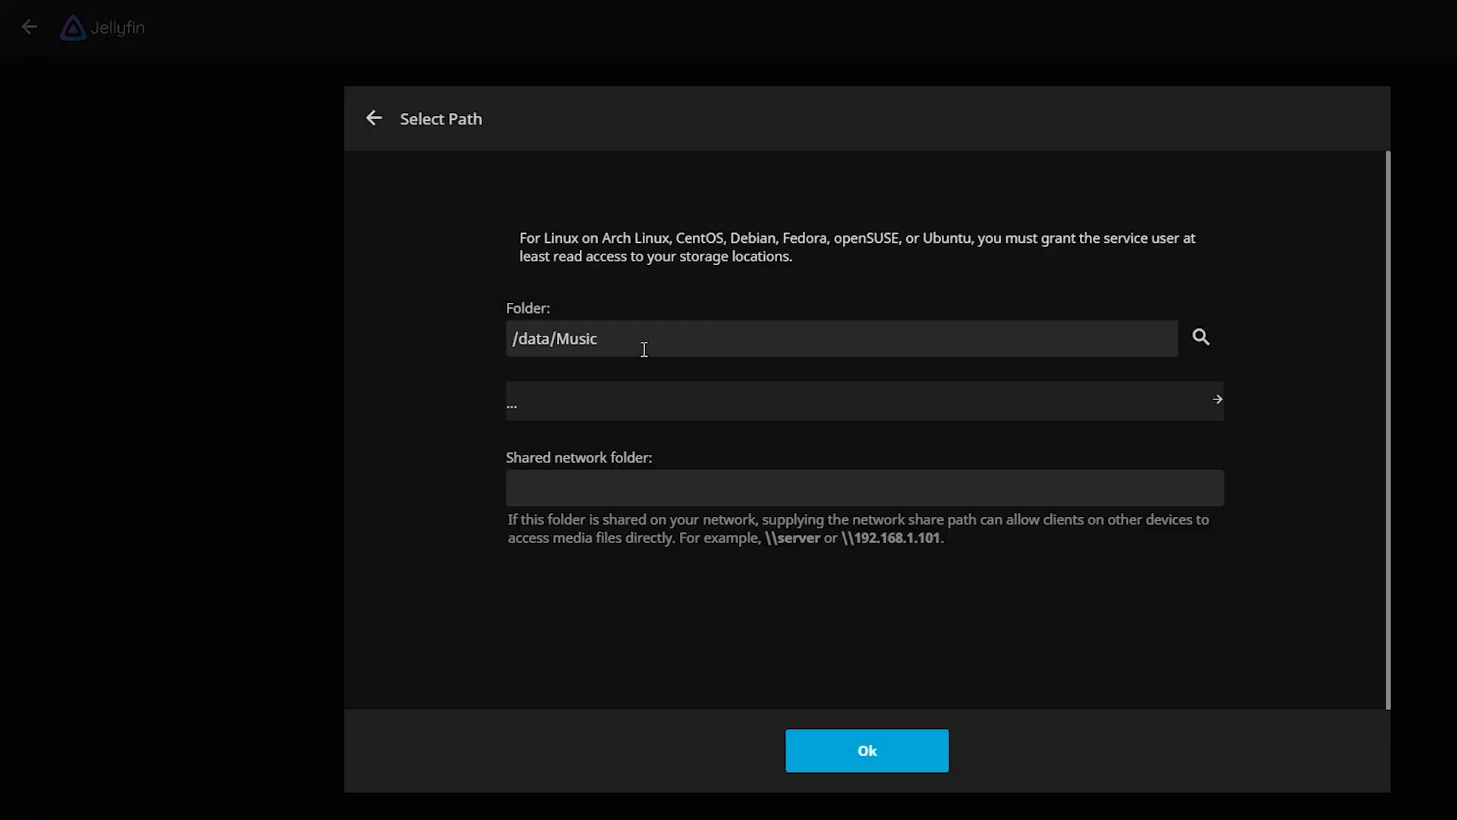
click(865, 749)
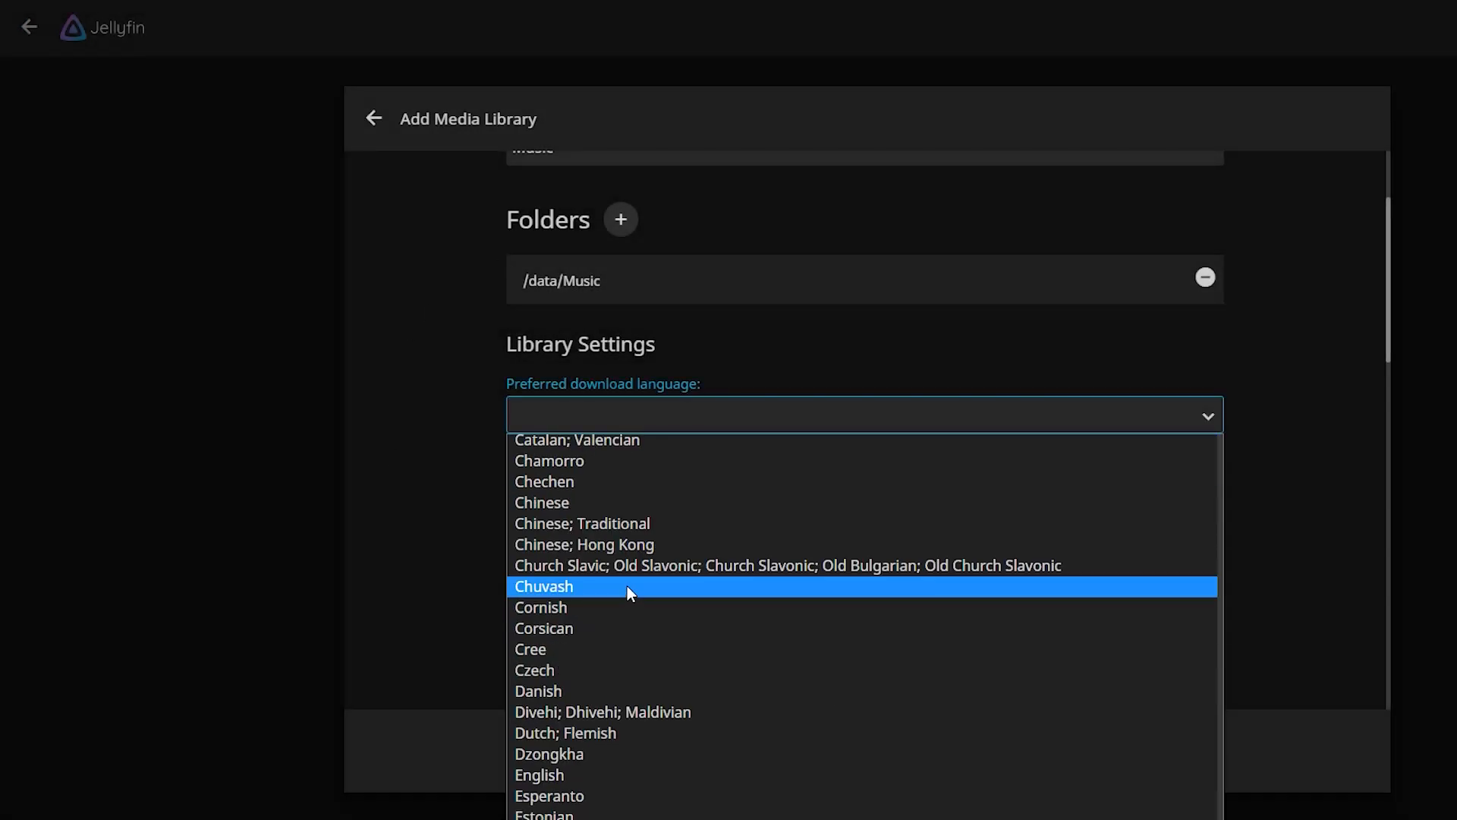
scroll(down, 3)
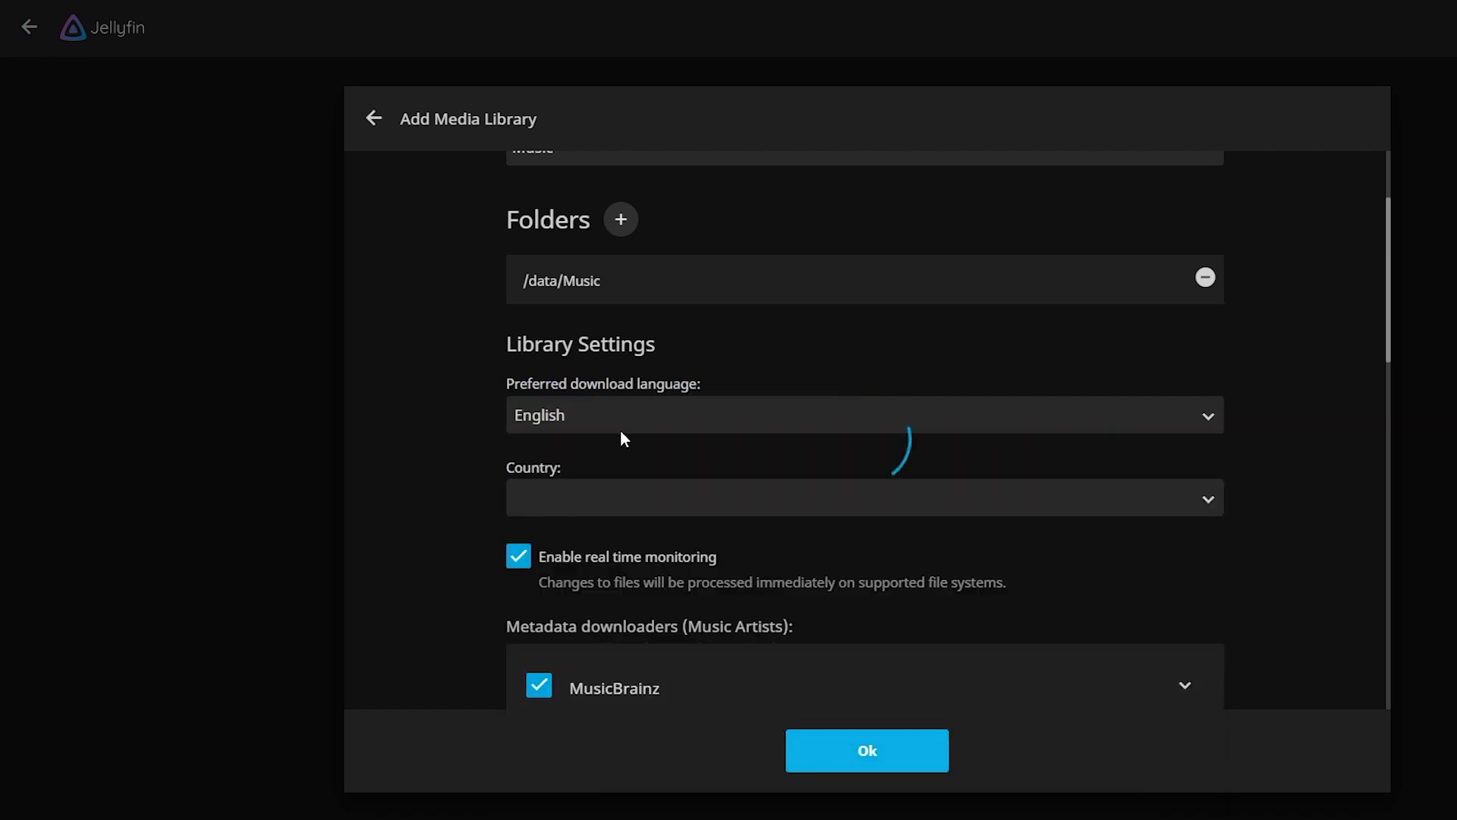
click(865, 750)
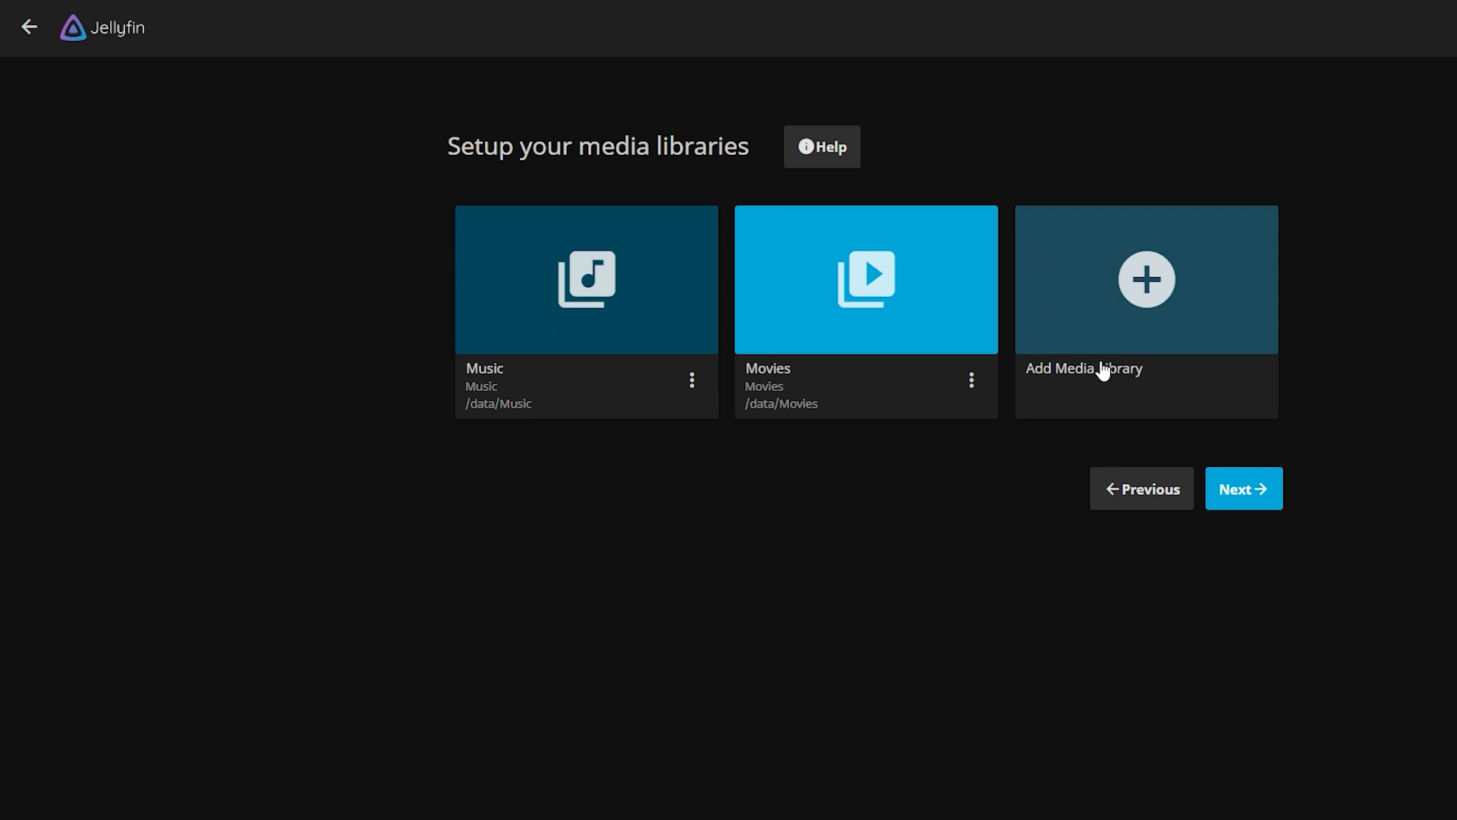
Step: Create a Shows library named TV Shows for /data/TV with English metadata
click(1145, 312)
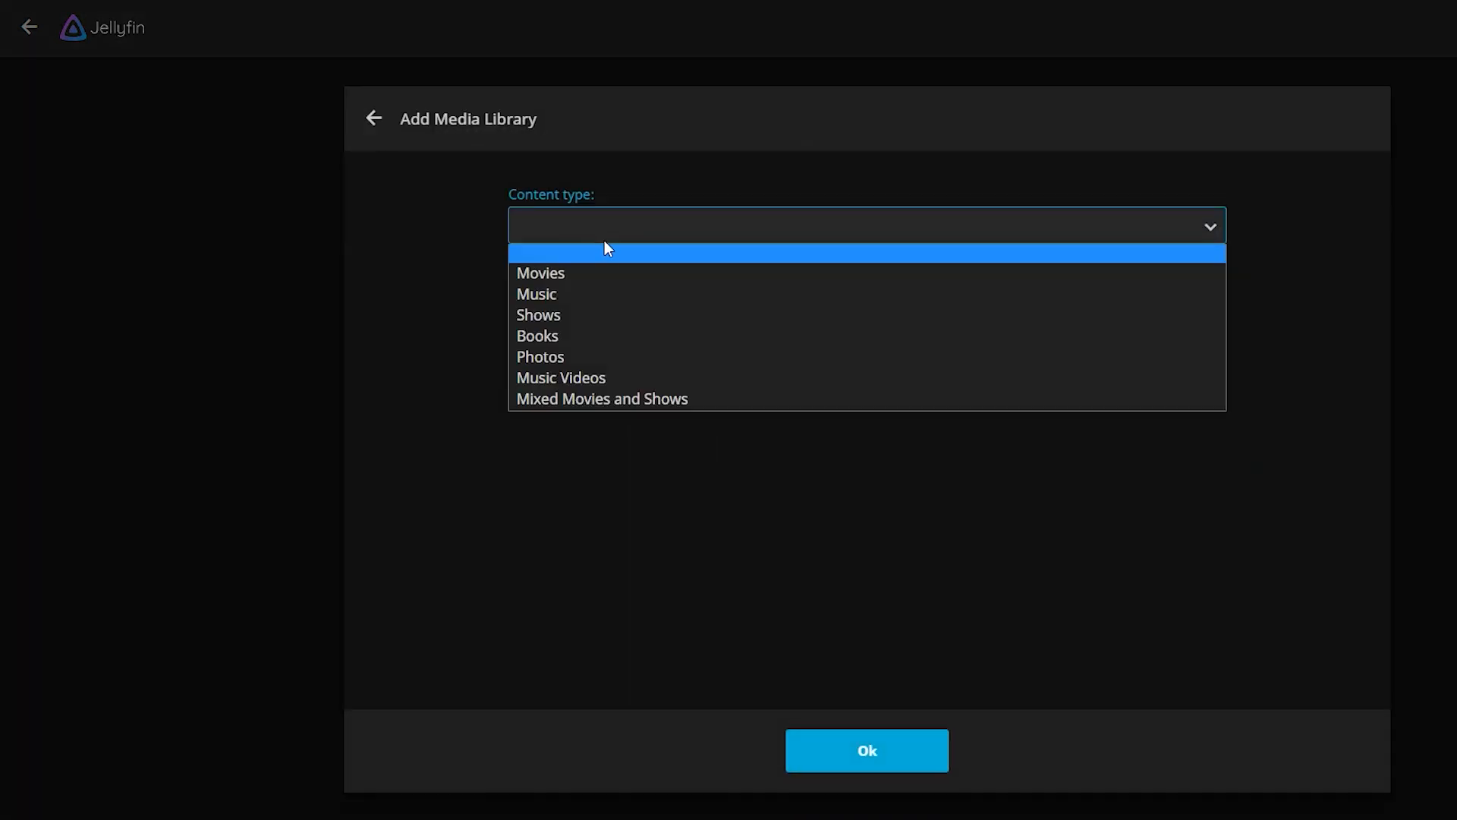
click(538, 314)
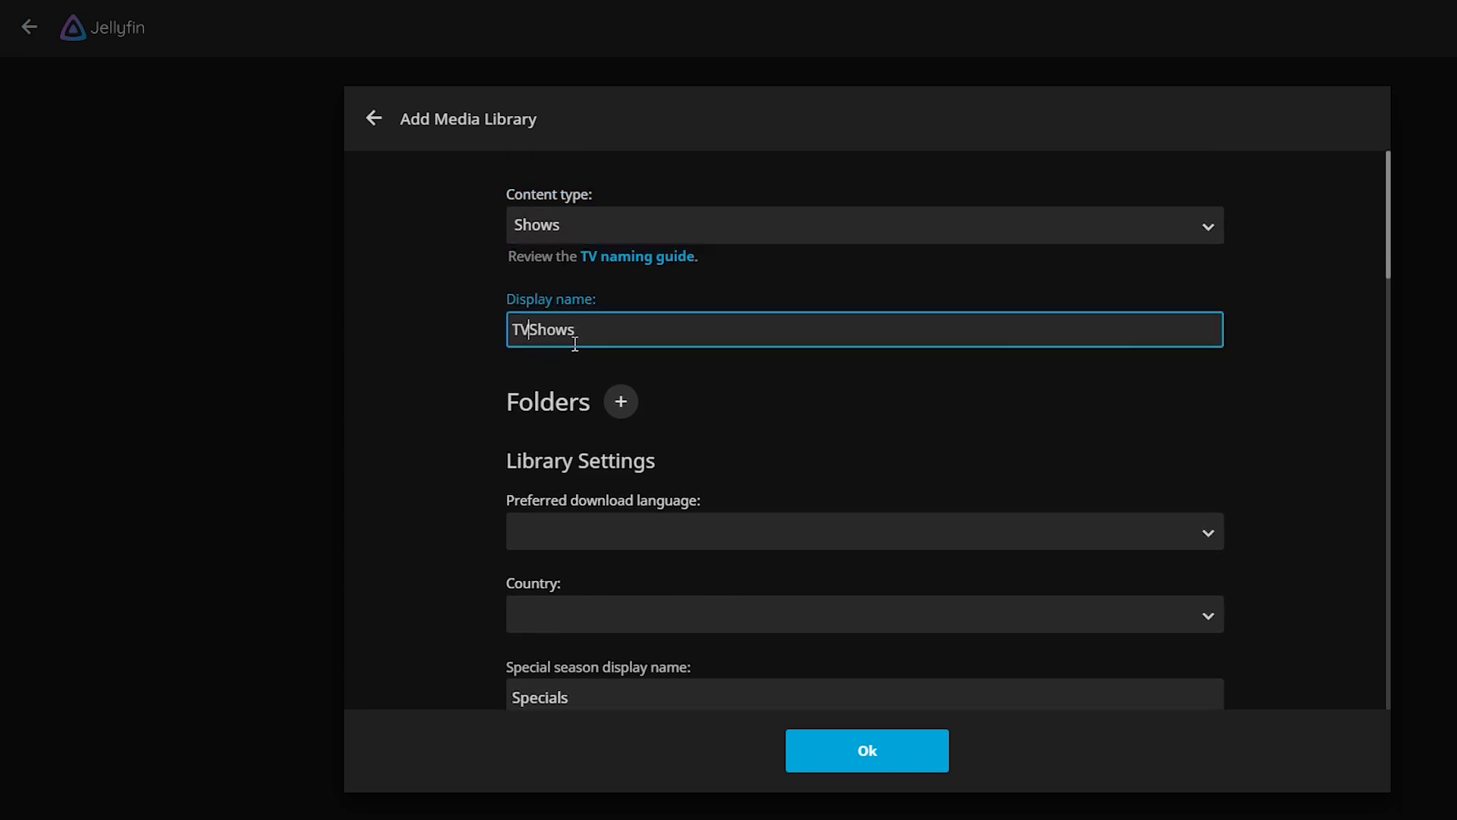
scroll(down, 3)
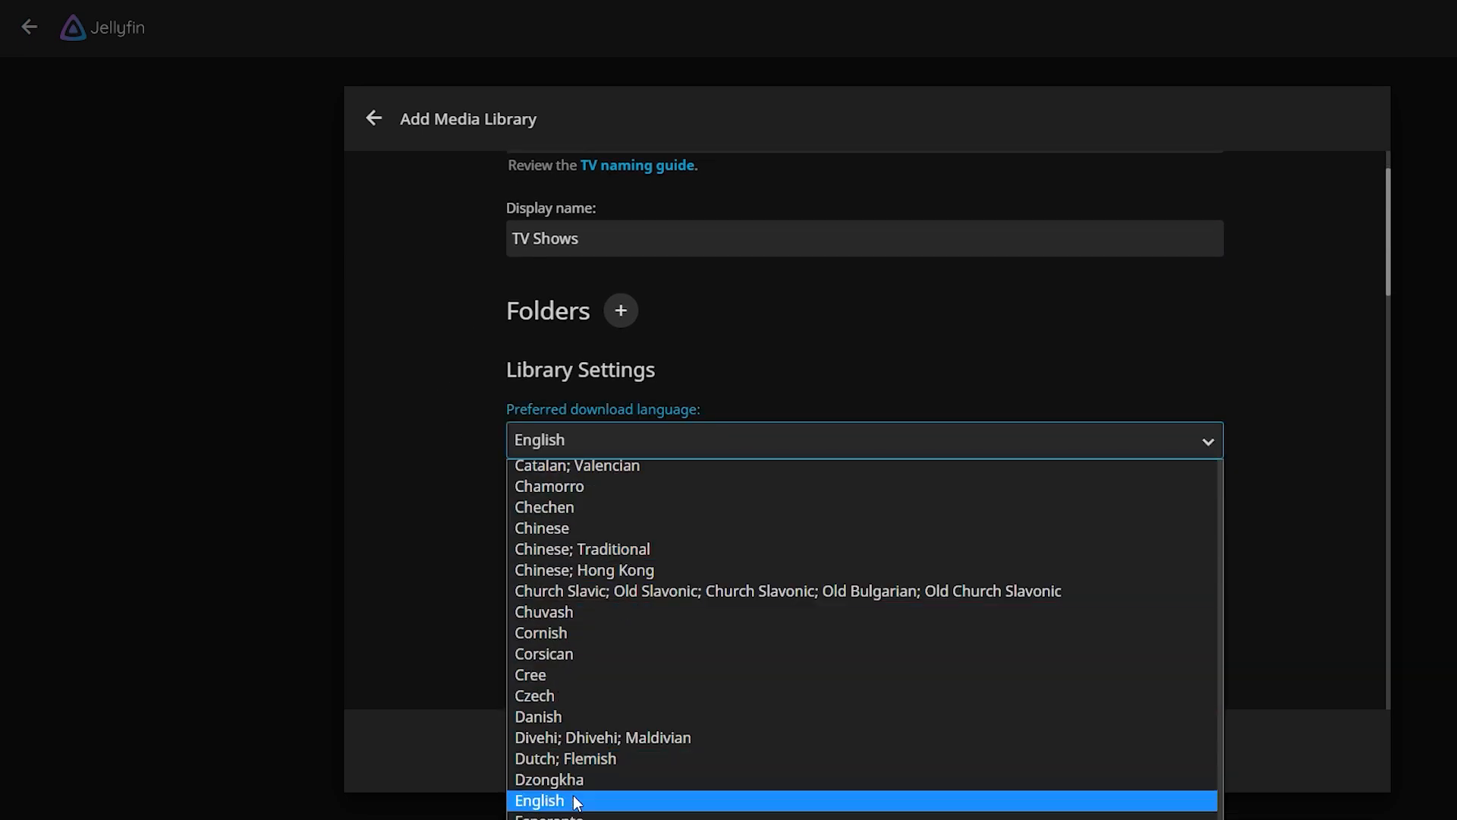
click(620, 310)
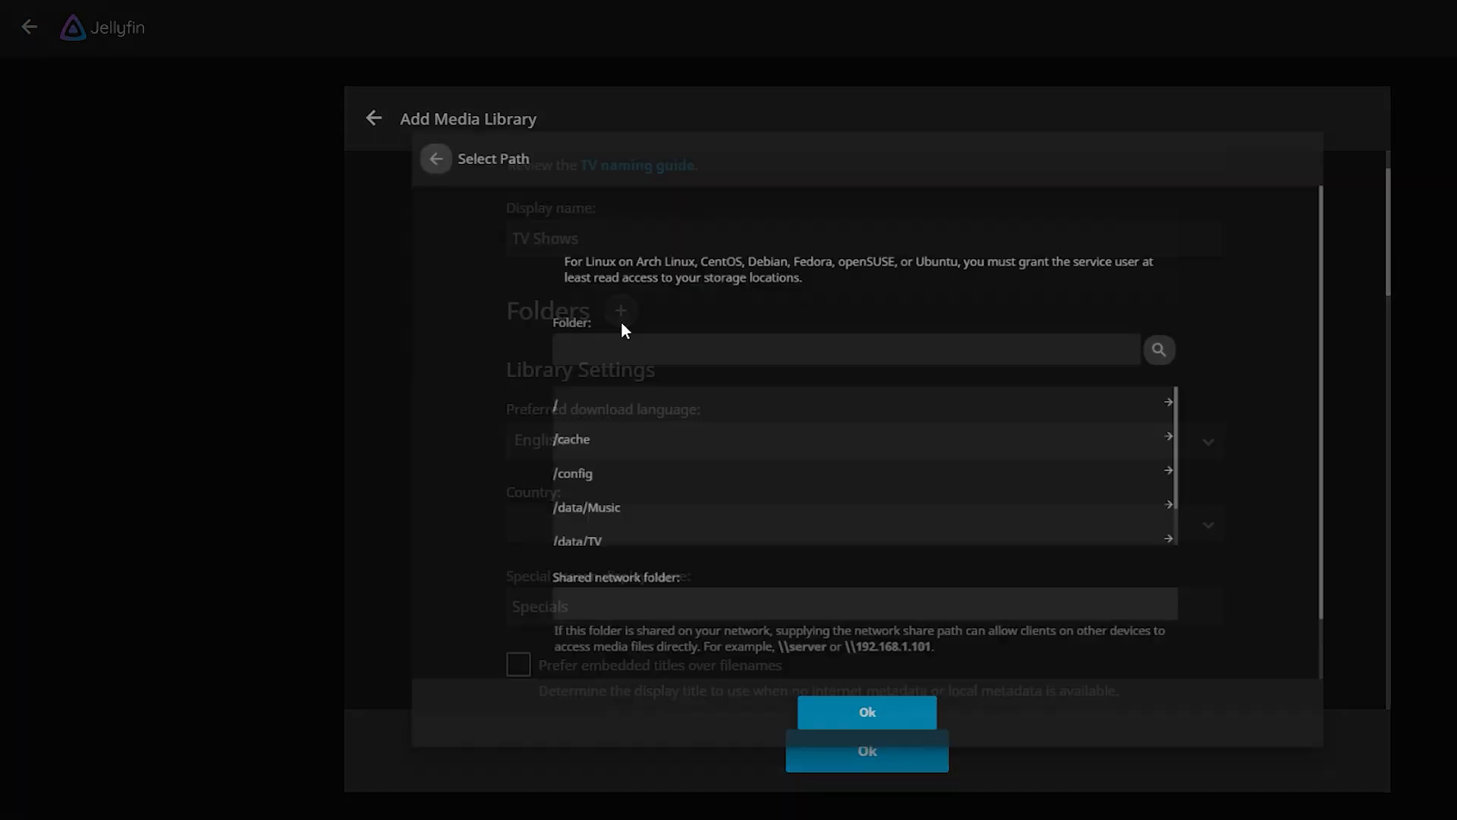
click(578, 540)
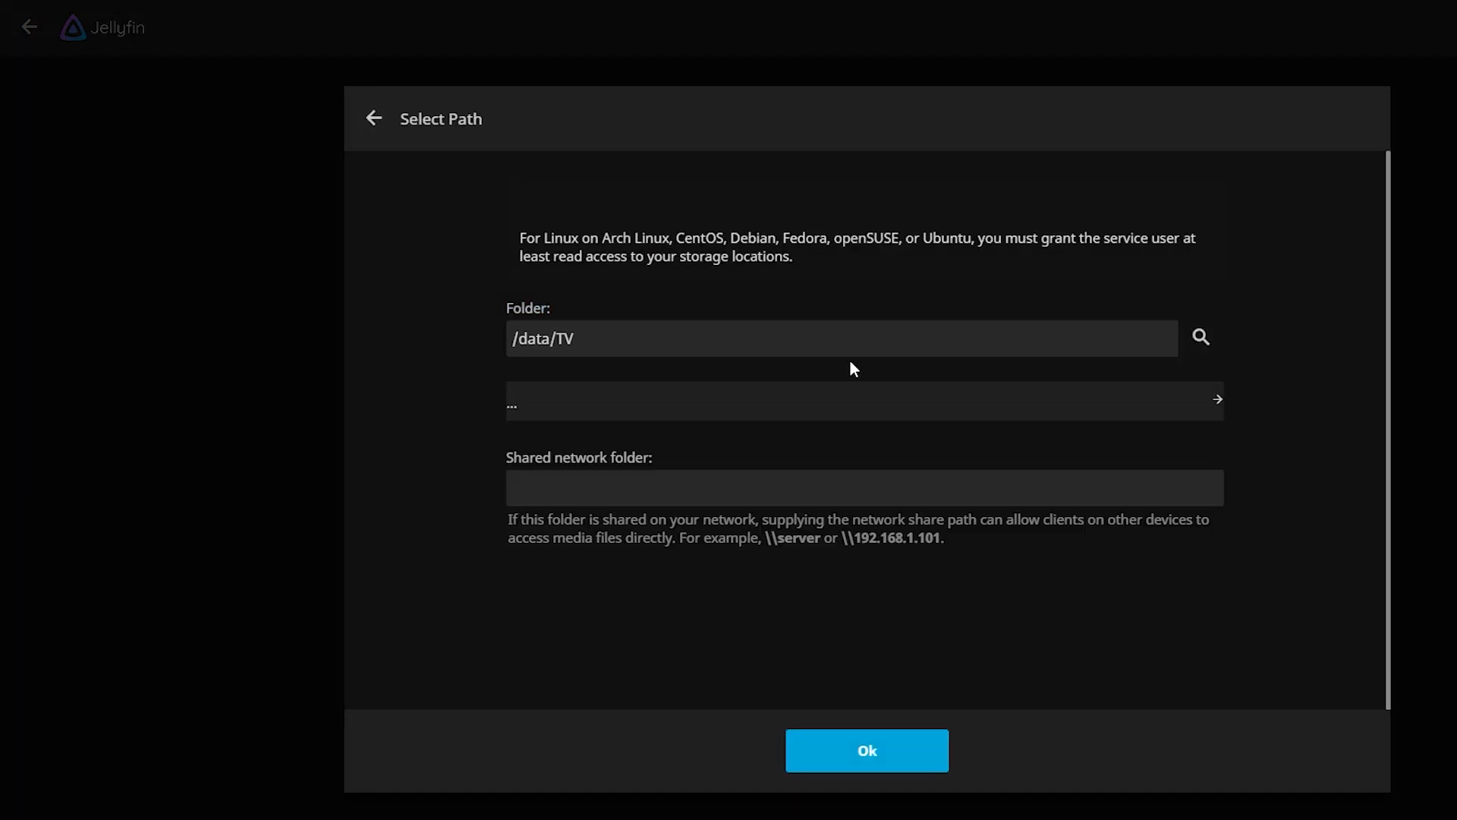
click(866, 750)
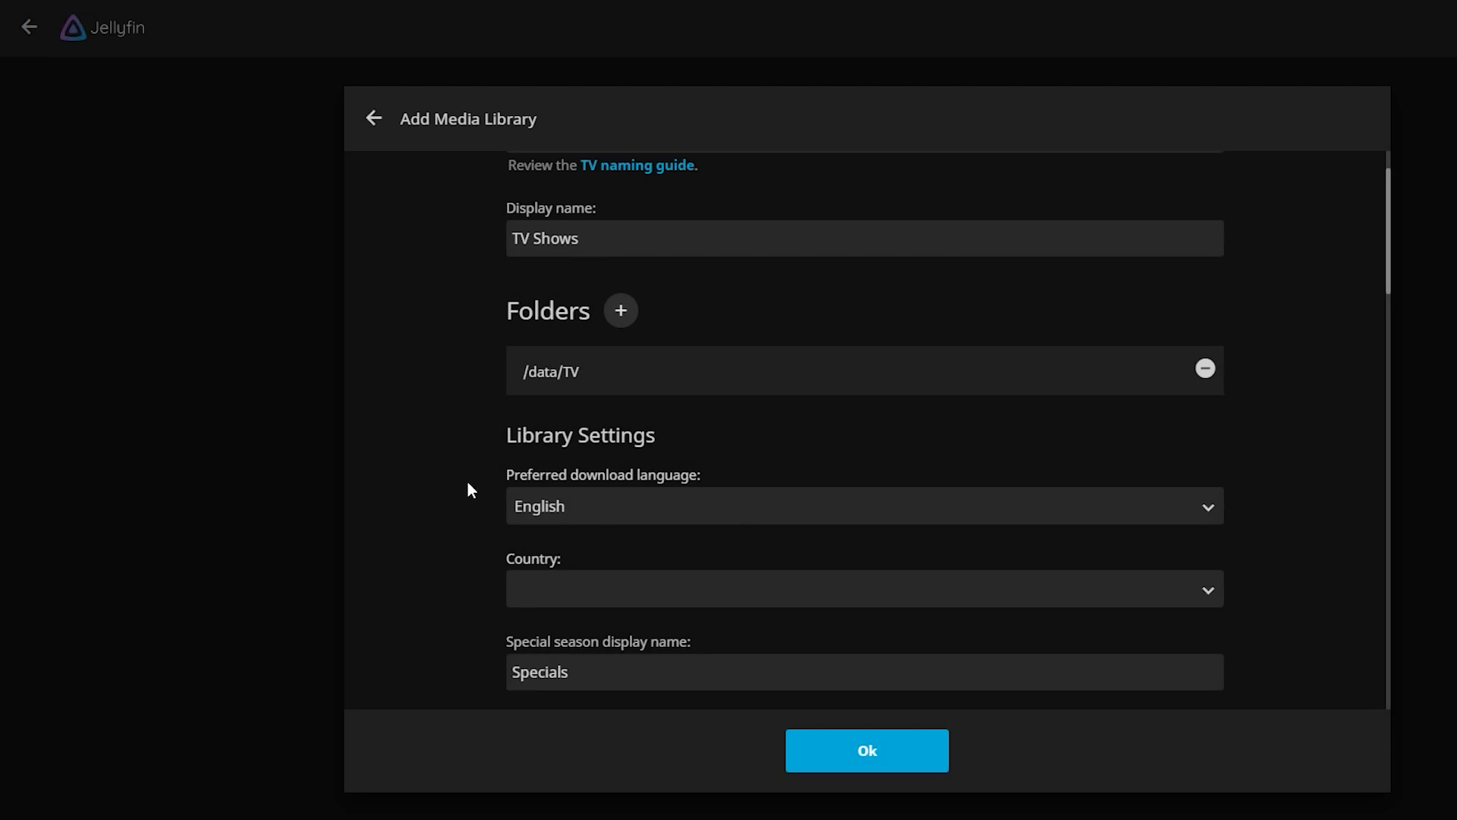
scroll(down, 3)
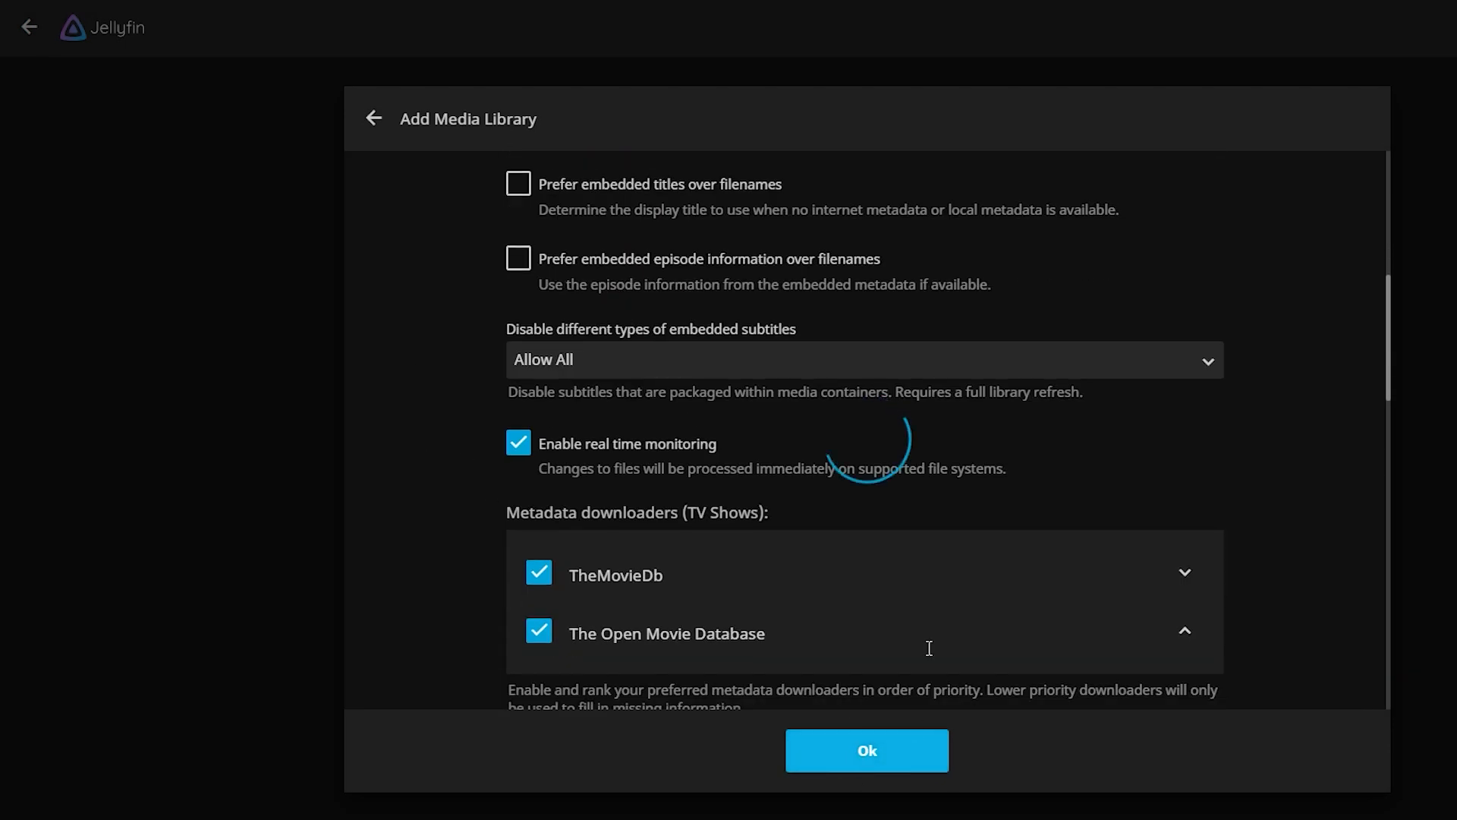
click(865, 750)
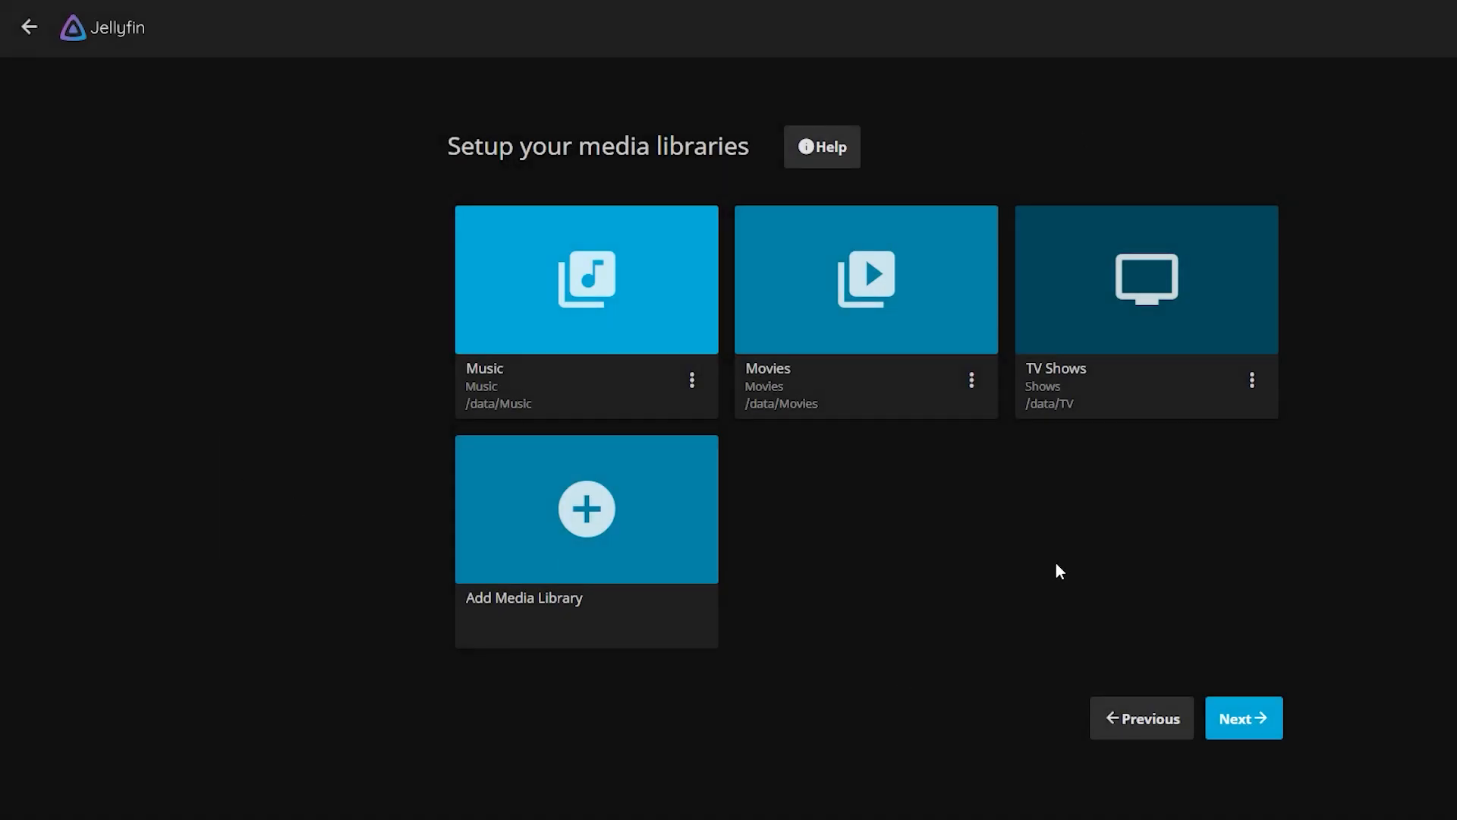
mouse_move(1081, 528)
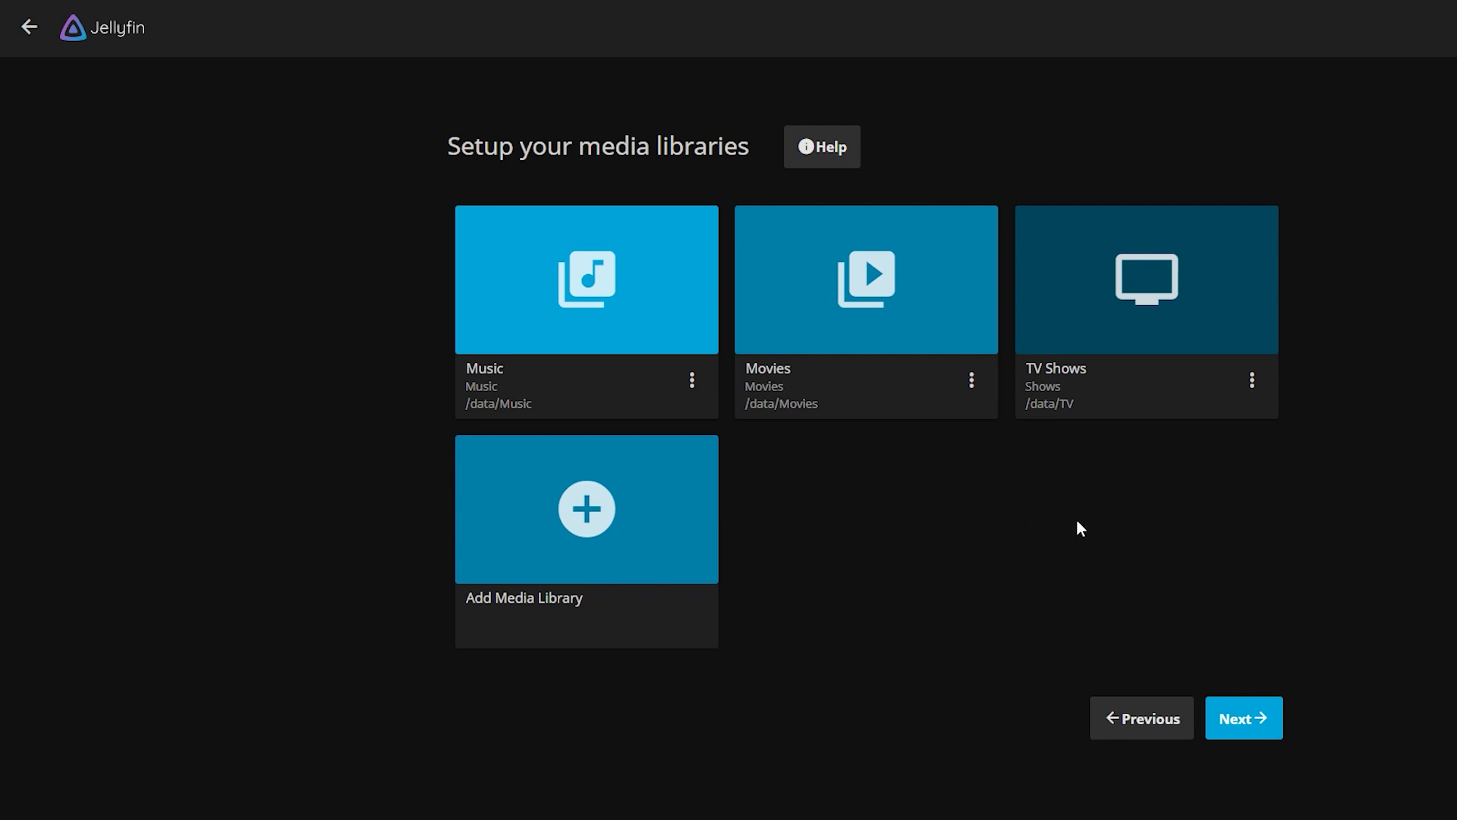
Step: Keep English/United States metadata, disable remote connections, and finish the setup wizard
click(1243, 717)
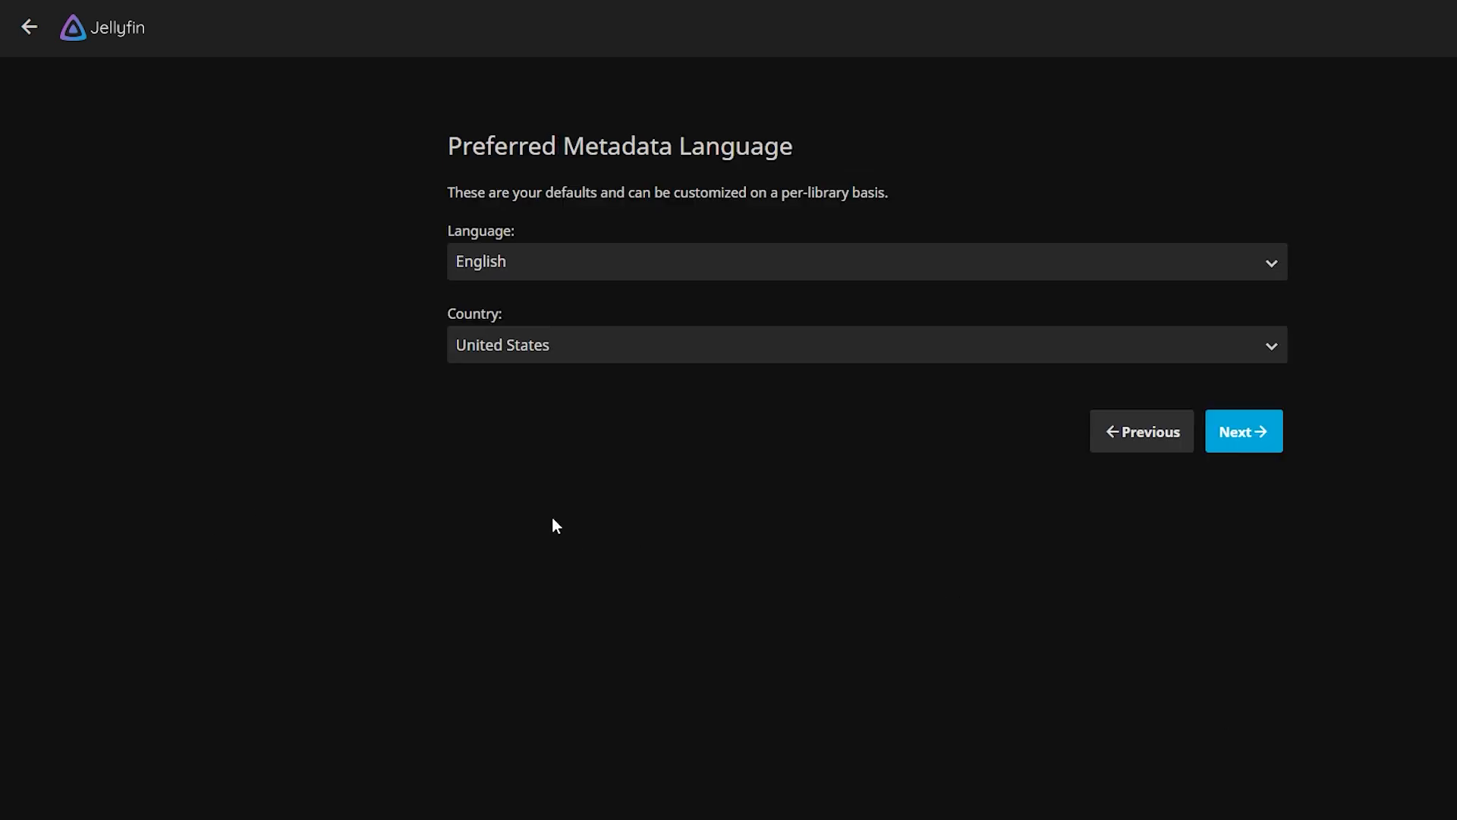
mouse_move(609, 345)
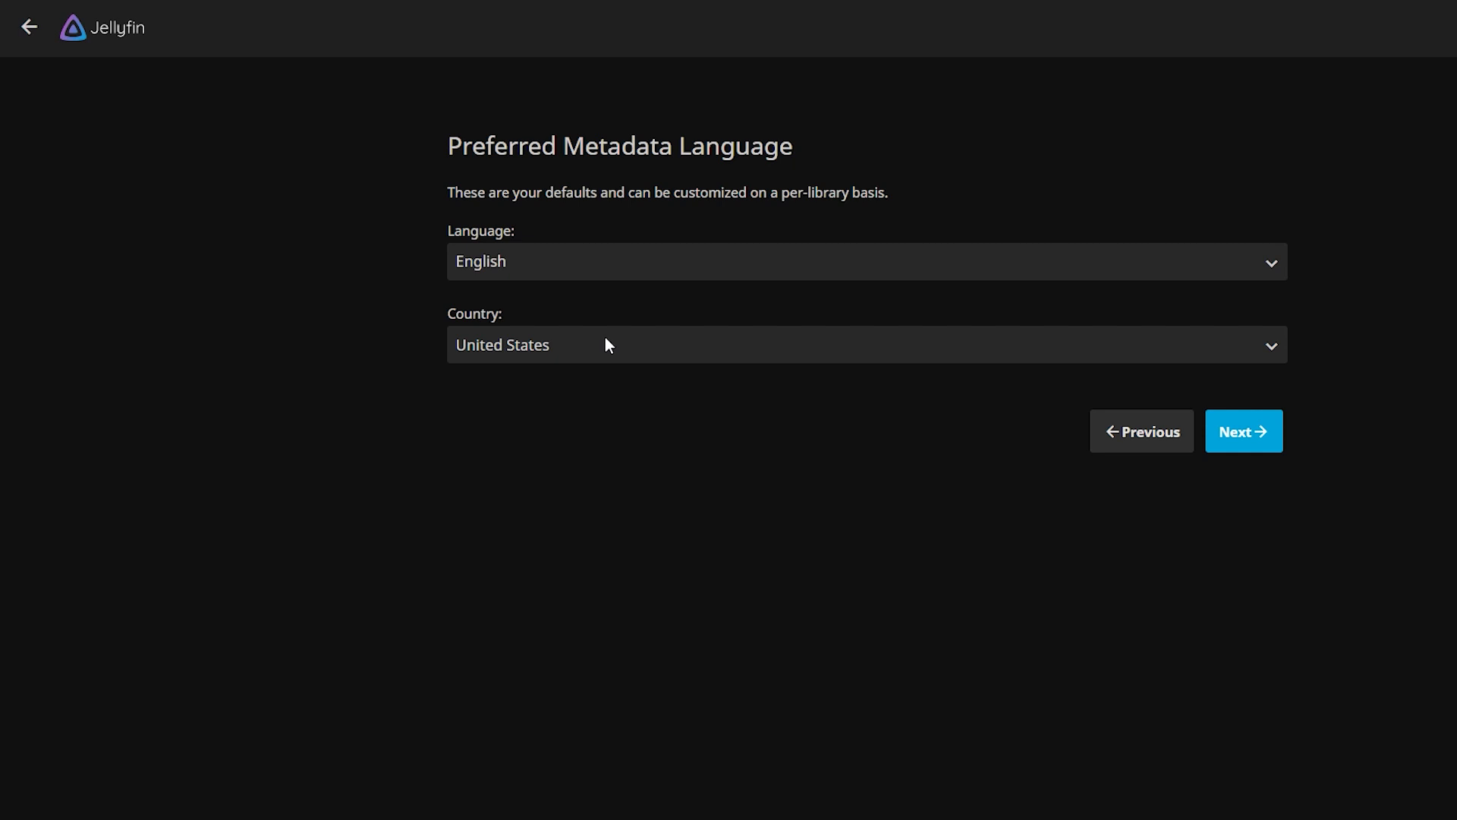
mouse_move(941, 343)
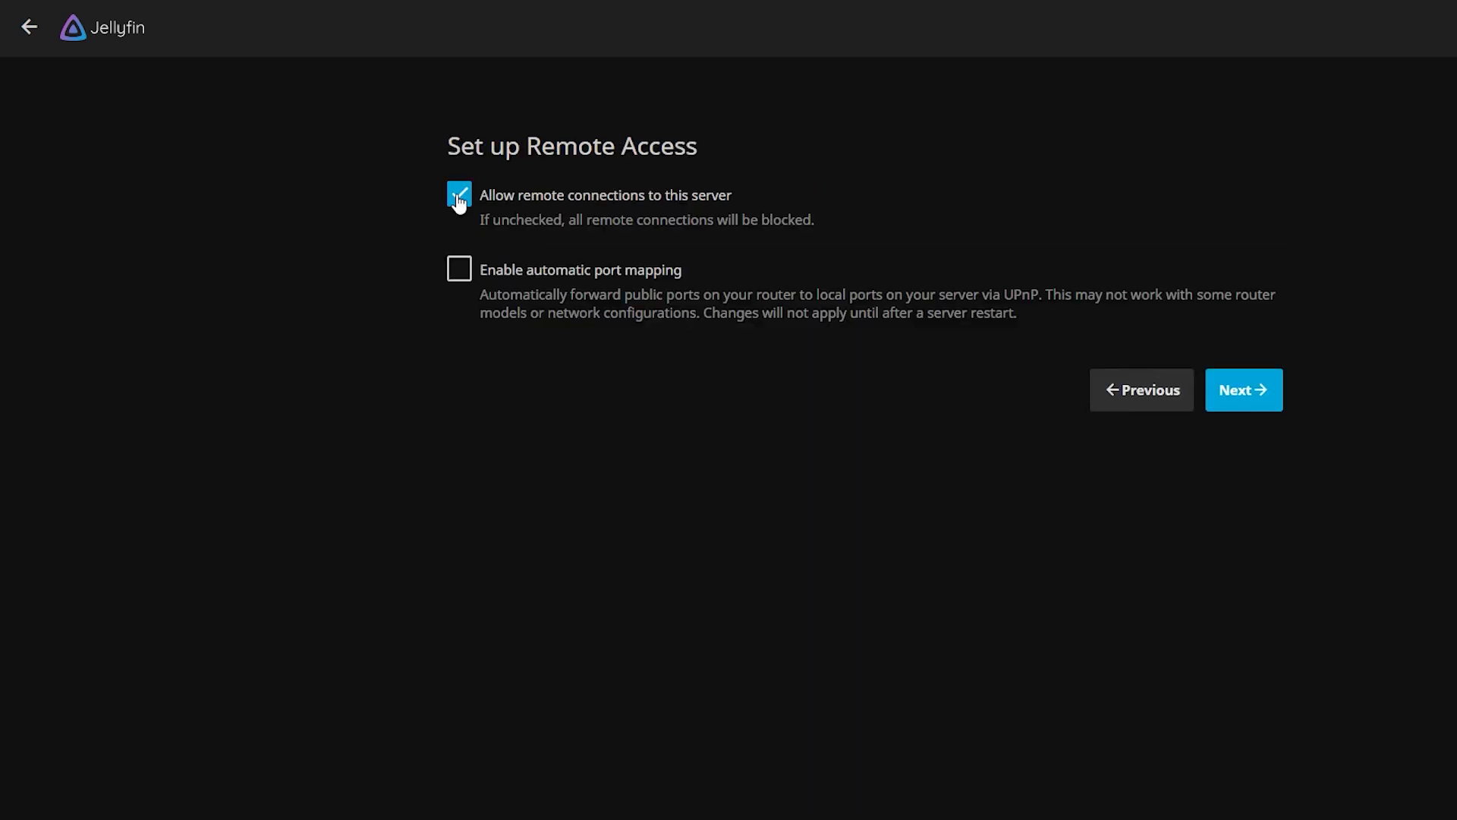
click(460, 195)
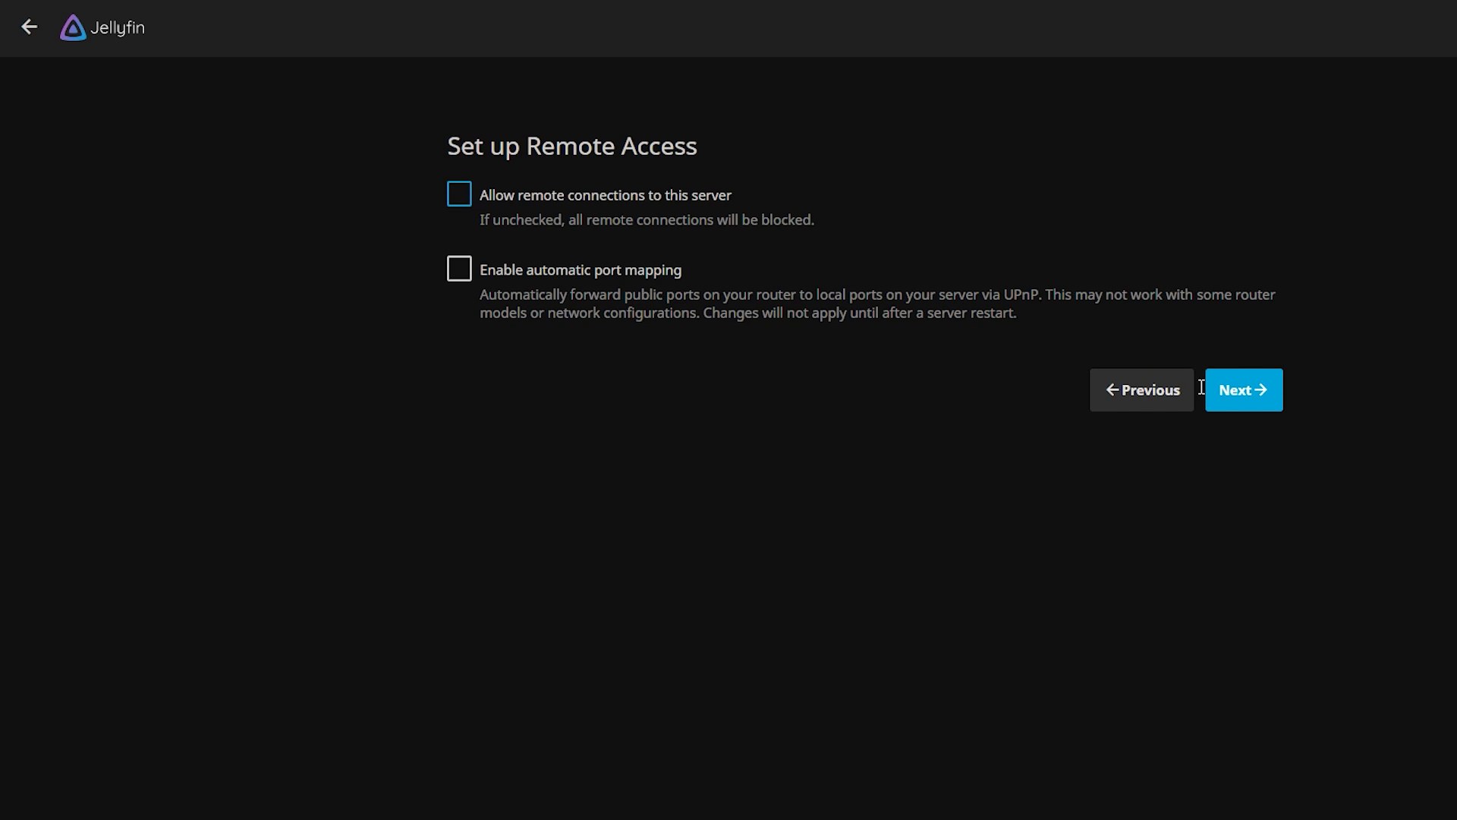
click(1243, 389)
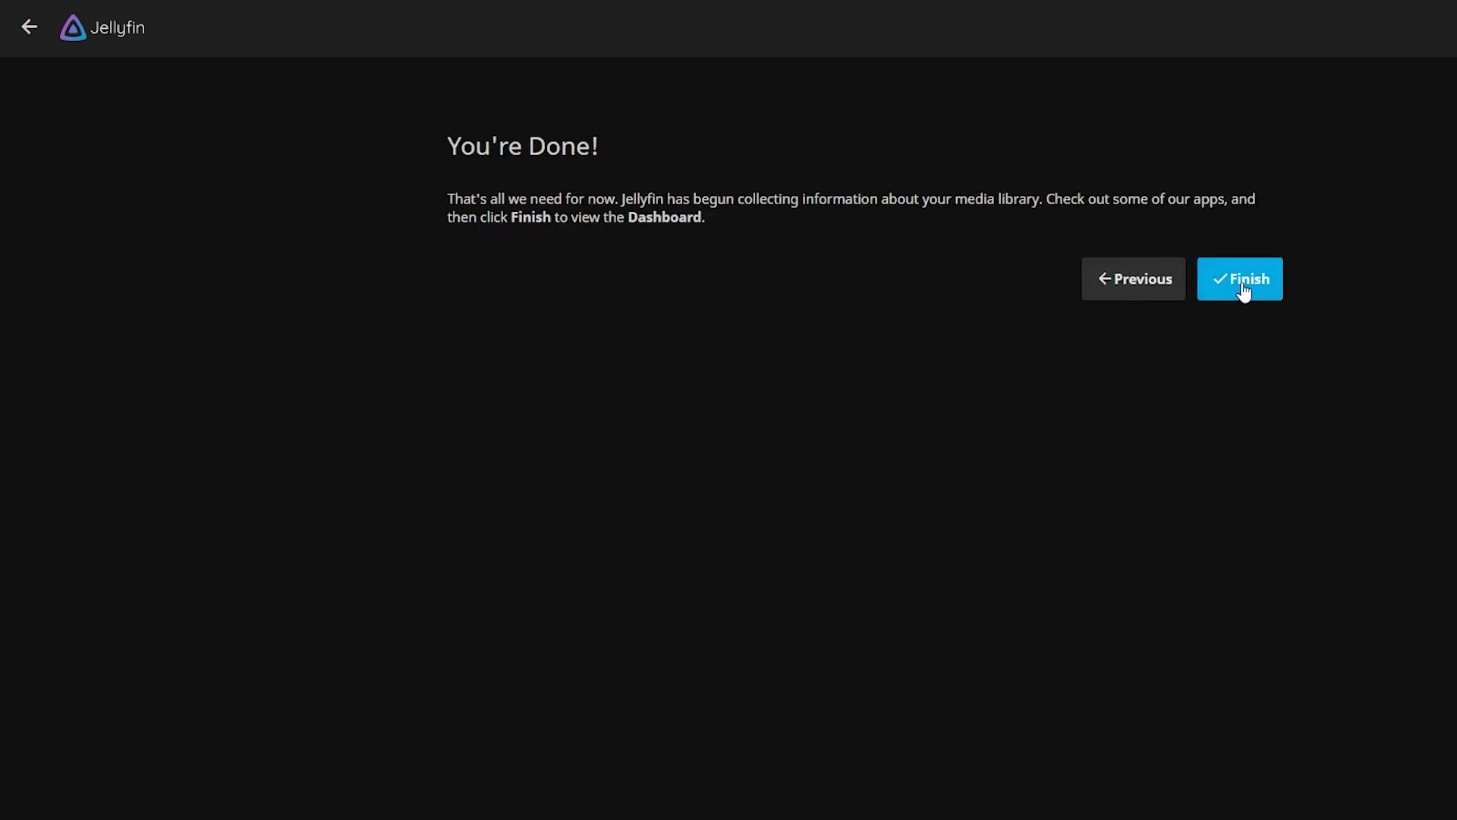
click(1239, 279)
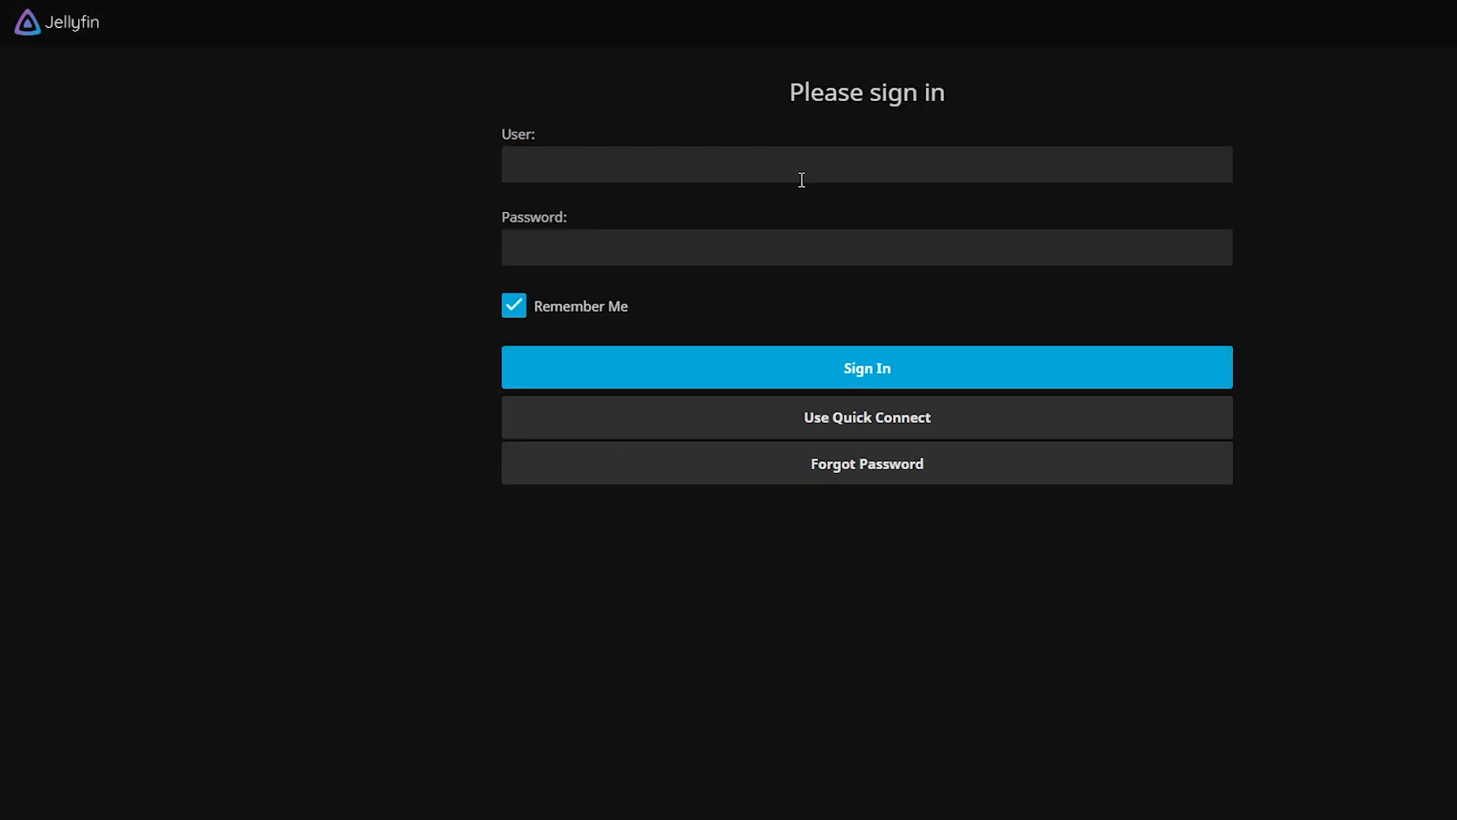
Step: Sign in to Jellyfin as admin and open the administration Dashboard
text(admin)
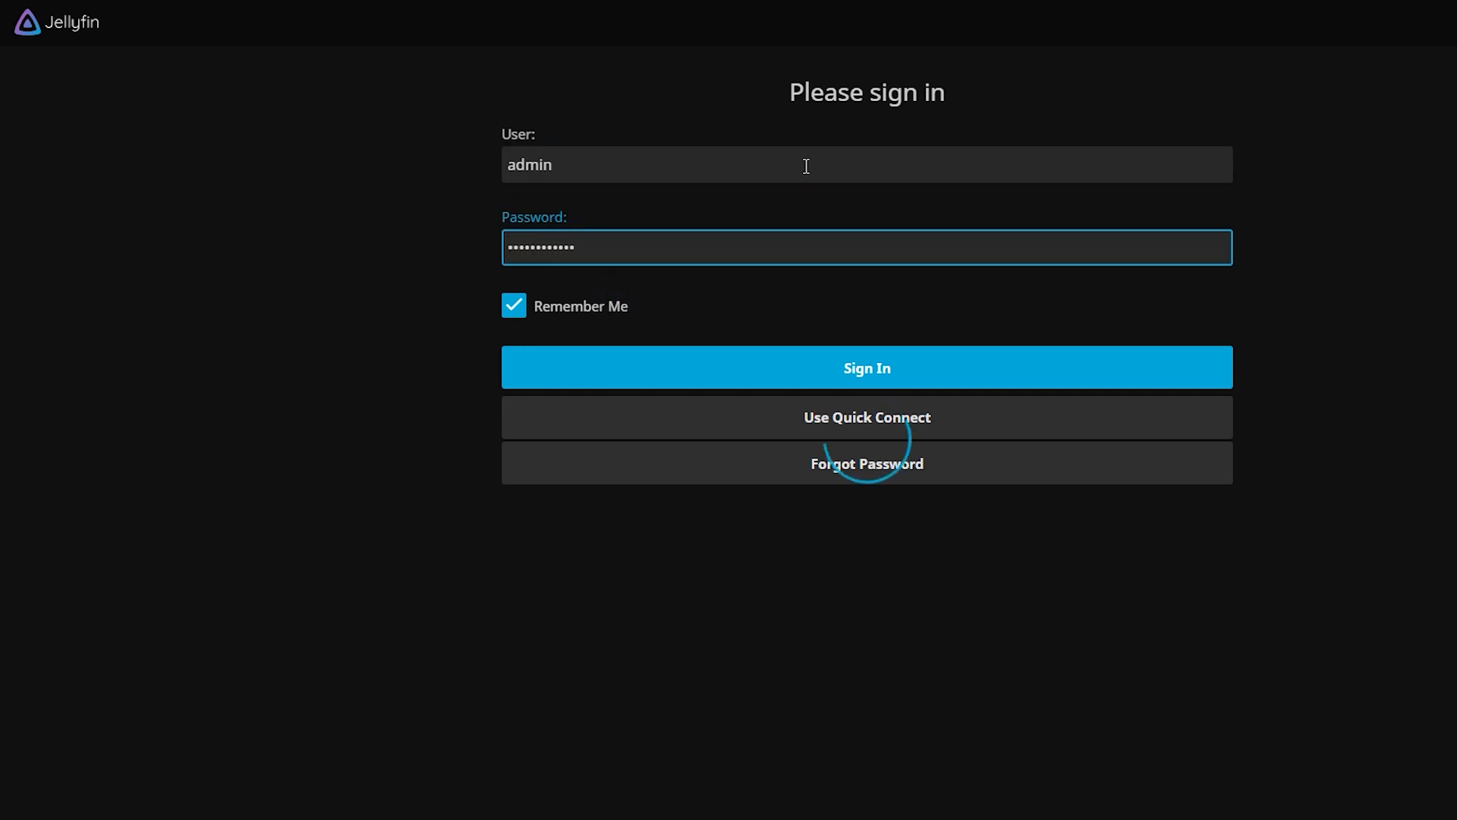
click(865, 367)
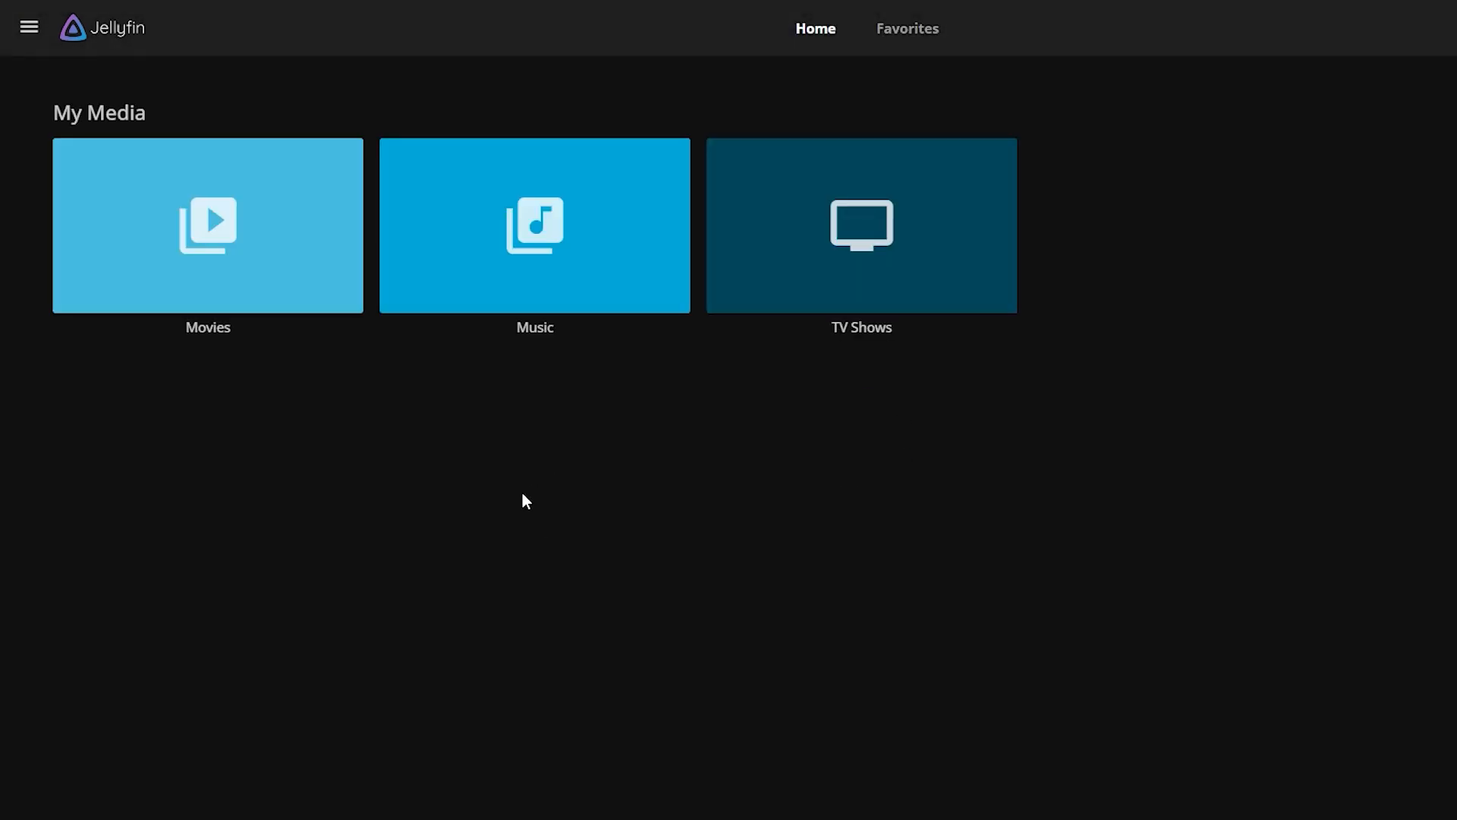
click(1416, 91)
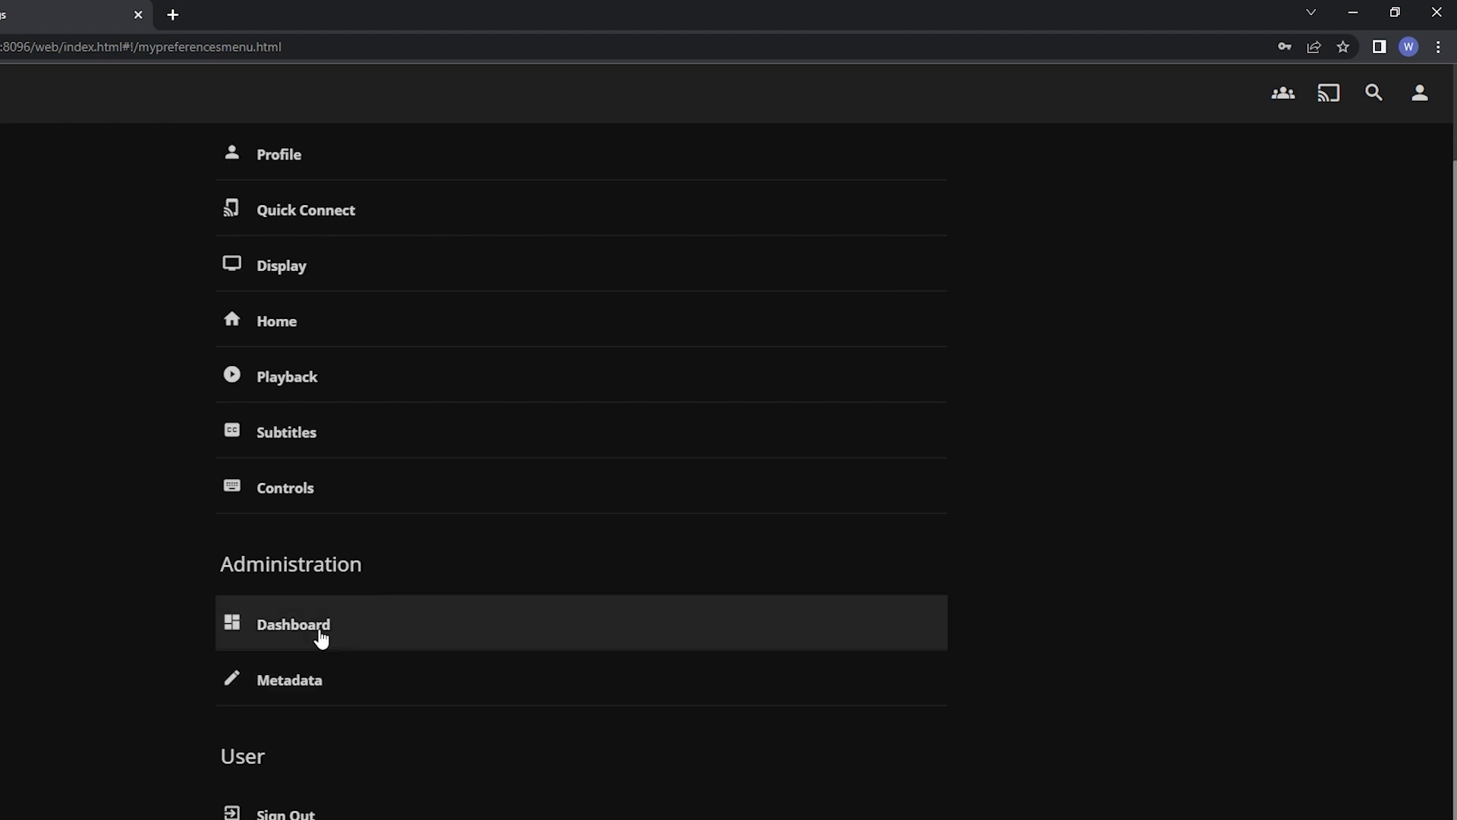
click(293, 624)
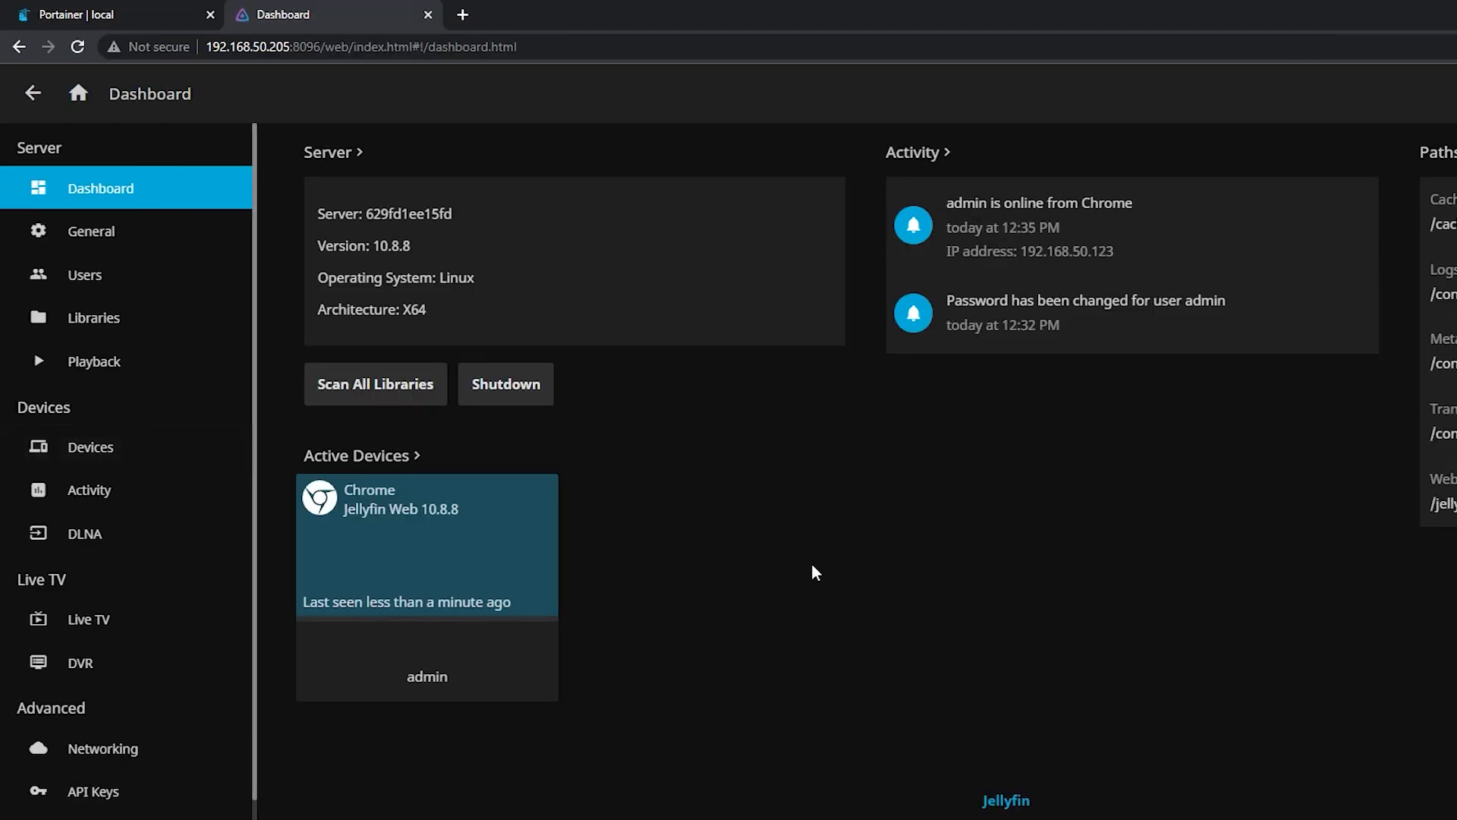
mouse_move(1015, 472)
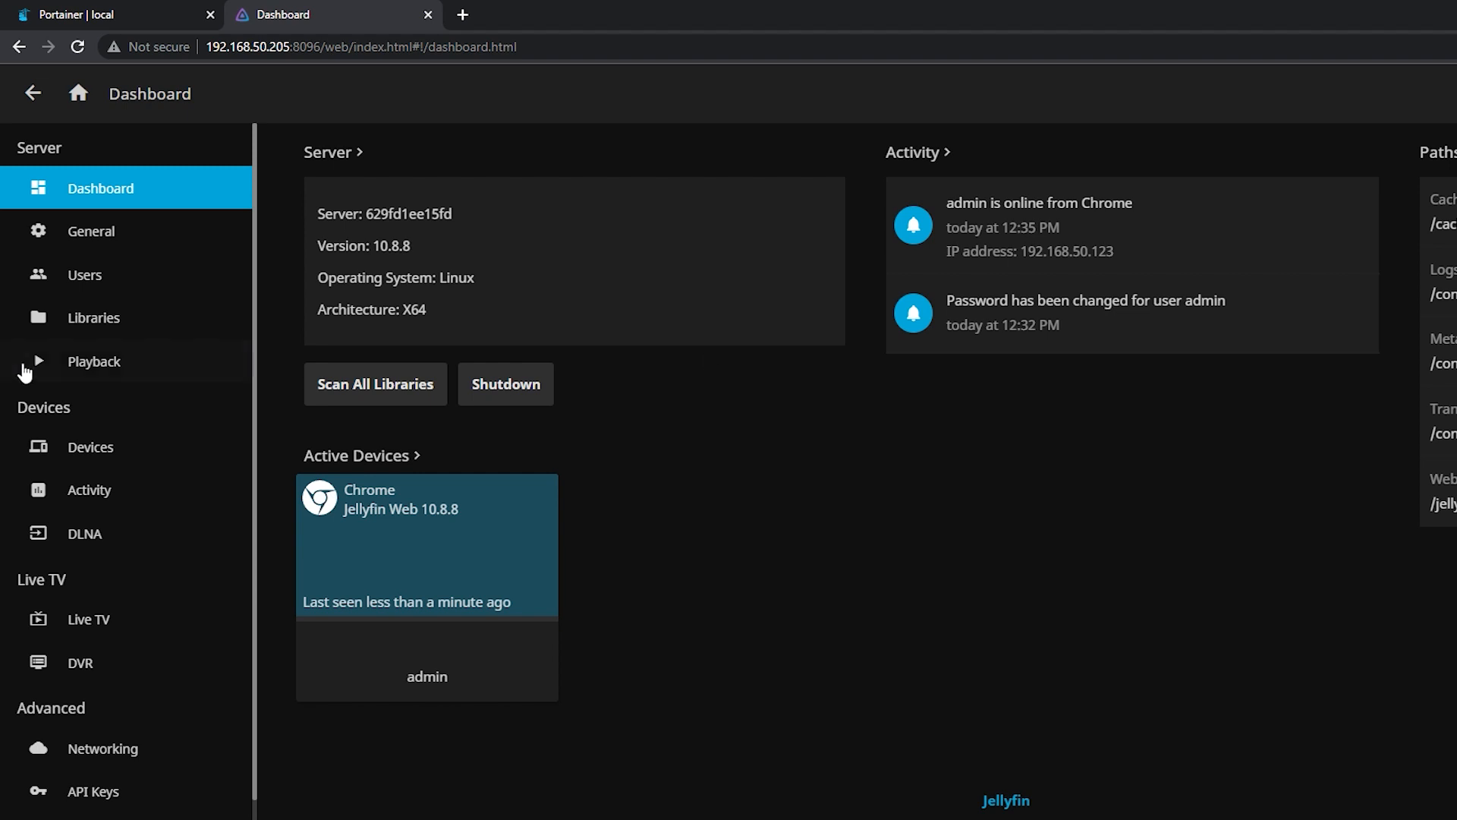
Step: Add user wcs with a password and access to all libraries, then sign out of admin
click(84, 274)
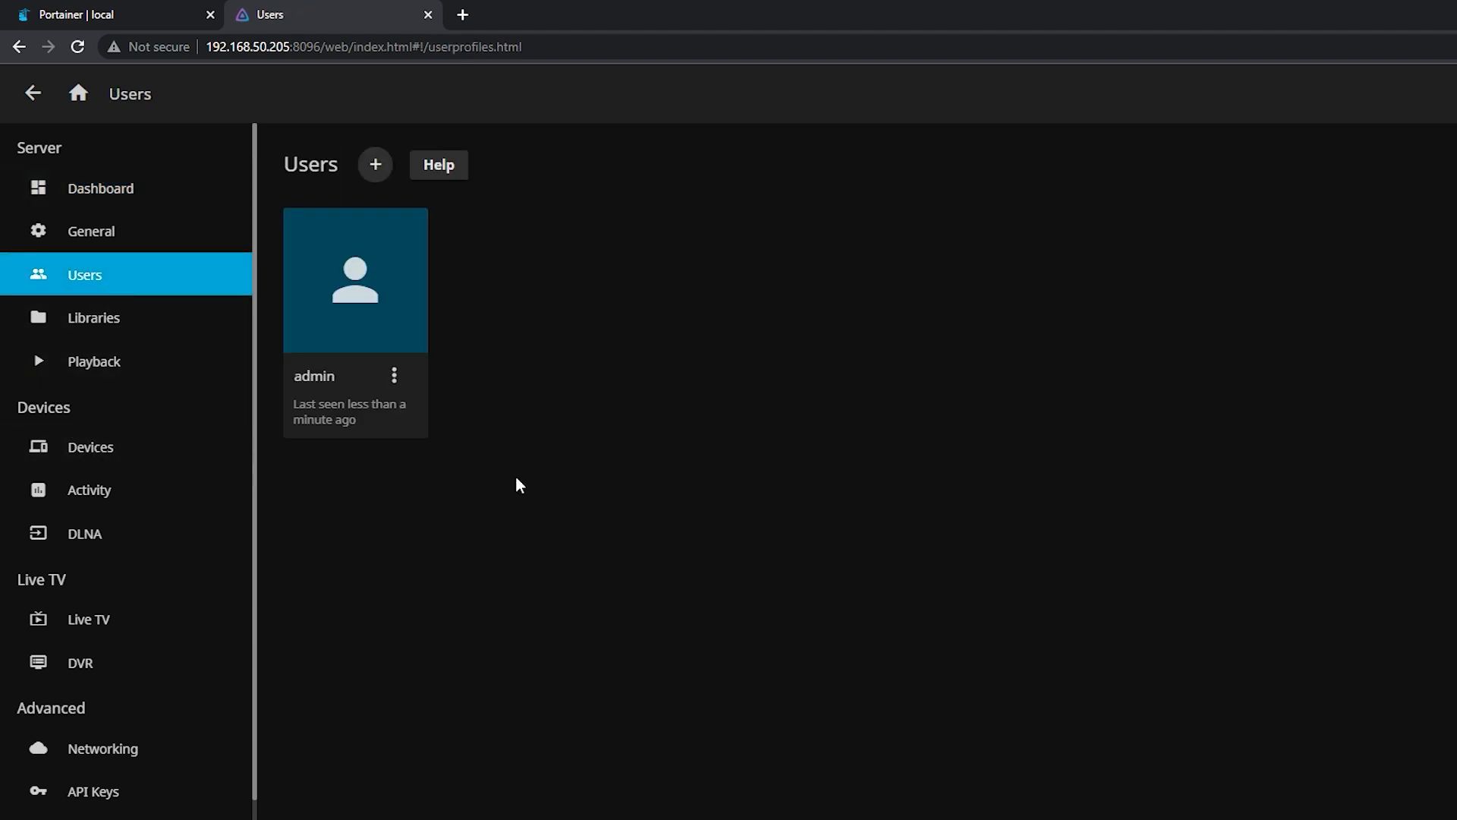
mouse_move(376, 165)
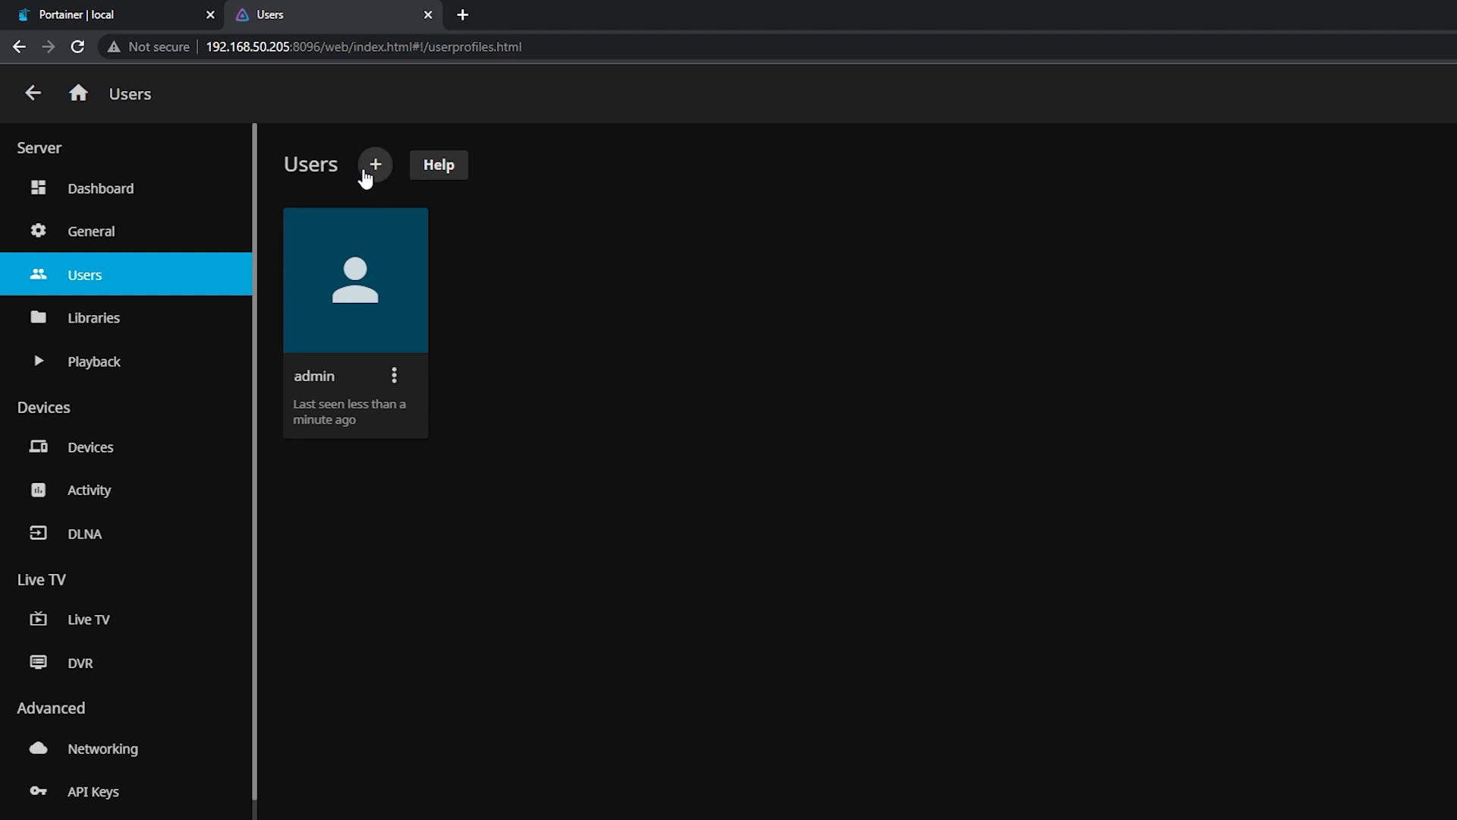
click(374, 165)
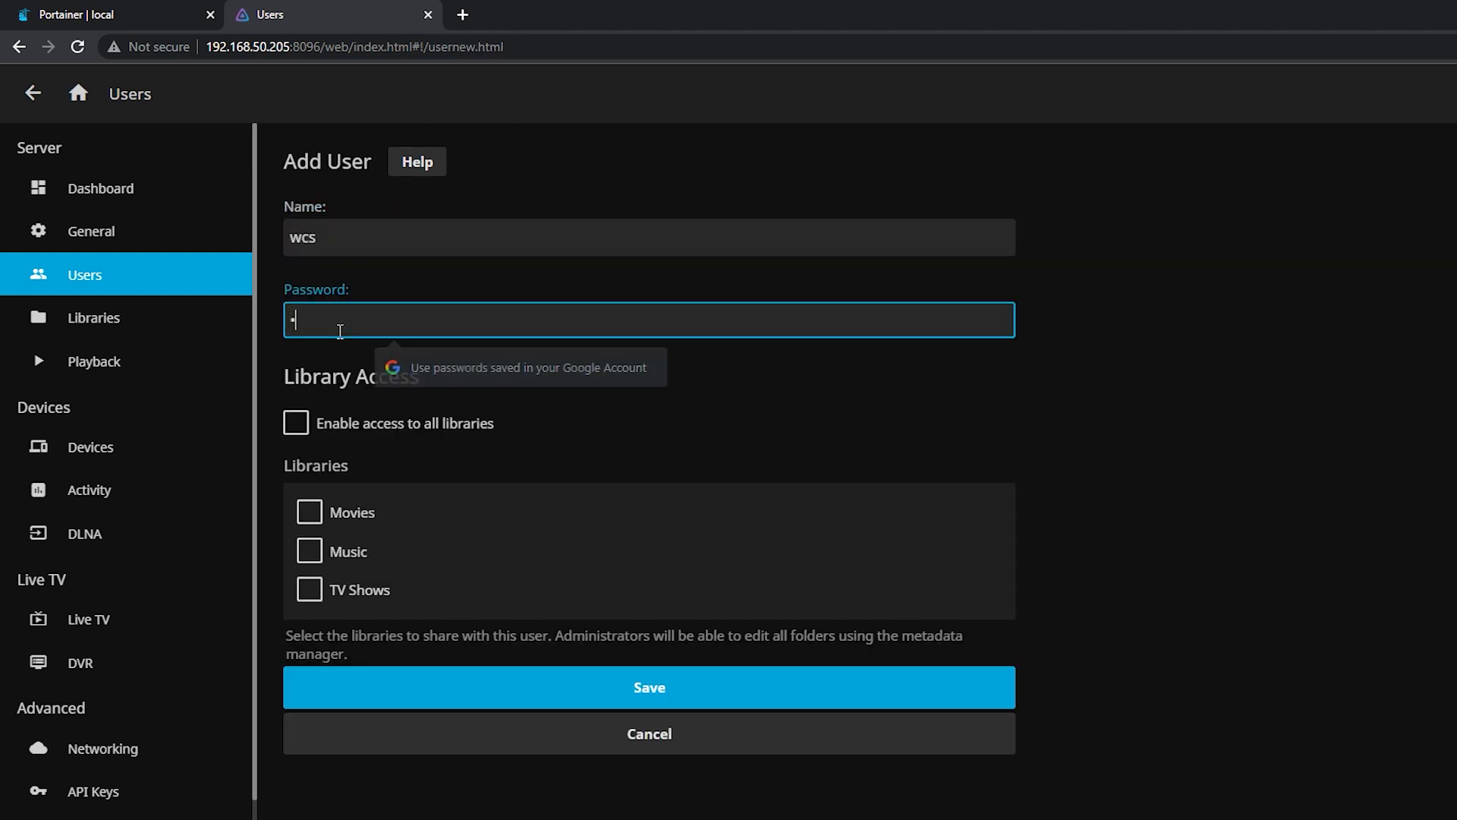
text(password)
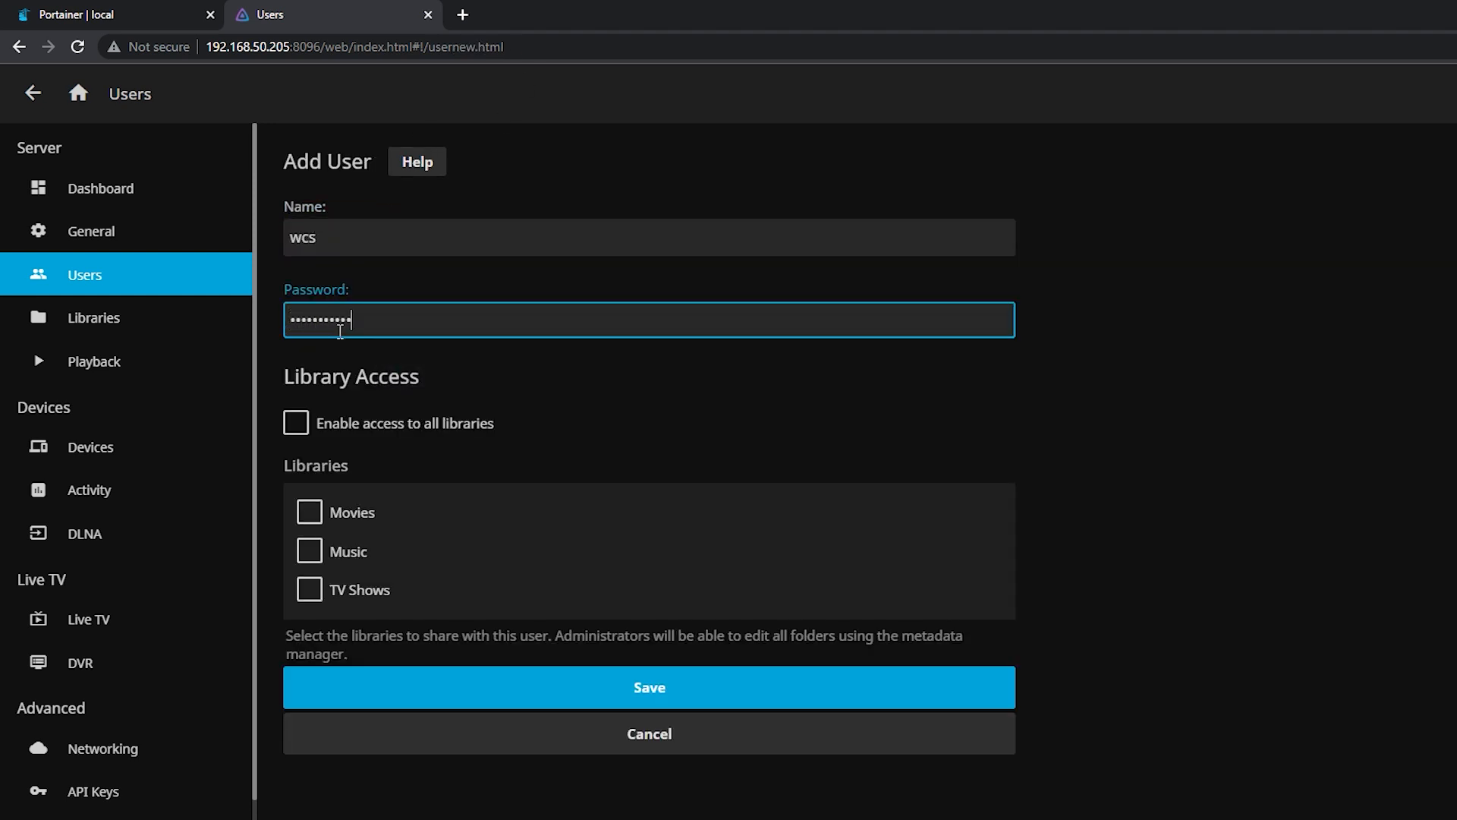
click(296, 424)
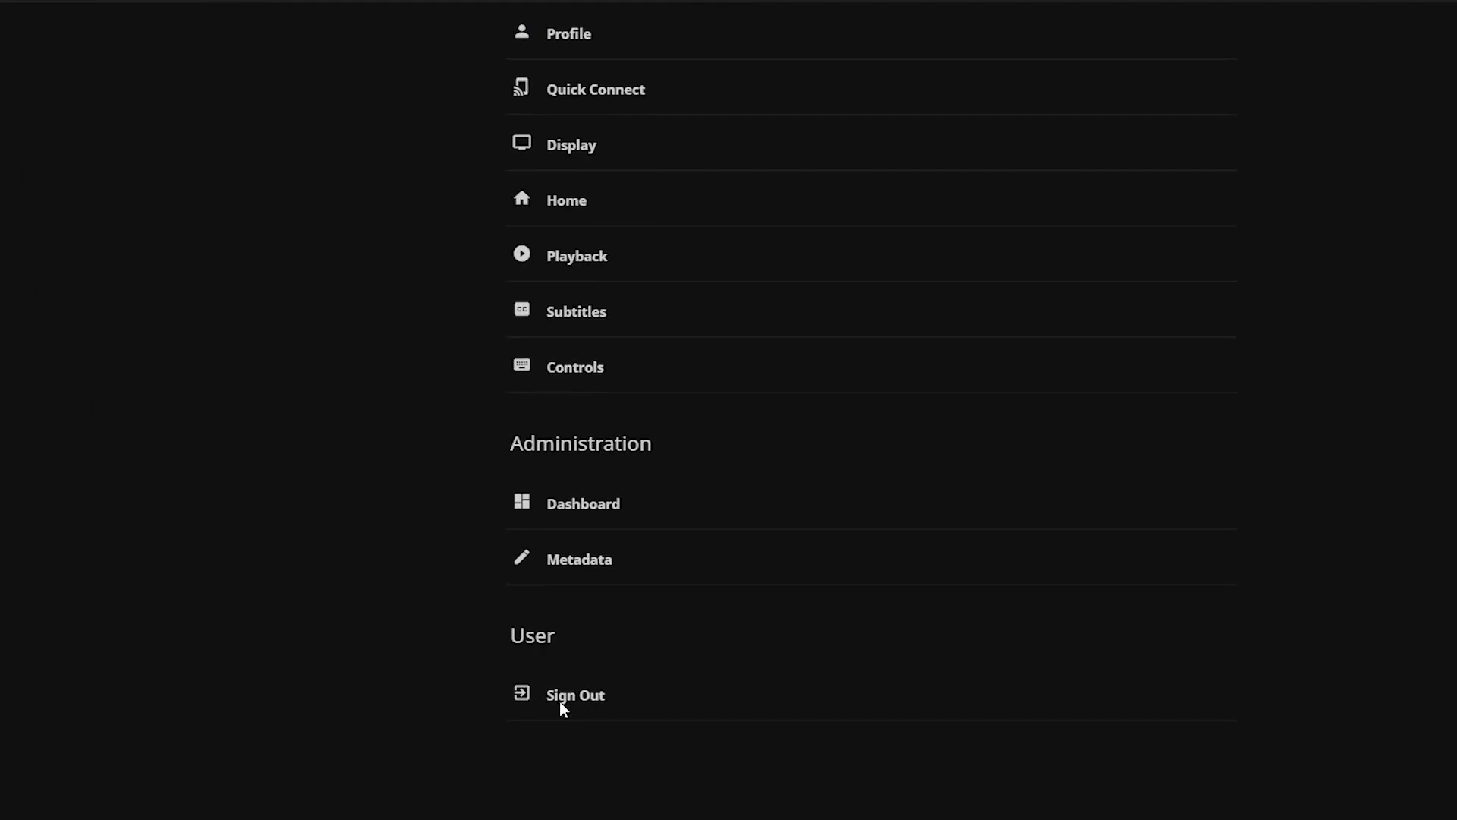
click(575, 695)
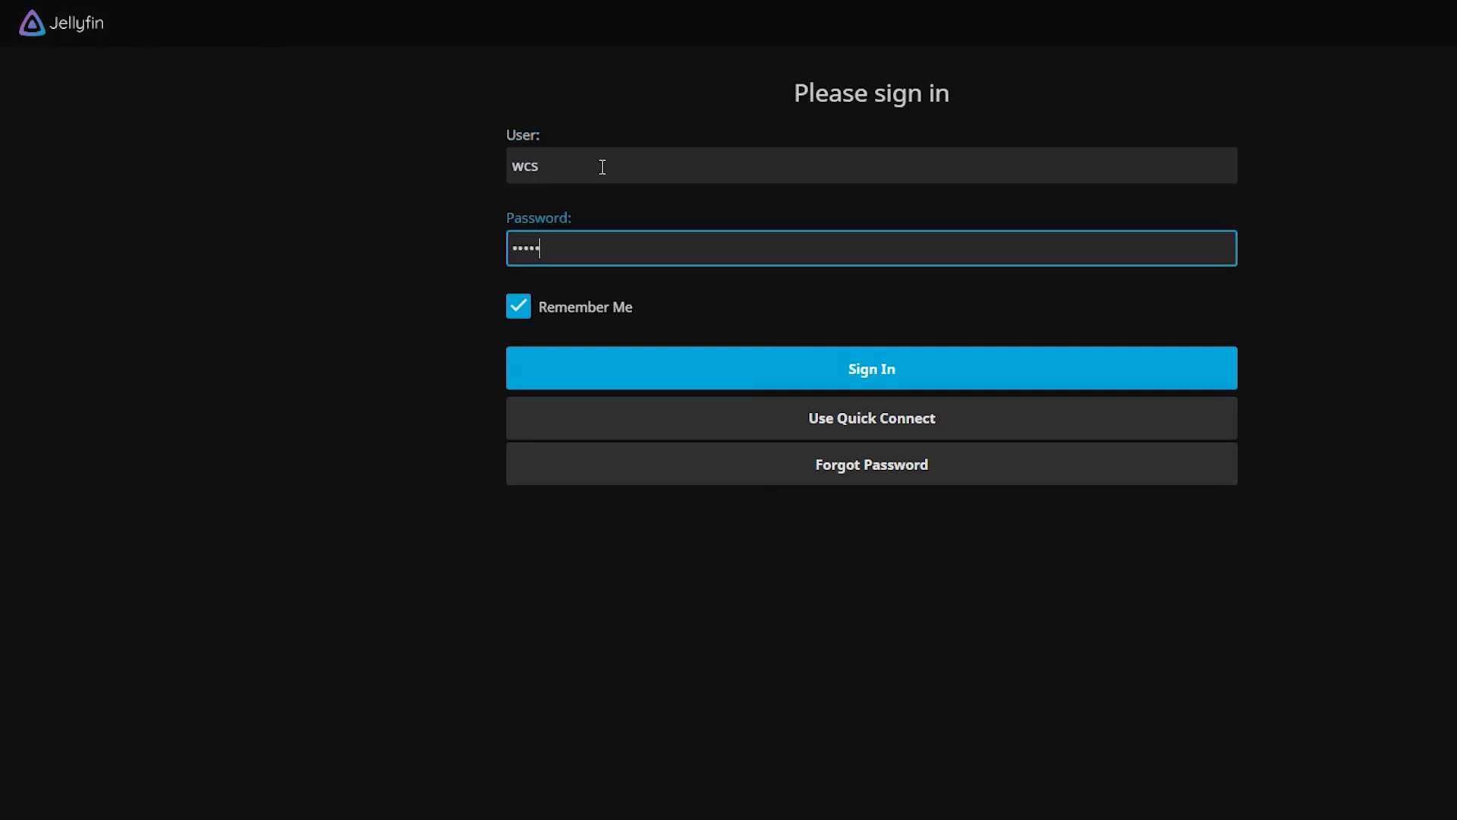
Step: Log in as wcs, open the empty Movies library, and return Home
click(870, 368)
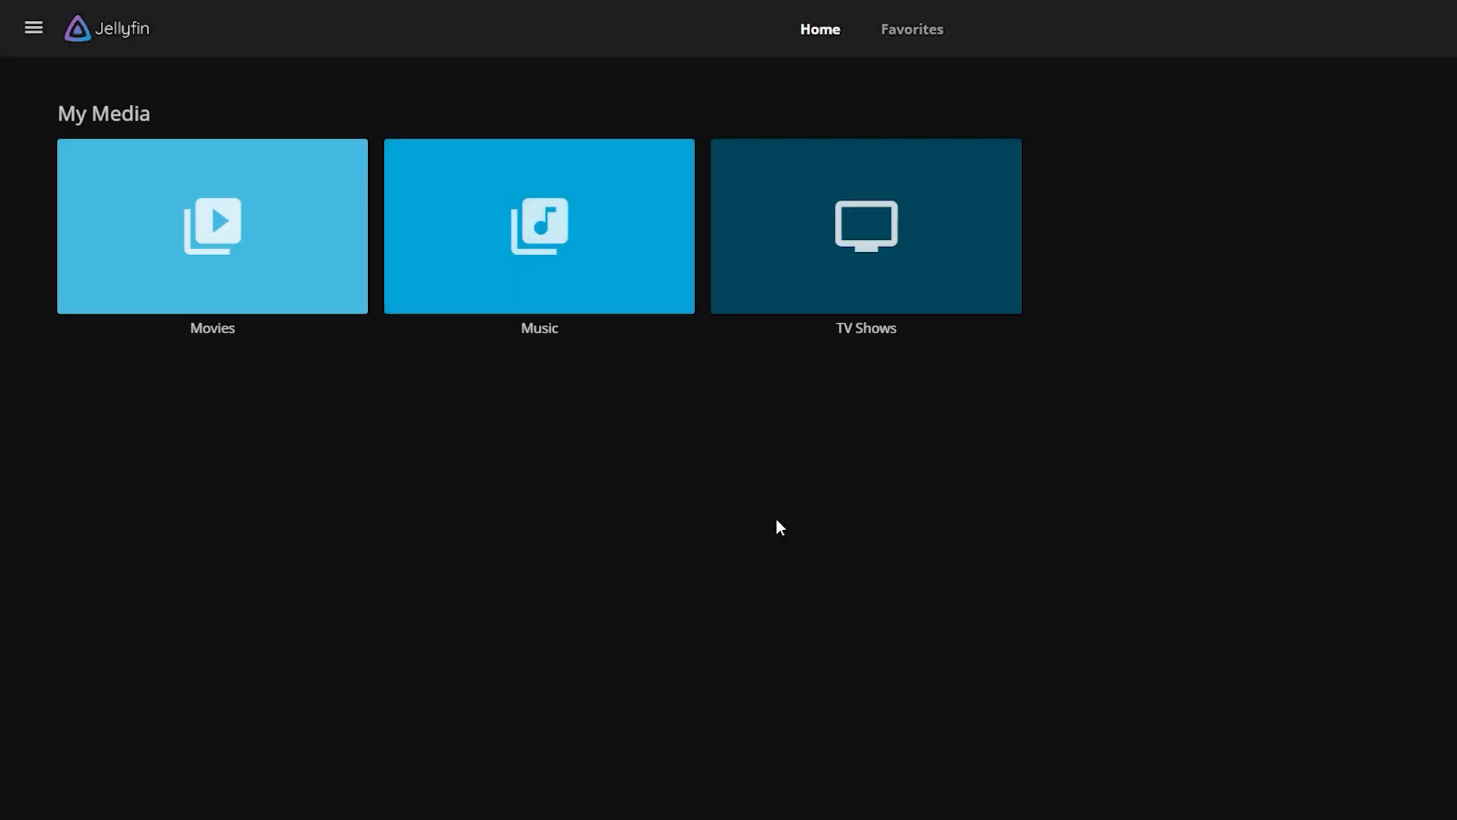
click(212, 226)
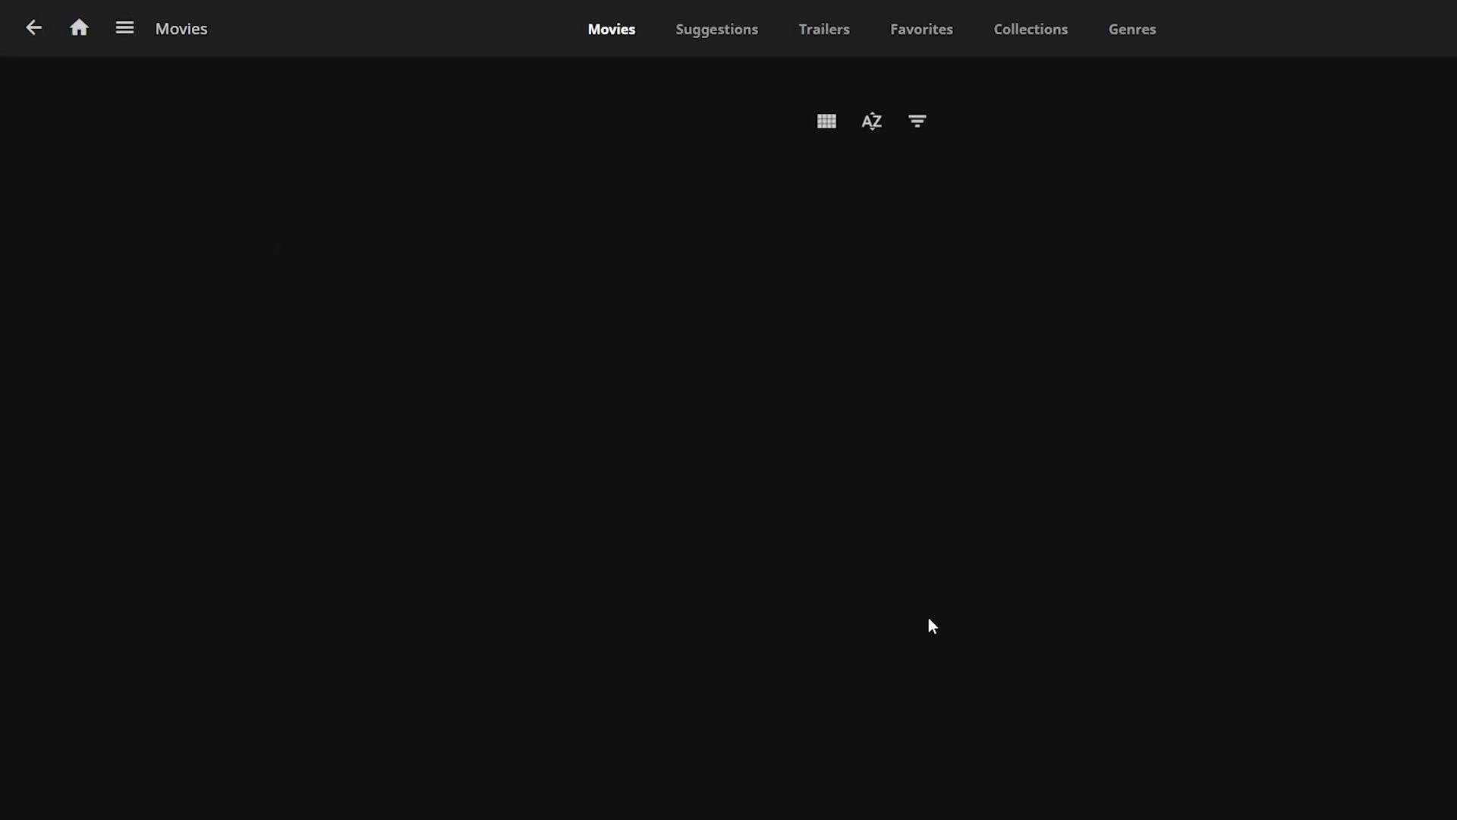
click(79, 27)
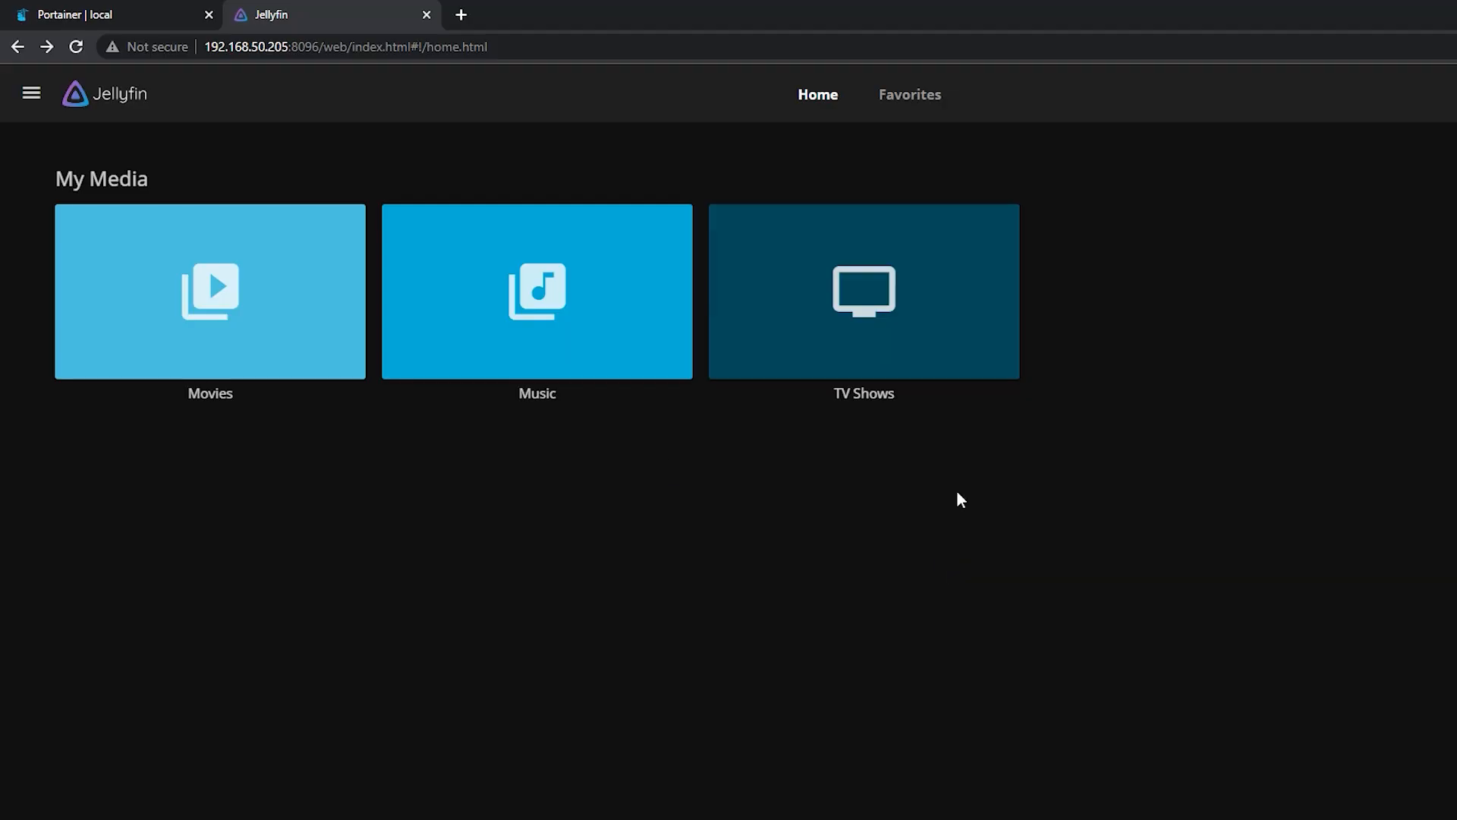
mouse_move(403, 584)
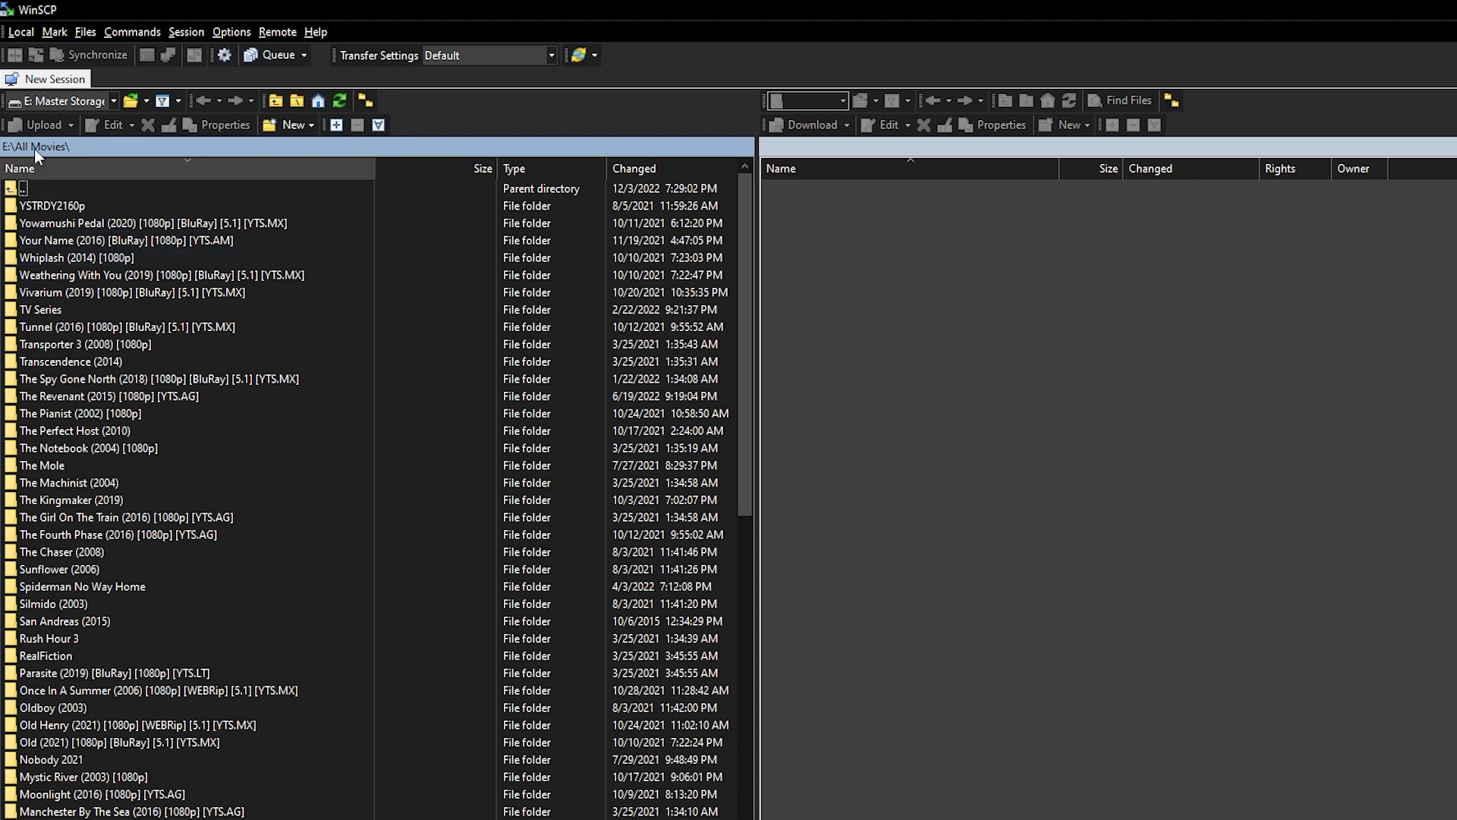
Step: Log WinSCP into 192.168.50.205 as user wcs with its password
click(46, 78)
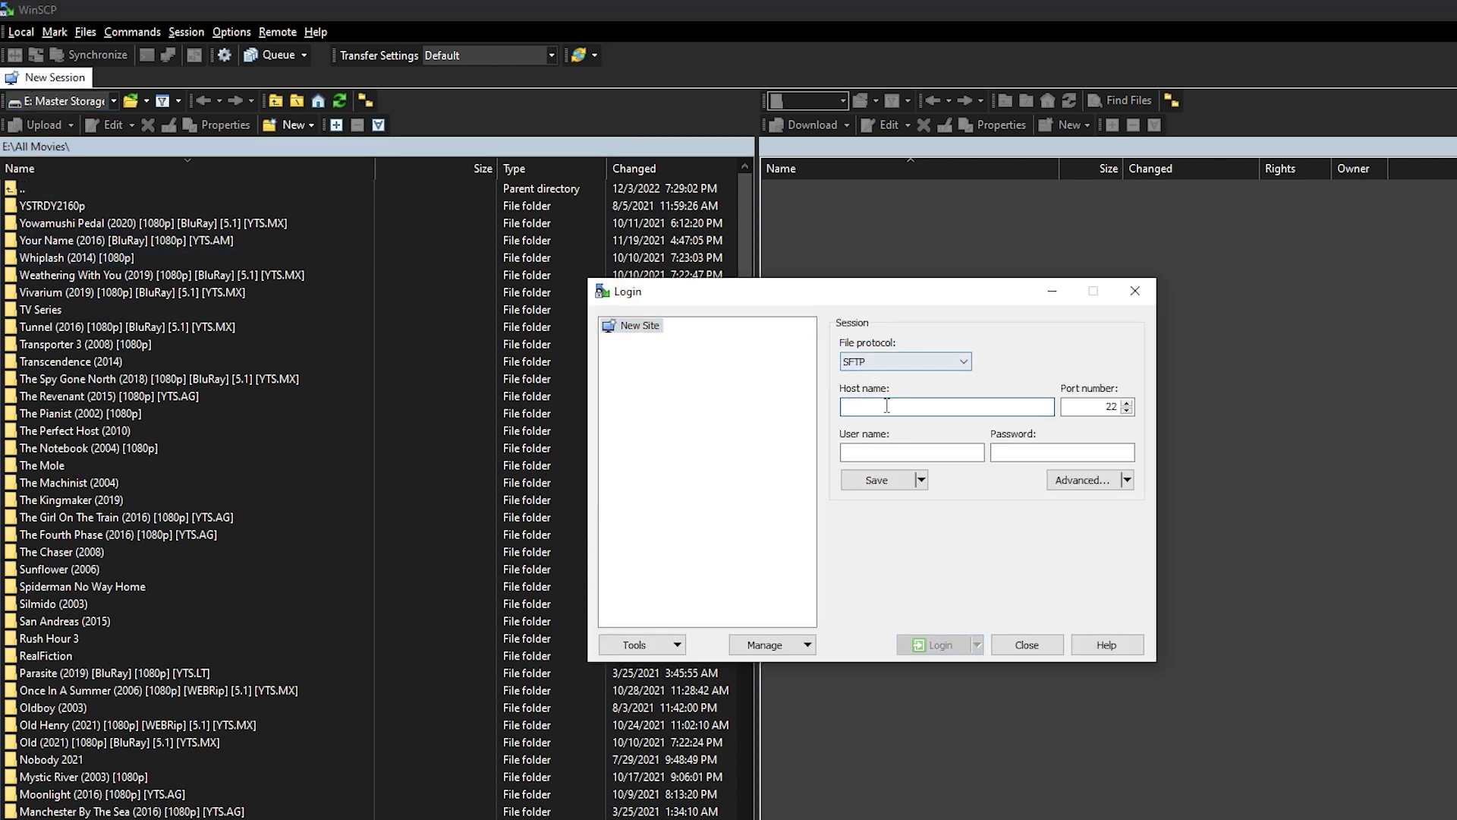
text(192.168.50.)
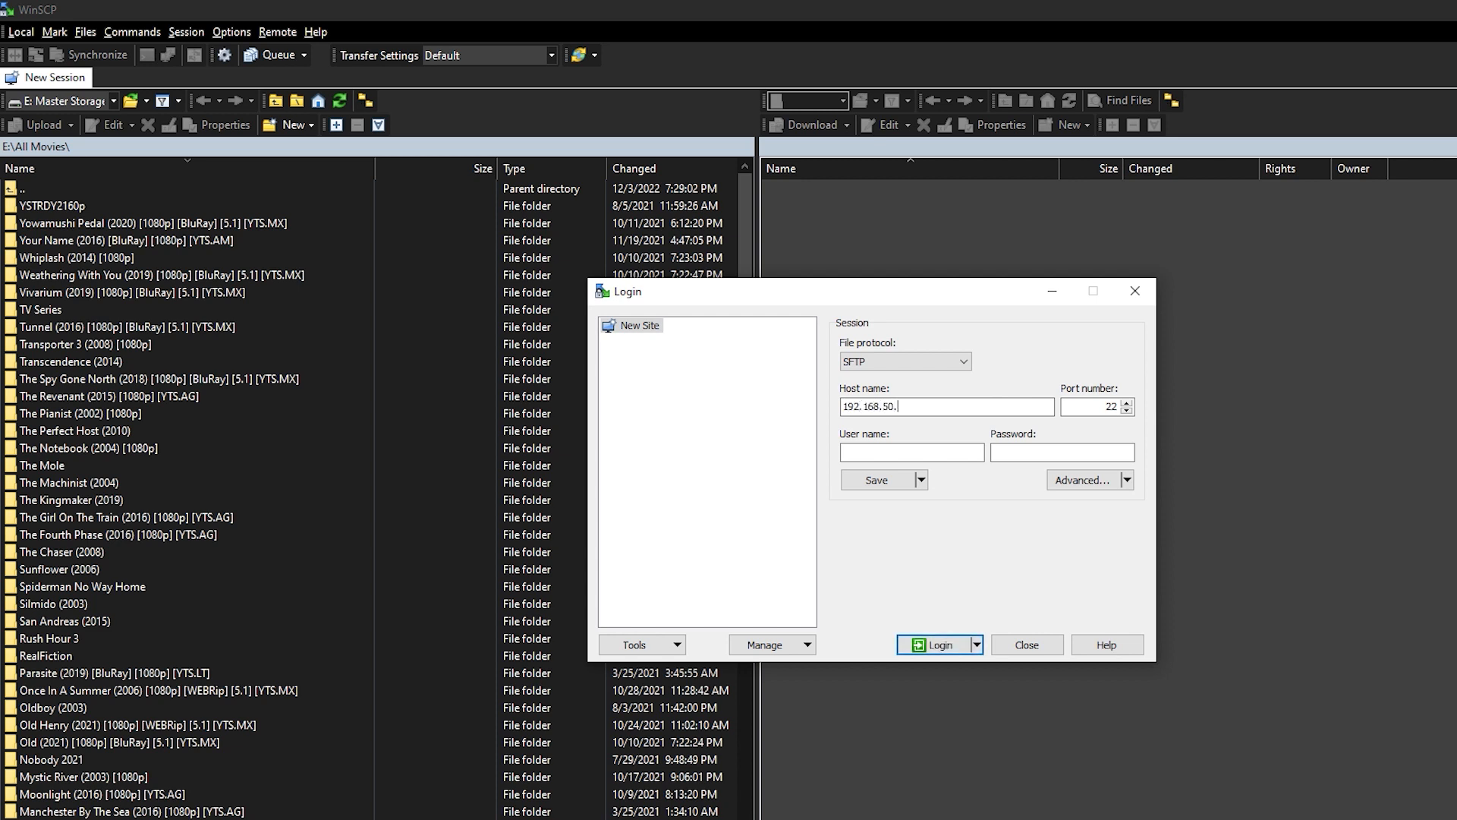
text(wcs)
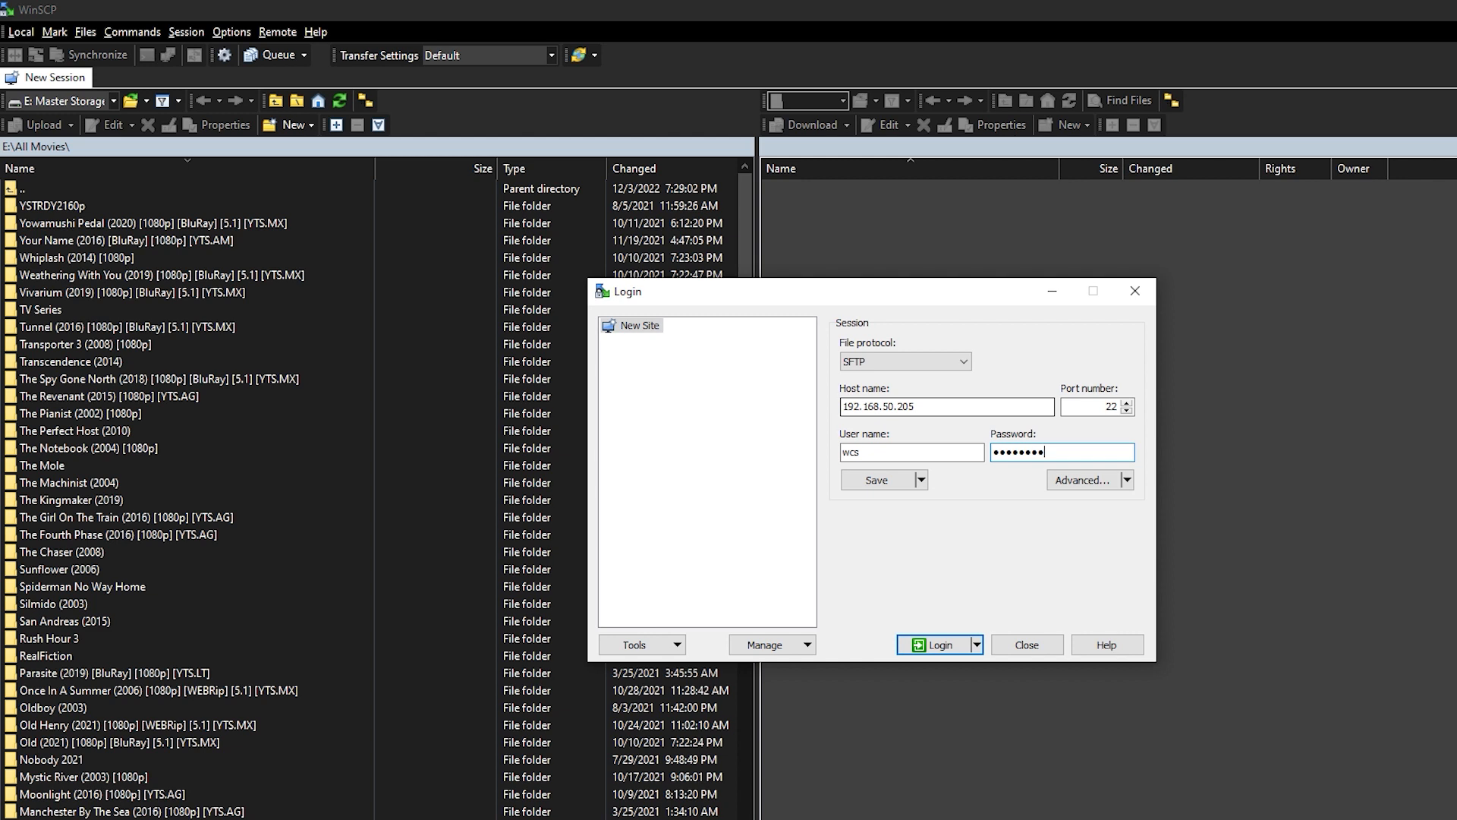
click(935, 644)
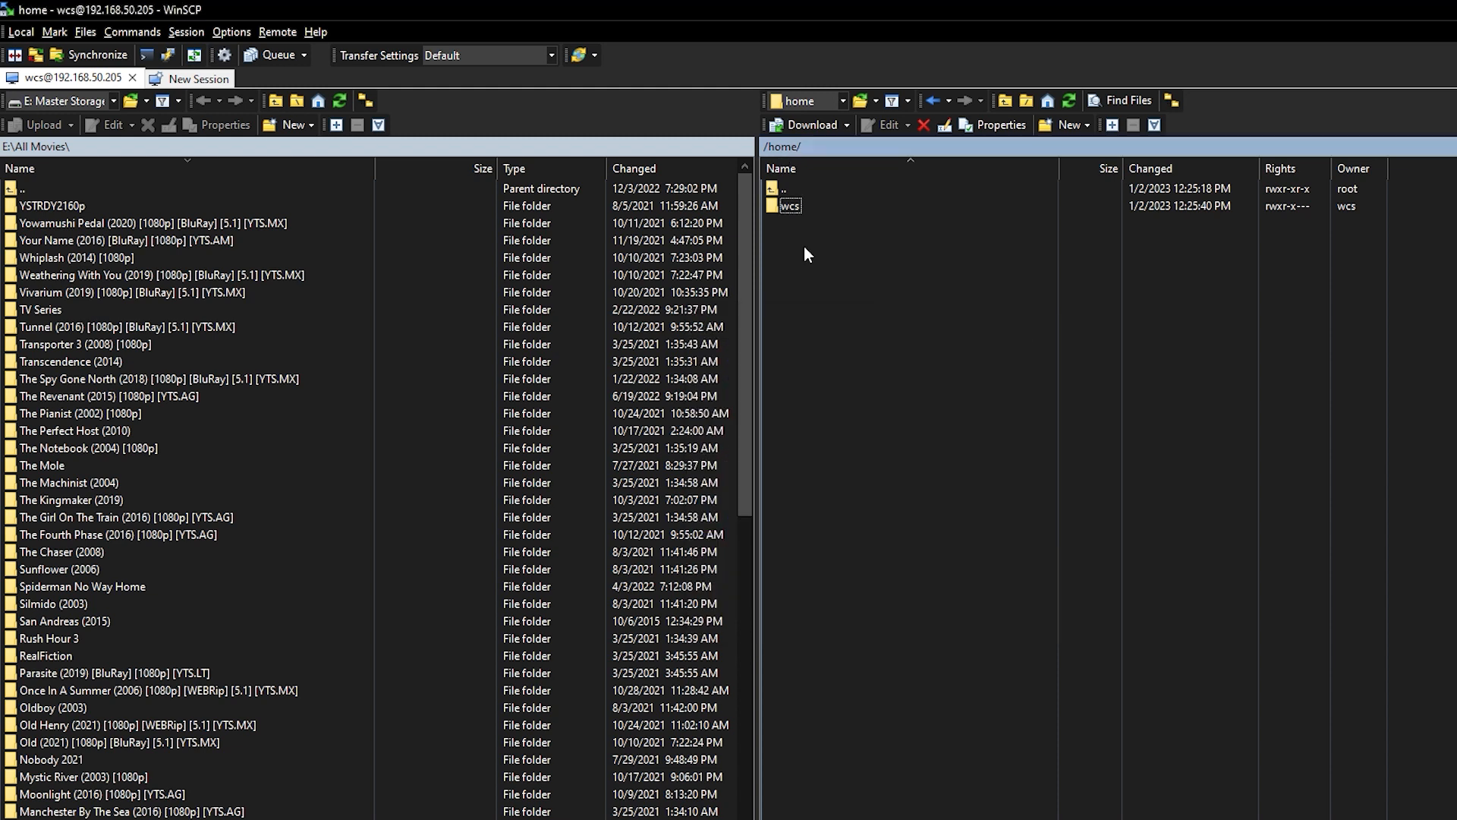
Step: Copy the Hacksaw Ridge (2016) folder into /home/wcs/jellyfin/data/movies on the server
double_click(790, 205)
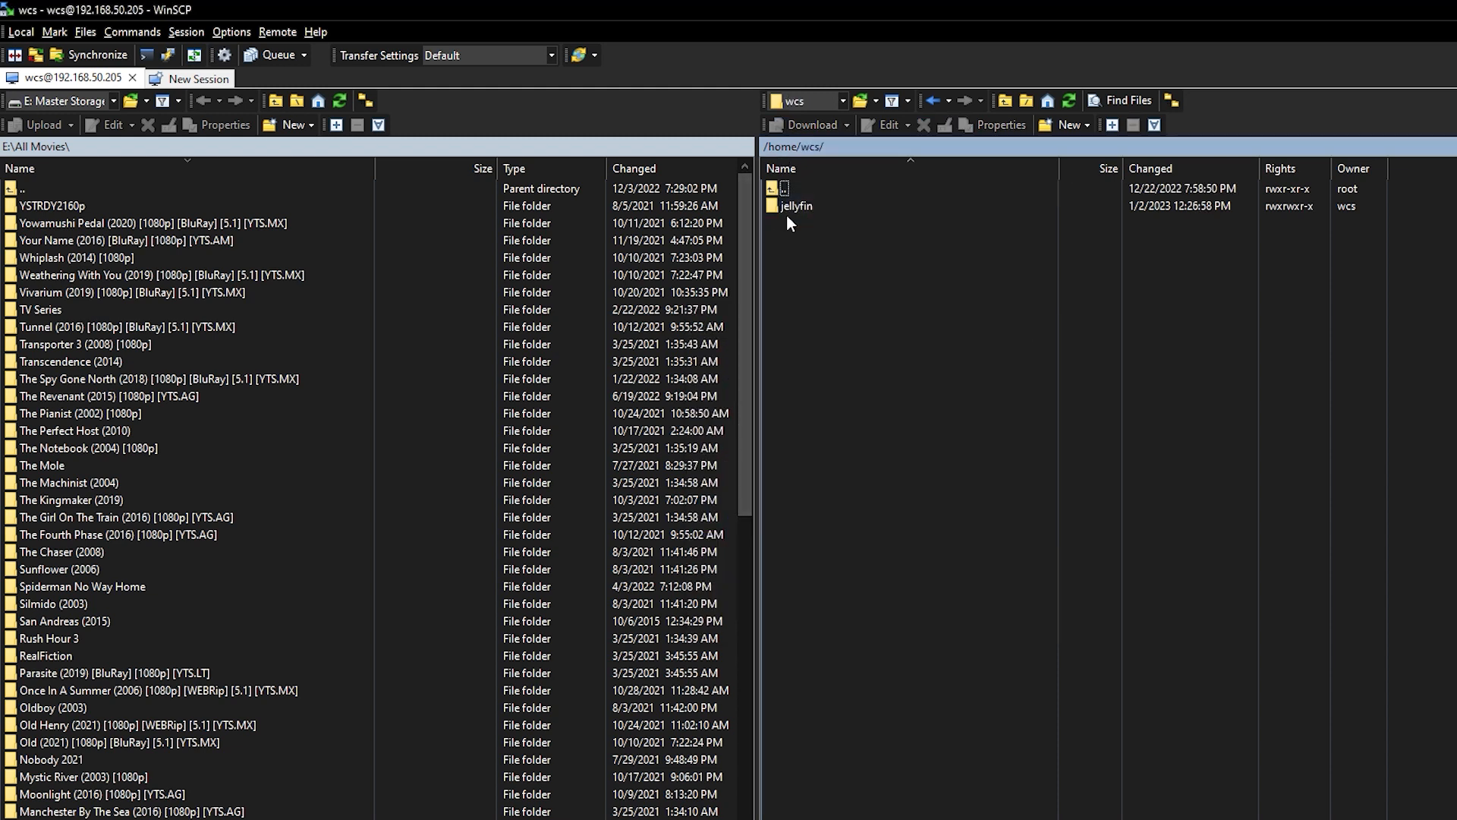
double_click(794, 206)
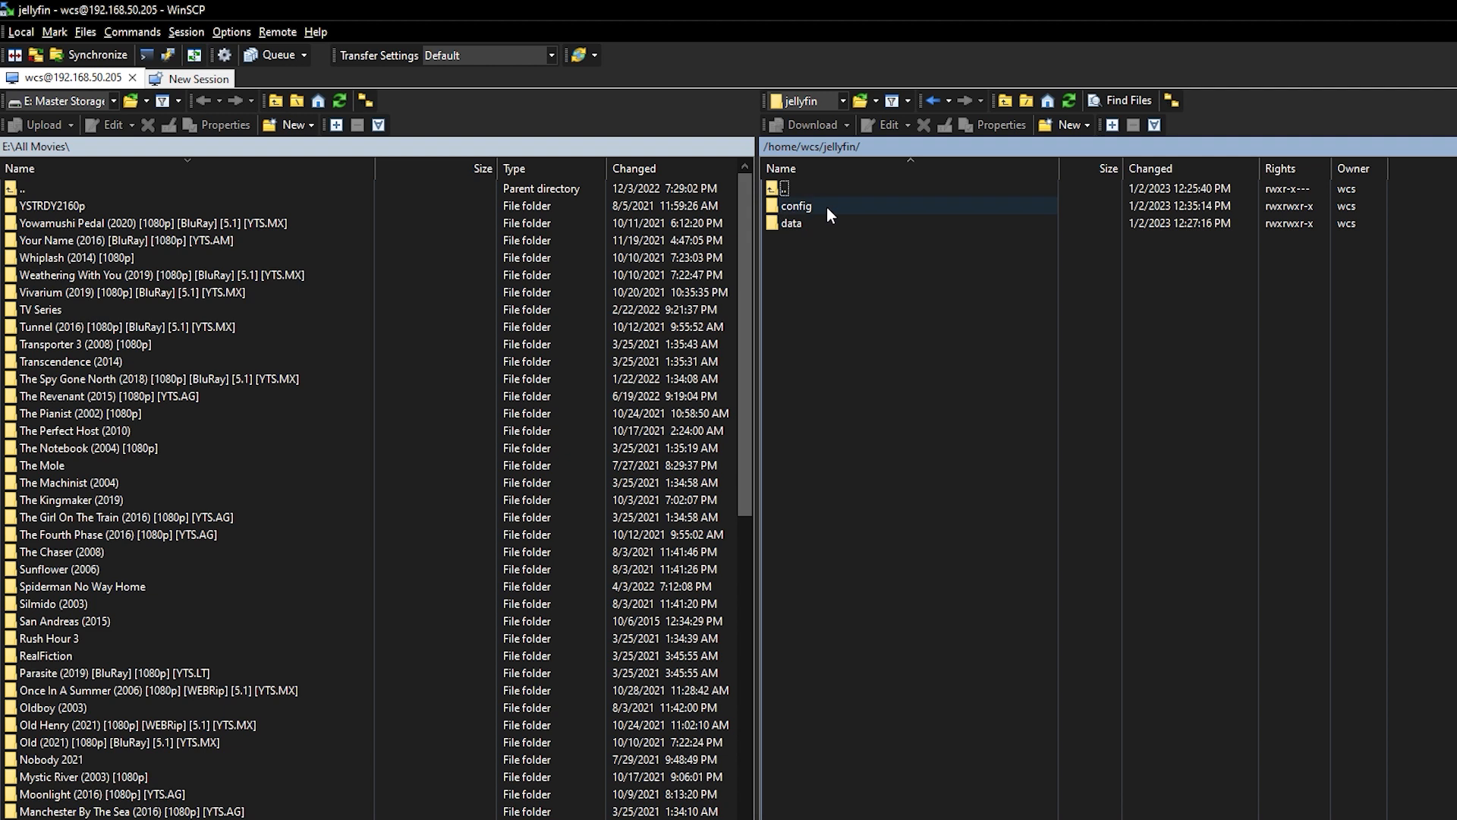
double_click(791, 223)
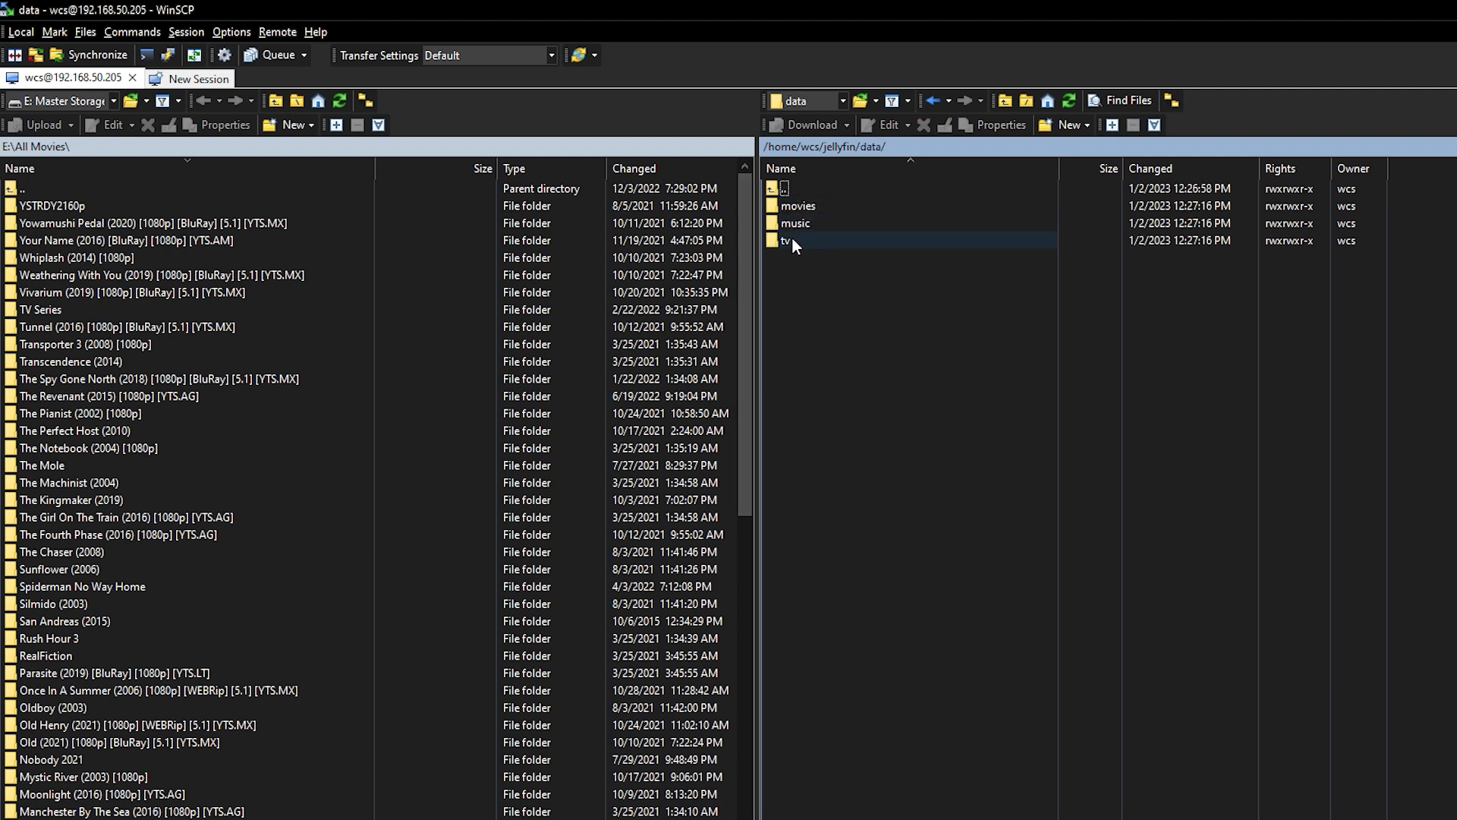
click(797, 205)
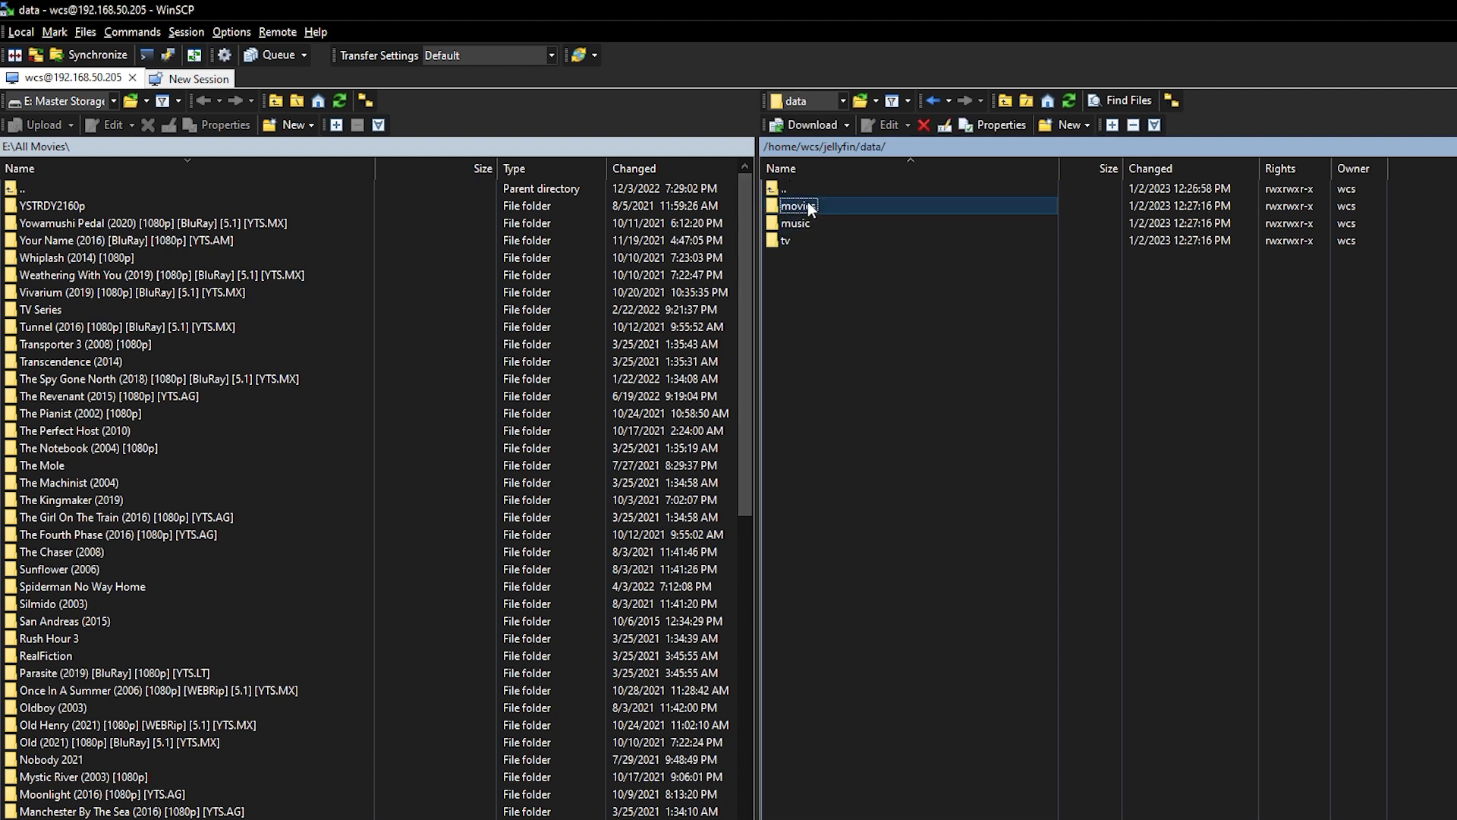
double_click(798, 205)
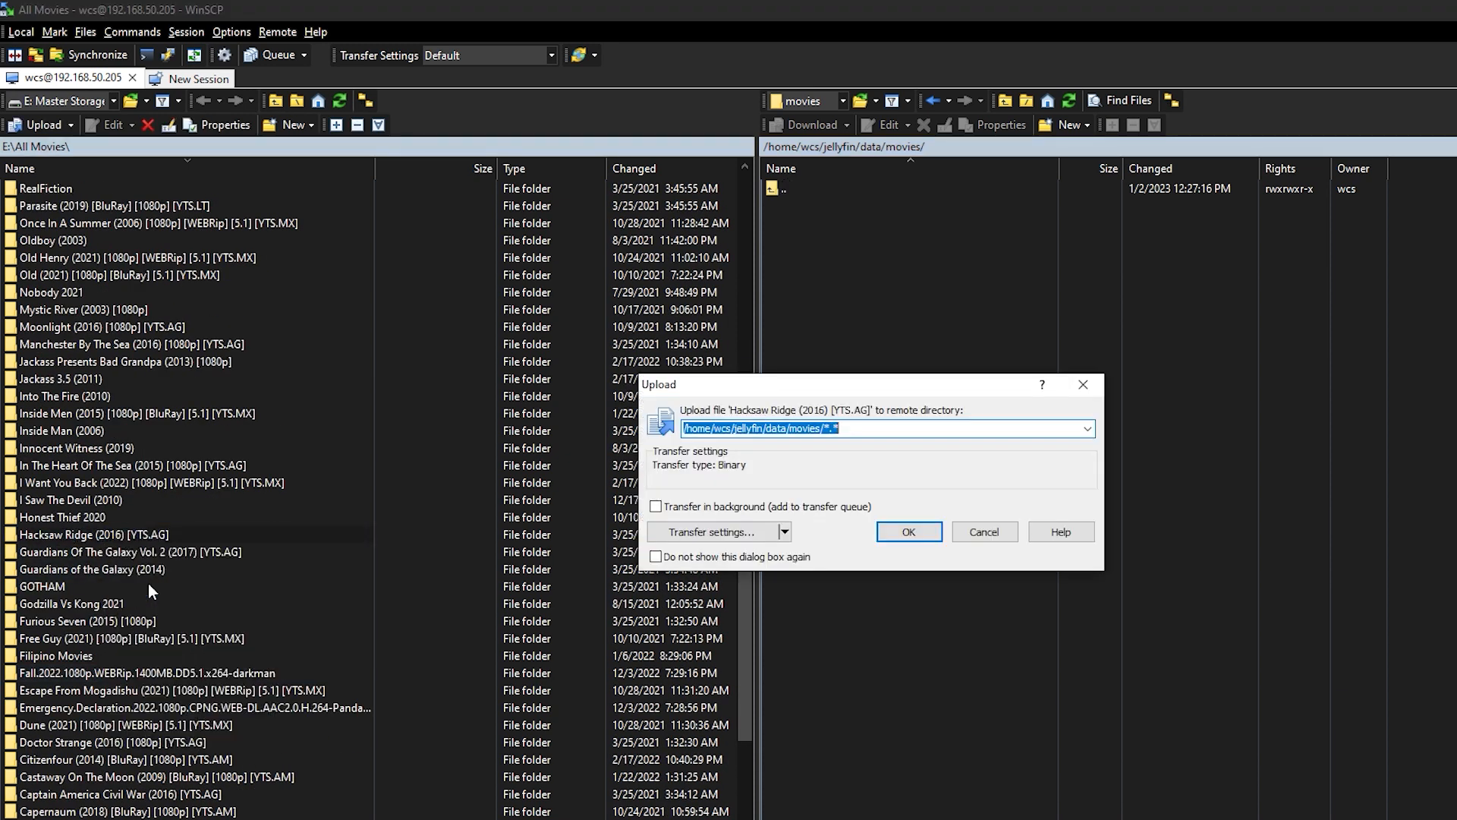
click(907, 530)
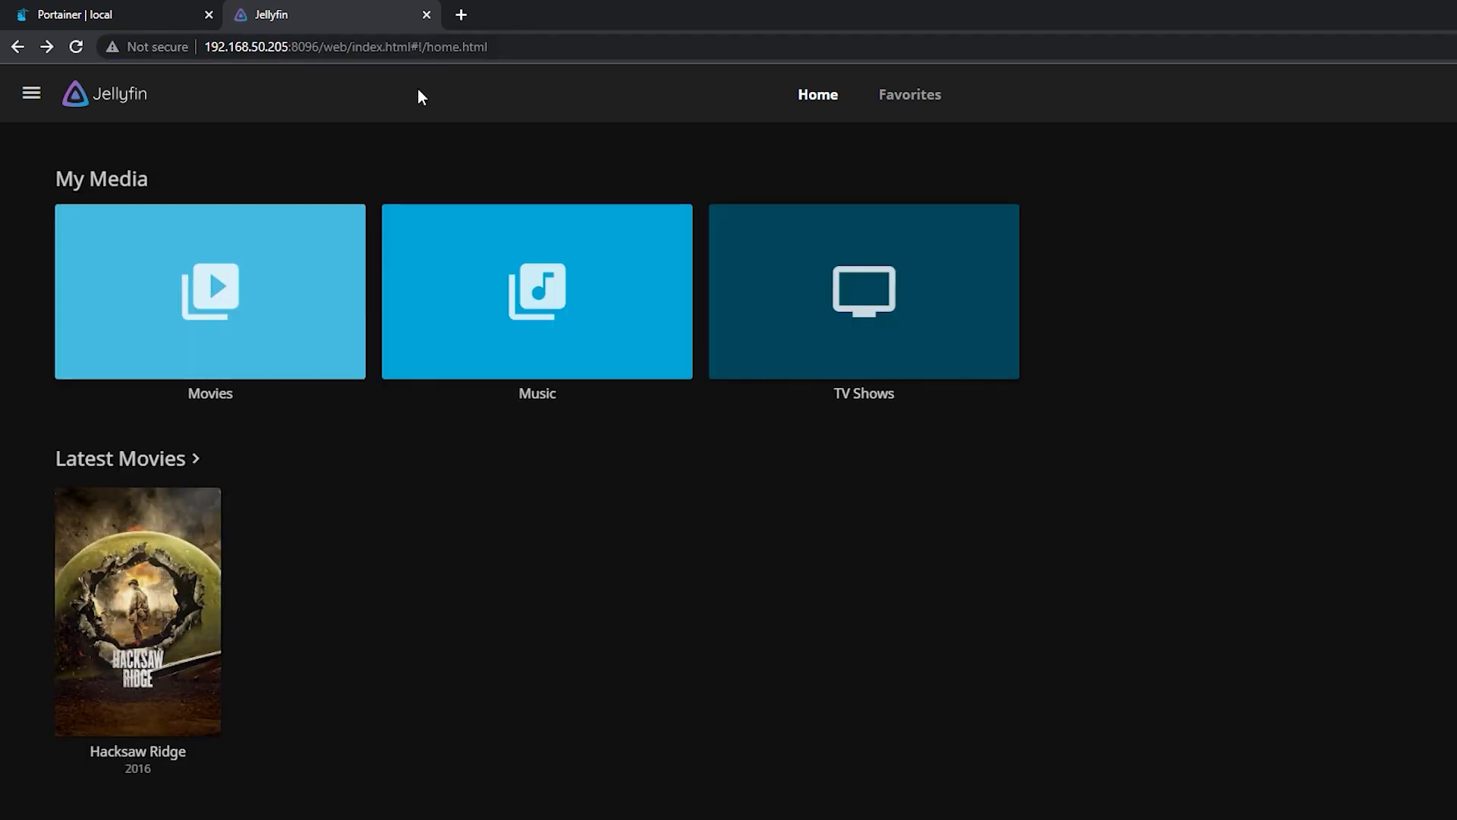
mouse_move(778, 638)
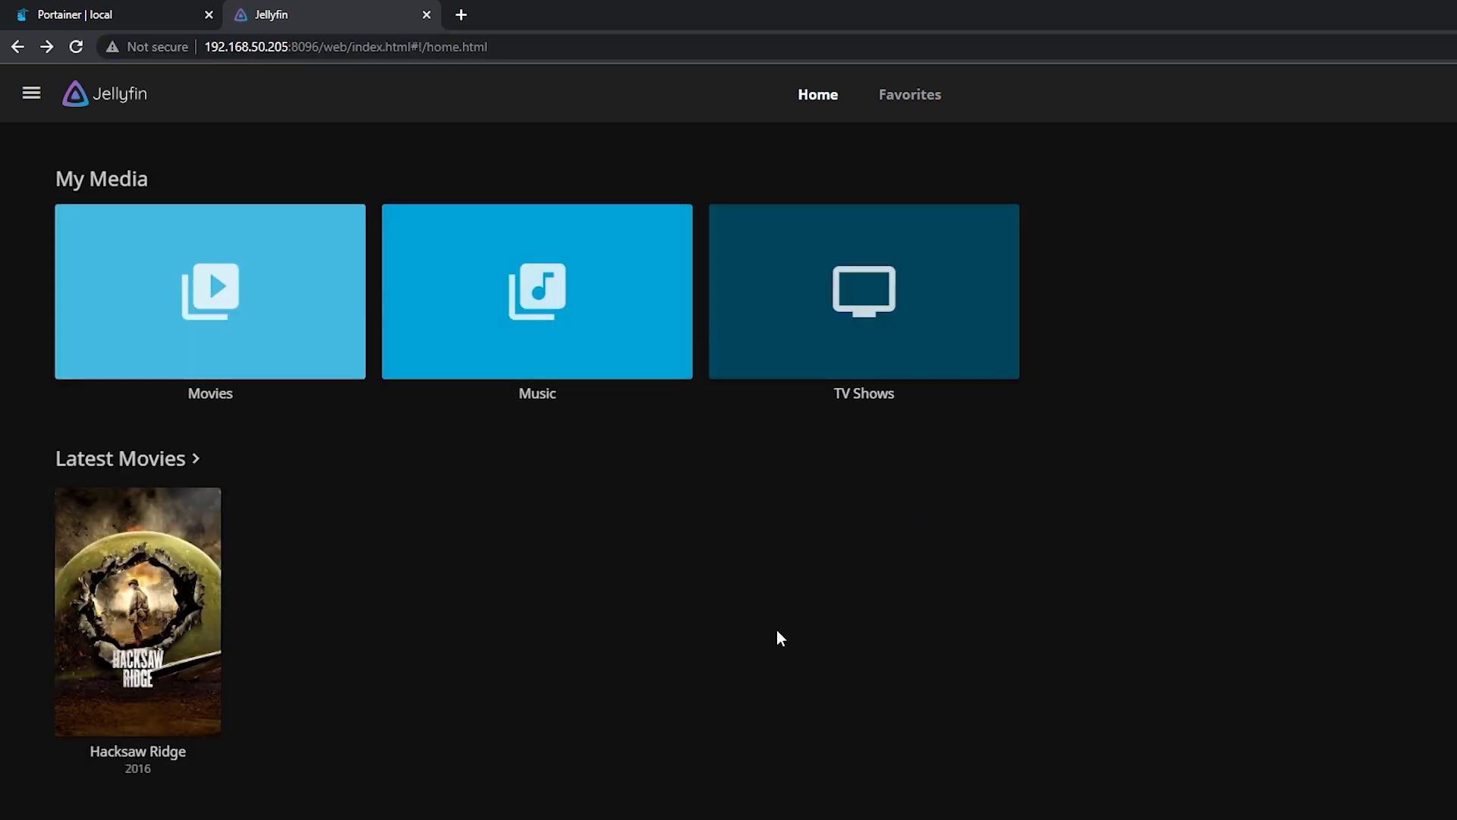
Step: Open the Movies library and the Hacksaw Ridge (2016) movie page
click(209, 291)
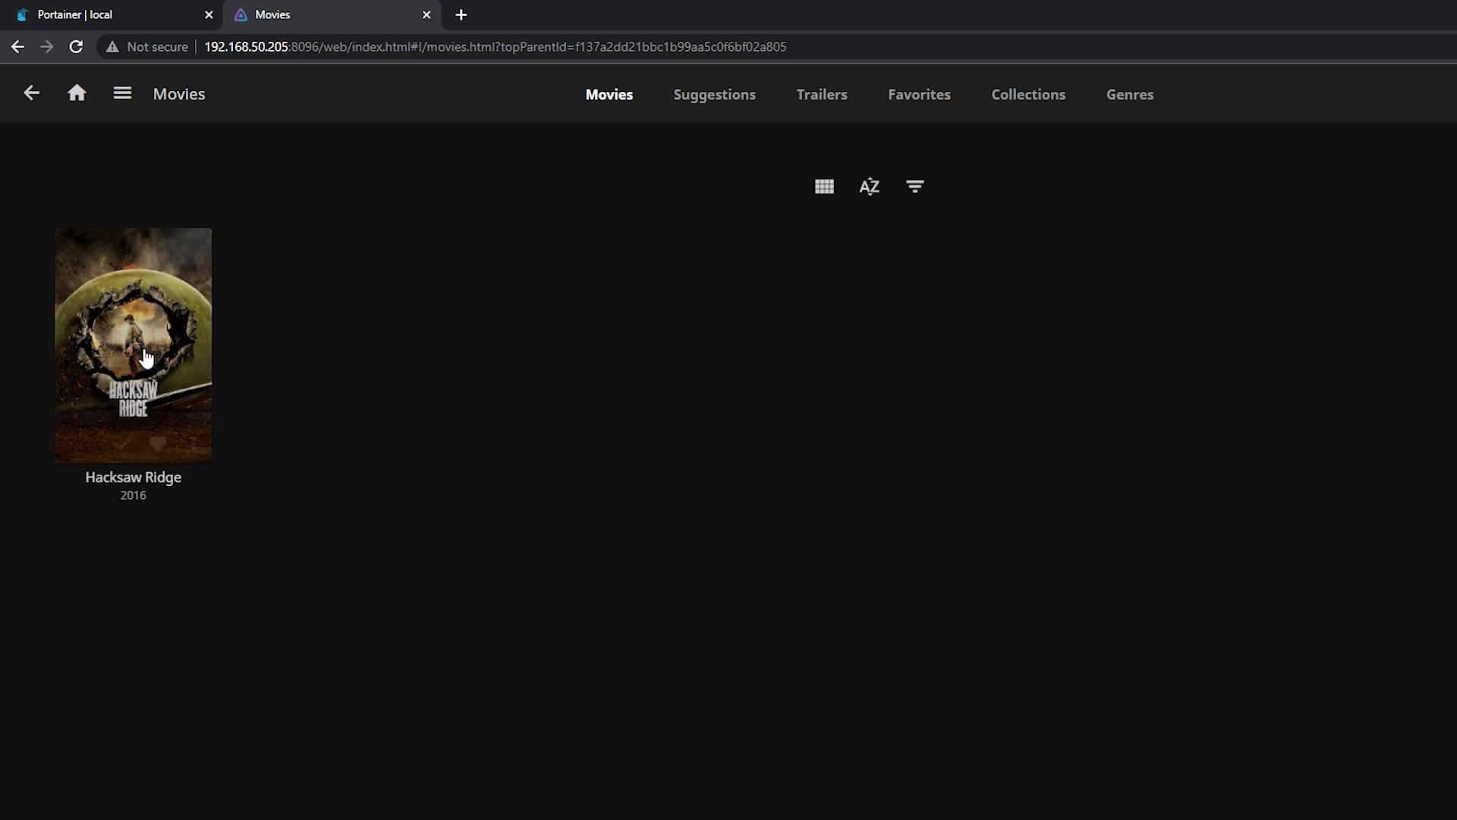
click(133, 343)
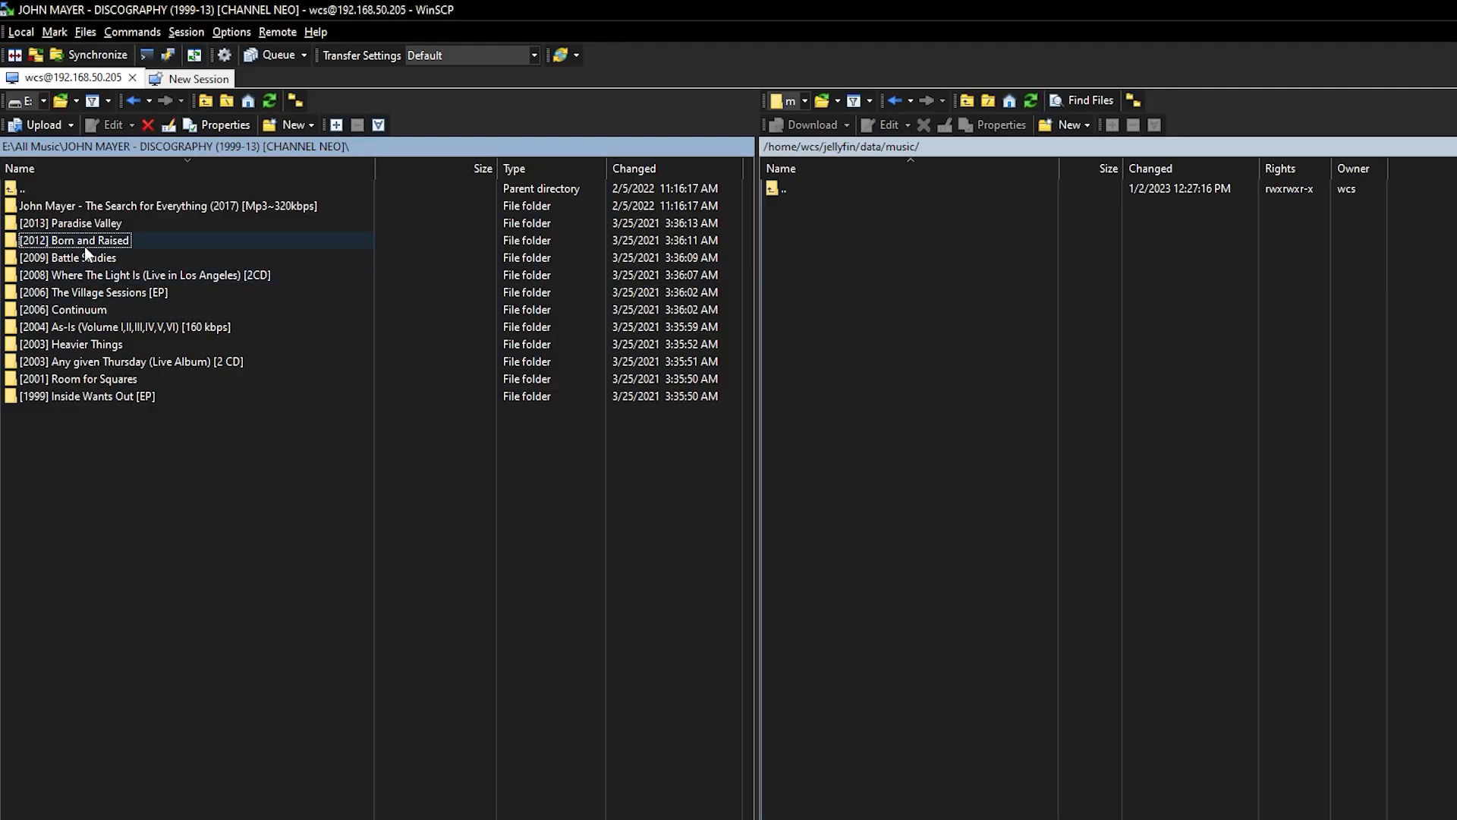
Step: Select the four John Mayer album folders, including Continuum and Room for Squares, and upload them to music
click(71, 344)
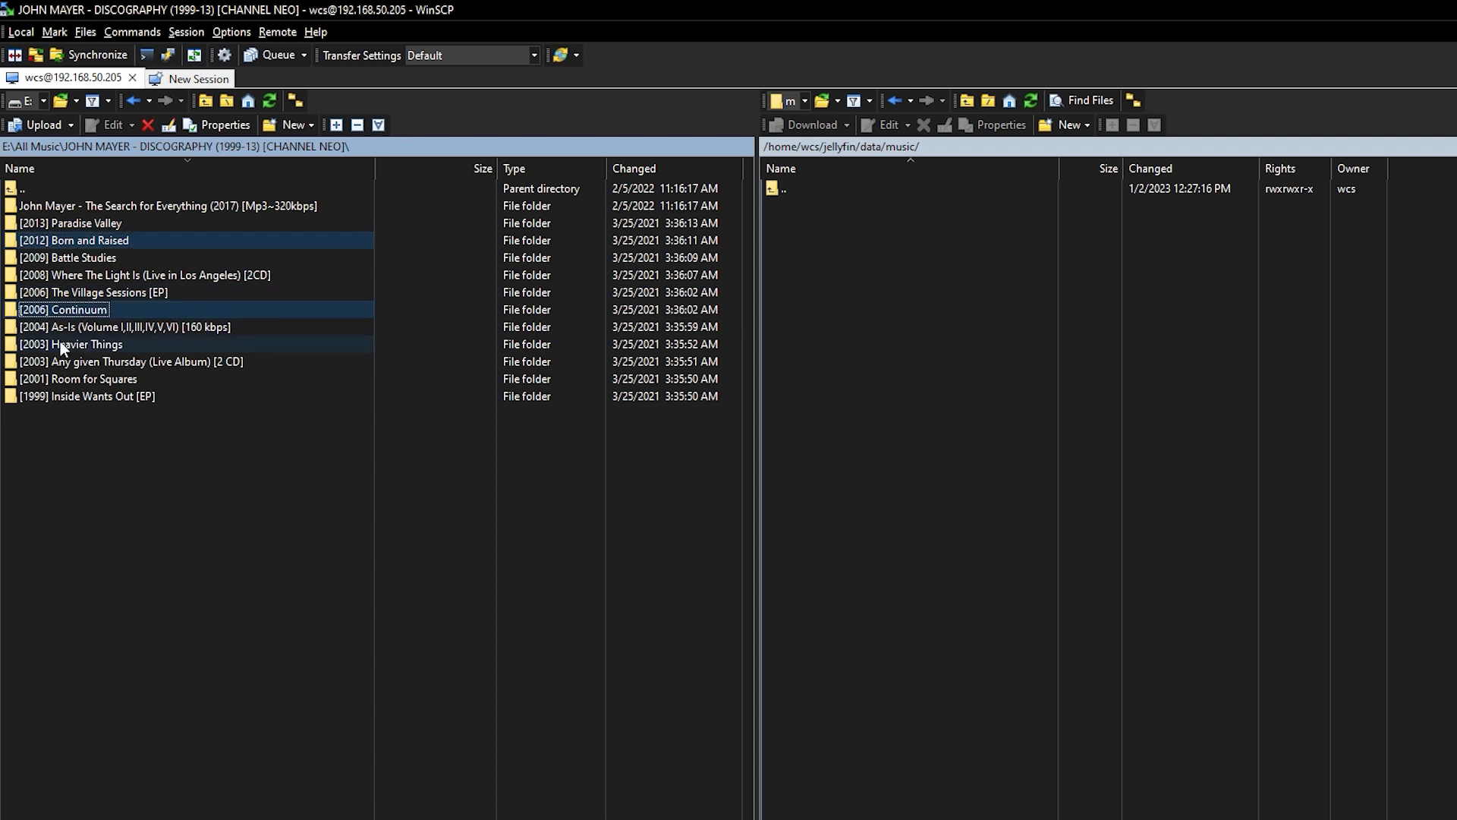
click(84, 378)
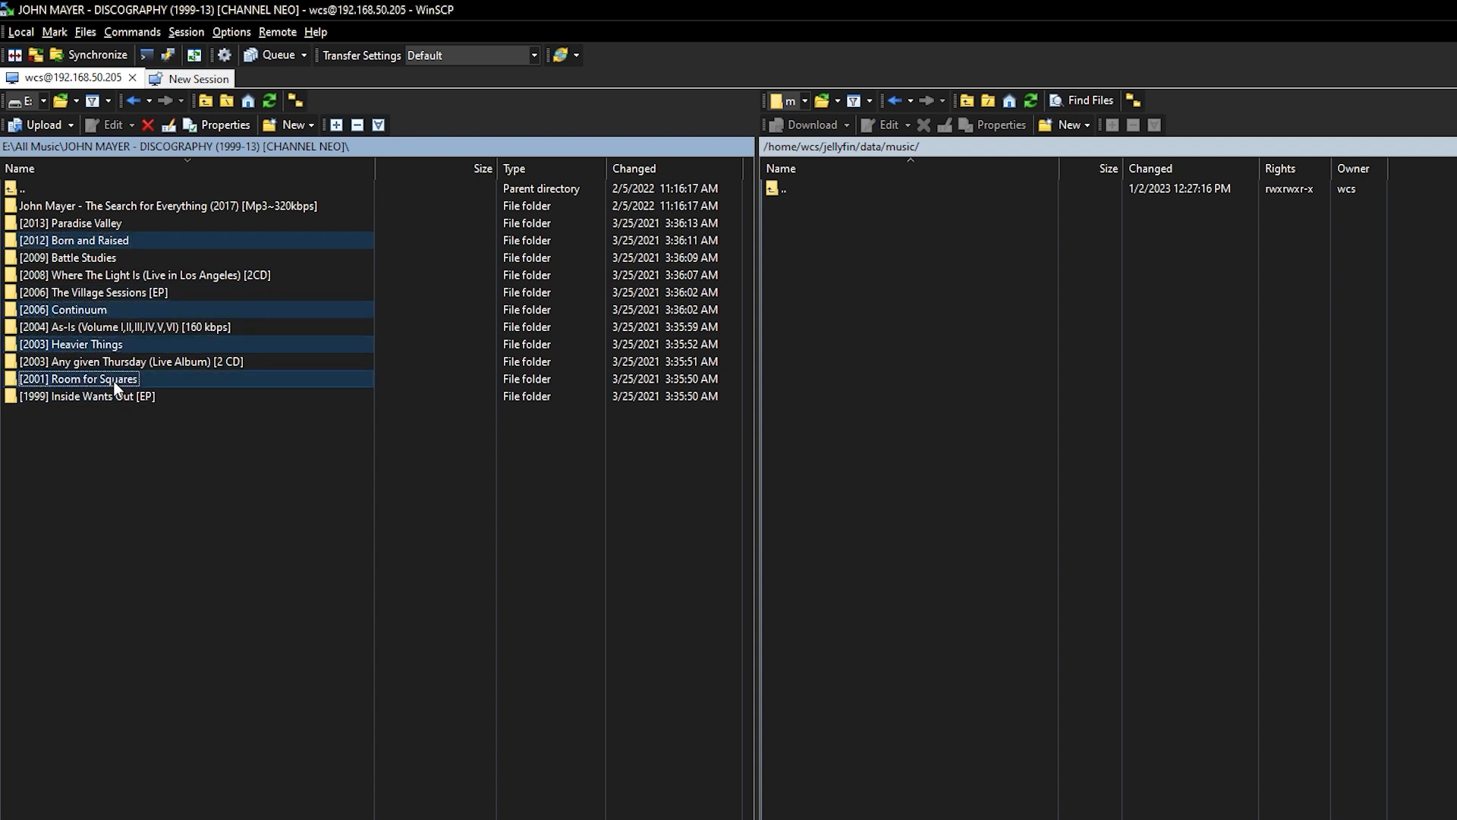
click(39, 124)
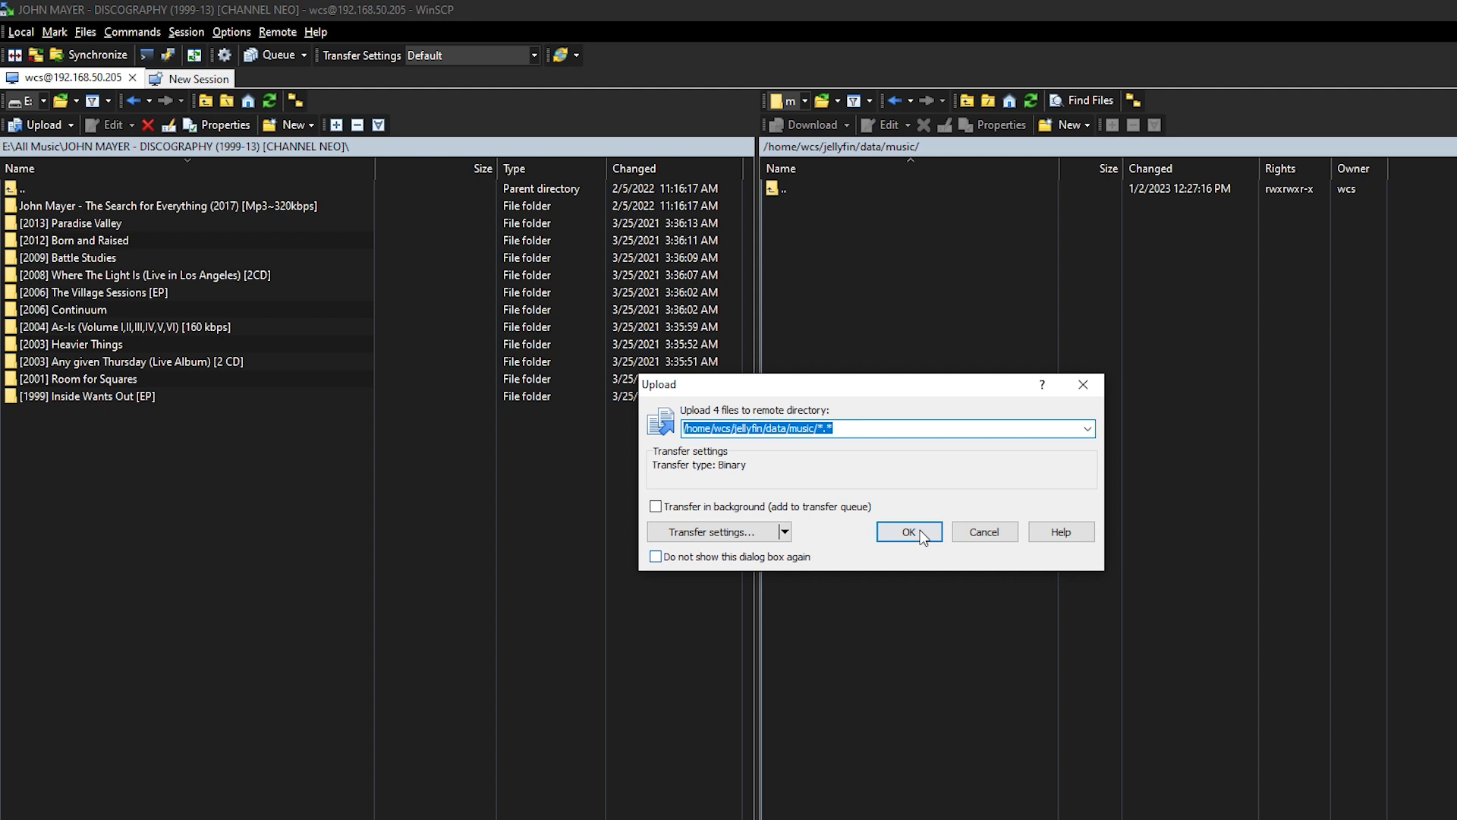
click(908, 531)
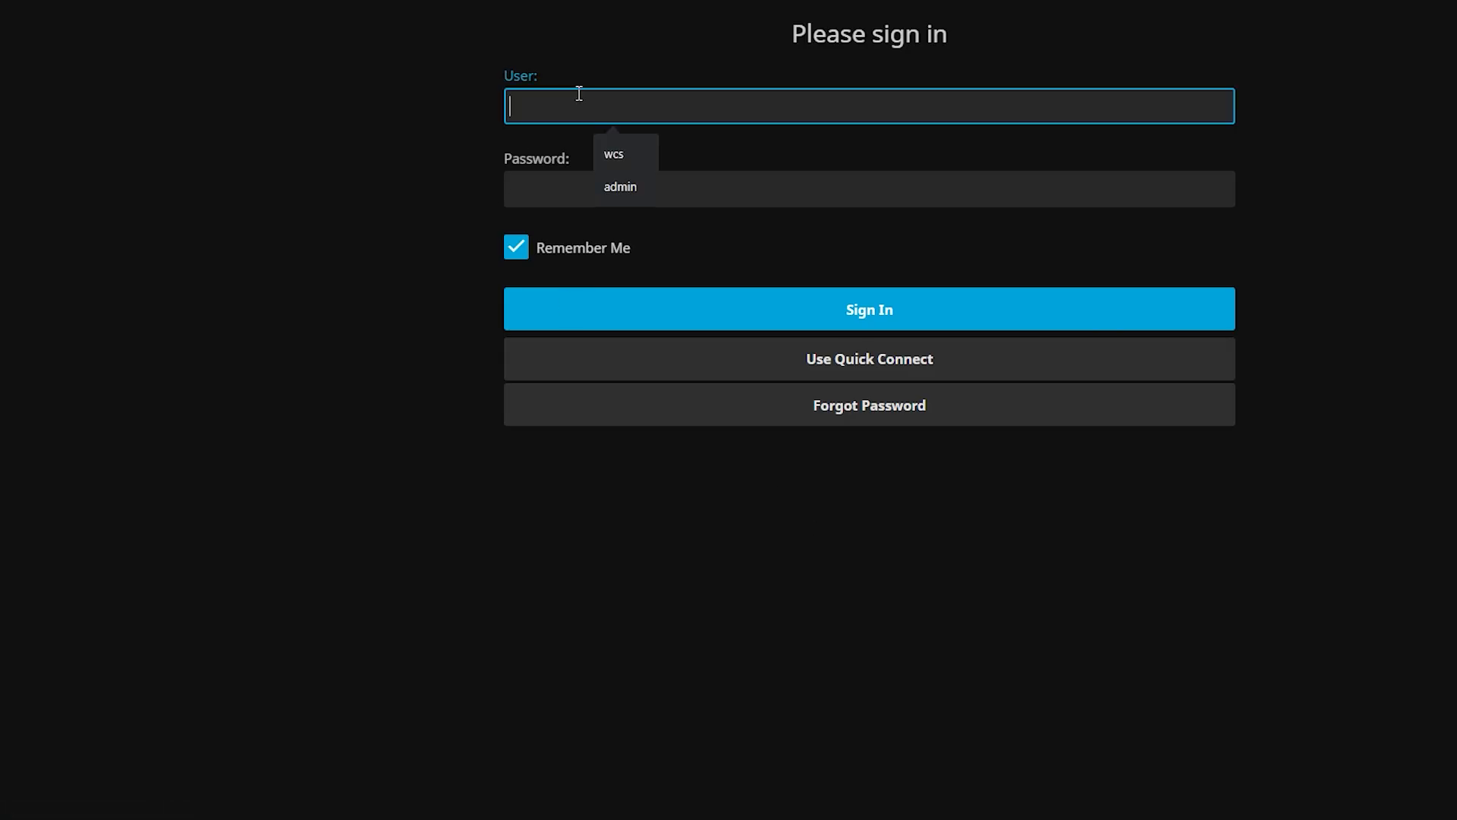
Step: Sign in as the saved wcs user and scroll down the home page to Music
click(613, 153)
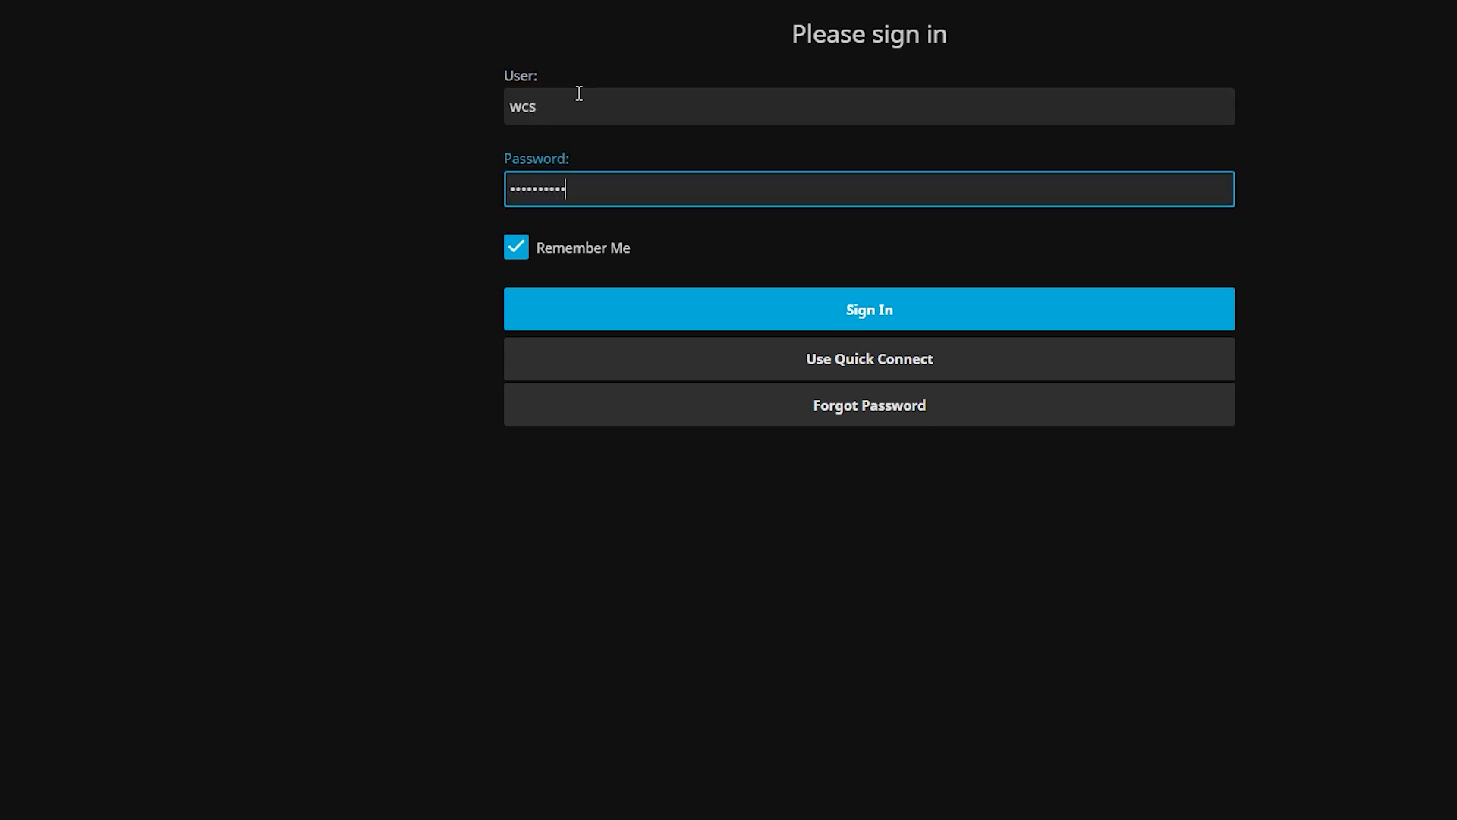
click(868, 309)
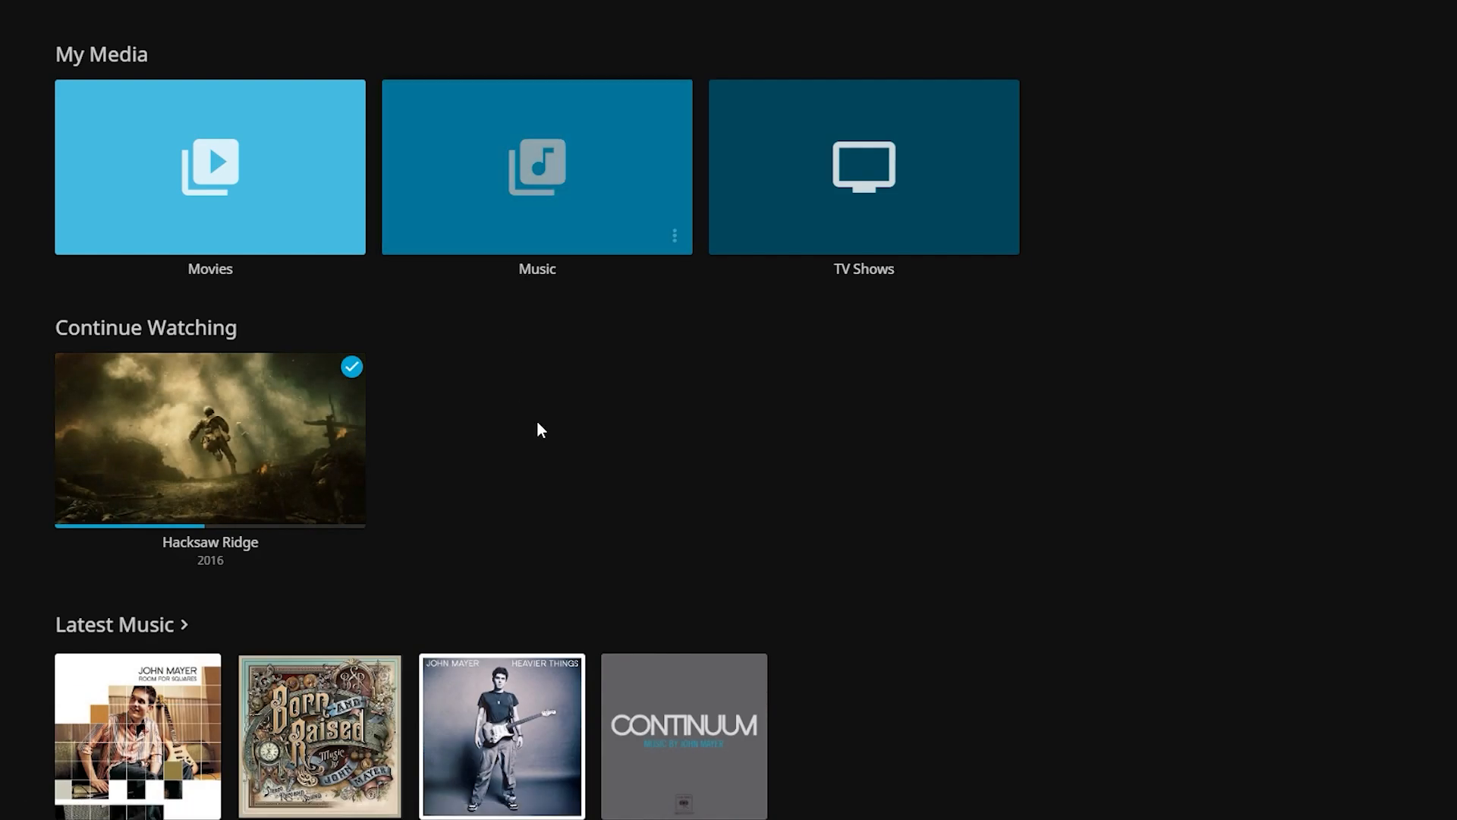
scroll(down, 3)
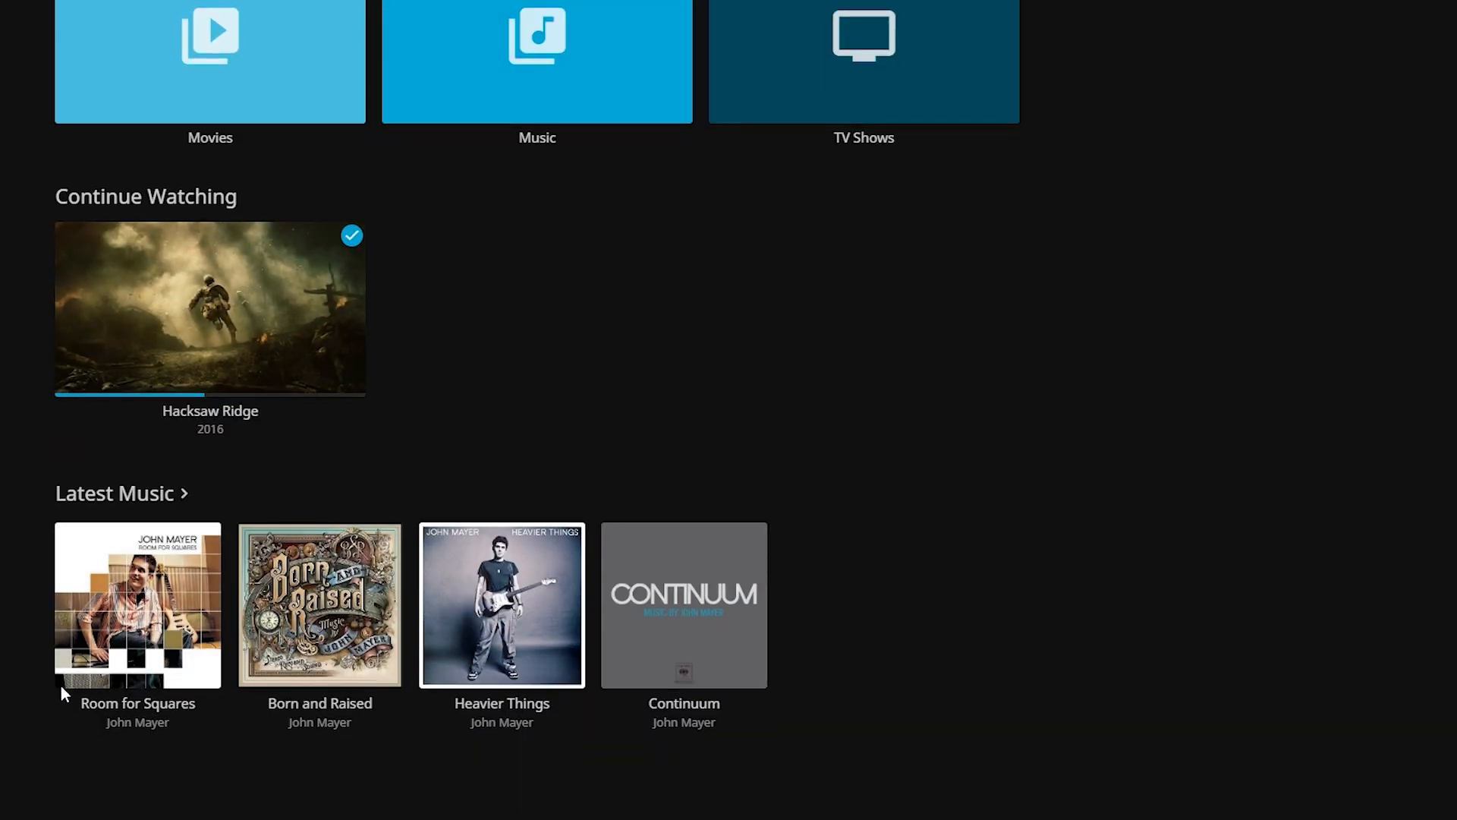
mouse_move(1021, 463)
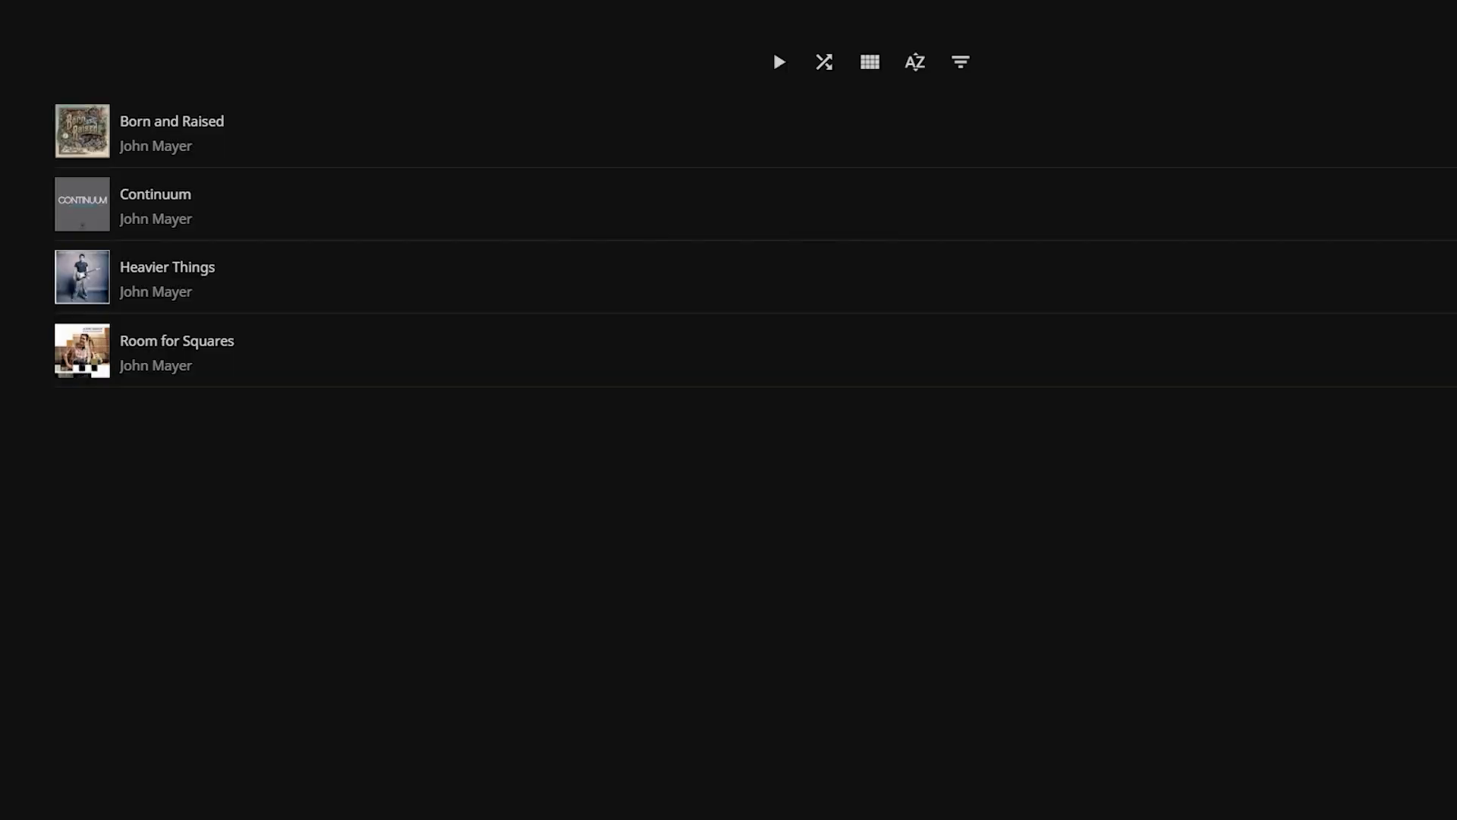
Step: Play Bold As Love from Continuum, then Something Like Olivia from Born and Raised
click(154, 202)
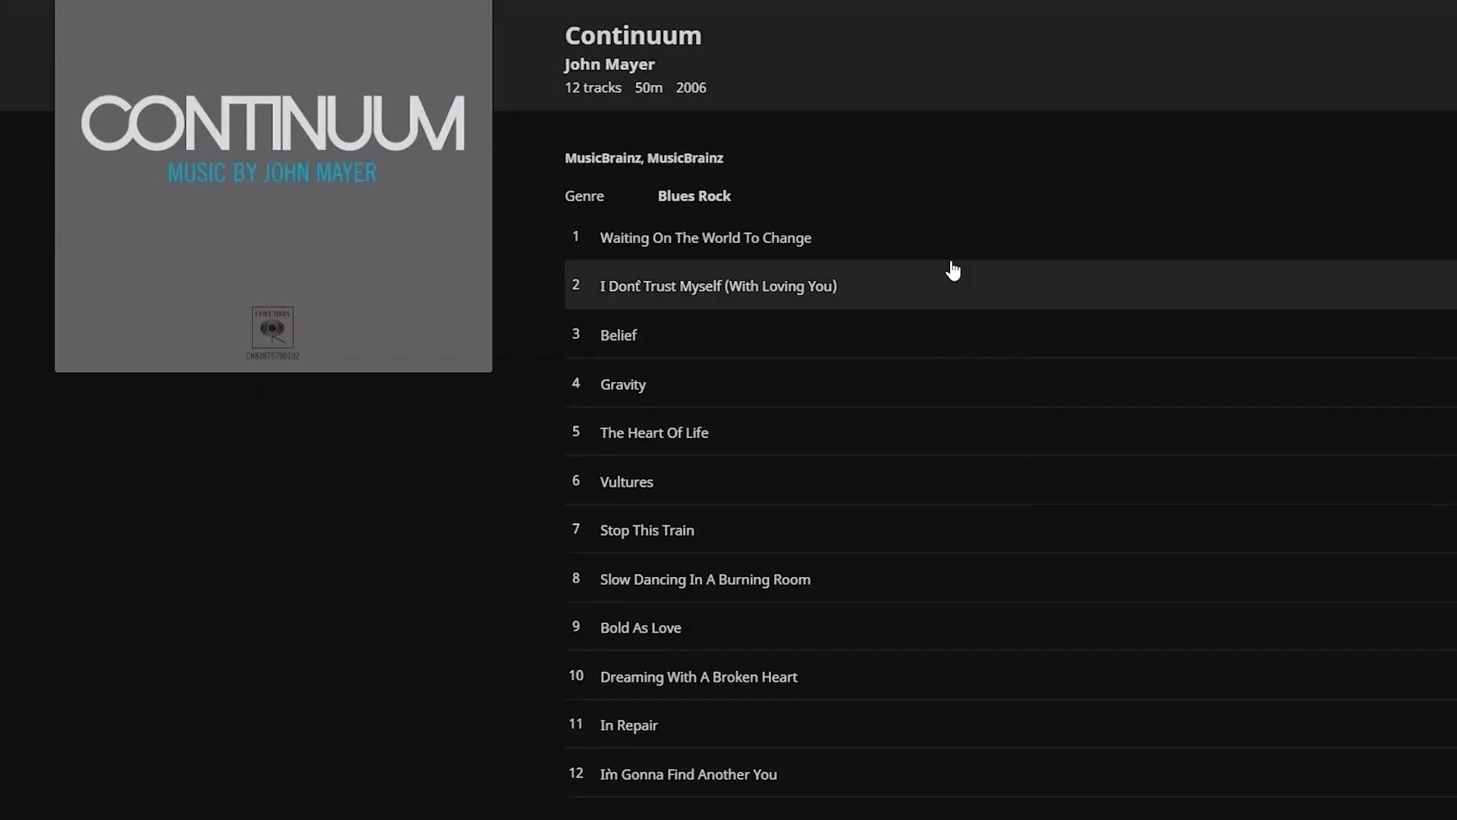
mouse_move(1392, 622)
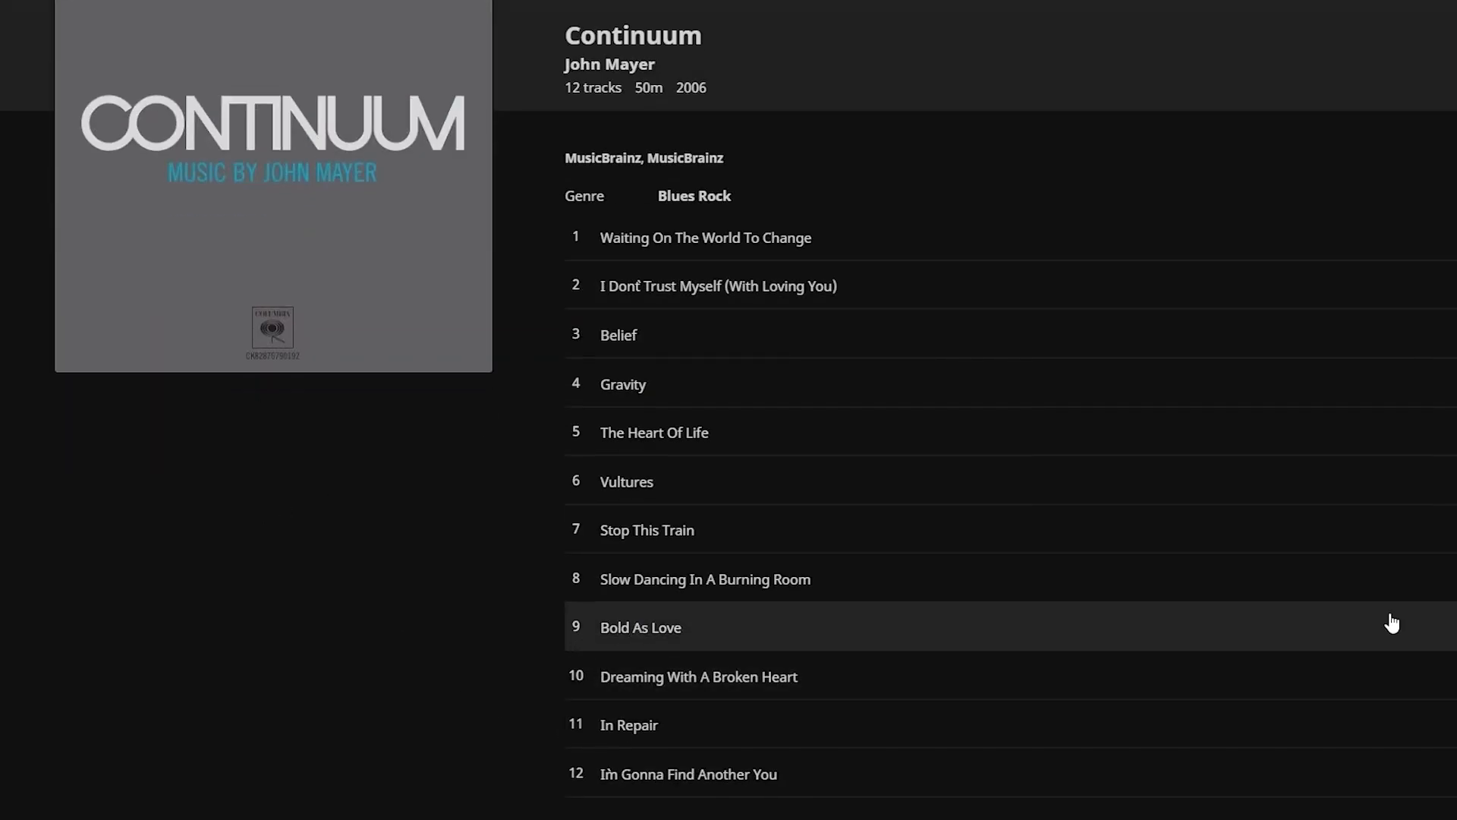
double_click(641, 626)
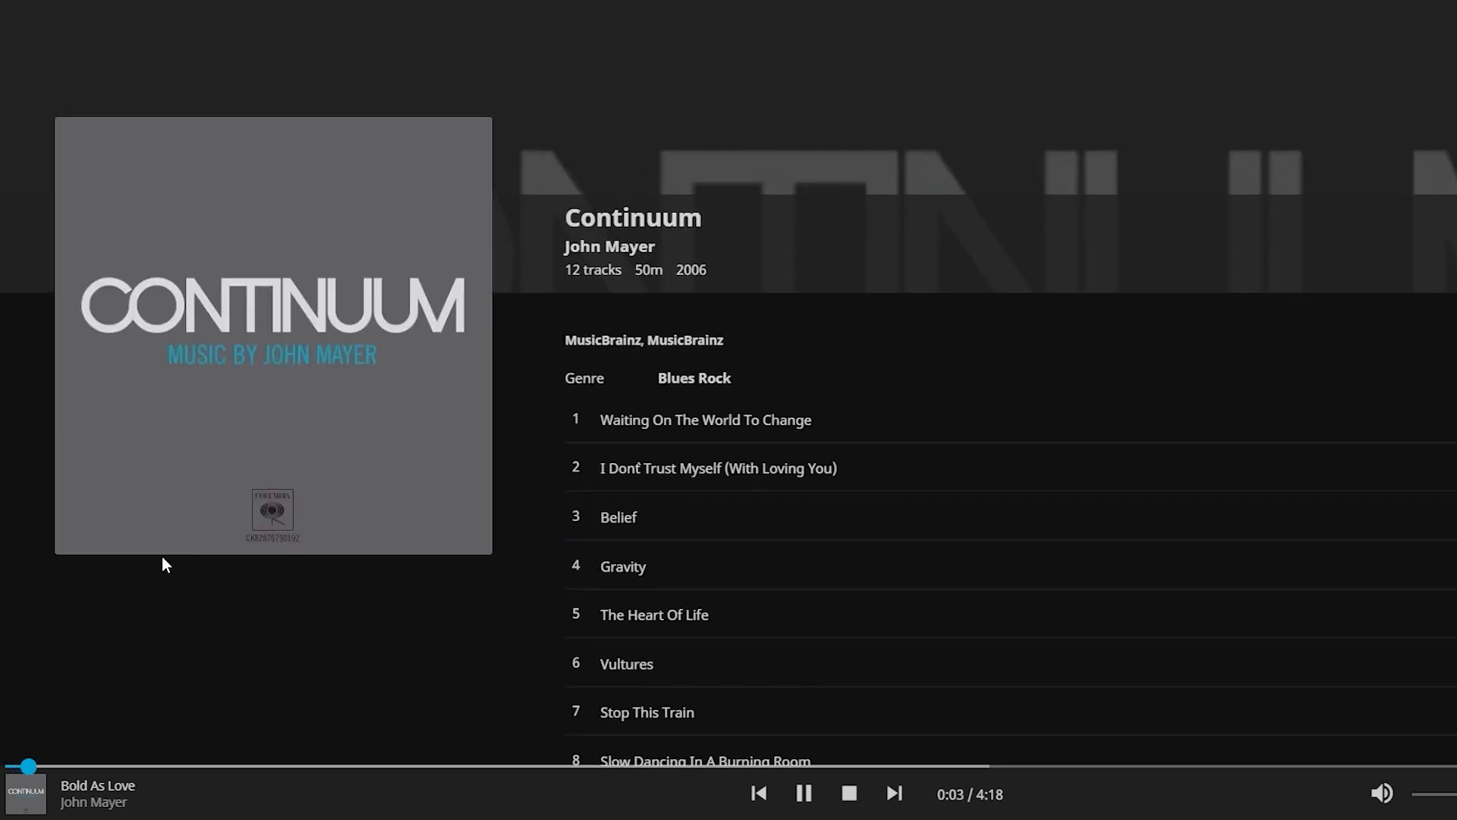
scroll(up, 3)
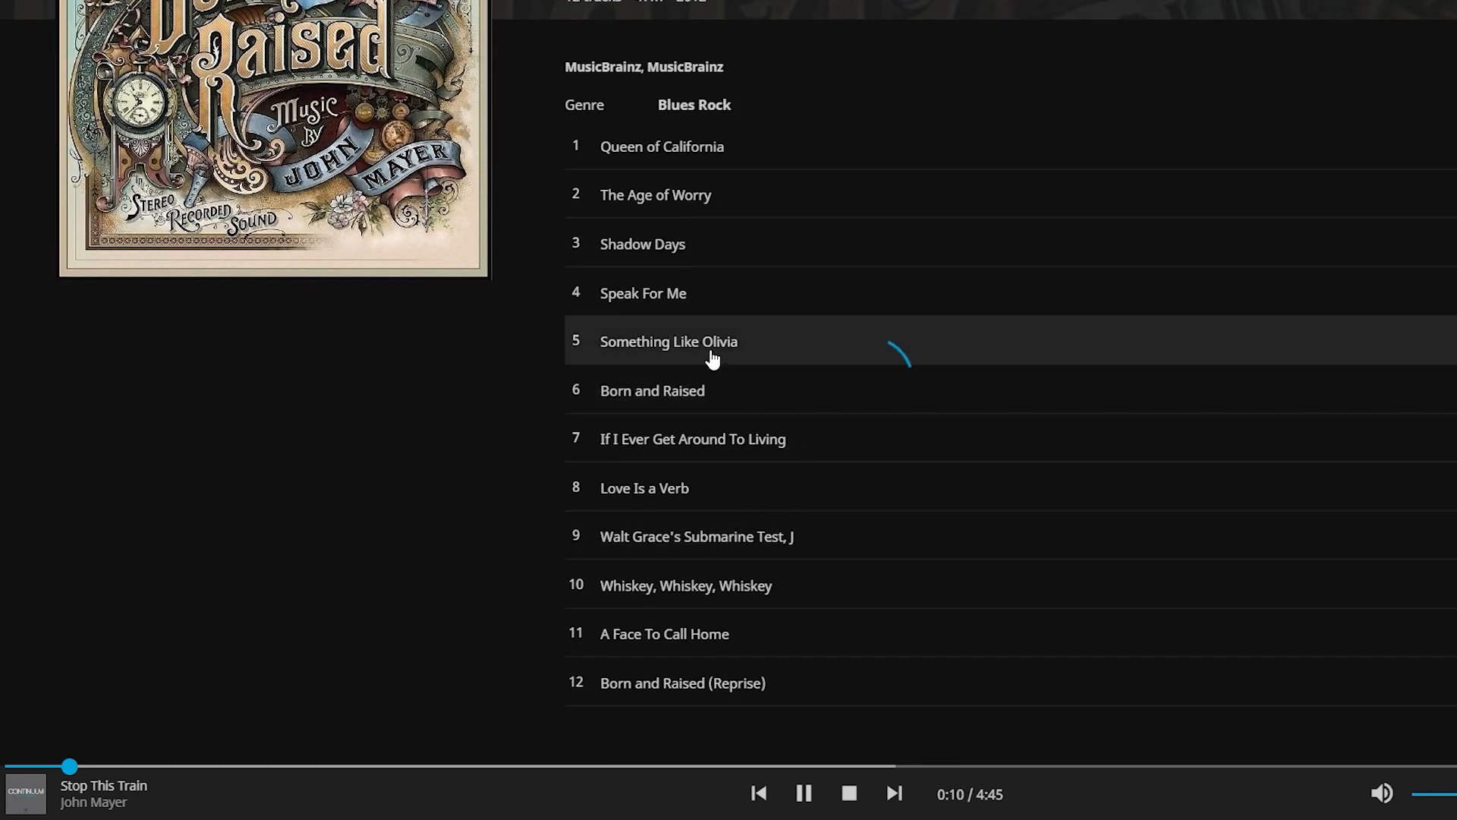
double_click(668, 341)
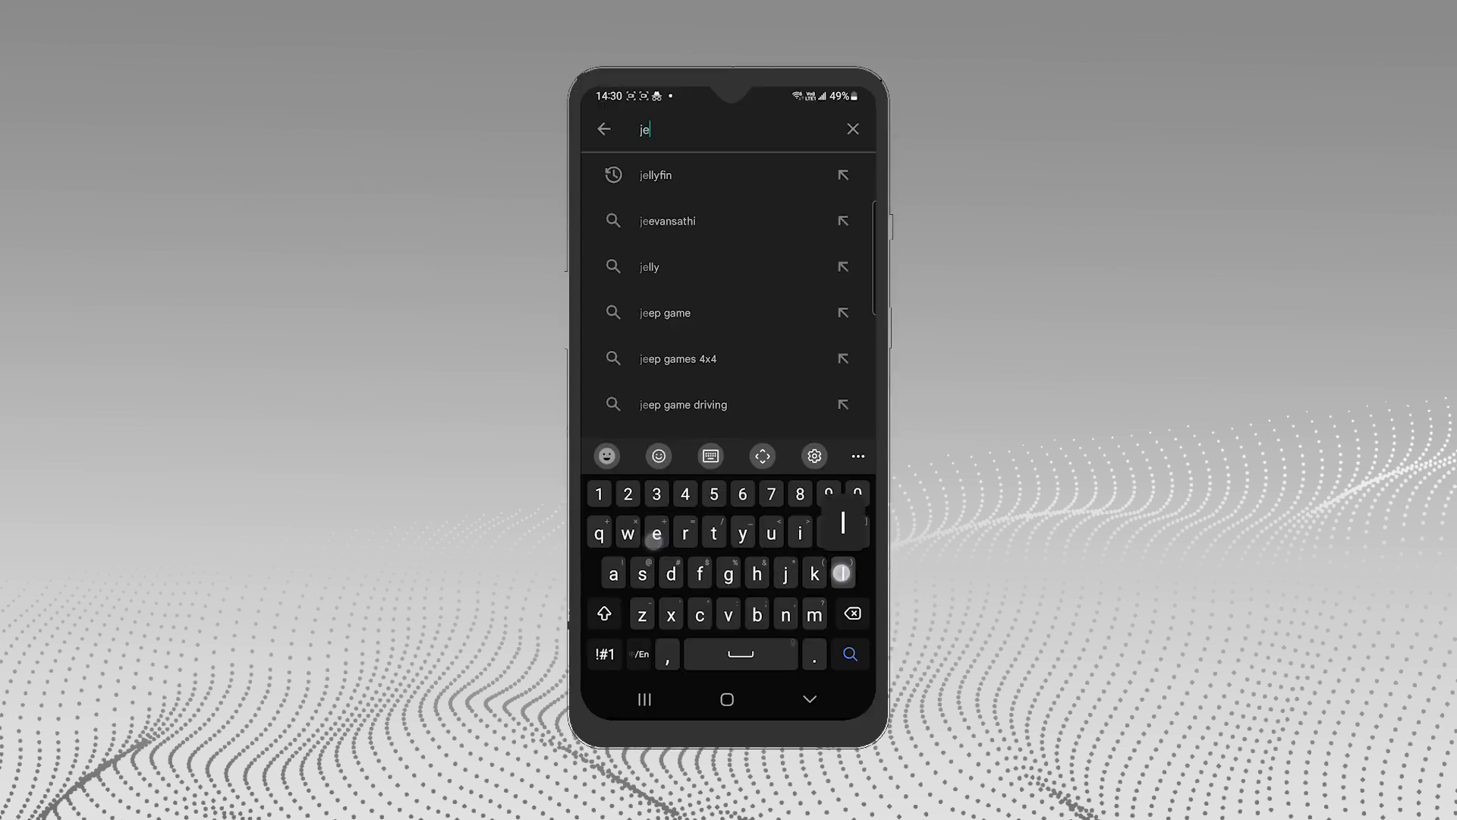
Step: Open the installed Jellyfin Android app and connect it to 192.168.50.205:80
click(655, 175)
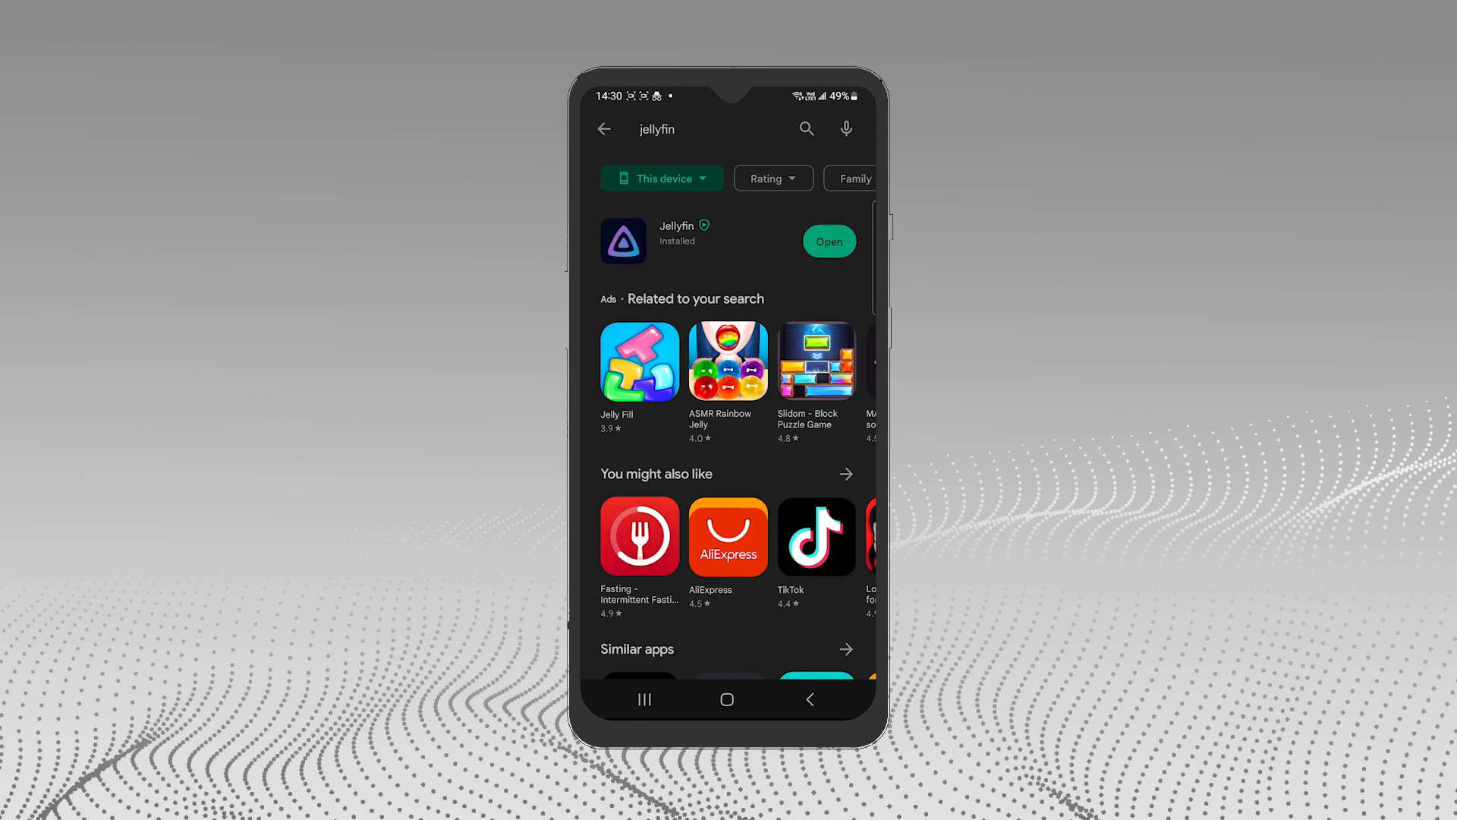
click(828, 241)
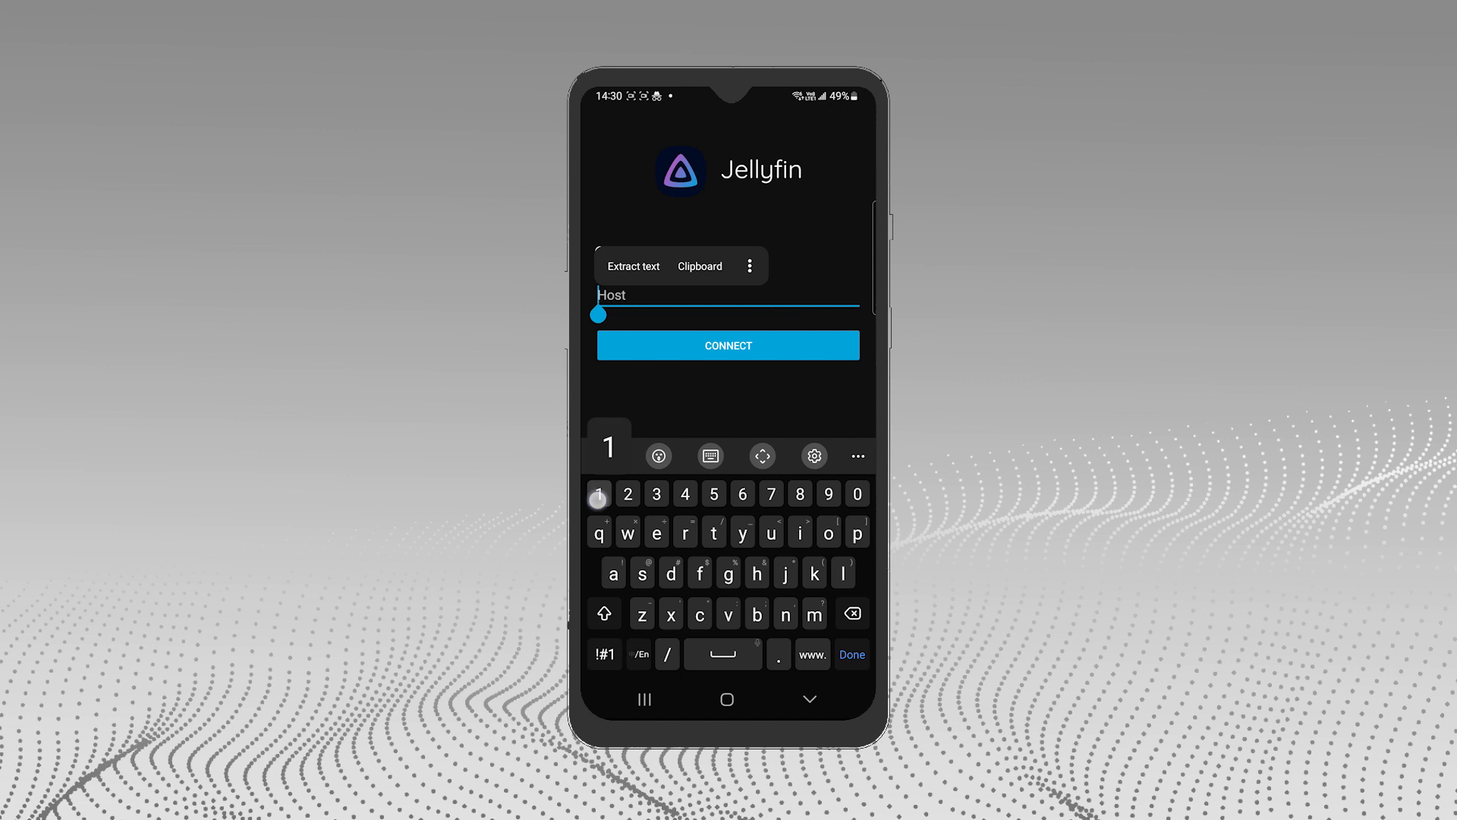
text(192.168.50.205:80)
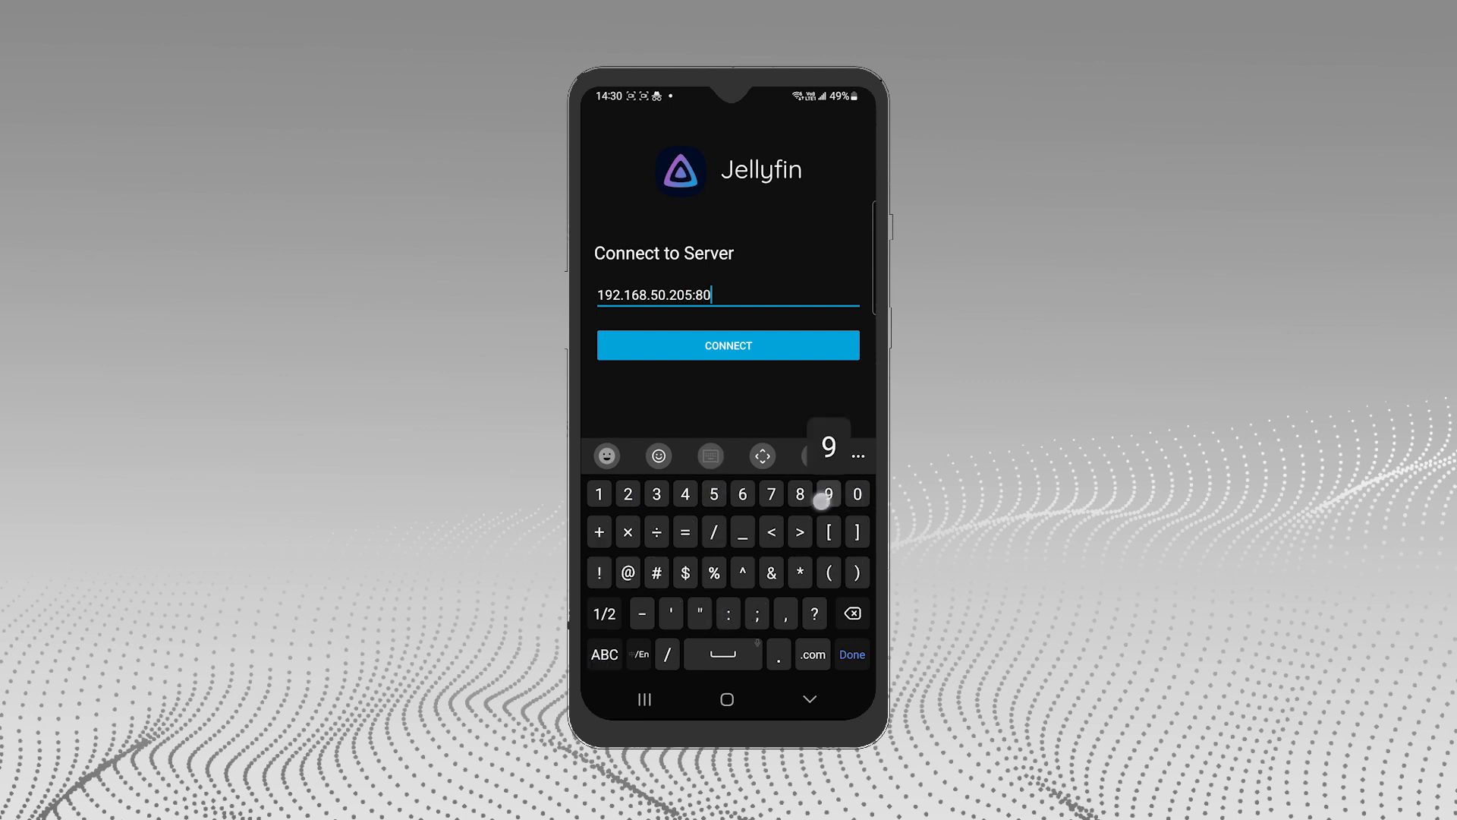
click(727, 345)
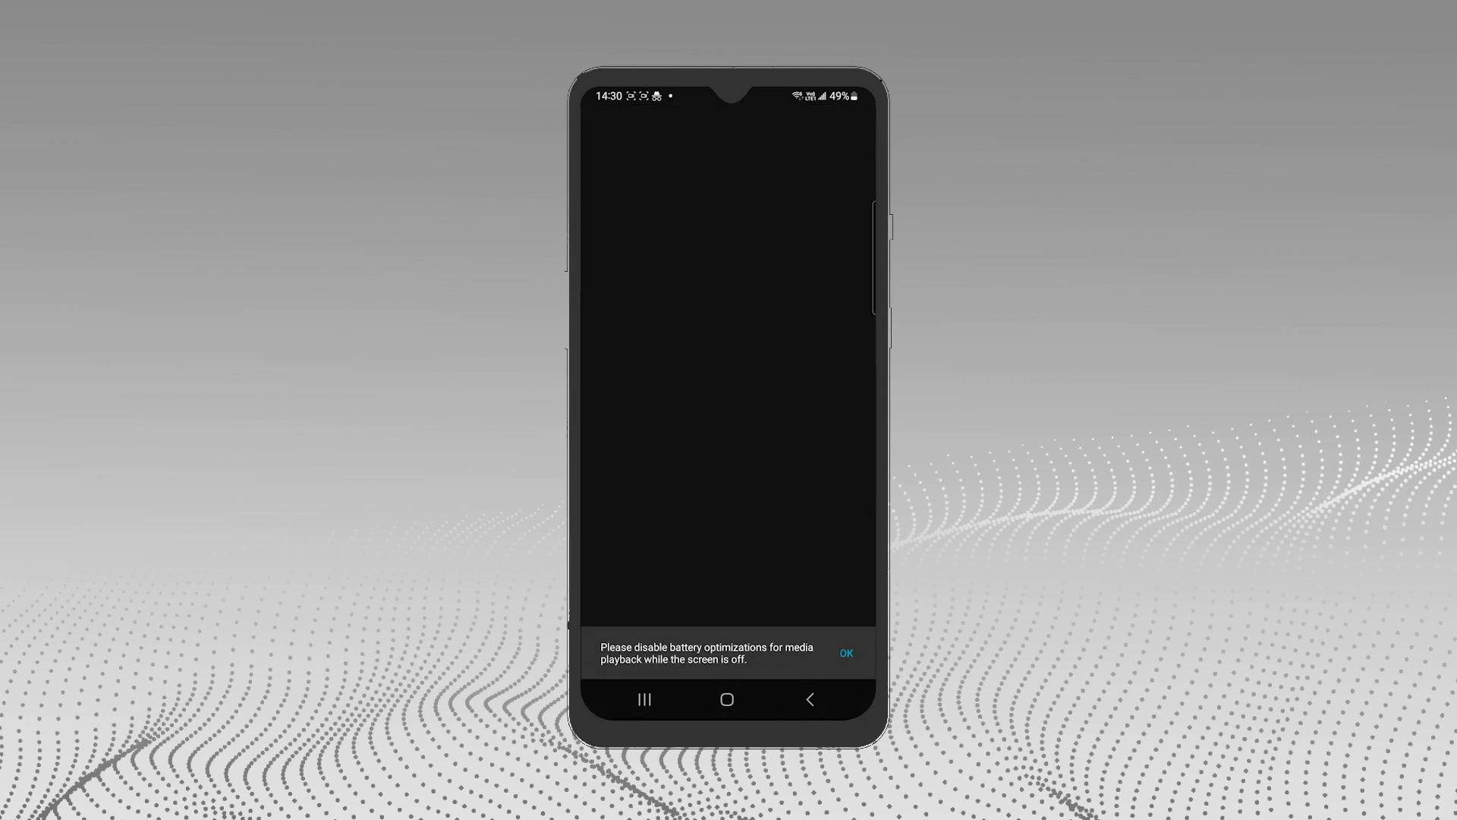
Step: Dismiss the battery notice, play Hacksaw Ridge from Movies, then play Daughters from Heavier Things
click(728, 245)
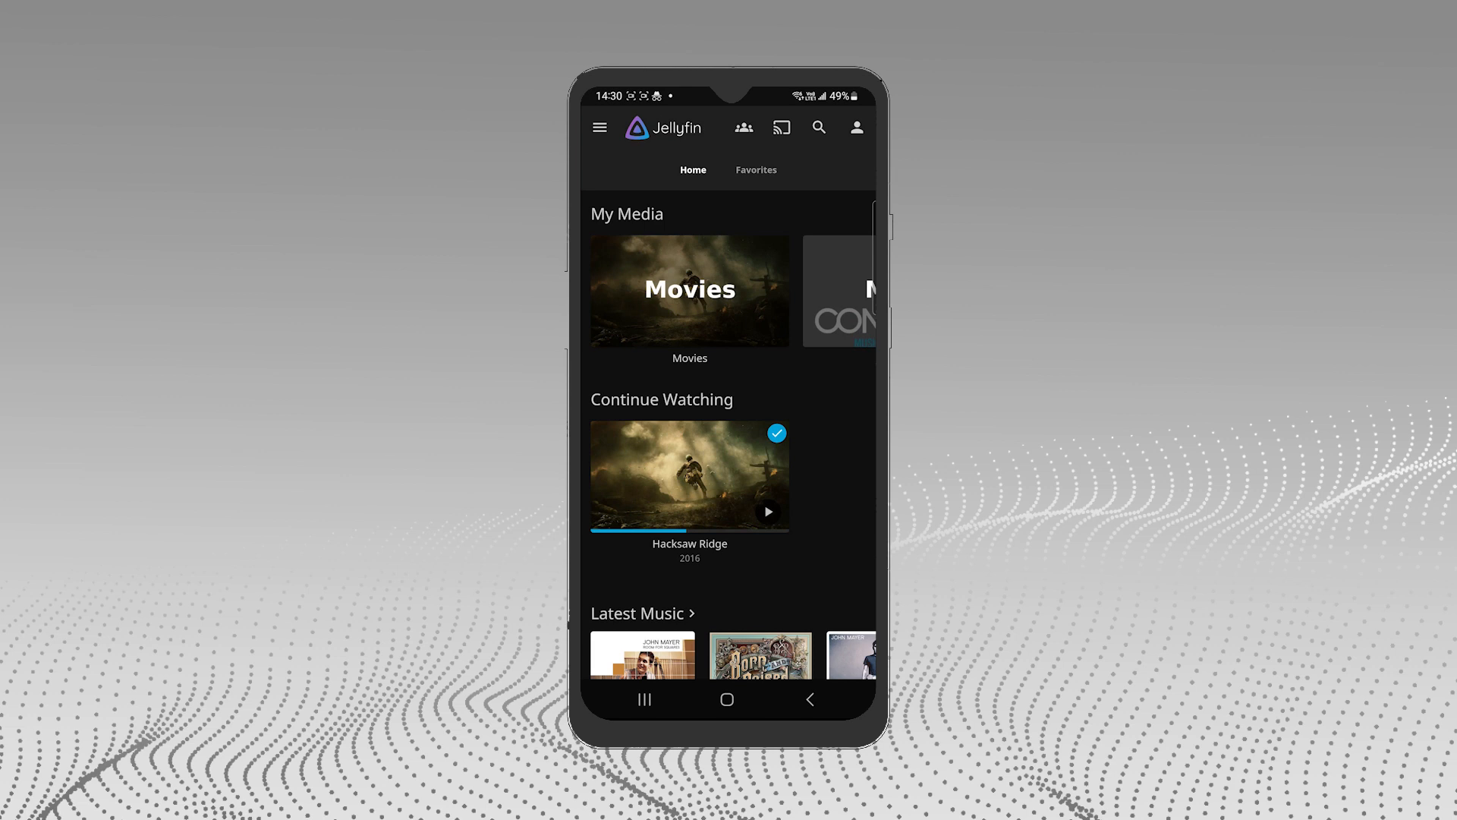
click(689, 290)
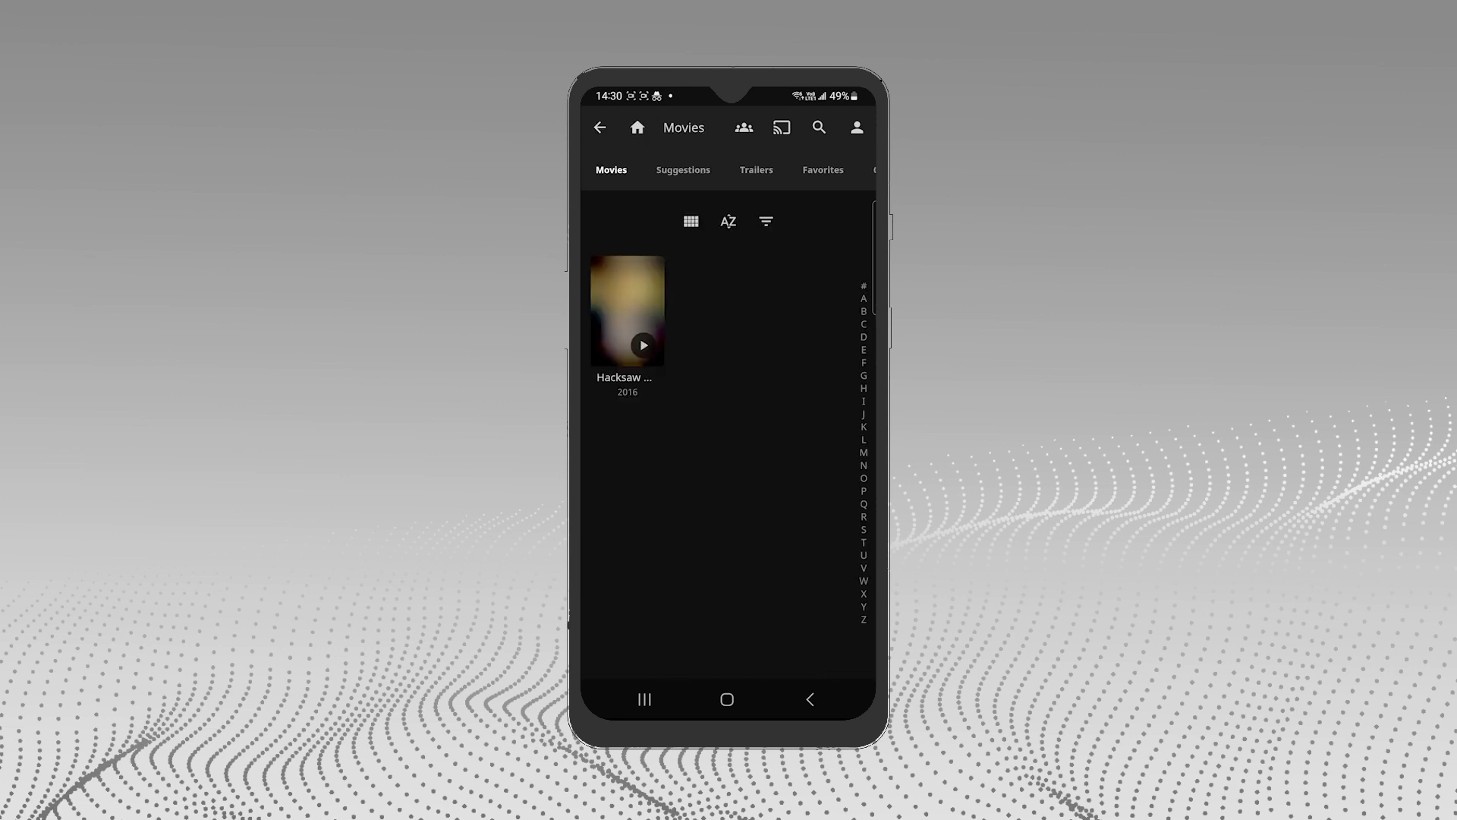
click(643, 346)
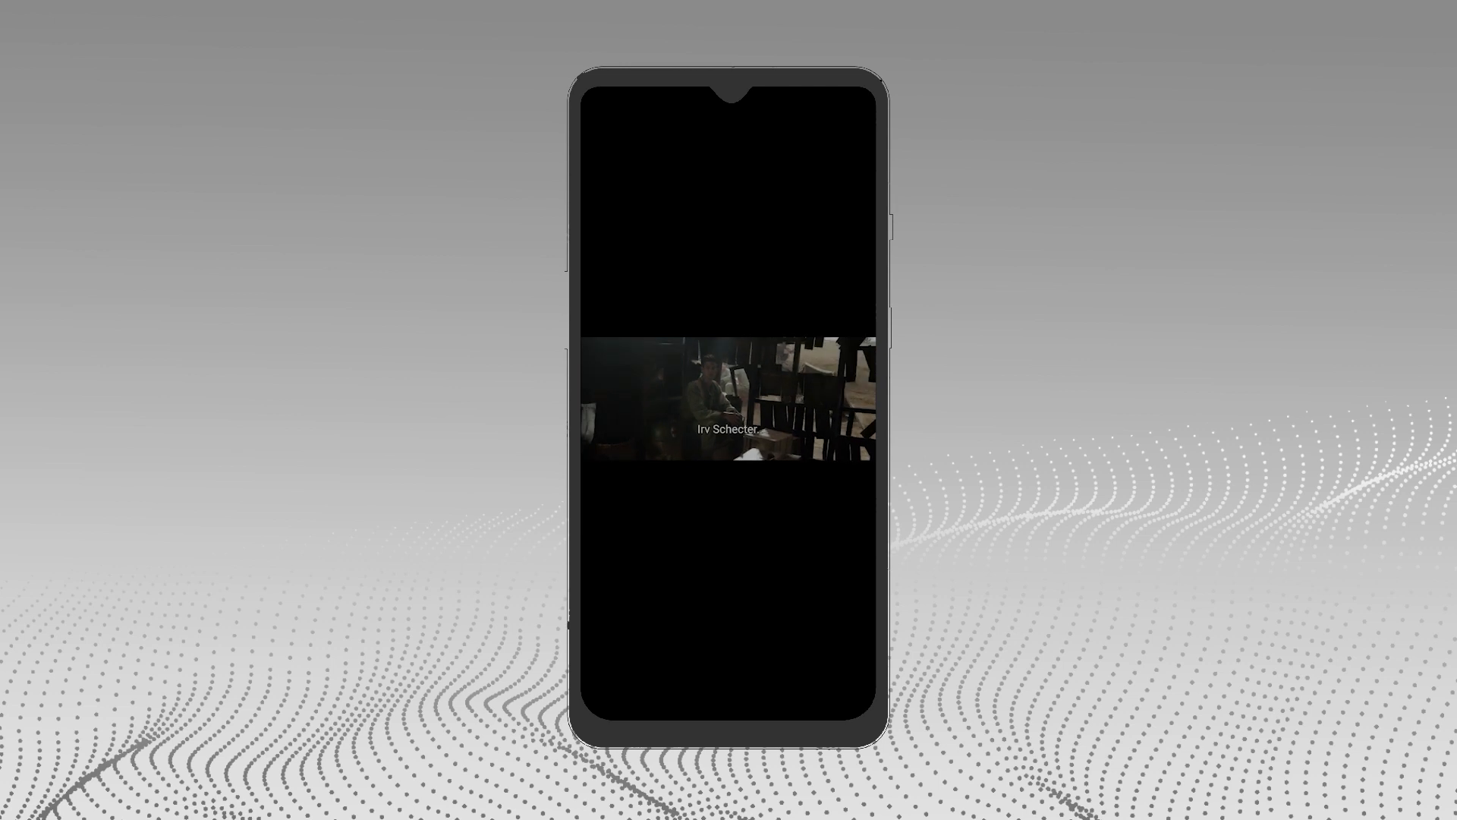
click(728, 404)
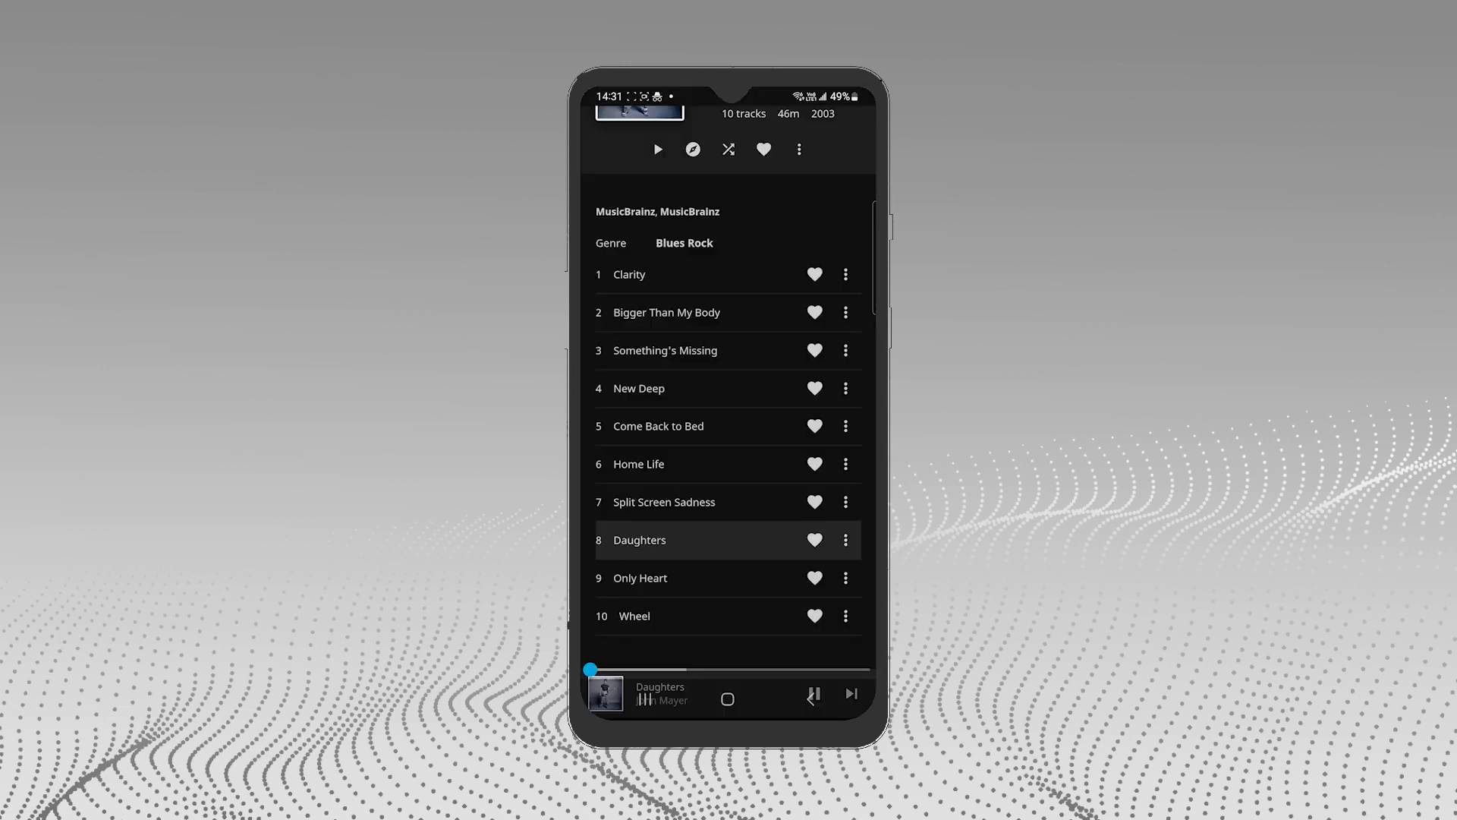
Step: Return to the home screen and sign out of the Jellyfin server
click(600, 119)
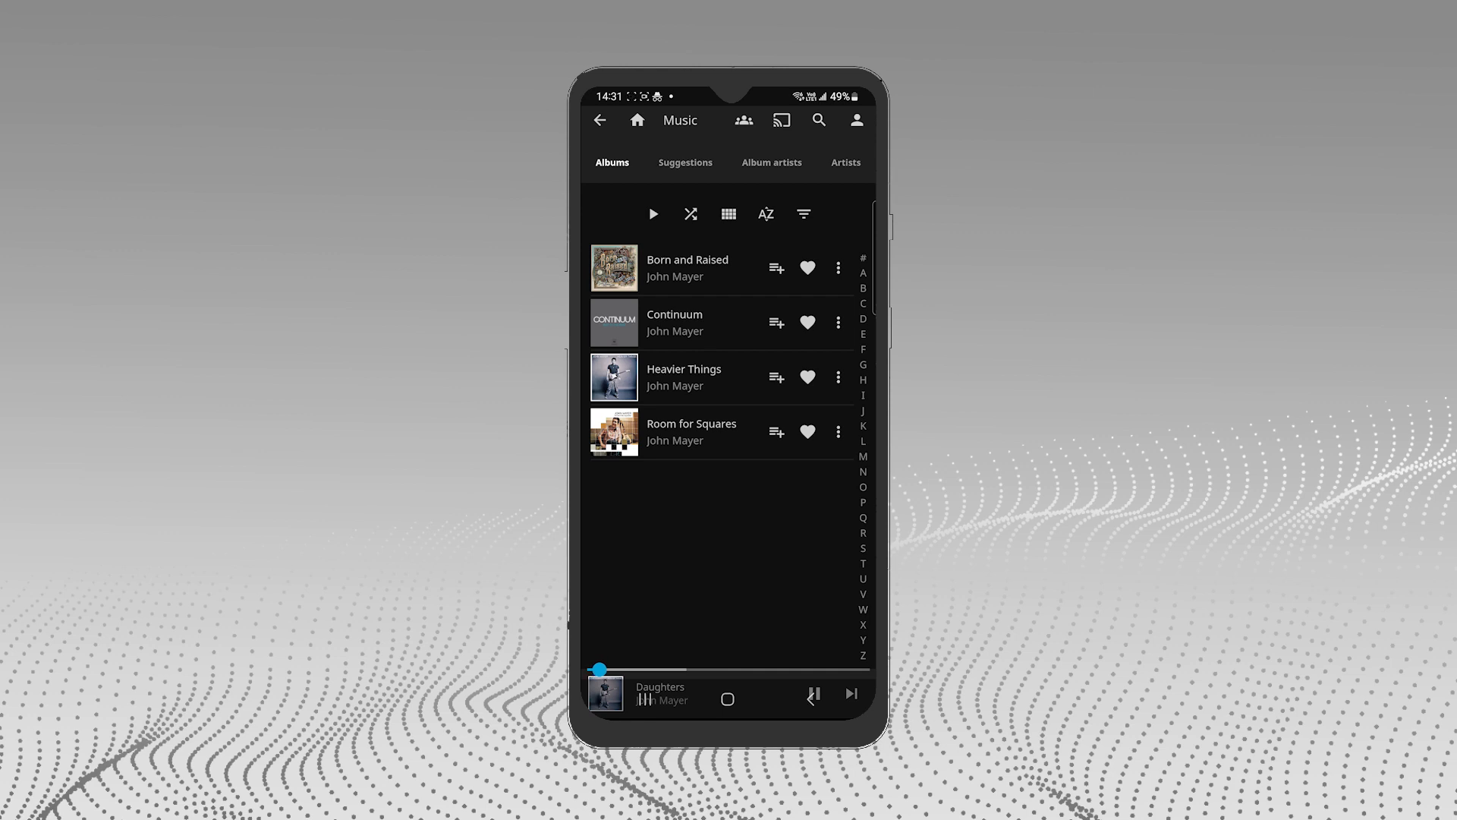
click(599, 120)
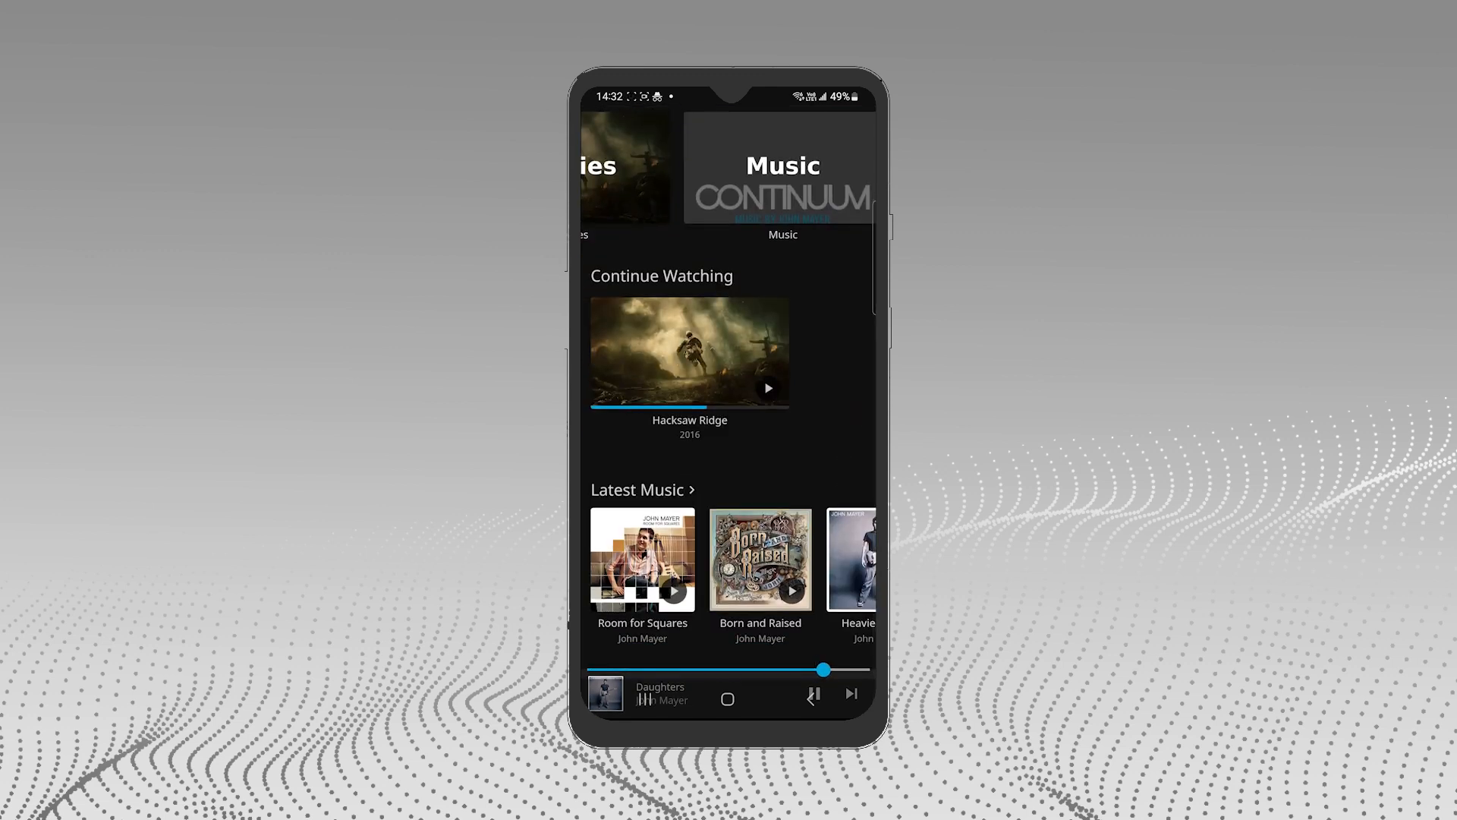
scroll(down, 3)
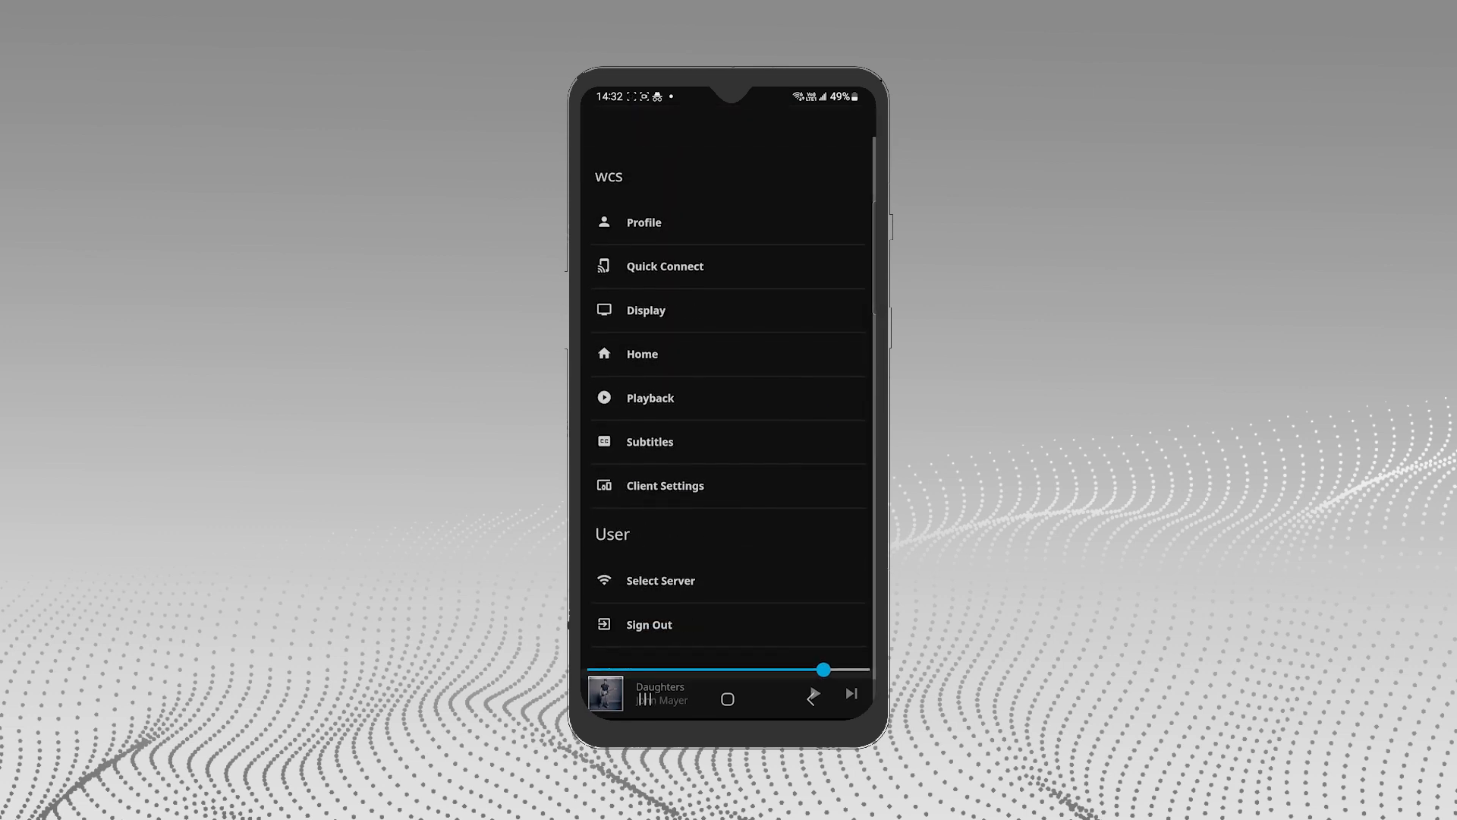
click(647, 624)
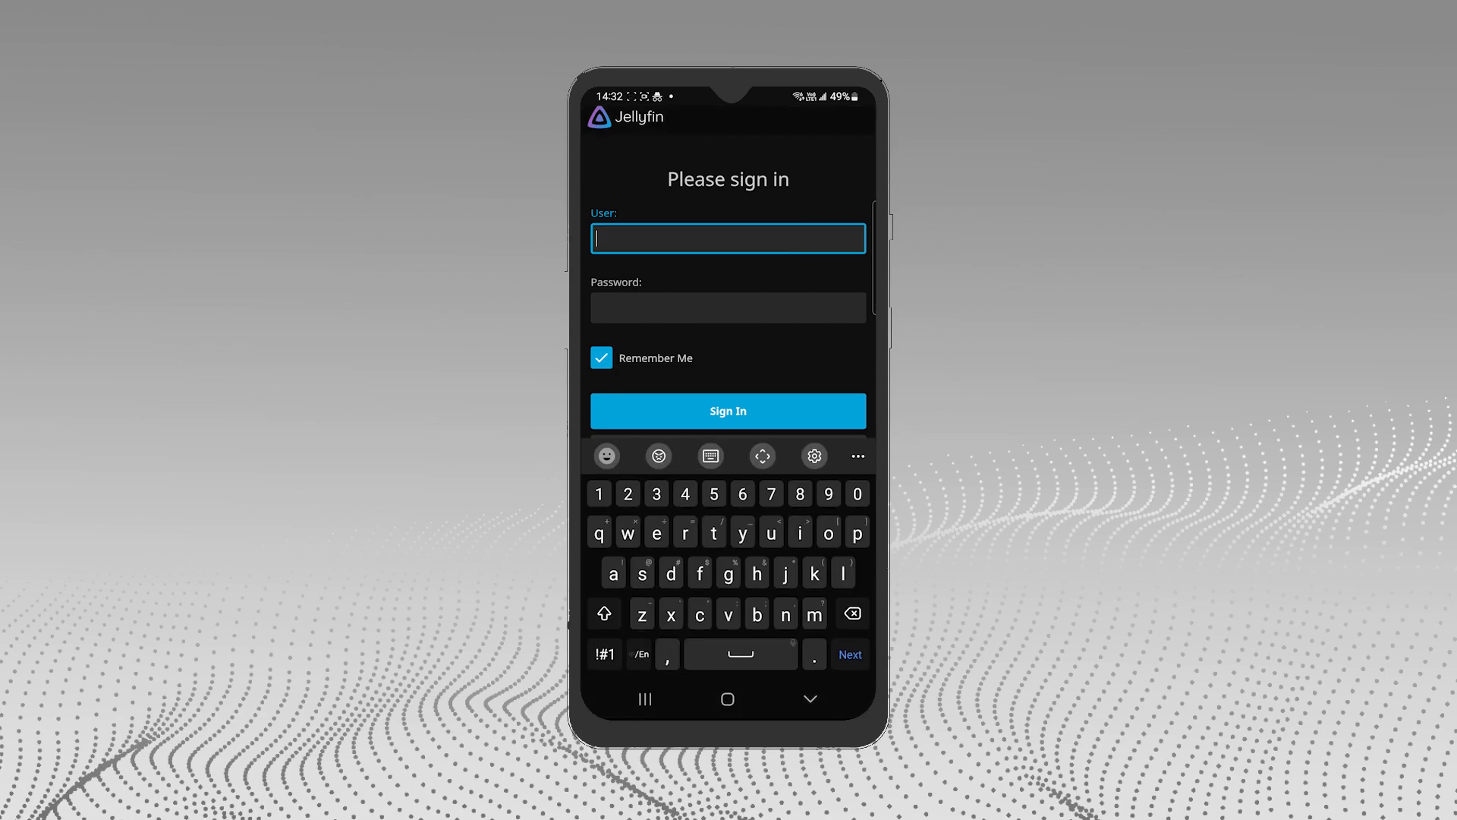